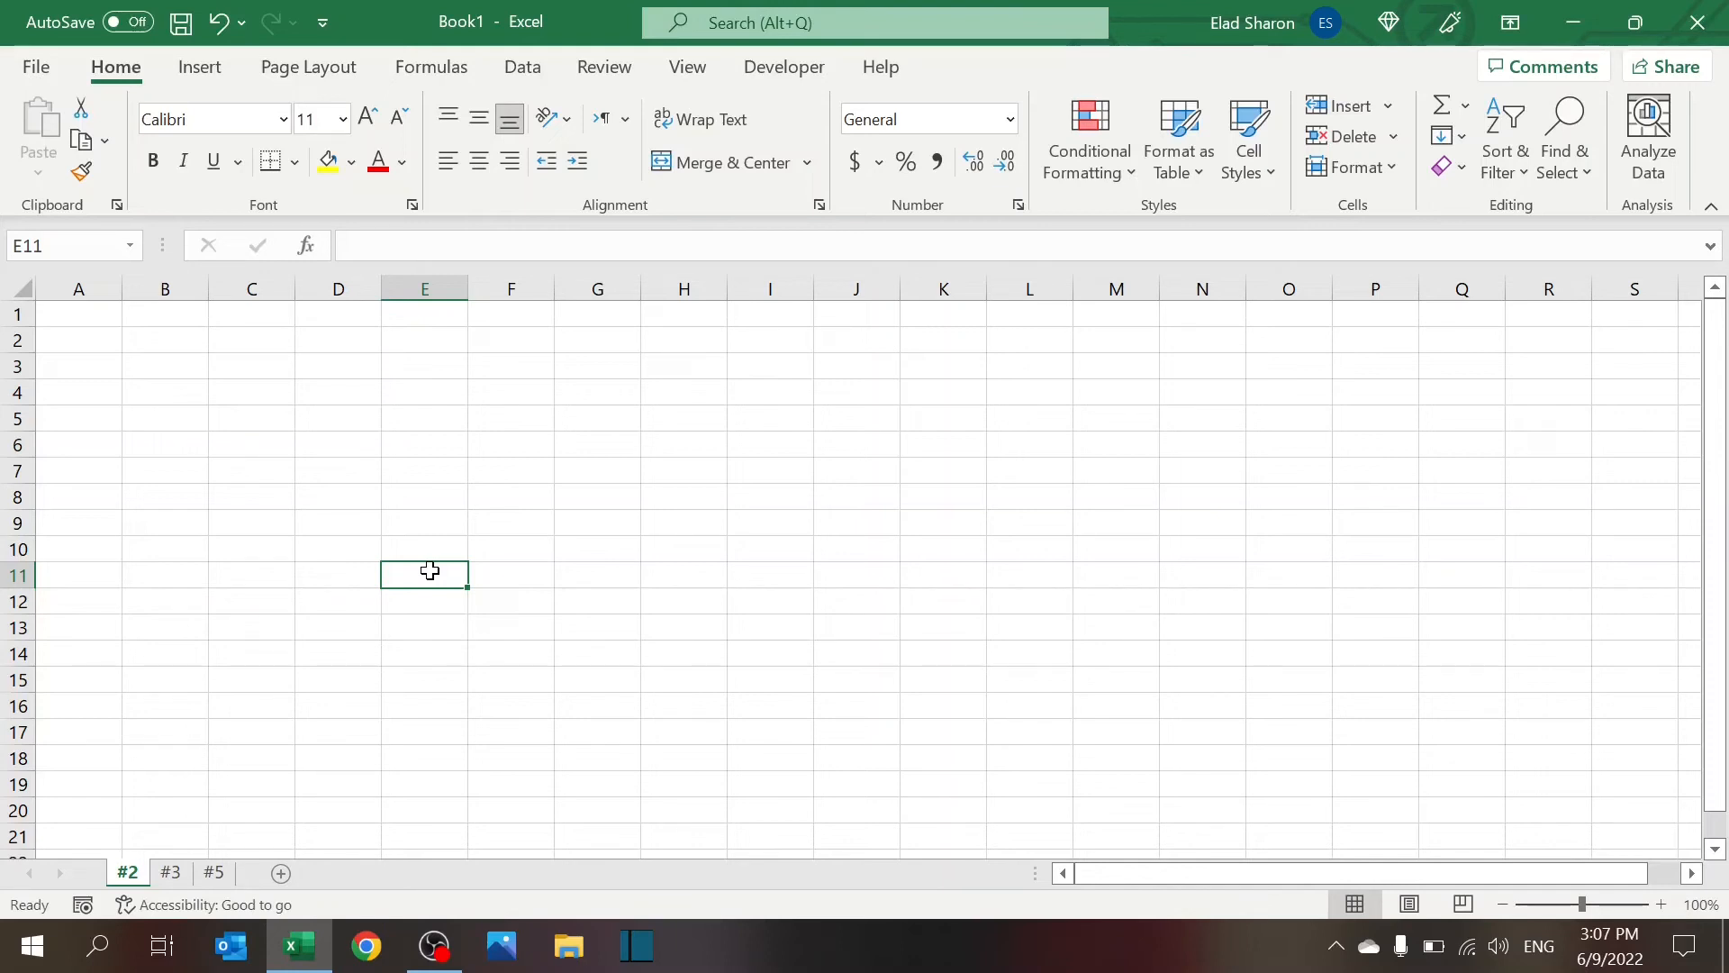
{"action": "mouse_move", "coordinate": [111, 345]}
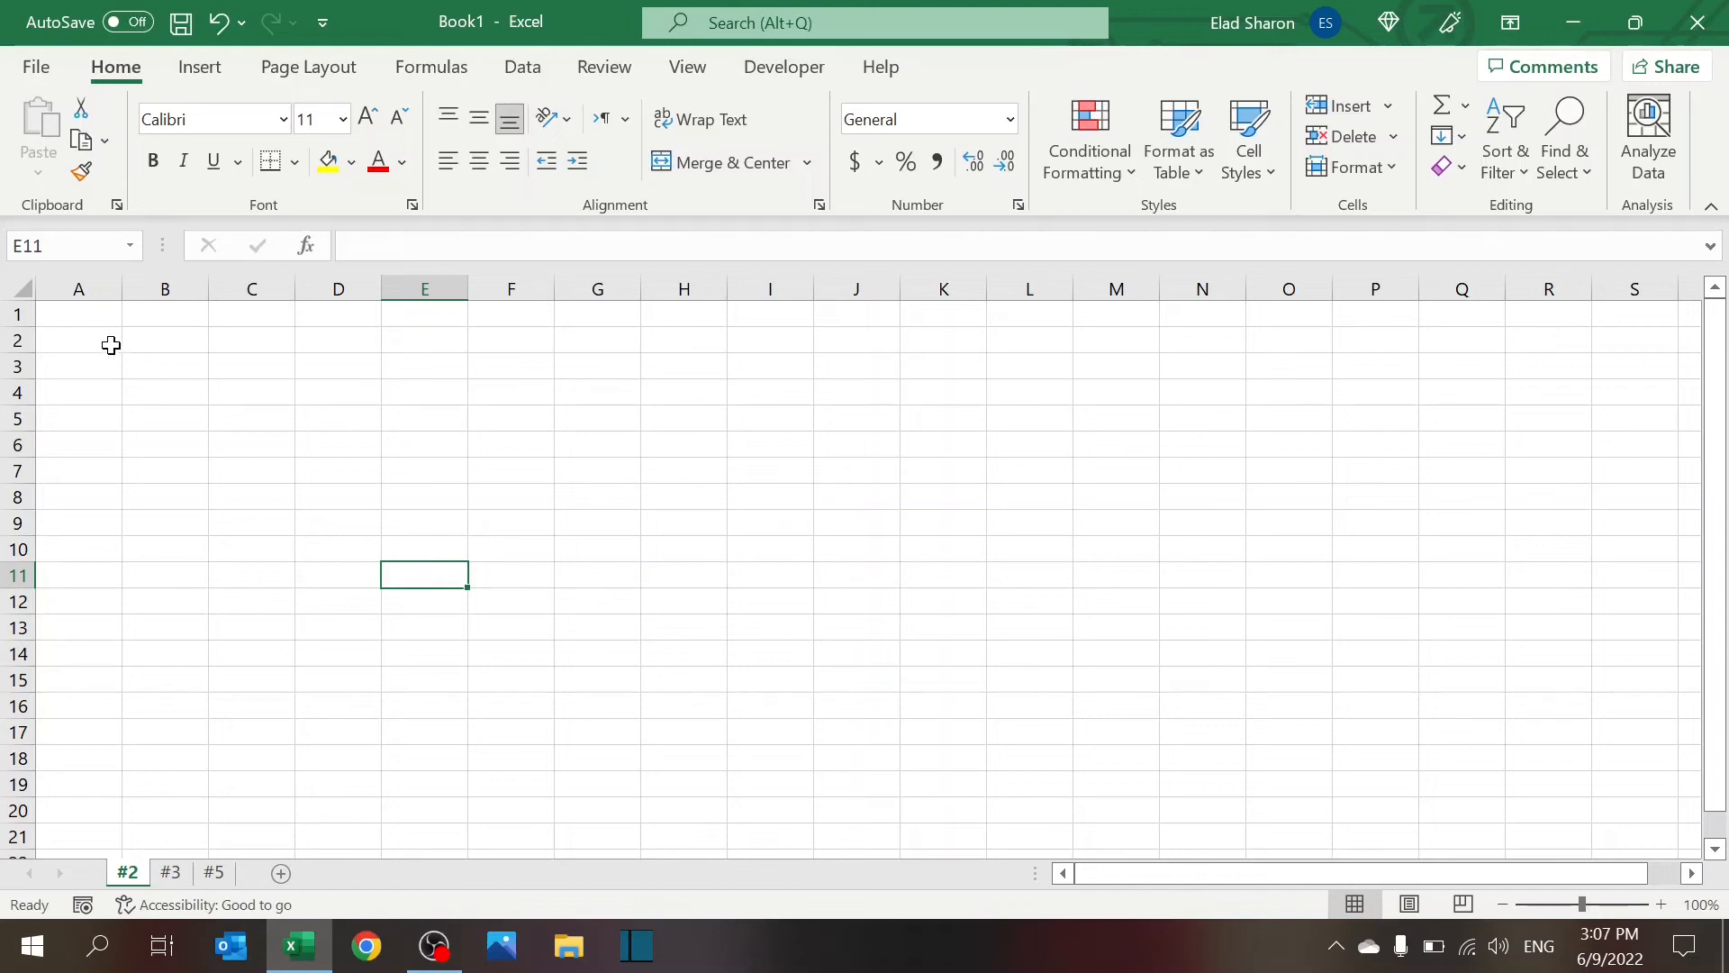
Enter =IF(100>90,"Yes","No") in cell A2 so it returns Yes
{"action": "left_click", "coordinate": [78, 339]}
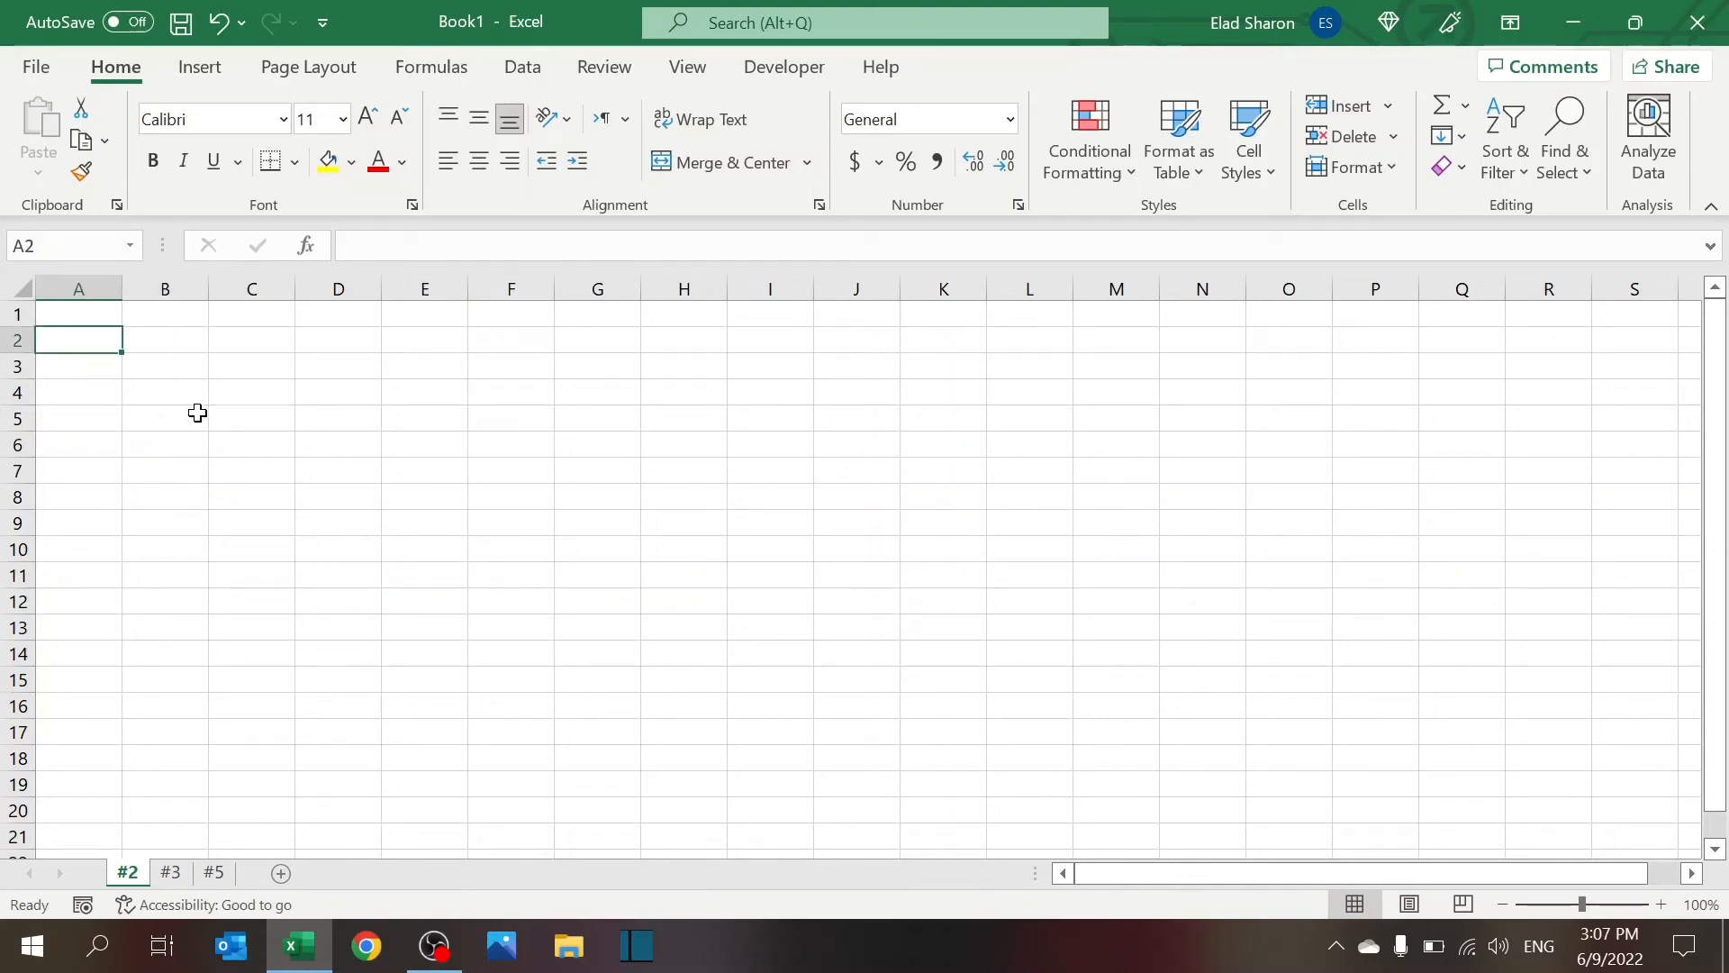
{"action": "type", "text": "=if("}
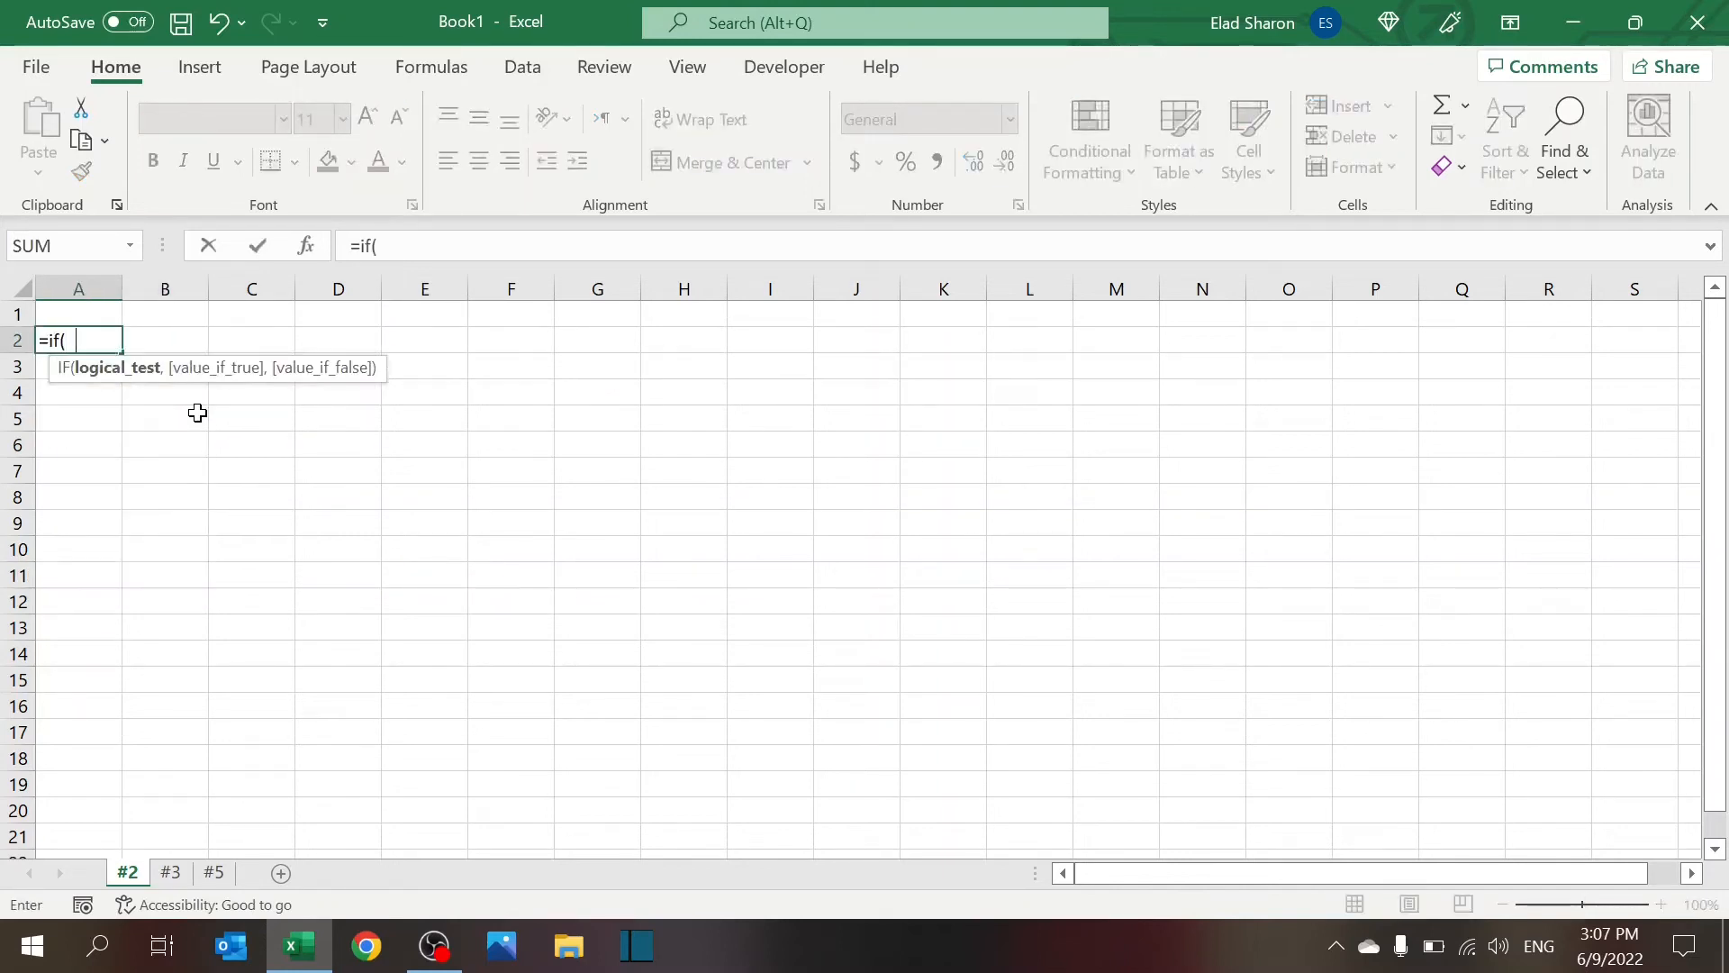
{"action": "type", "text": "100>"}
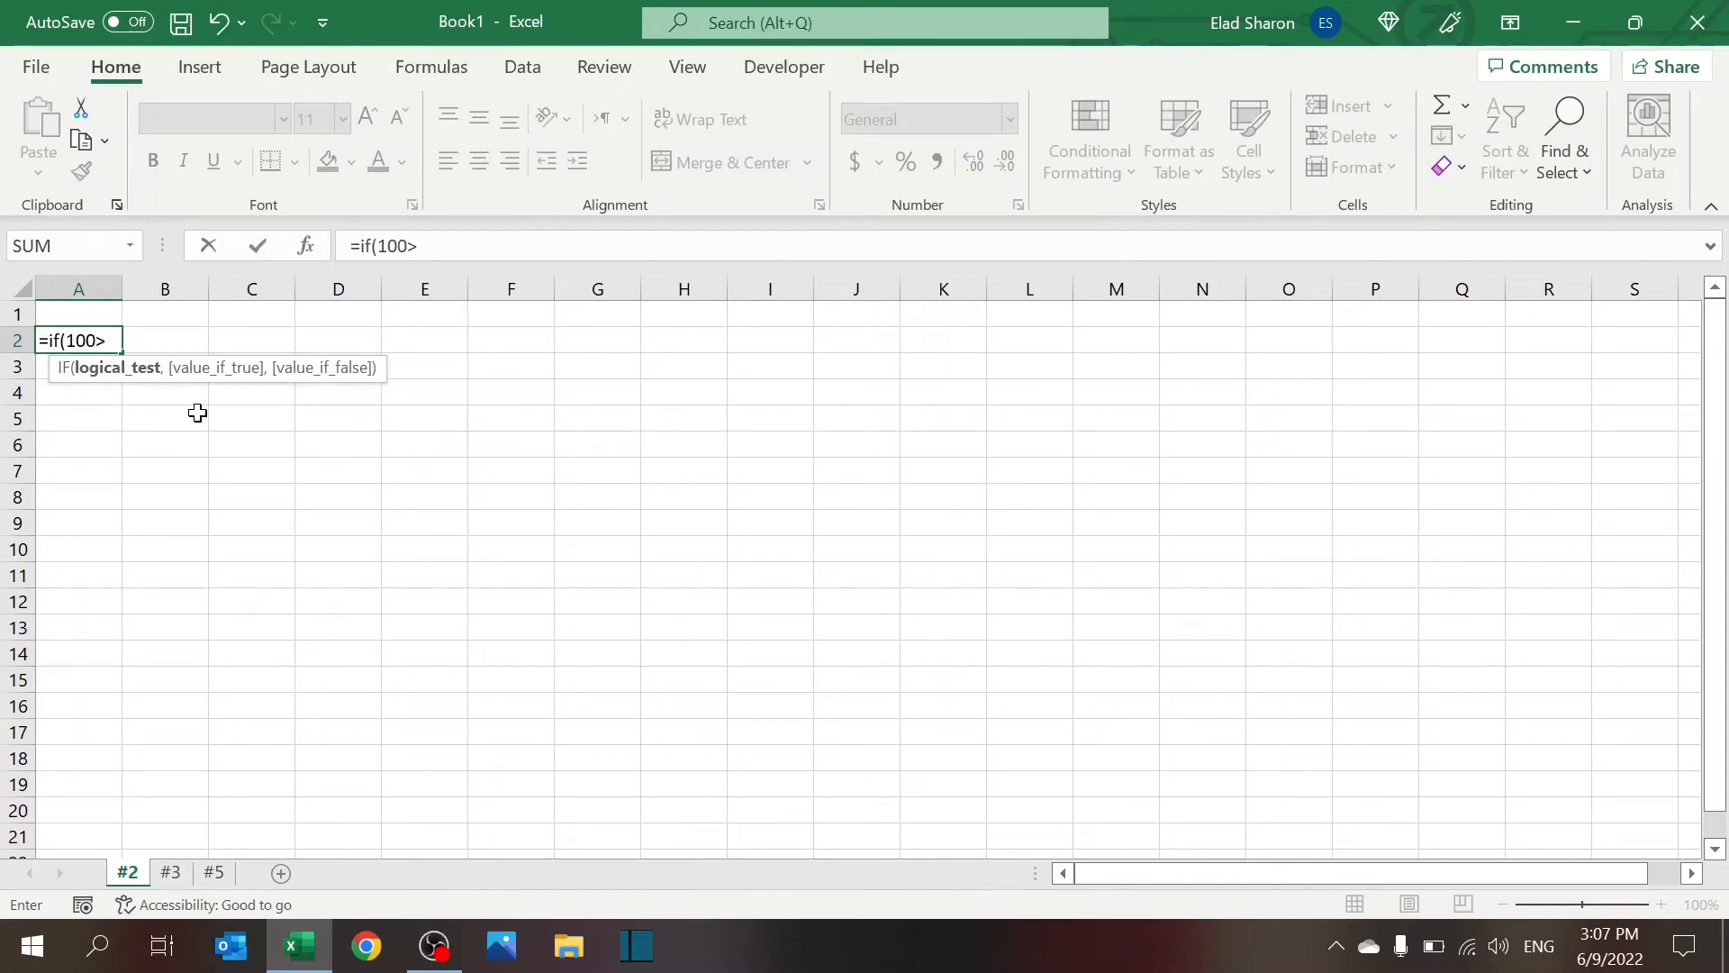
{"action": "type", "text": "90, \"Y"}
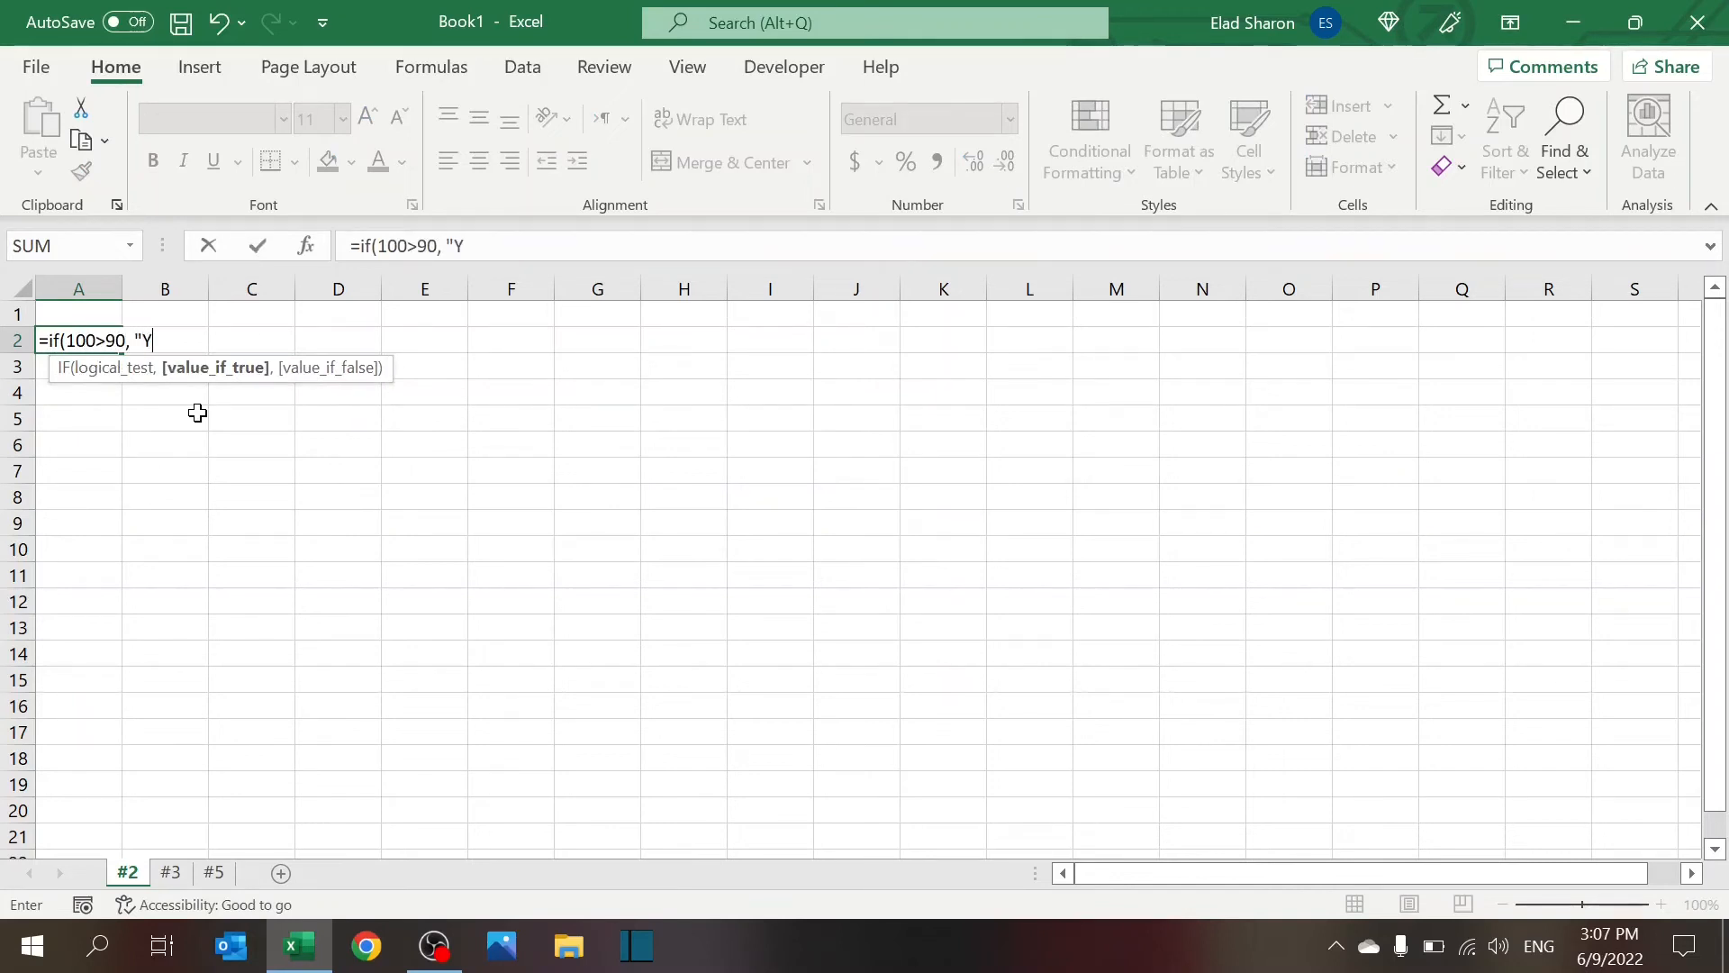
{"action": "type", "text": "es\",\"No"}
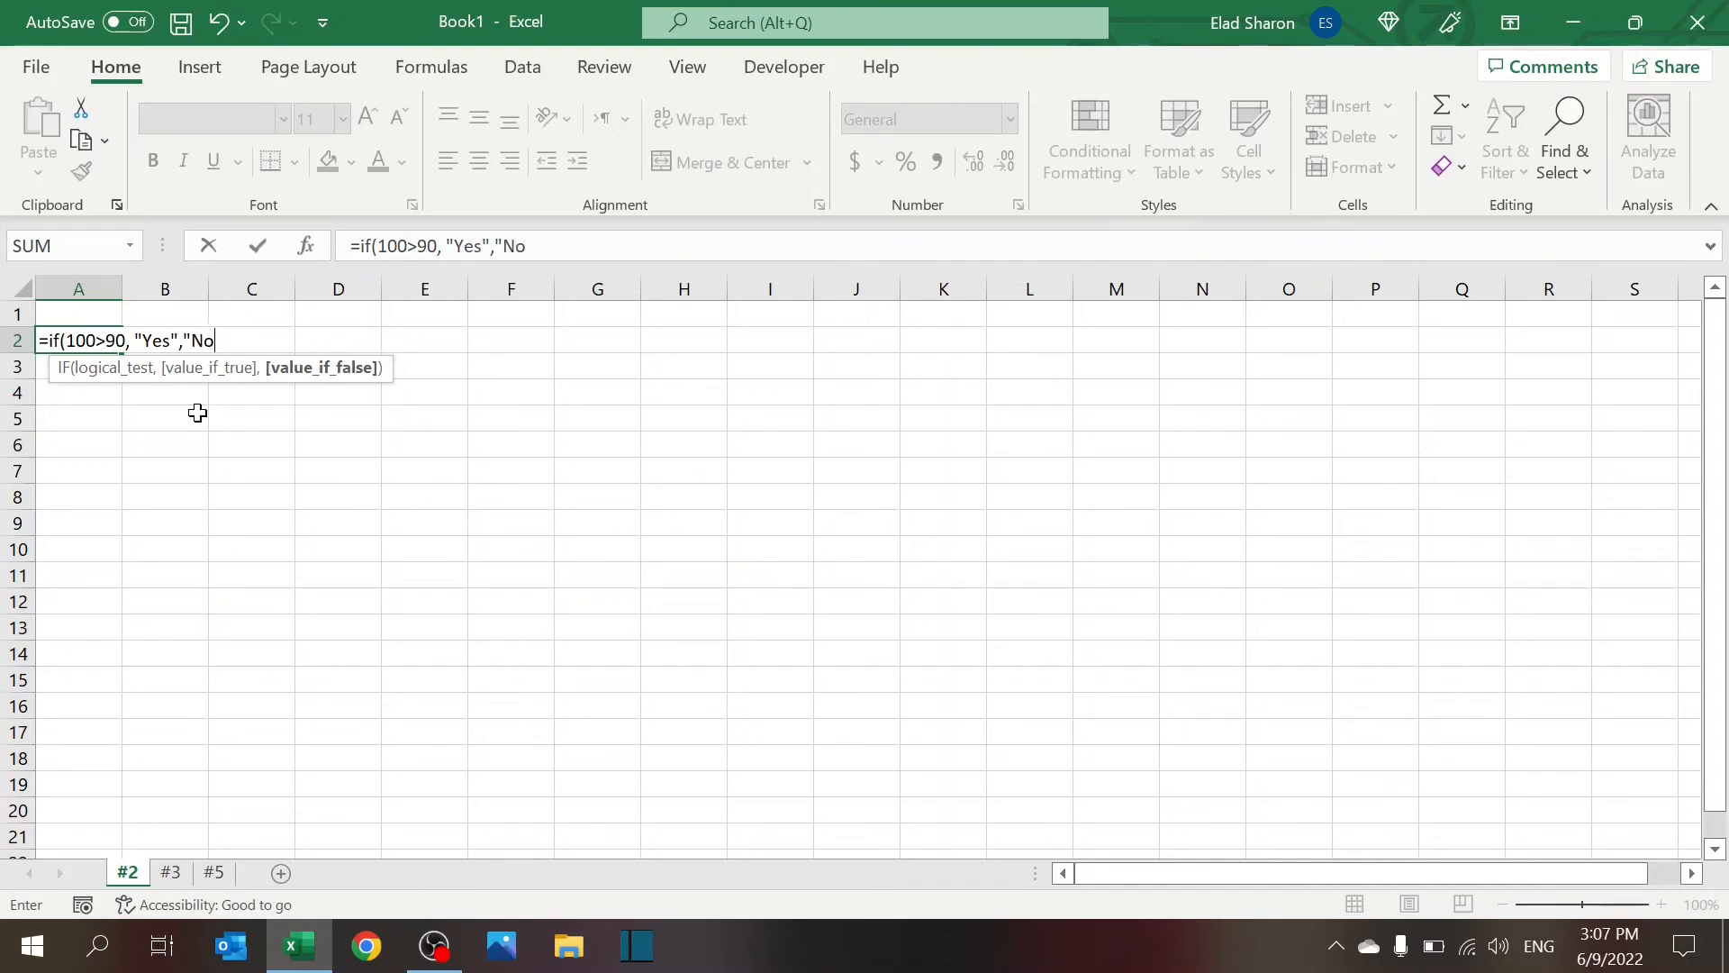
{"action": "key", "text": "Enter"}
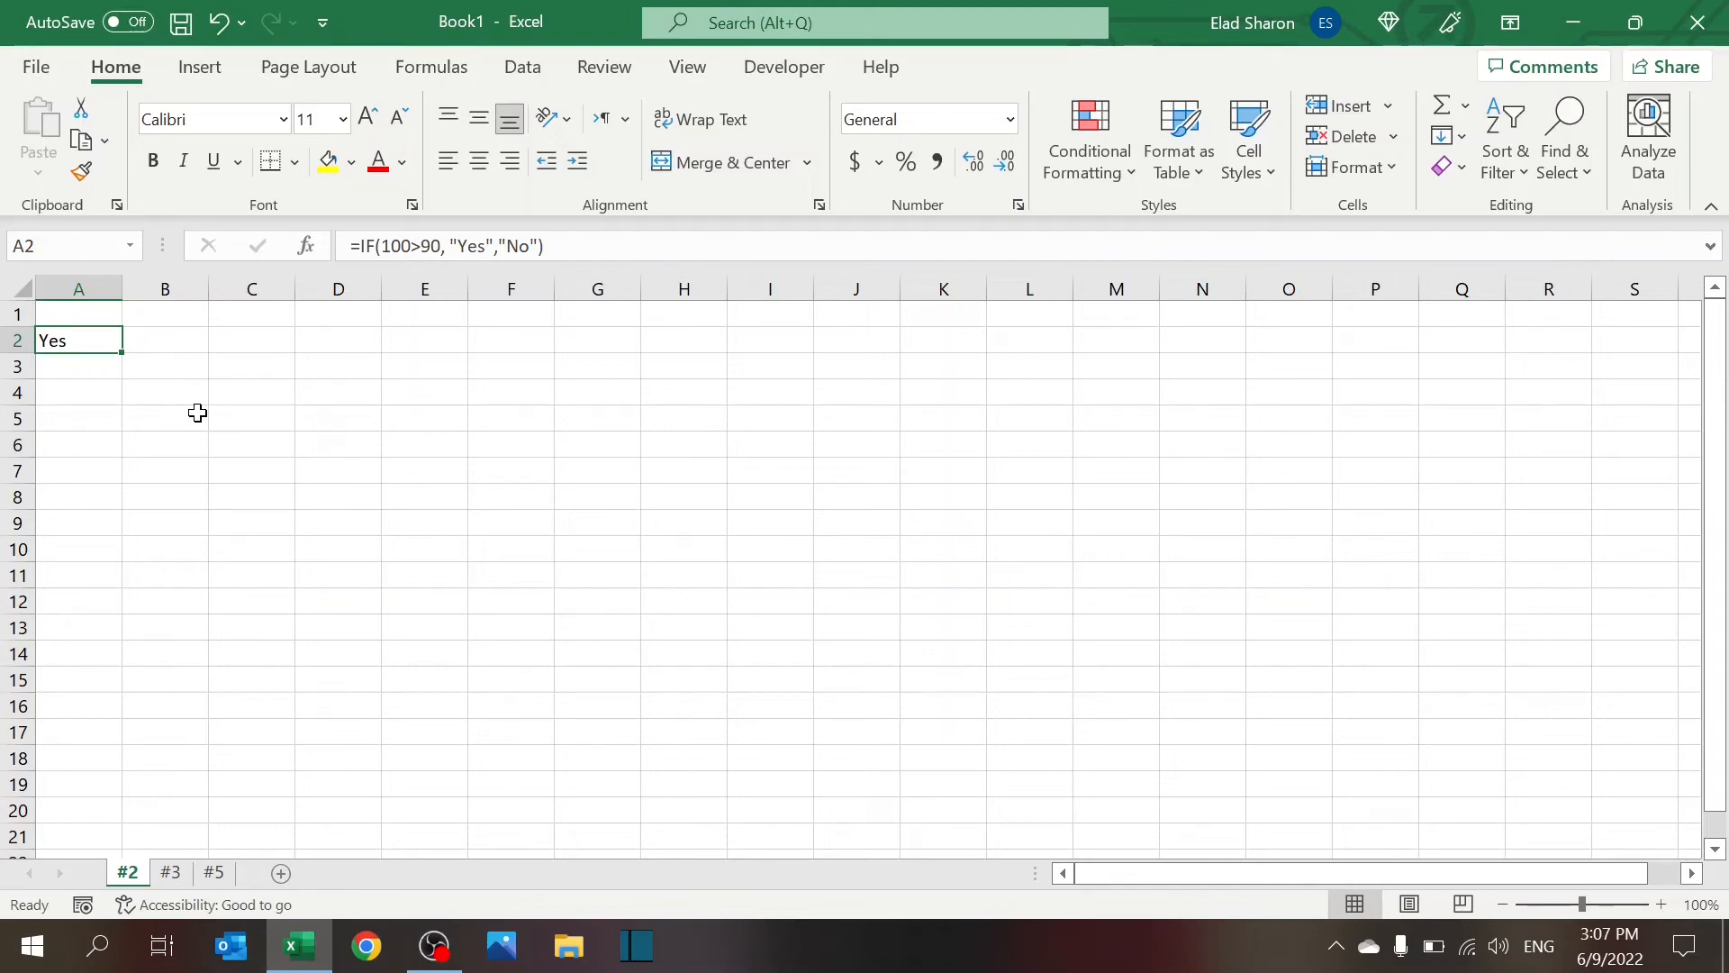
Enter Grade, Target and New headers in B1:D1 with Grade 100 and Target 98
{"action": "left_click", "coordinate": [165, 313]}
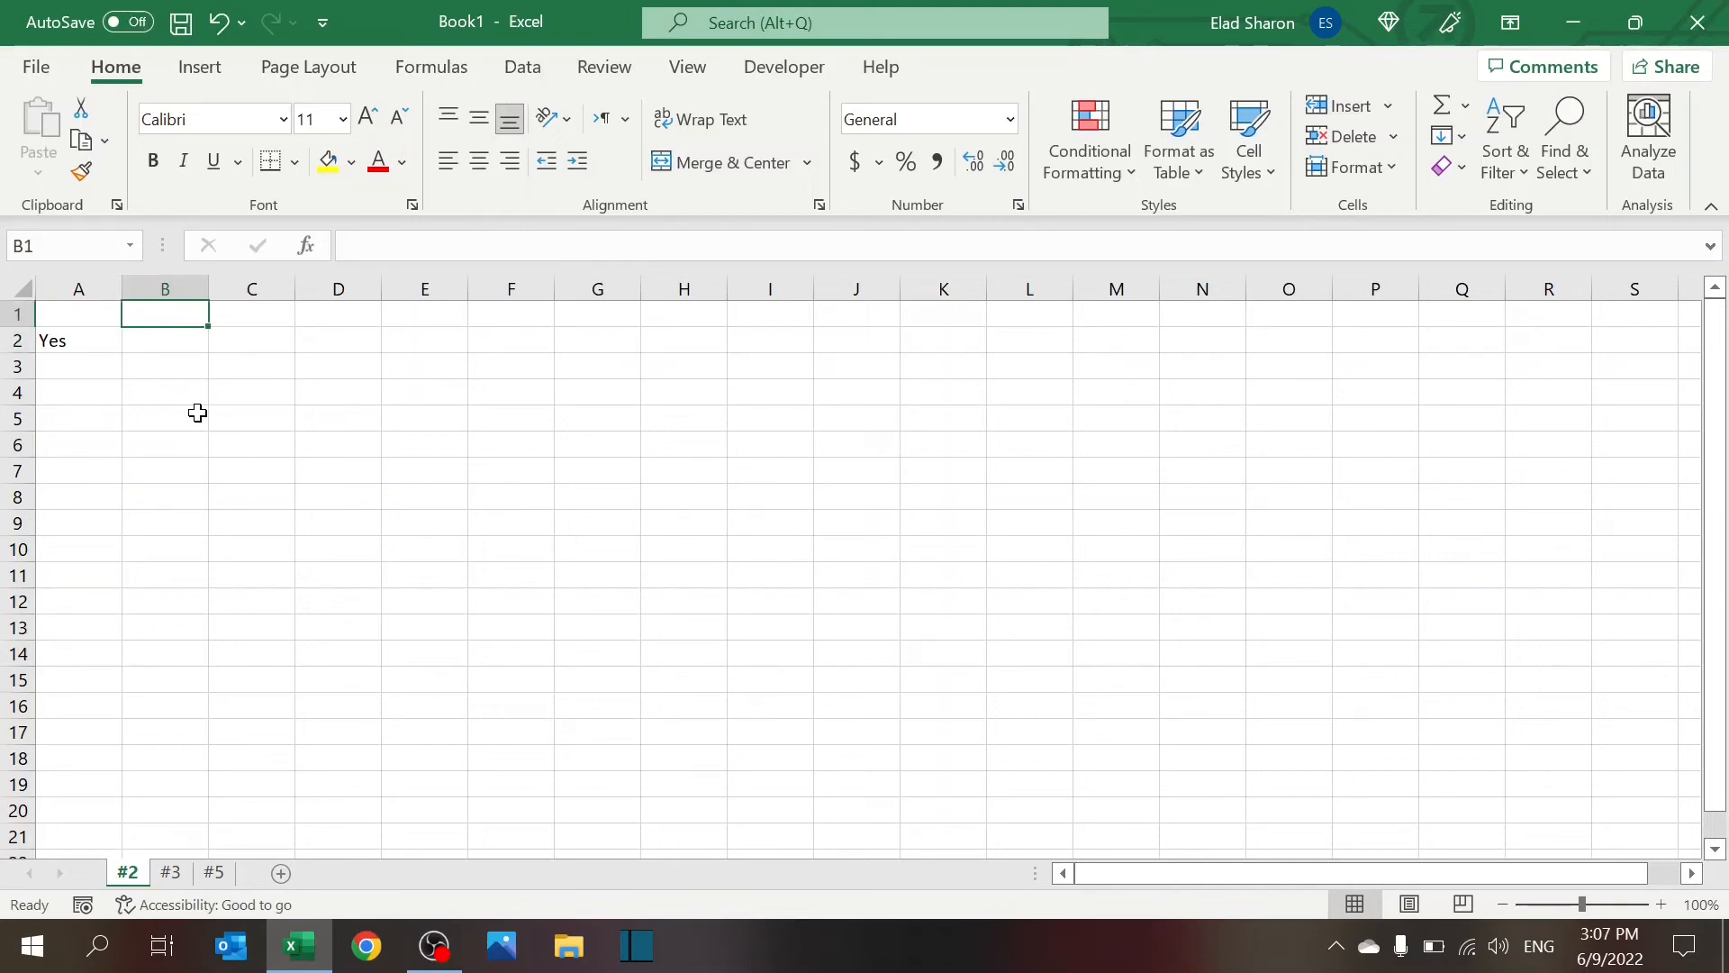
{"action": "type", "text": "Grade"}
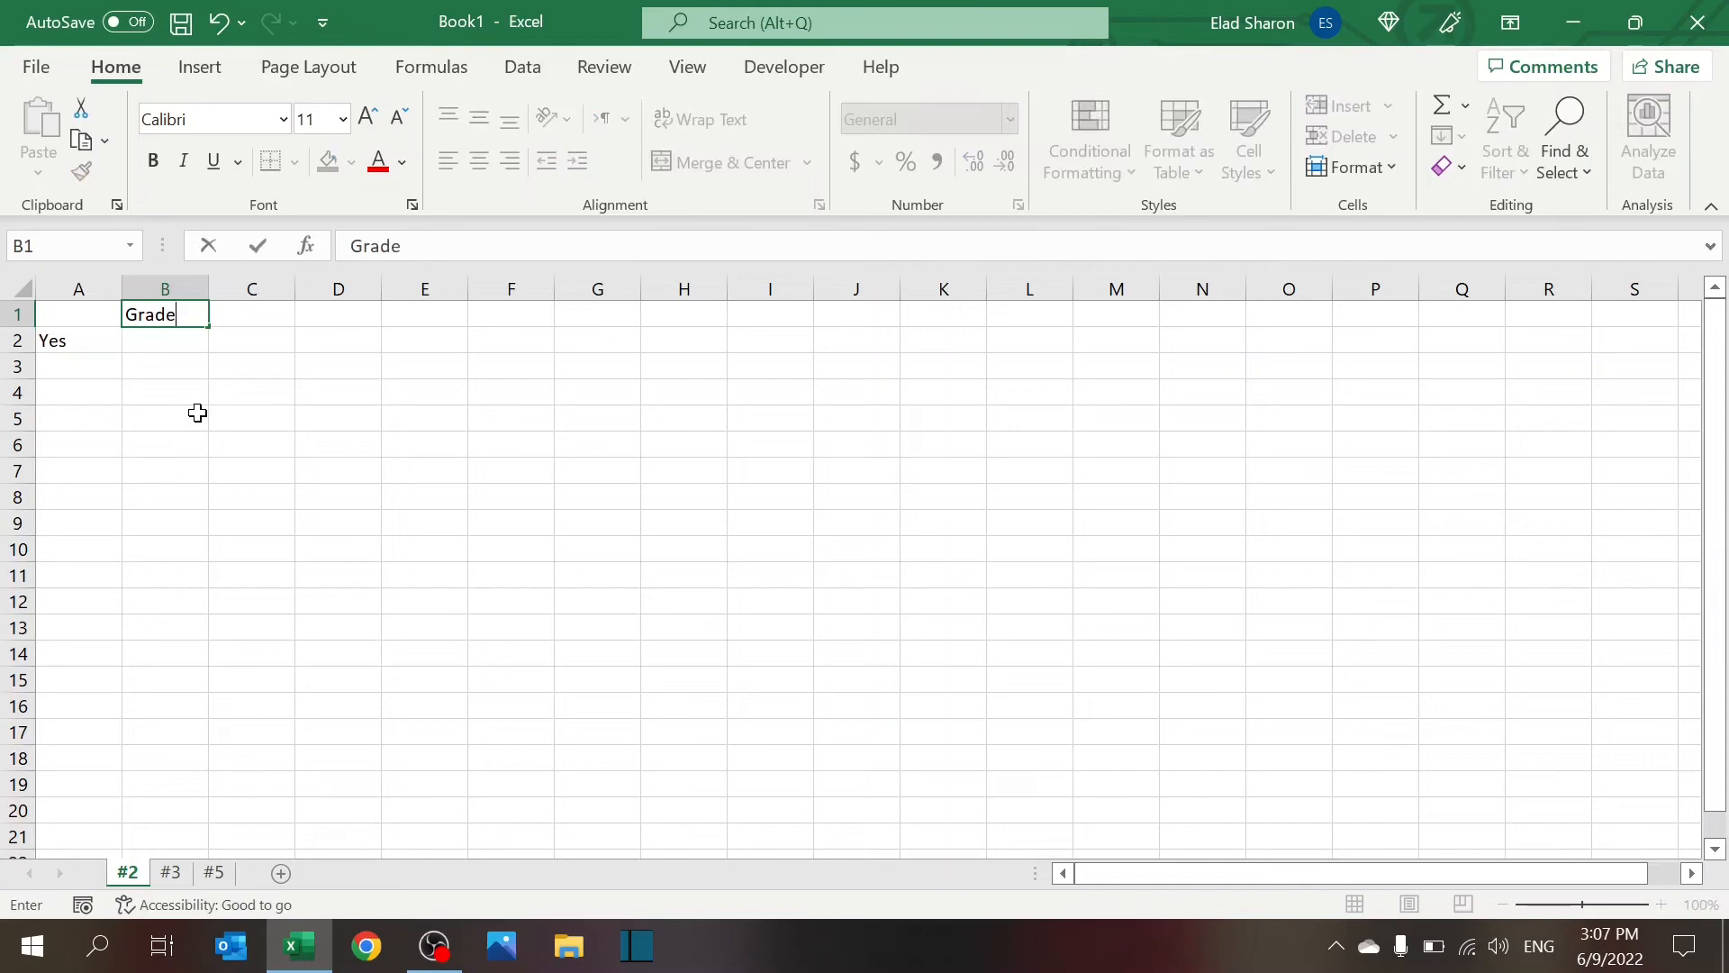
{"action": "type", "text": "100"}
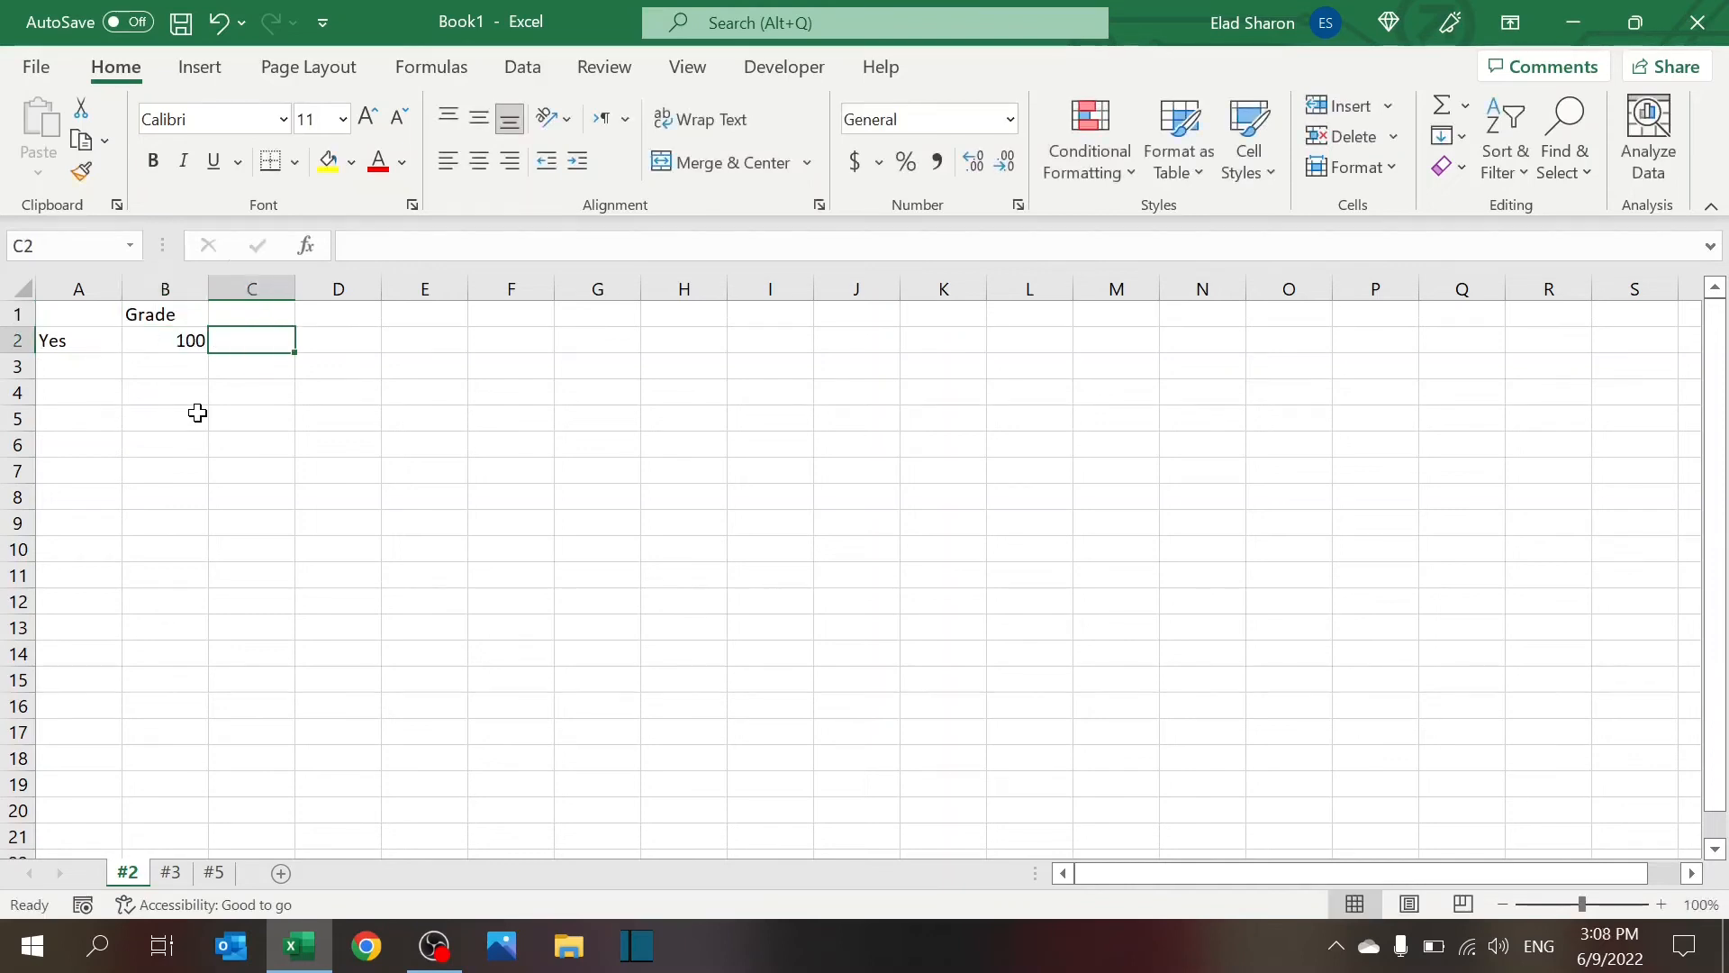
{"action": "type", "text": "Target"}
{"action": "type", "text": "98"}
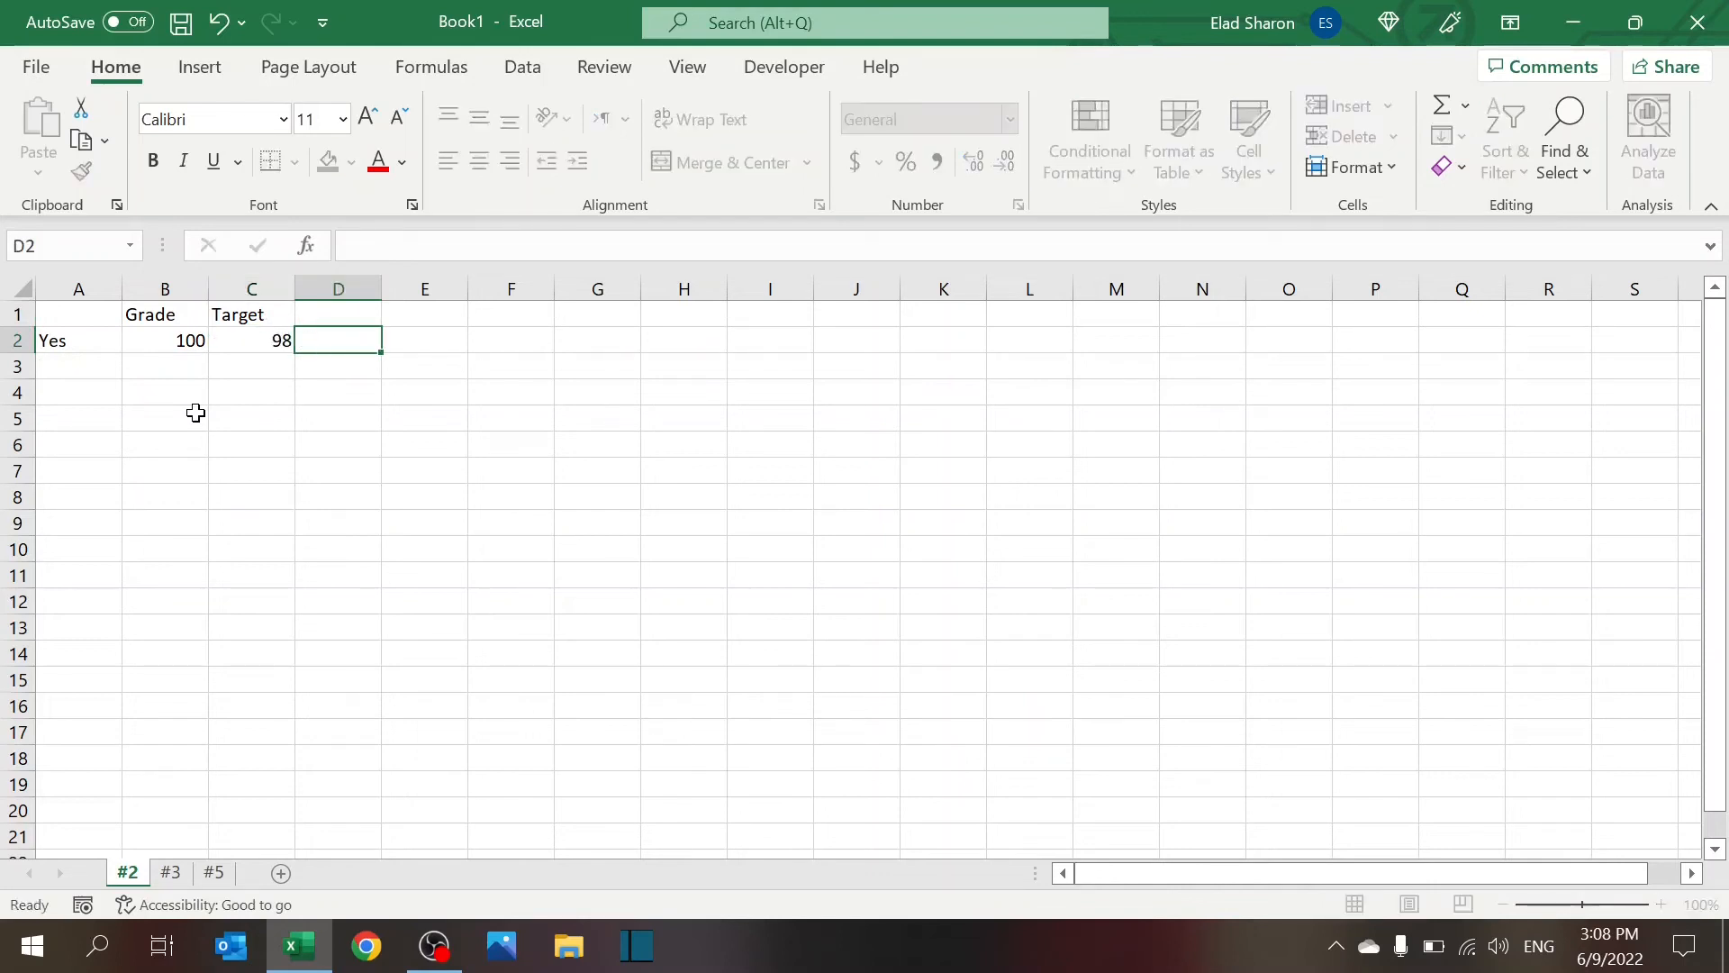
{"action": "type", "text": "New"}
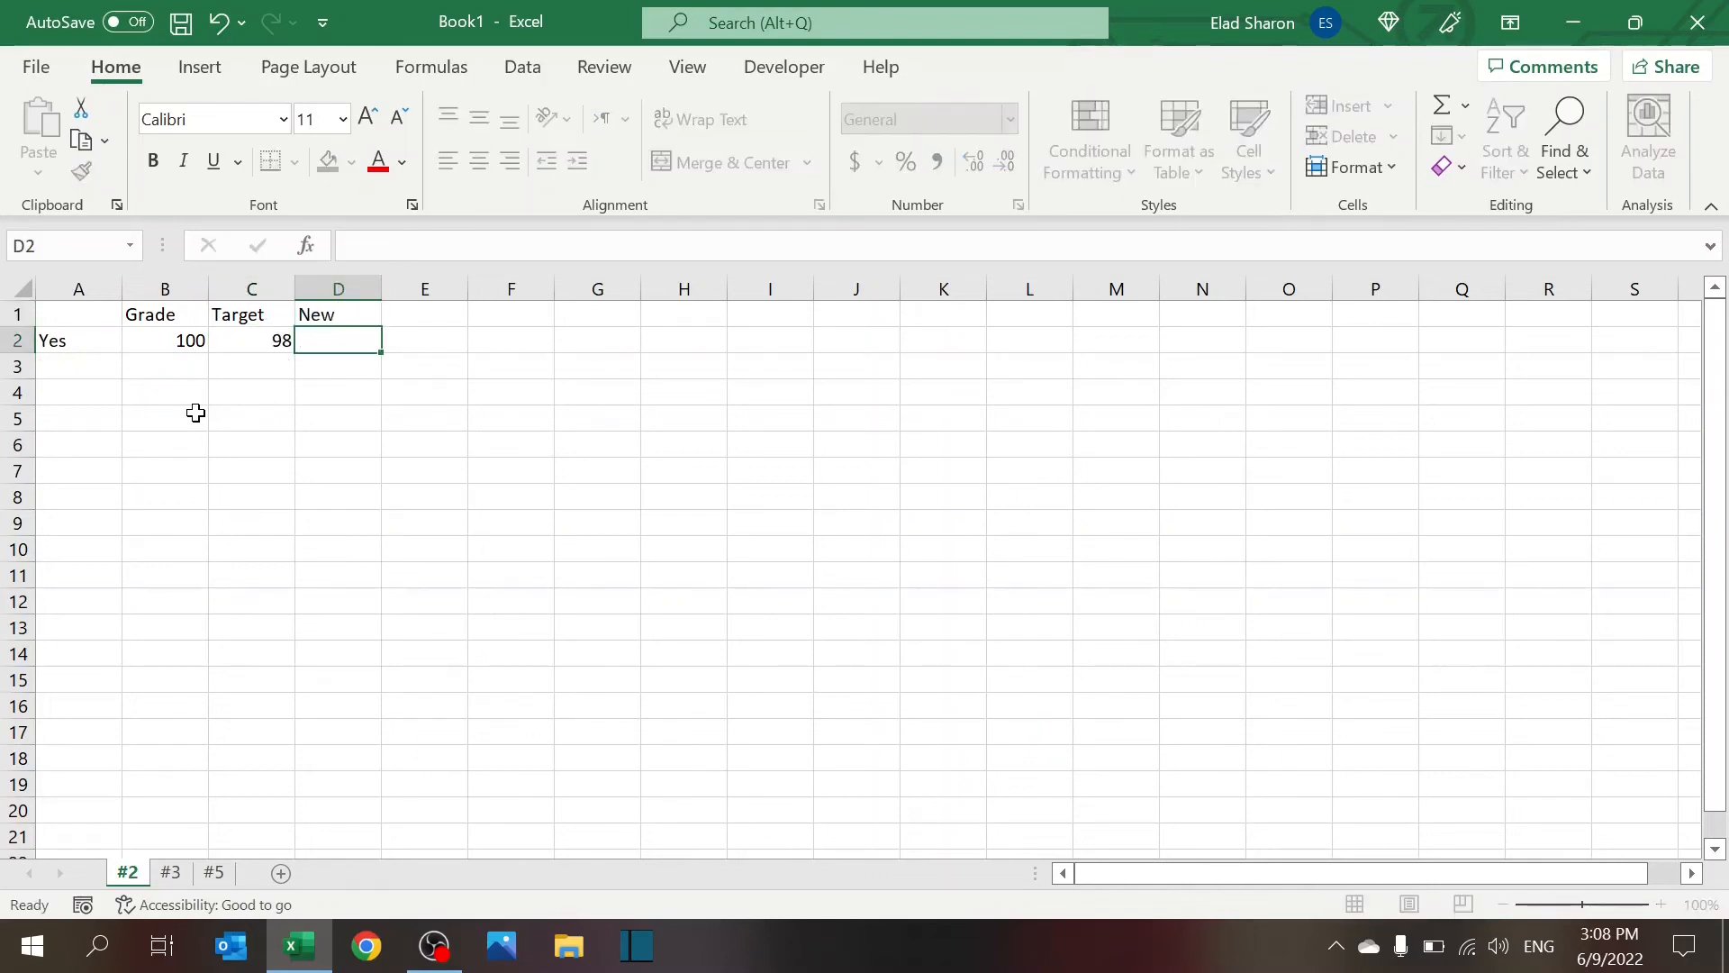
Enter =IF(B2>C2,"Yes","No") in D2 under New, returning Yes
{"action": "type", "text": "=if(B2>C2,"}
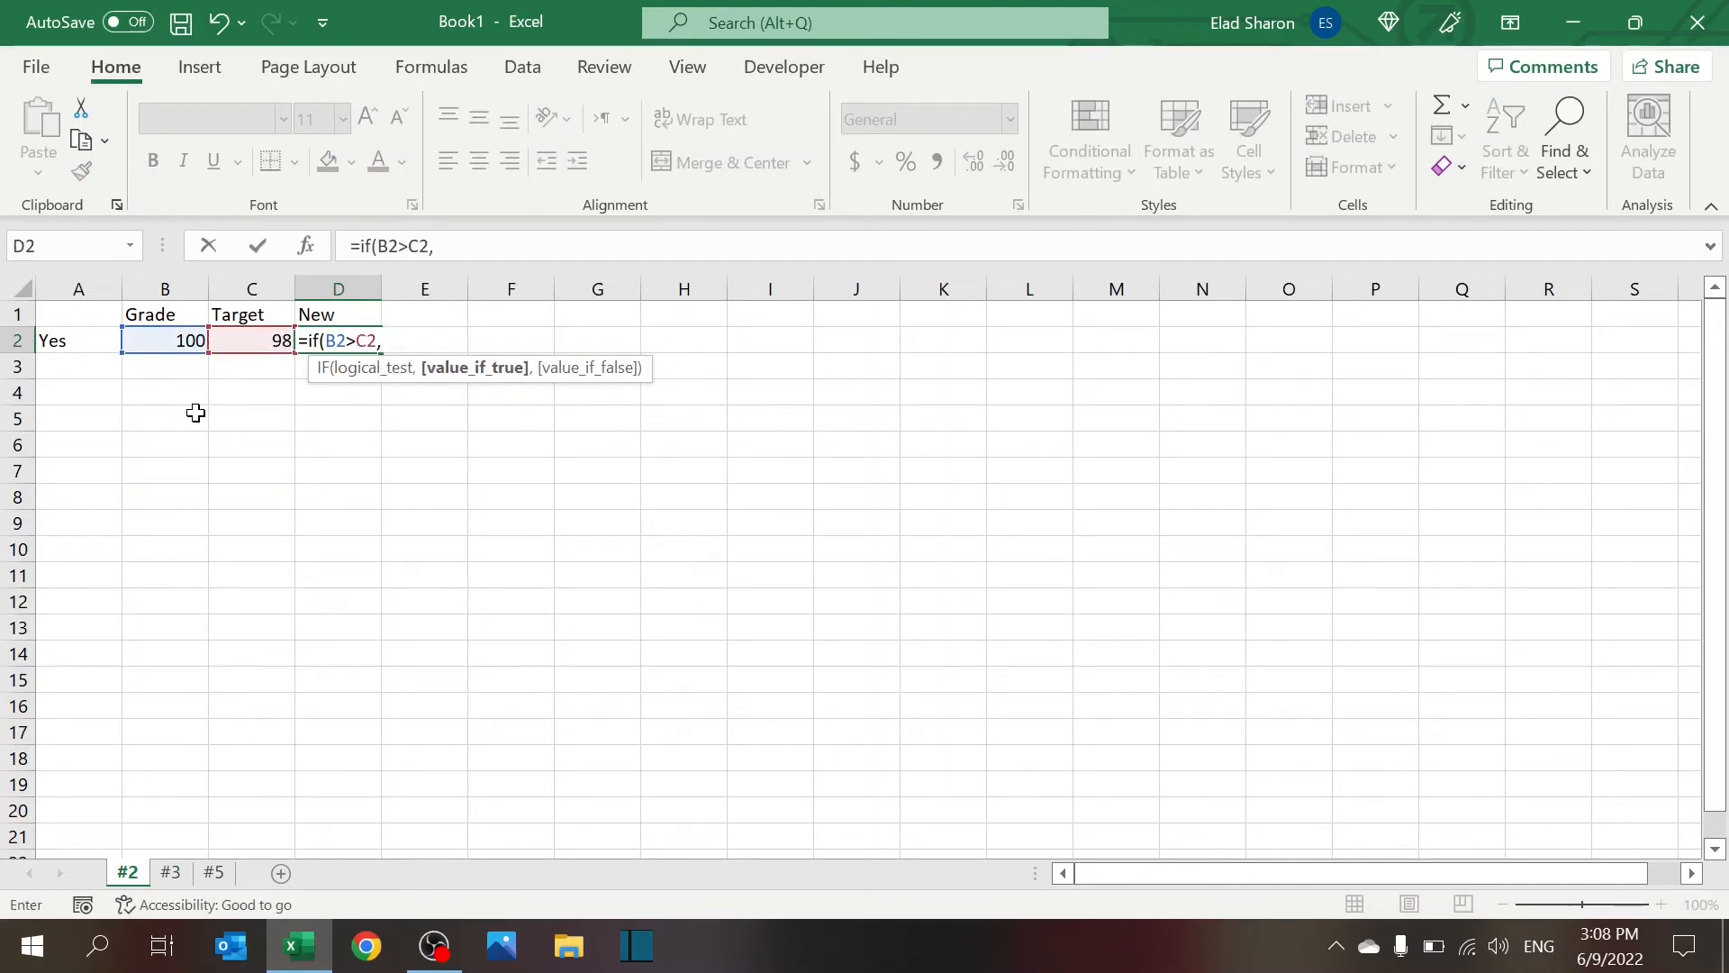
{"action": "type", "text": "\"Yes\""}
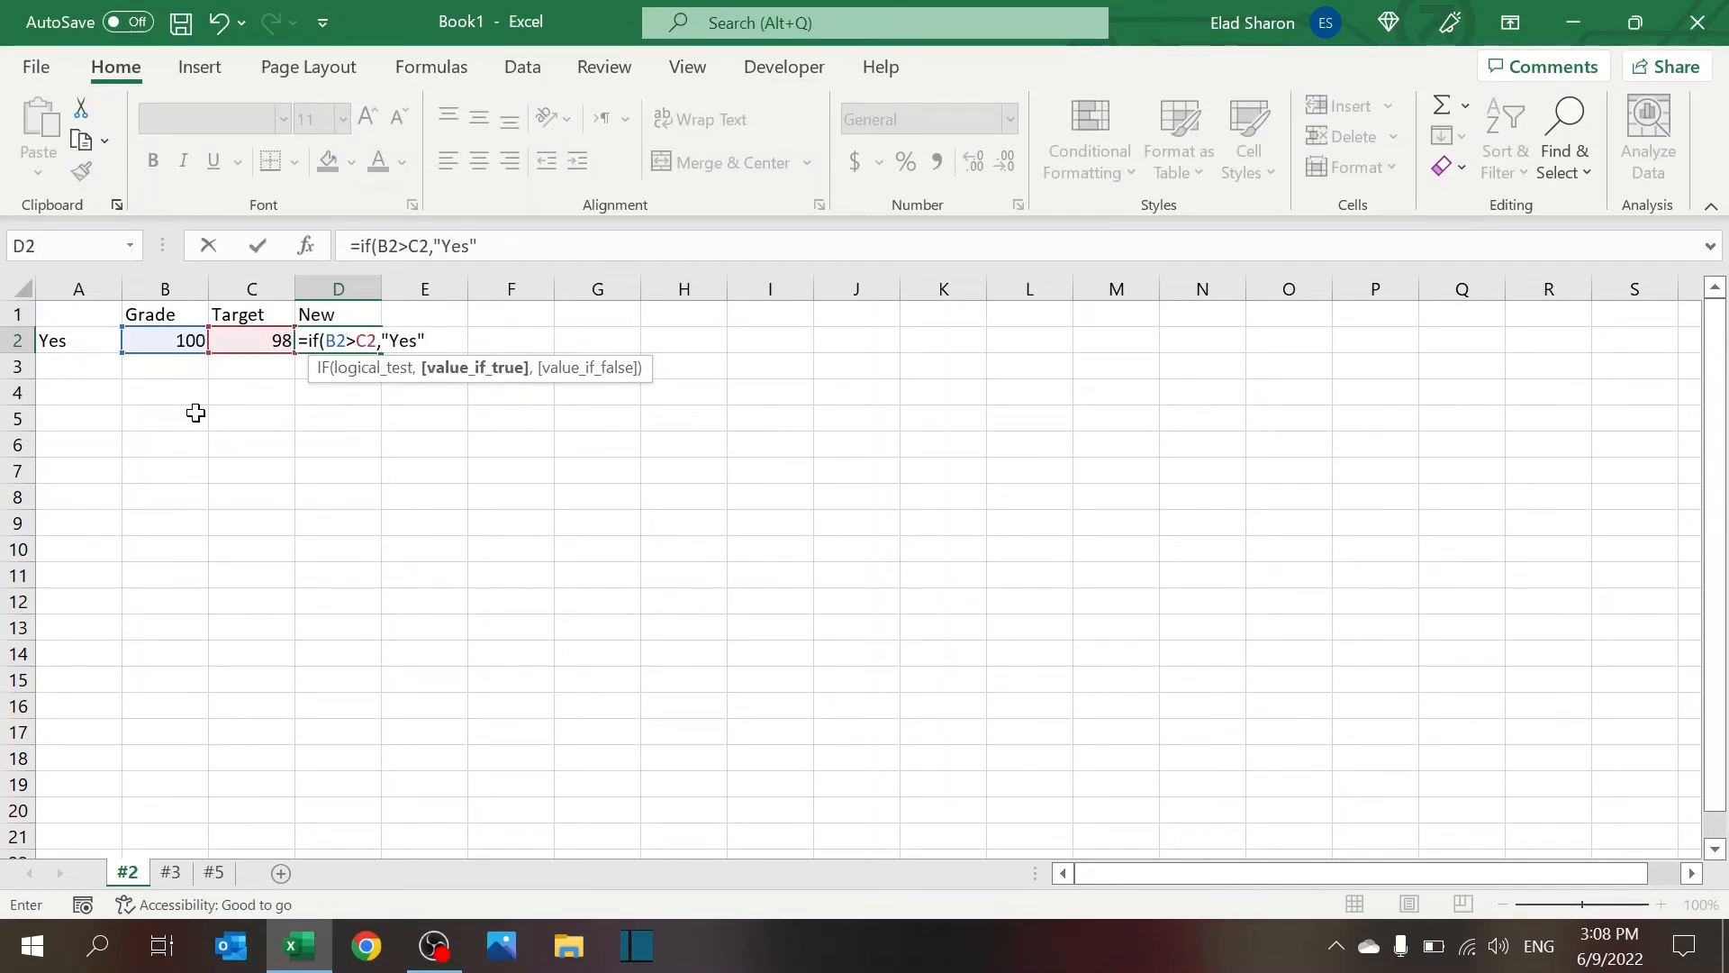
{"action": "type", "text": ",\"No\")"}
{"action": "left_click", "coordinate": [165, 341]}
{"action": "type", "text": "95"}
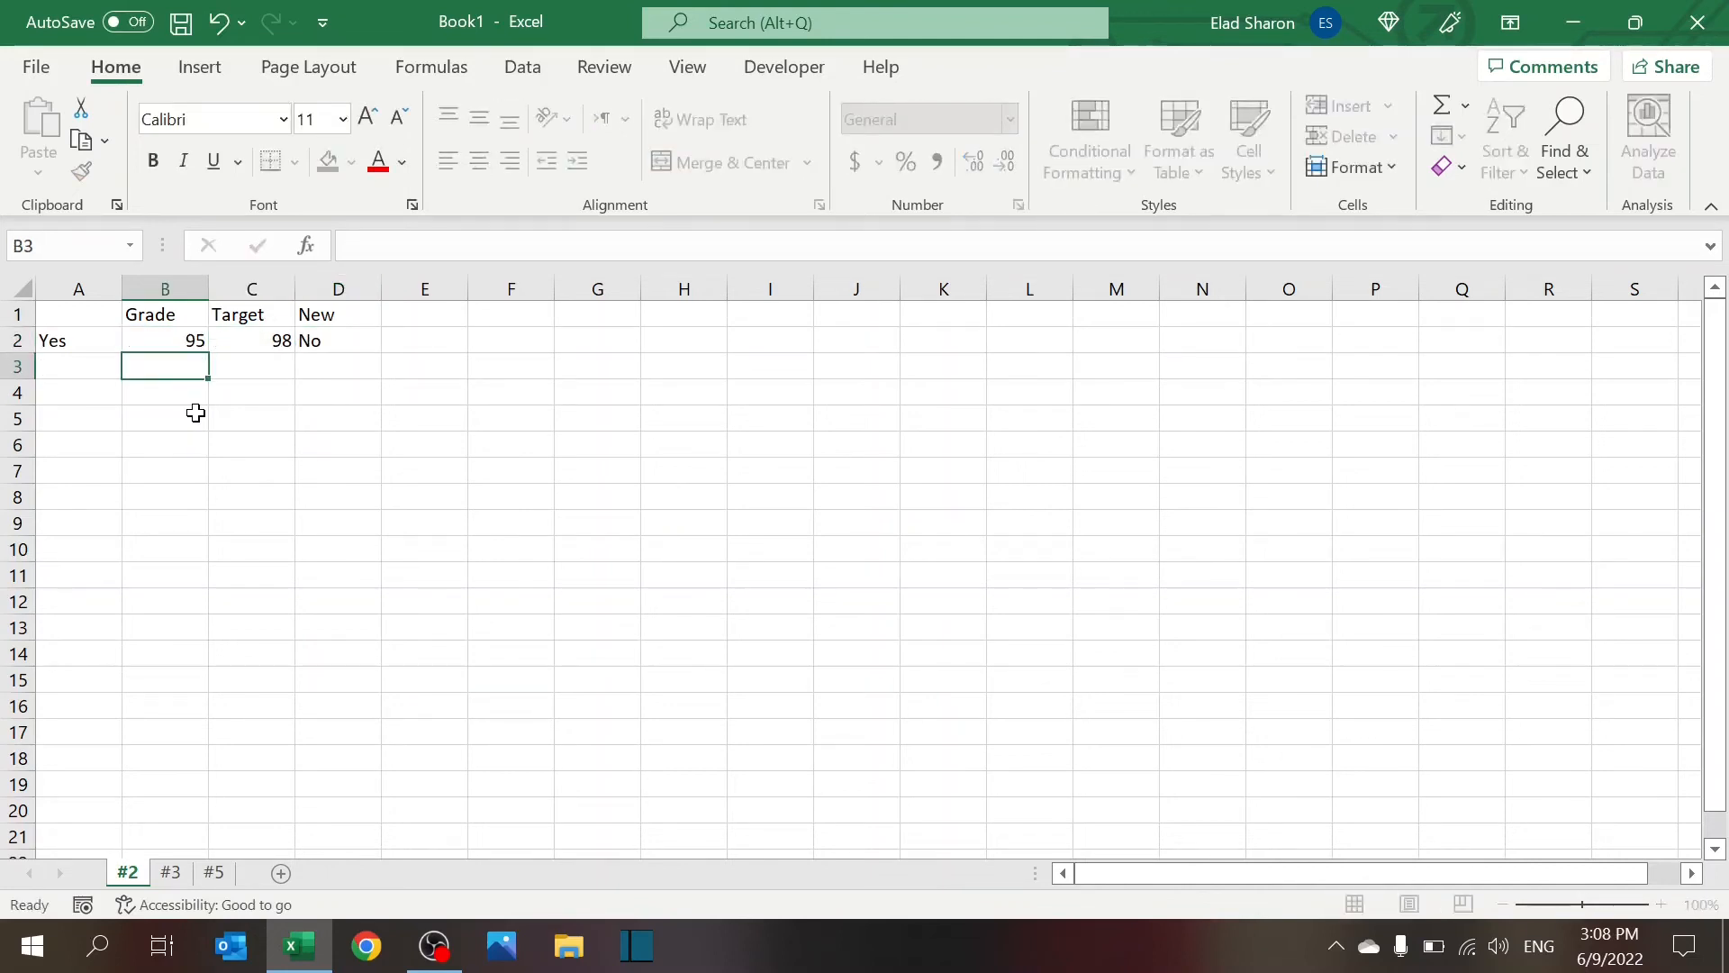
{"action": "left_click", "coordinate": [164, 340]}
{"action": "type", "text": "100"}
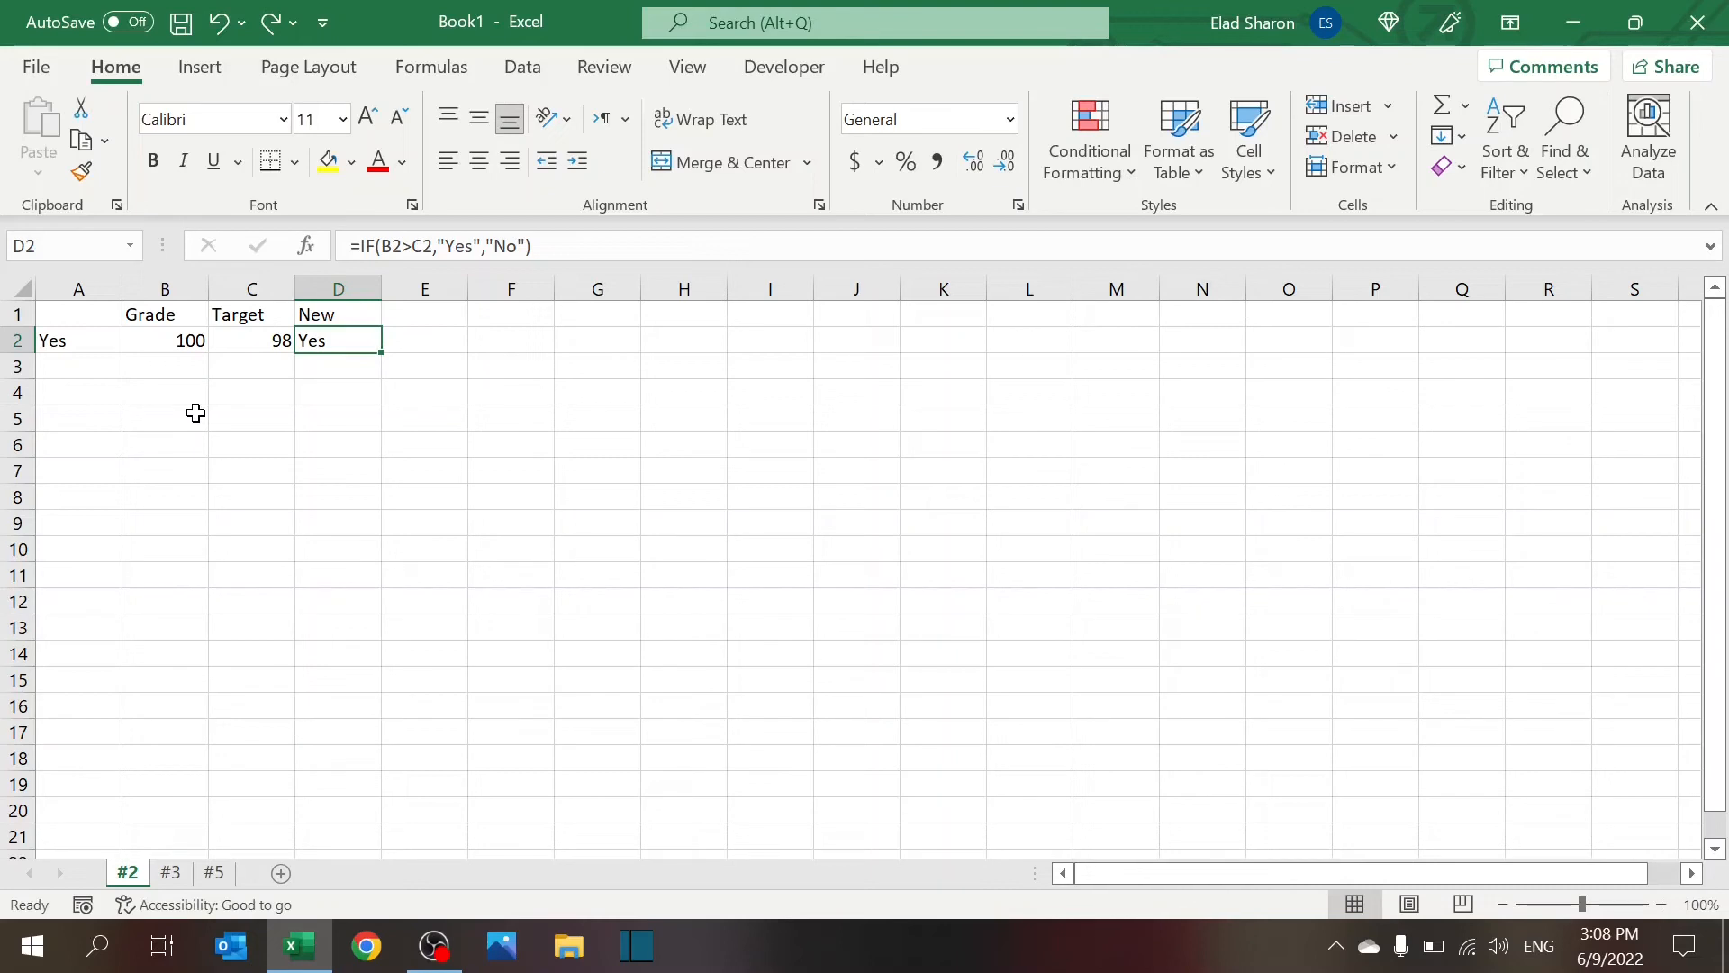
Review the Target value in C2 and the IF formula in D2, then go to sheet #3
{"action": "left_click", "coordinate": [251, 340]}
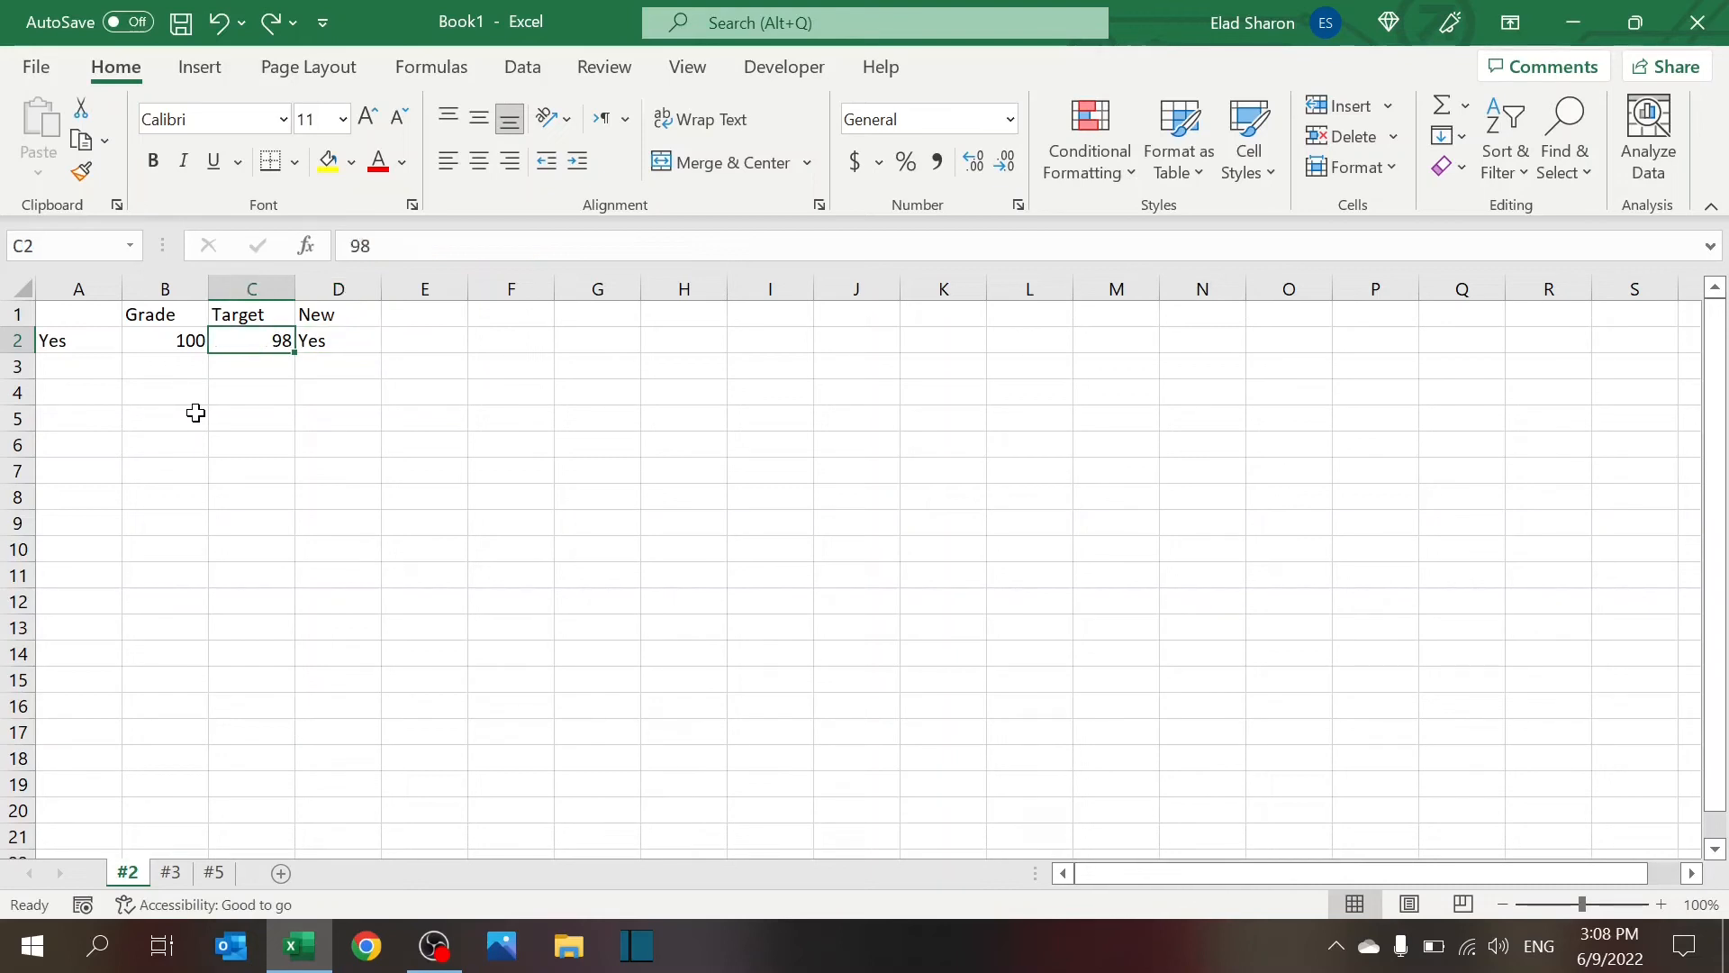
{"action": "left_click", "coordinate": [338, 340]}
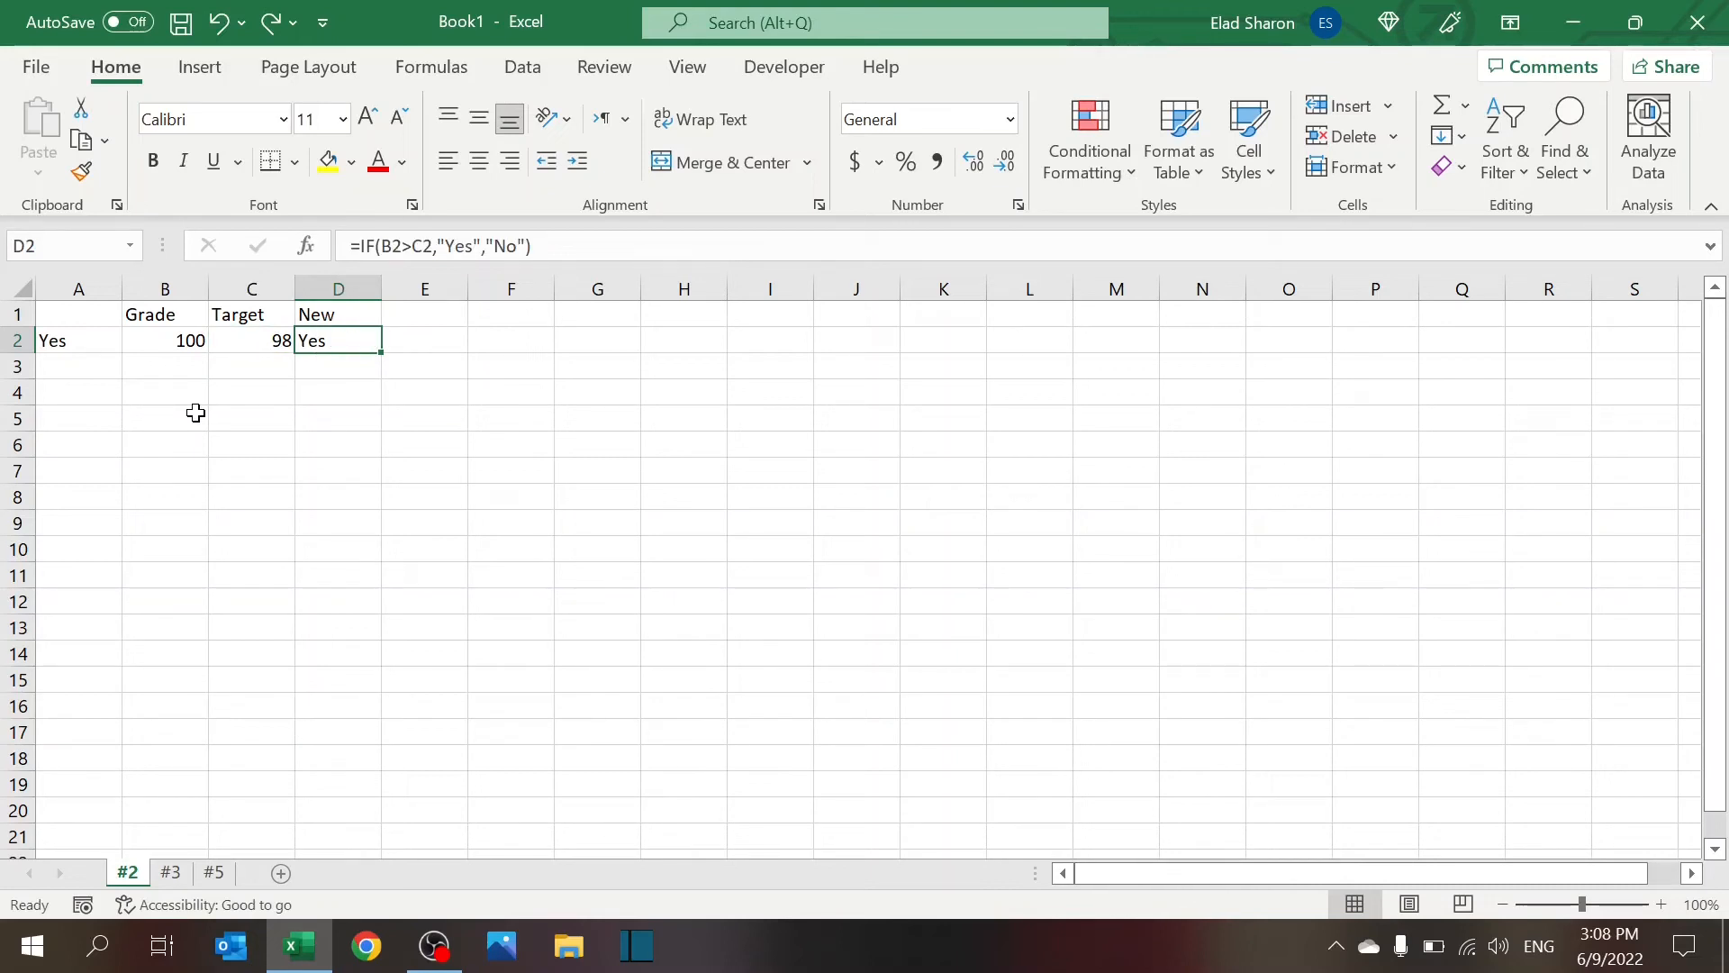
{"action": "left_click", "coordinate": [170, 873]}
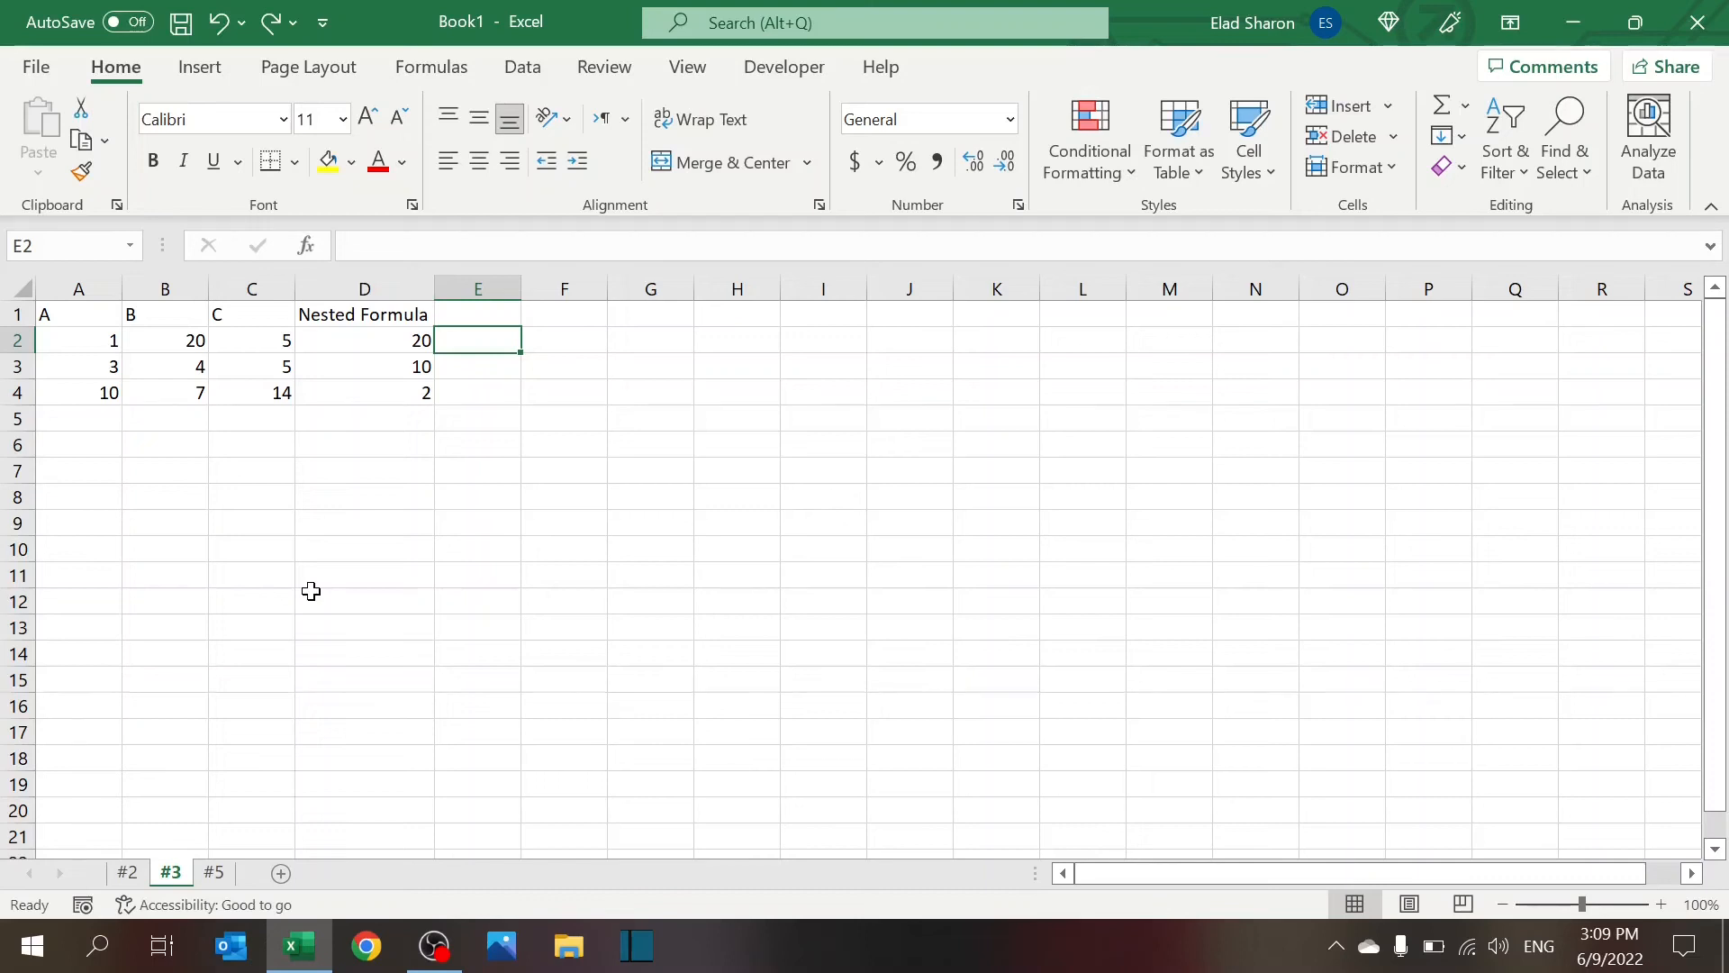
{"action": "mouse_move", "coordinate": [79, 304]}
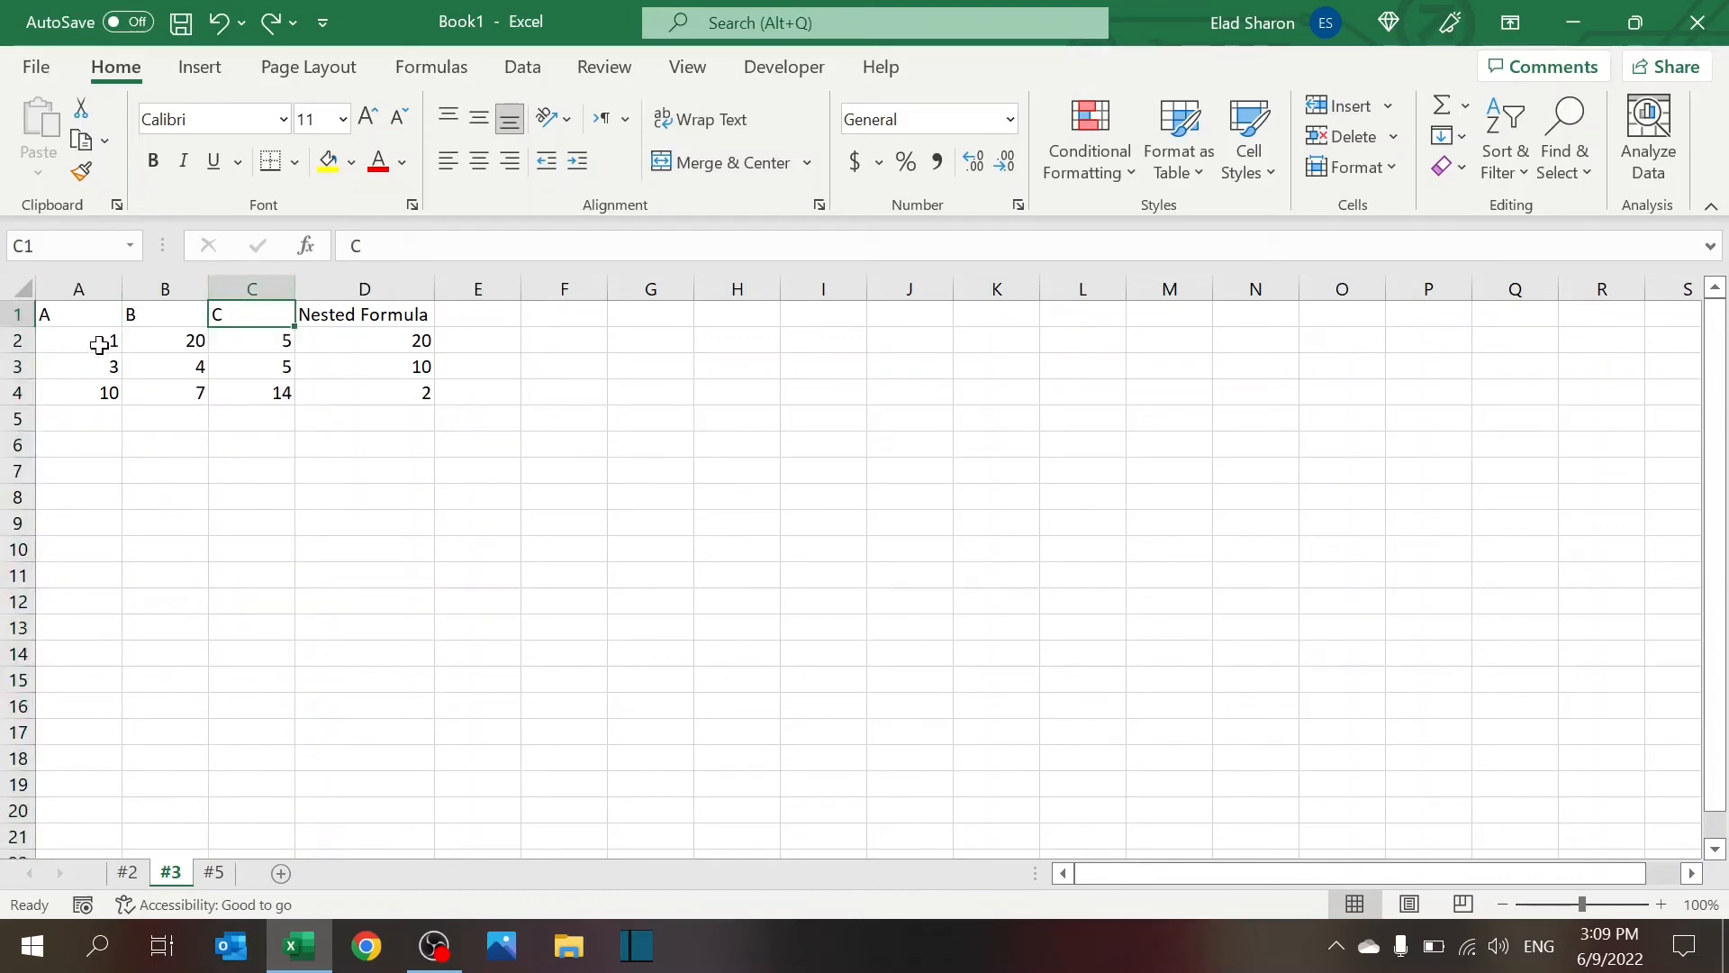
{"action": "left_click", "coordinate": [364, 341]}
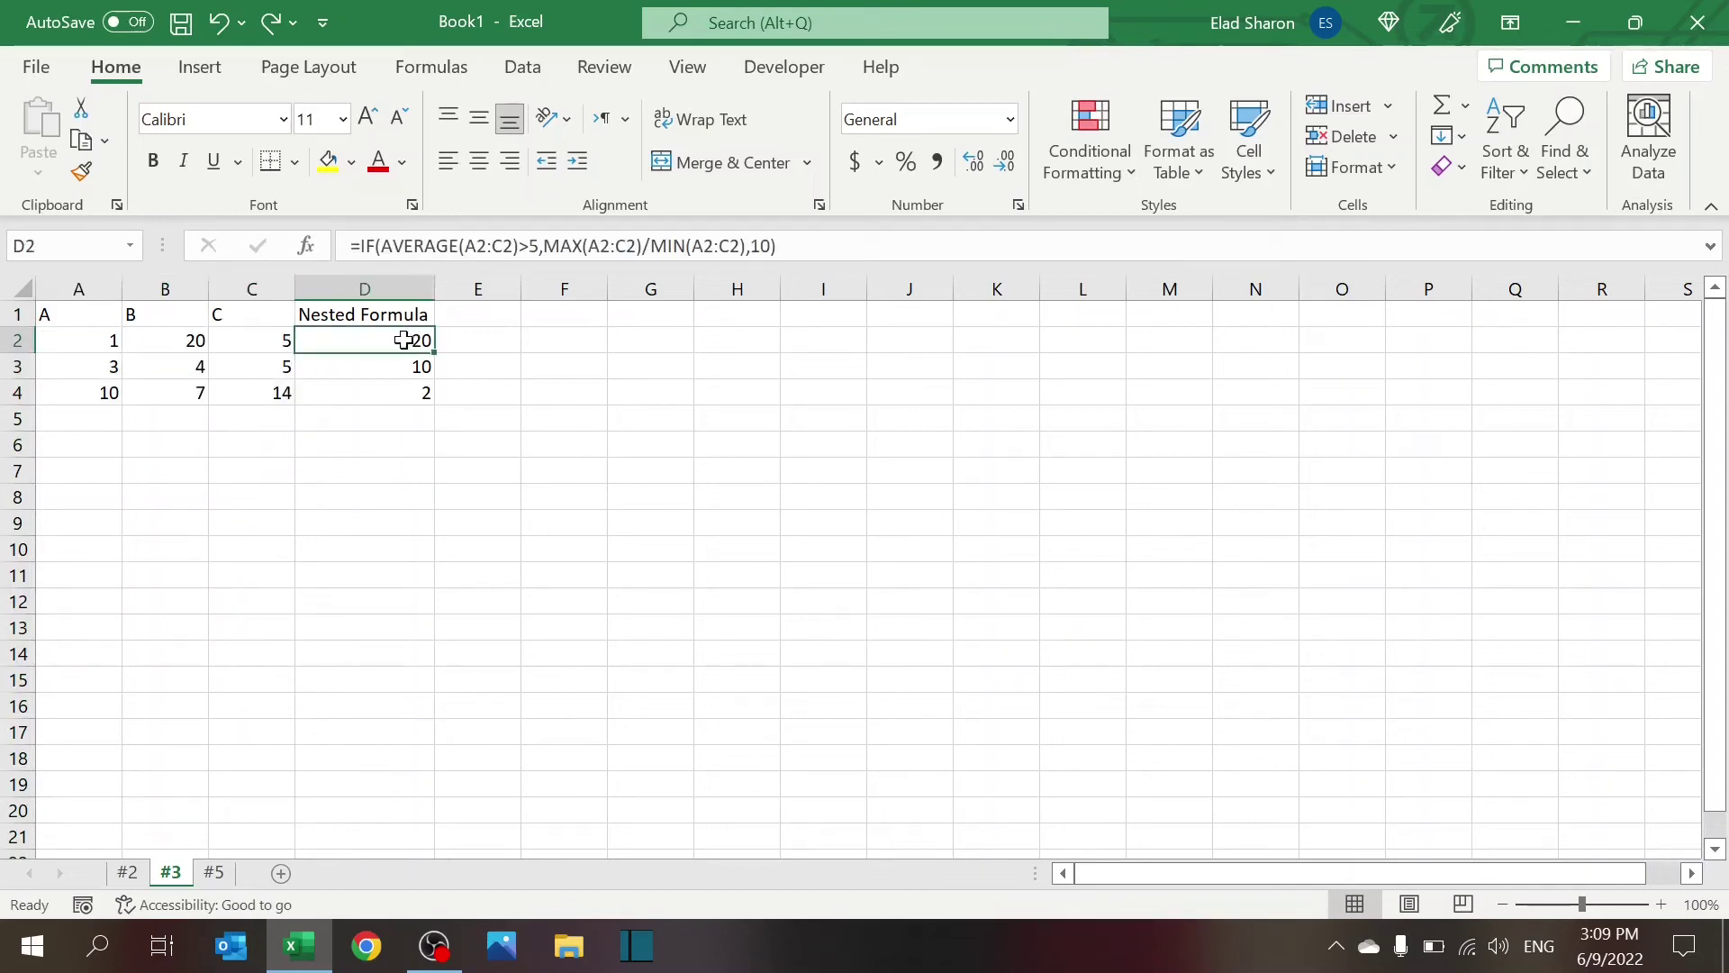
{"action": "mouse_move", "coordinate": [519, 329]}
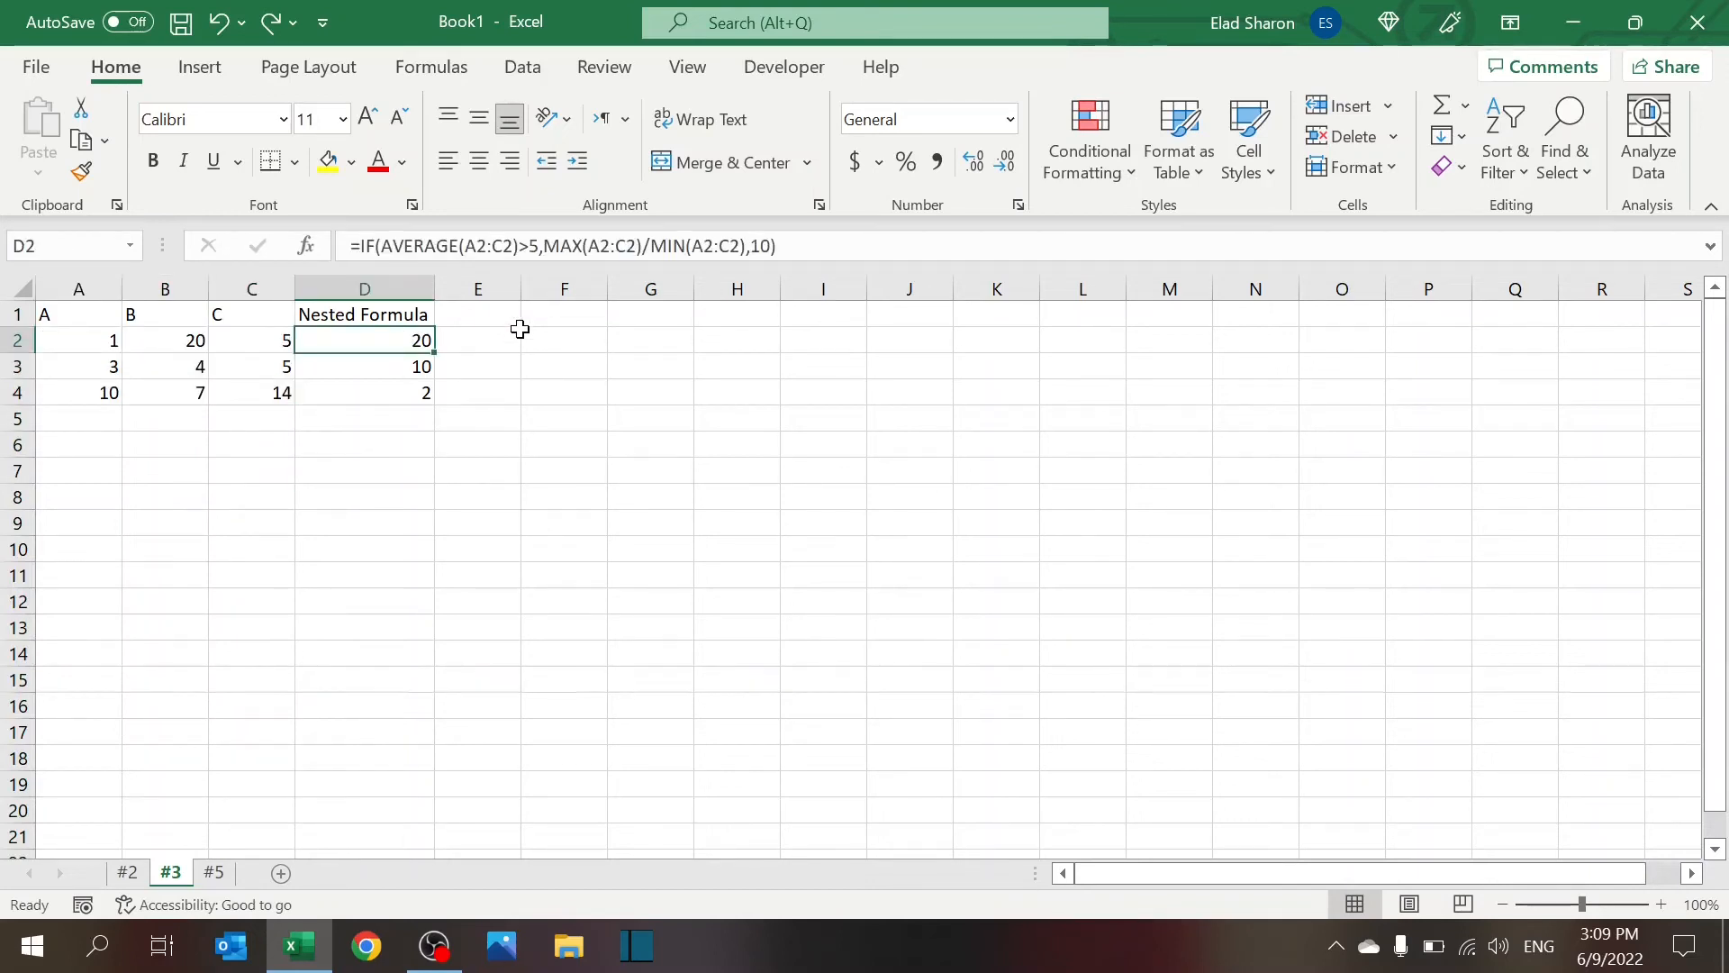
{"action": "mouse_move", "coordinate": [611, 289]}
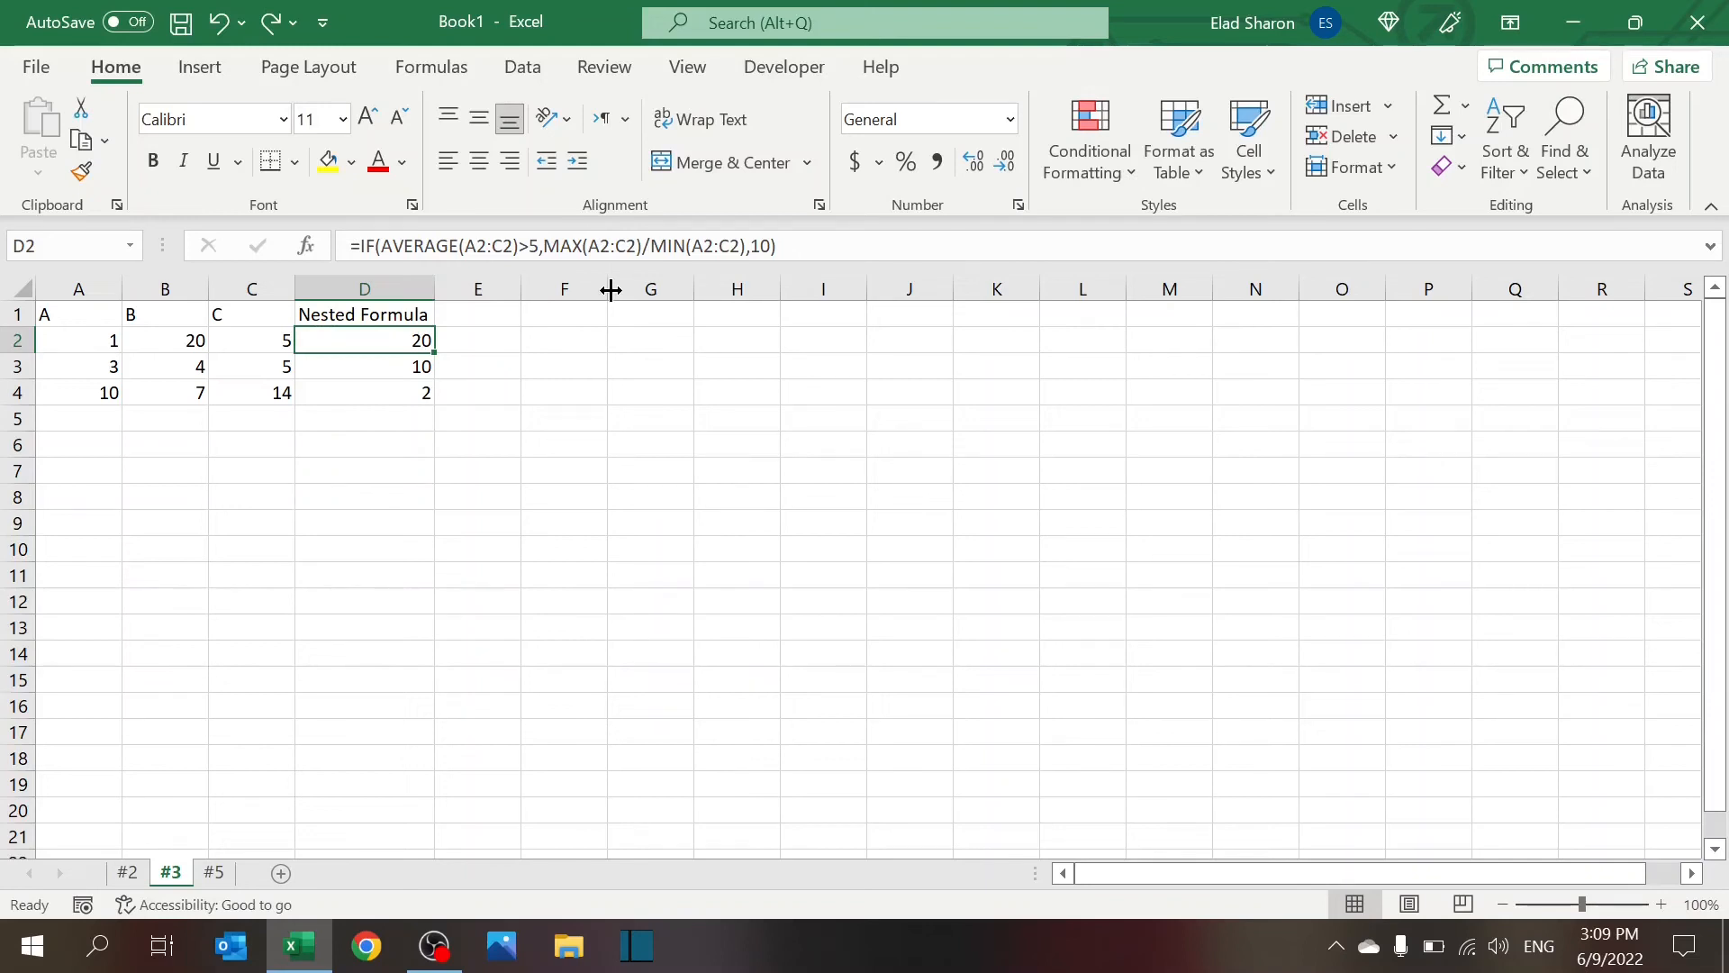
{"action": "double_click", "coordinate": [364, 340]}
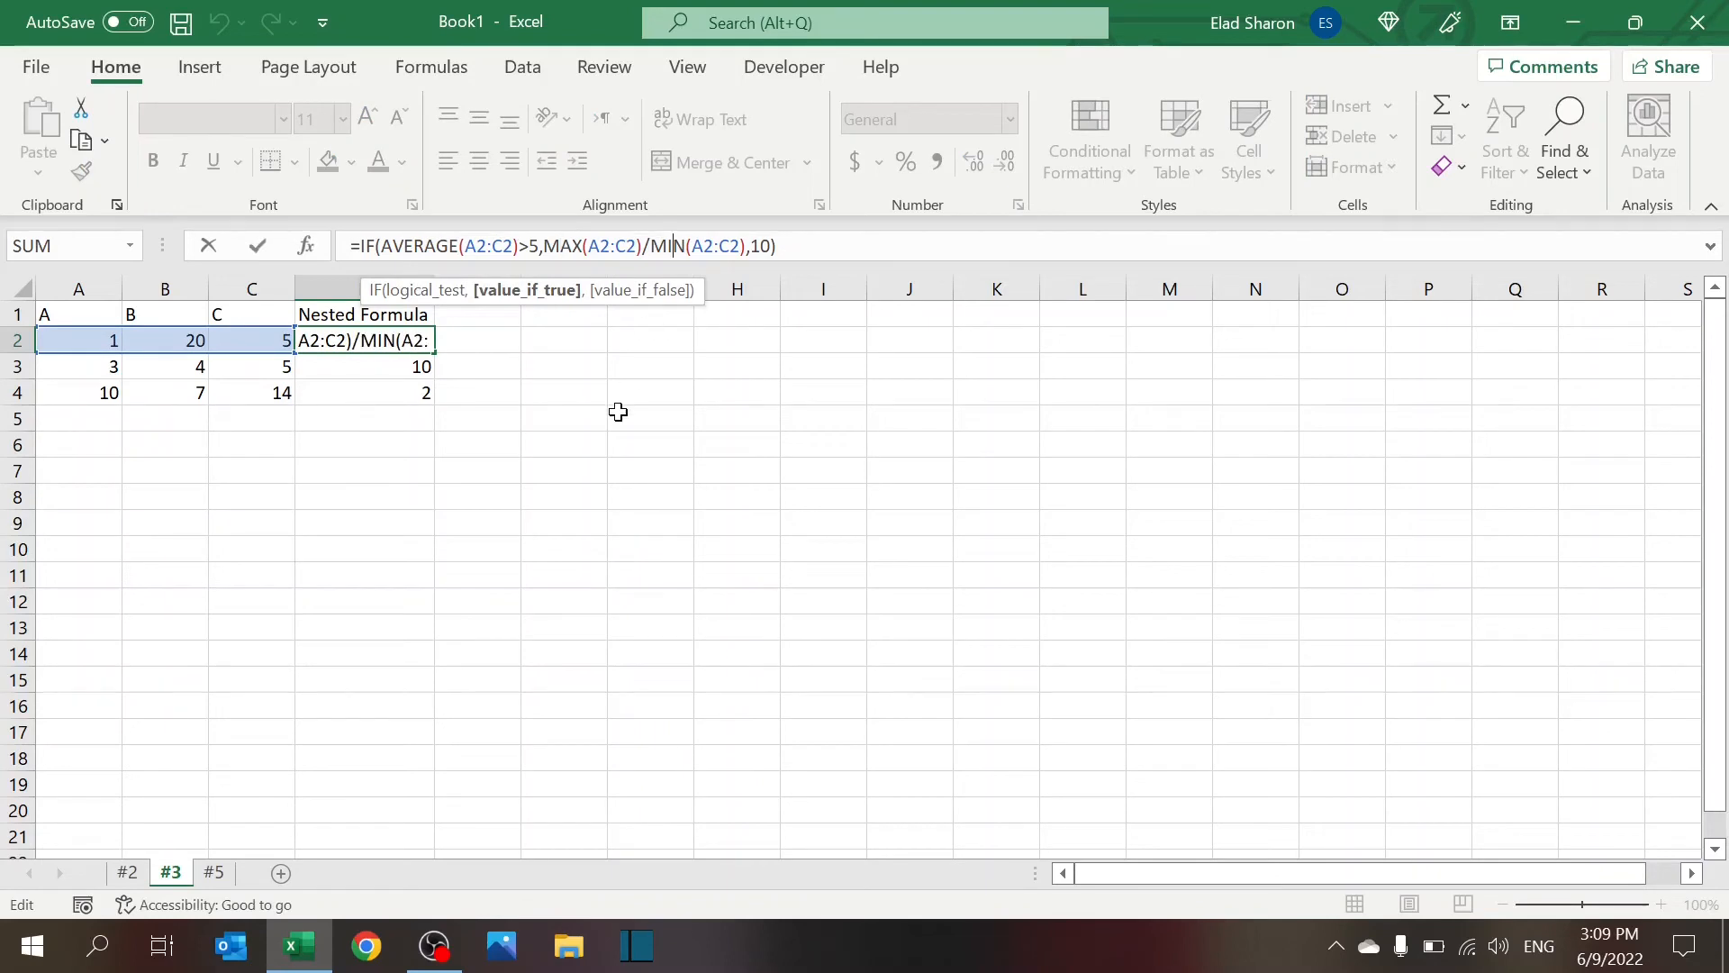
{"action": "key", "text": "Enter"}
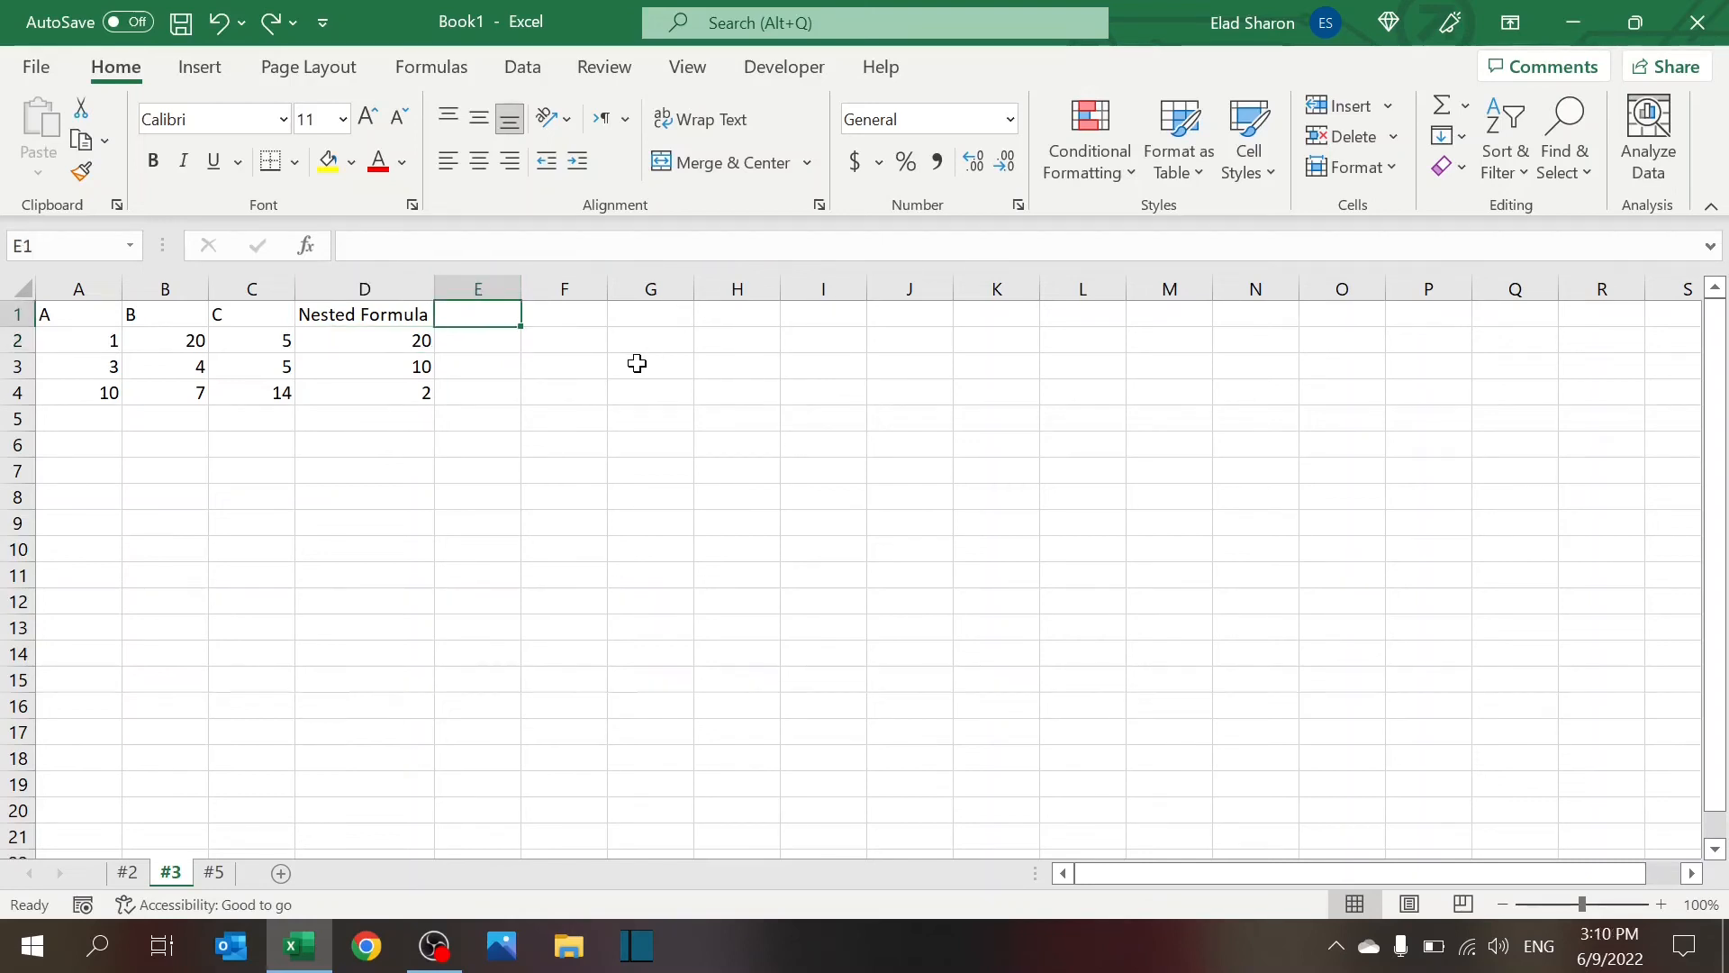
Add AVG, Max and Min columns using AVERAGE, MAX and MIN of A2:C2
{"action": "left_click", "coordinate": [364, 341]}
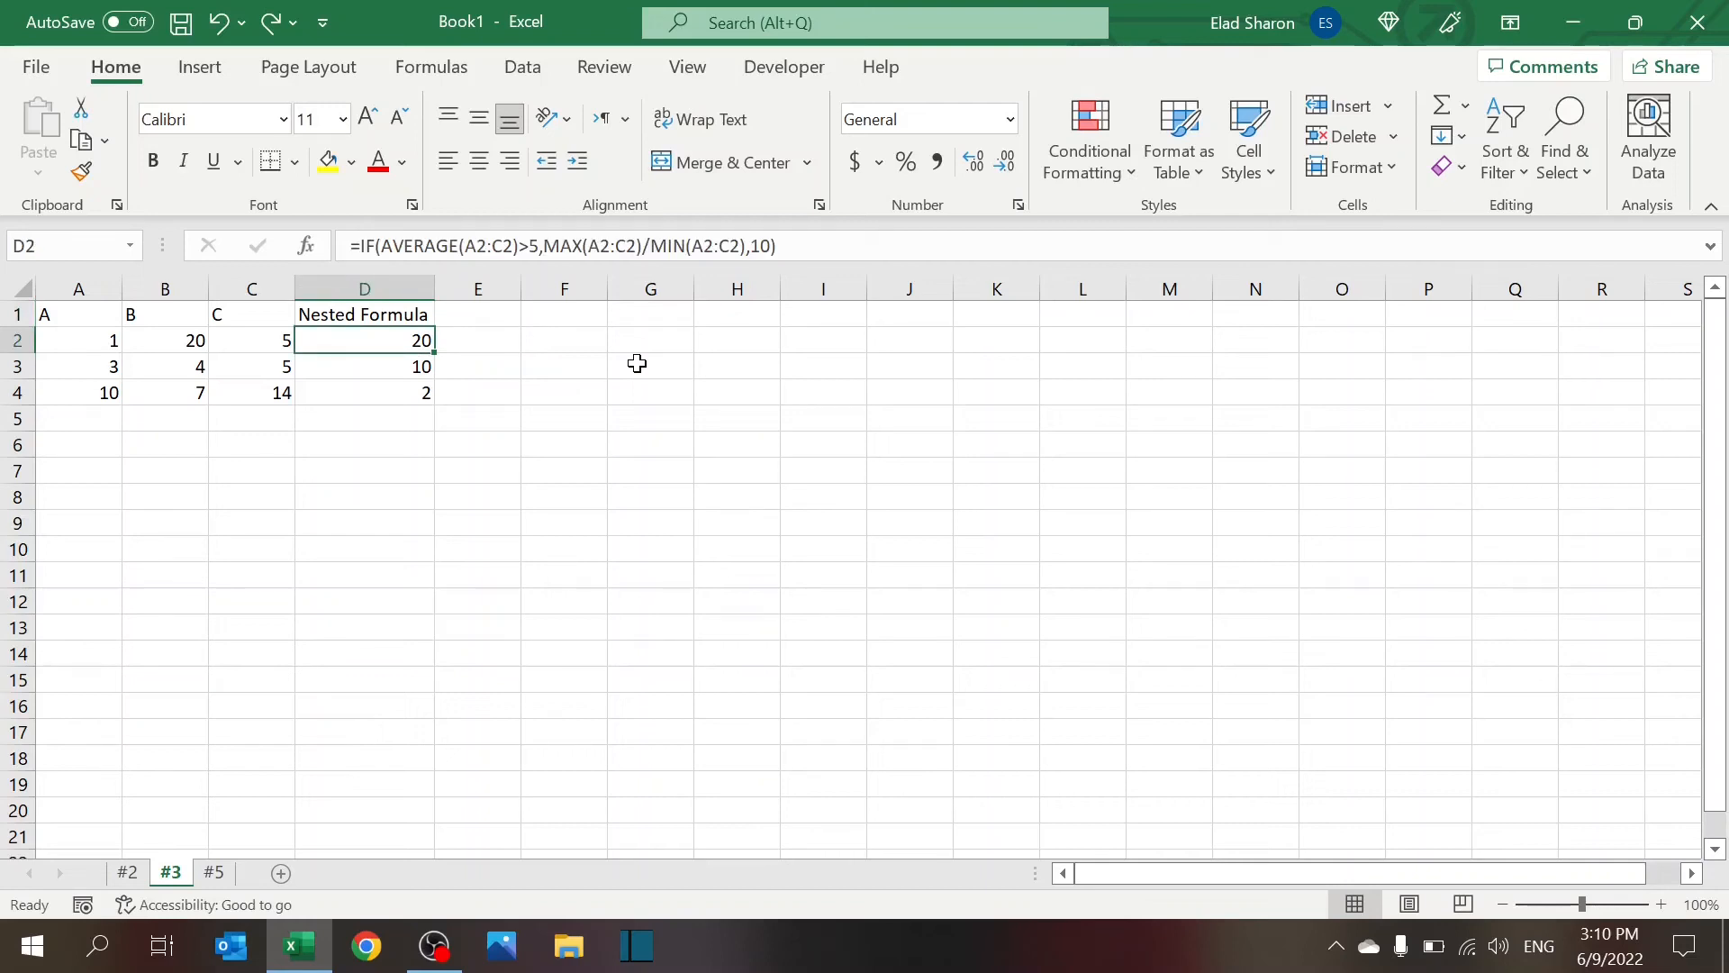
{"action": "type", "text": "AV"}
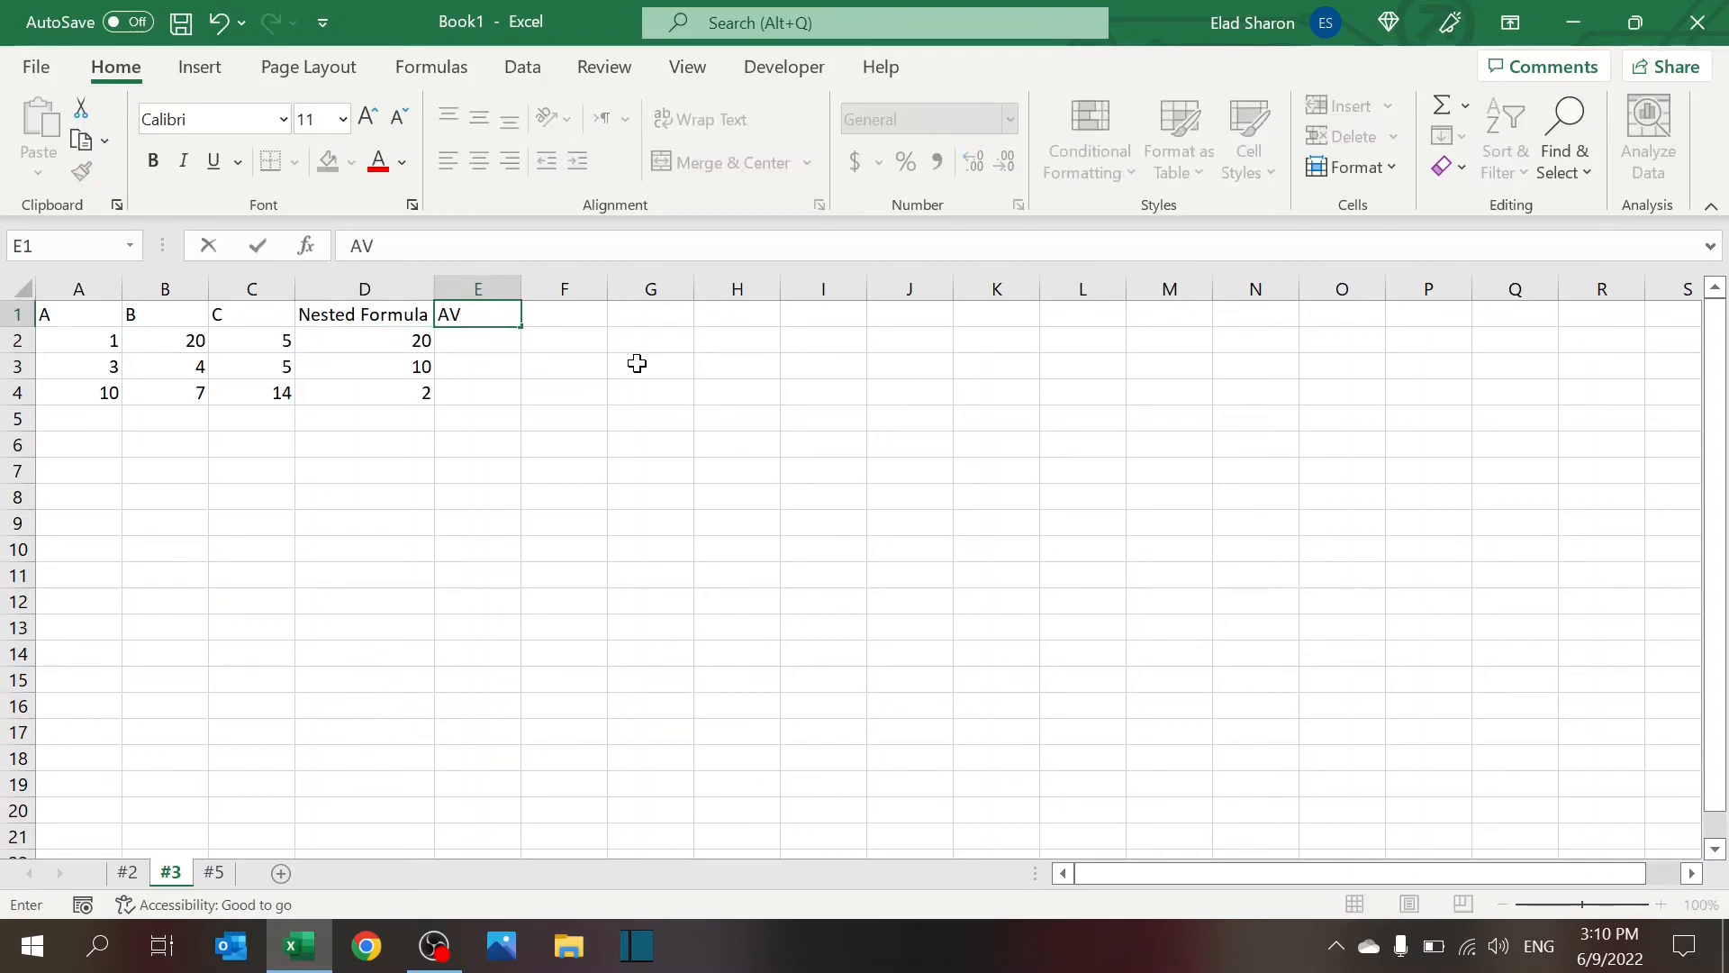
{"action": "type", "text": "=av"}
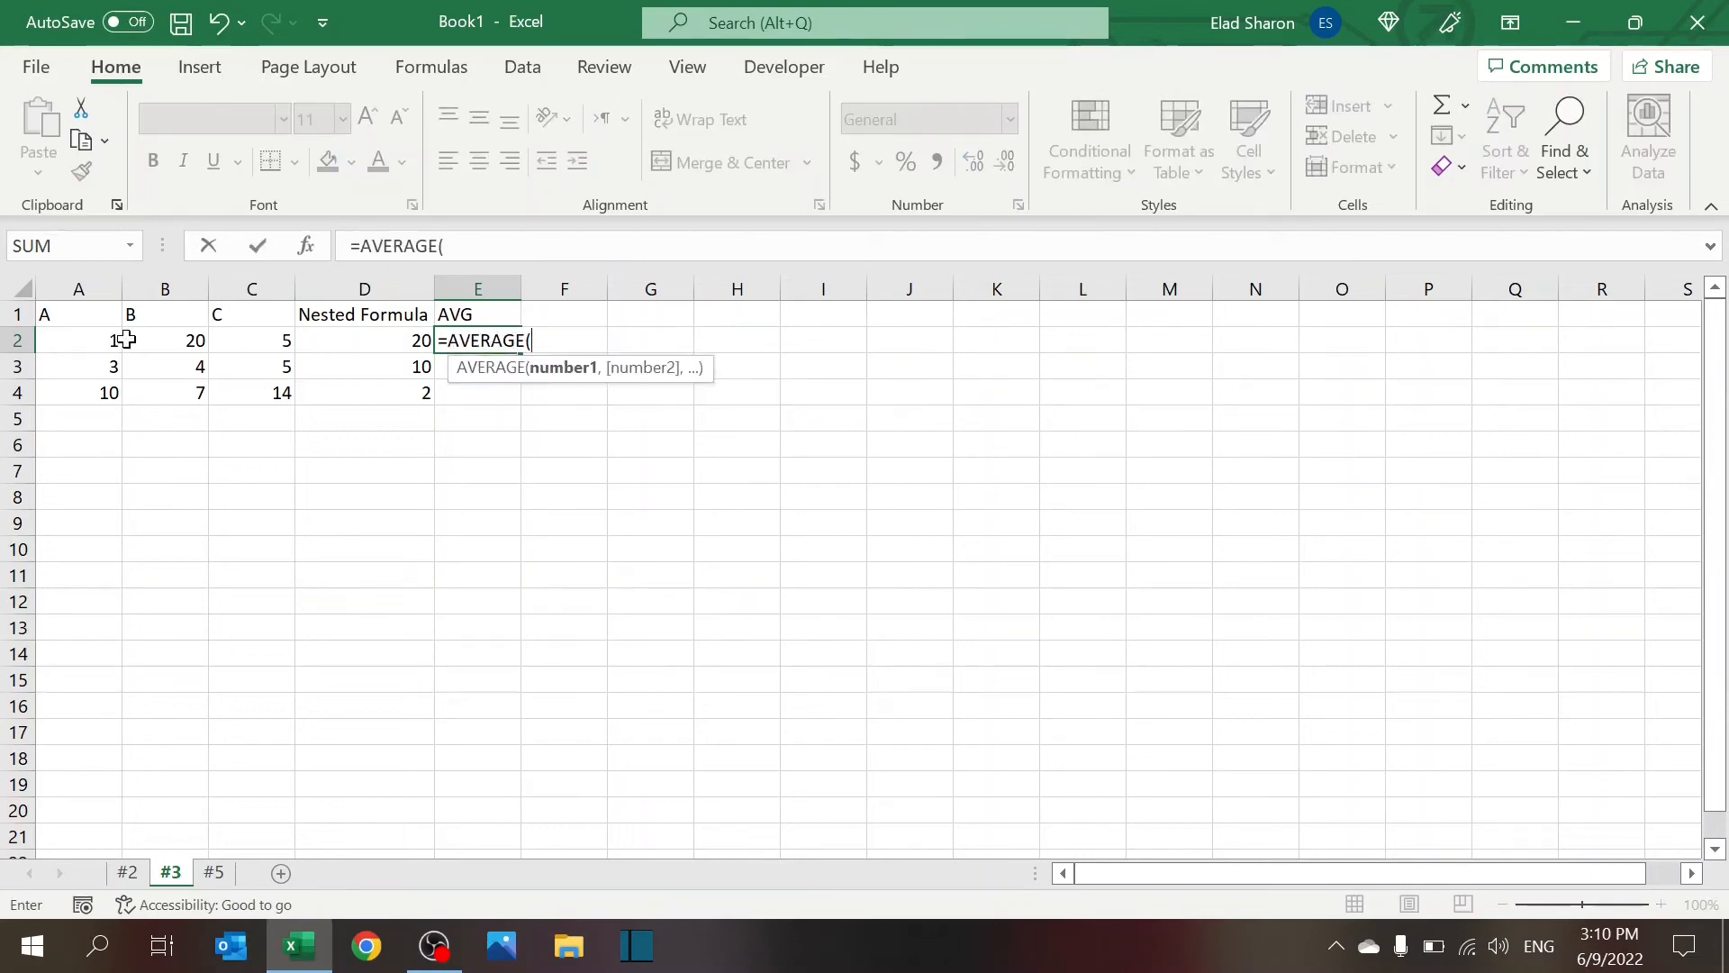
{"action": "key", "text": "Enter"}
{"action": "type", "text": "Max"}
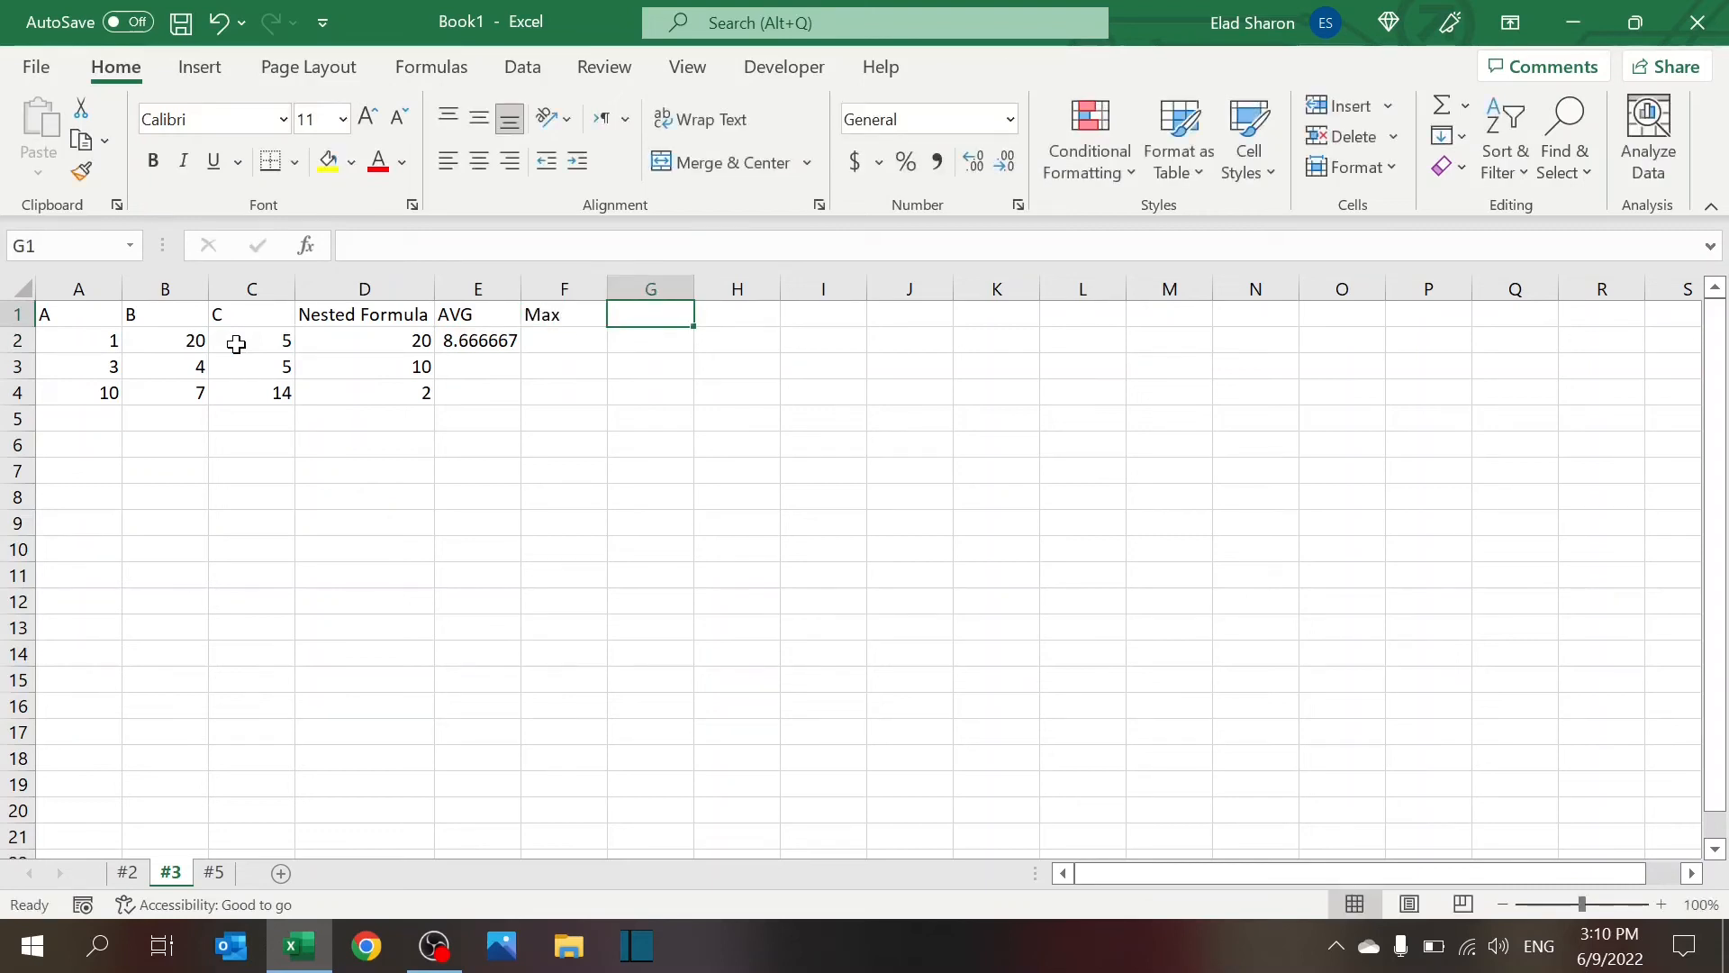
{"action": "type", "text": "=max"}
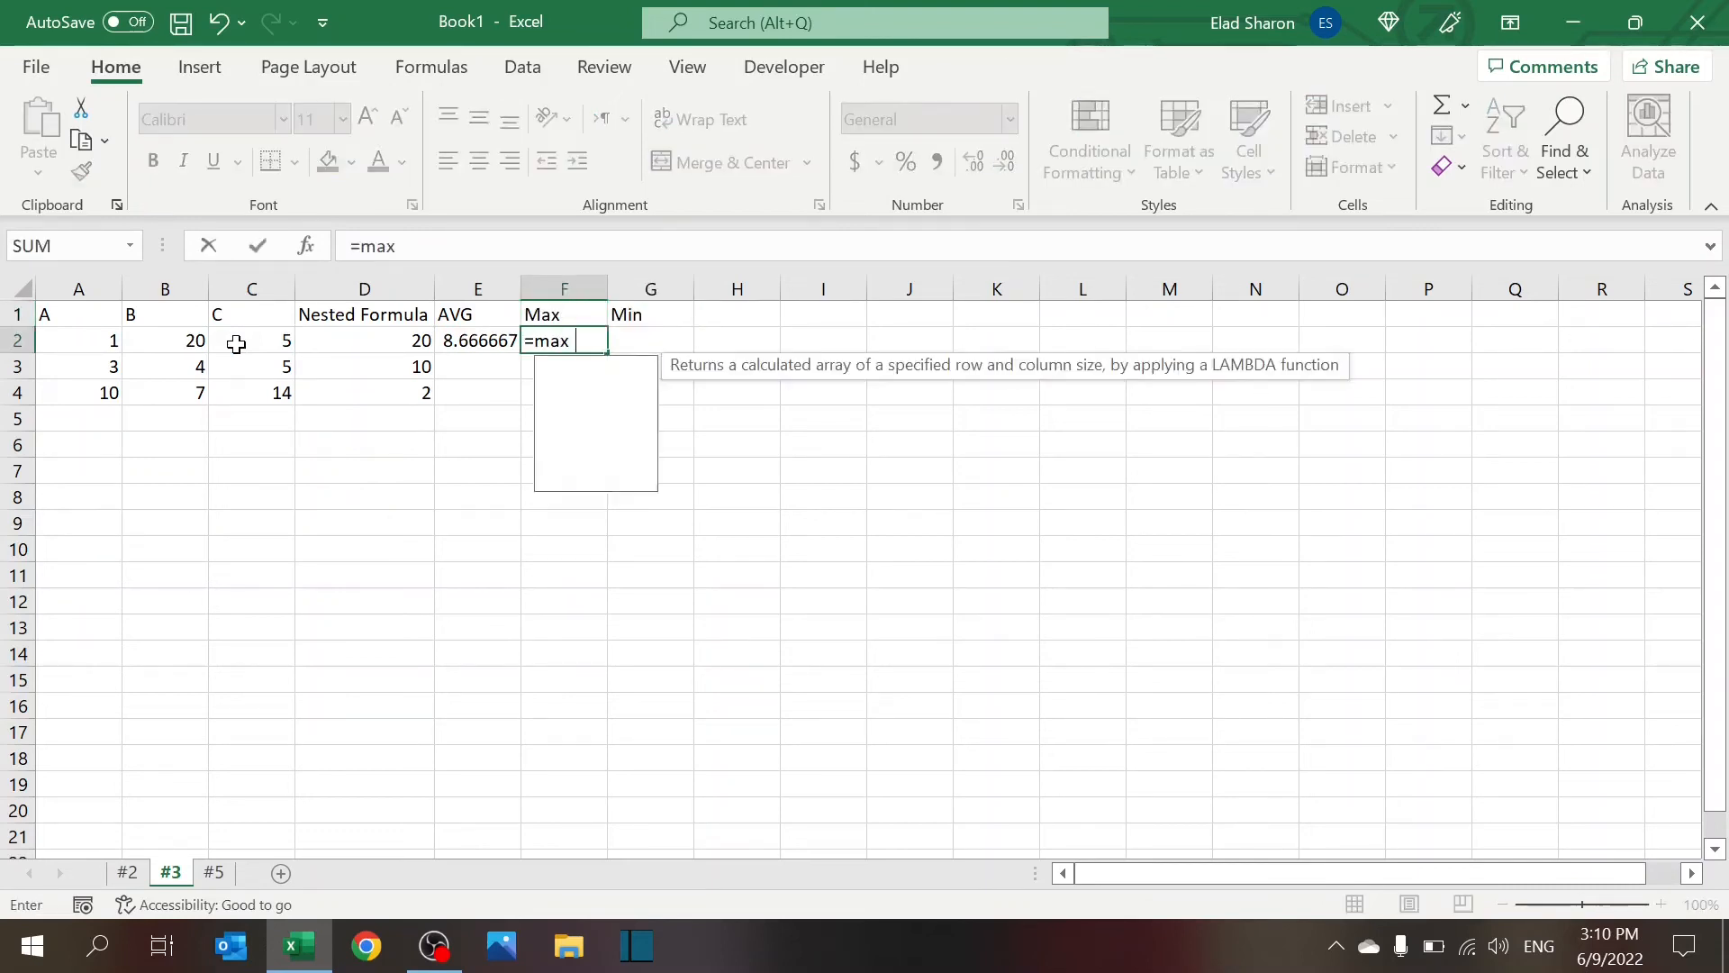
{"action": "left_click_drag", "start_coordinate": [78, 340], "coordinate": [252, 340]}
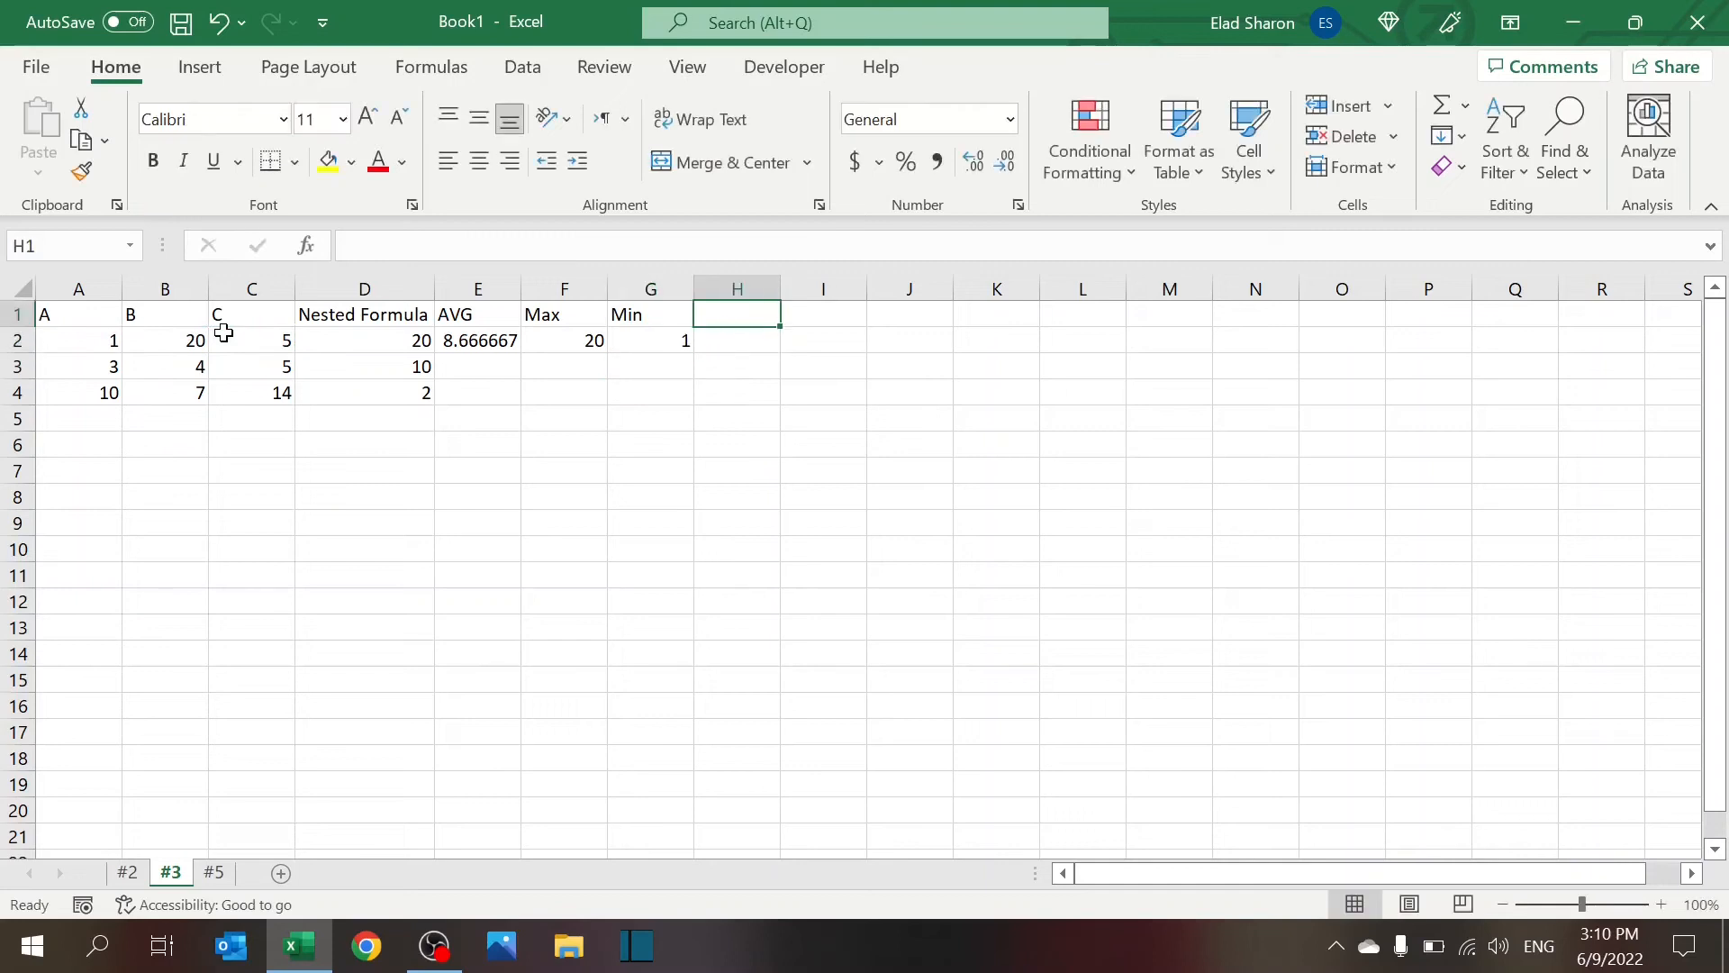
Add the Formula heading in H1, then start and cancel an IF formula in H2
{"action": "type", "text": "F"}
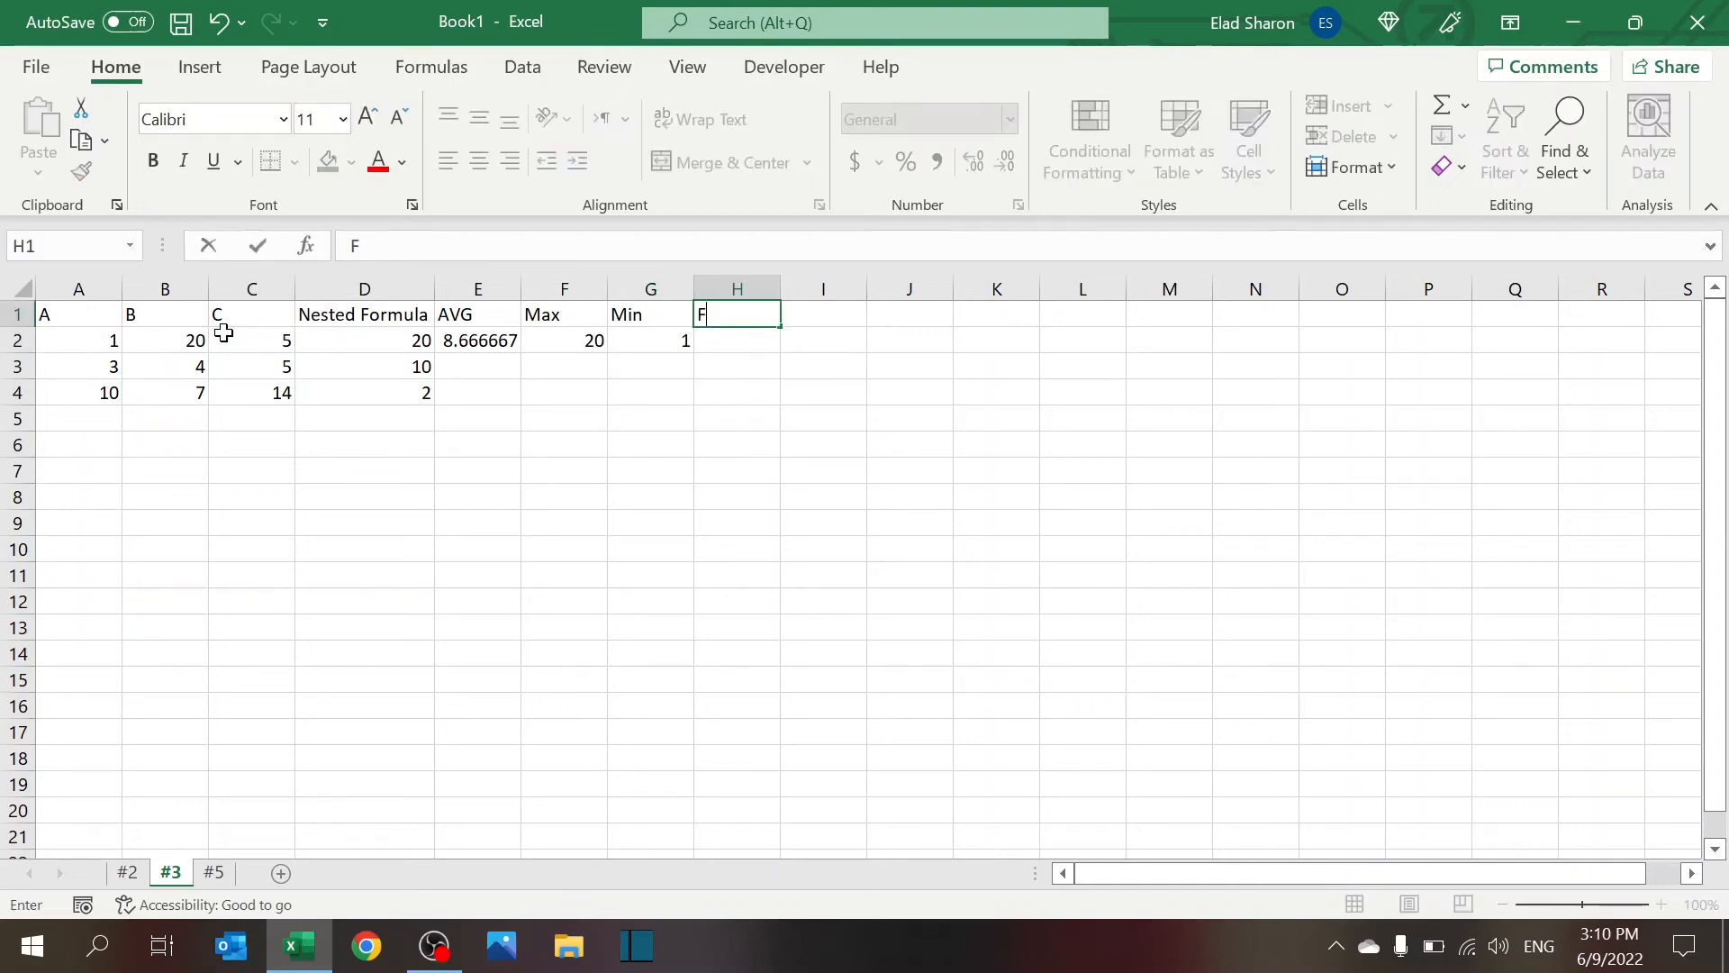
{"action": "type", "text": "o"}
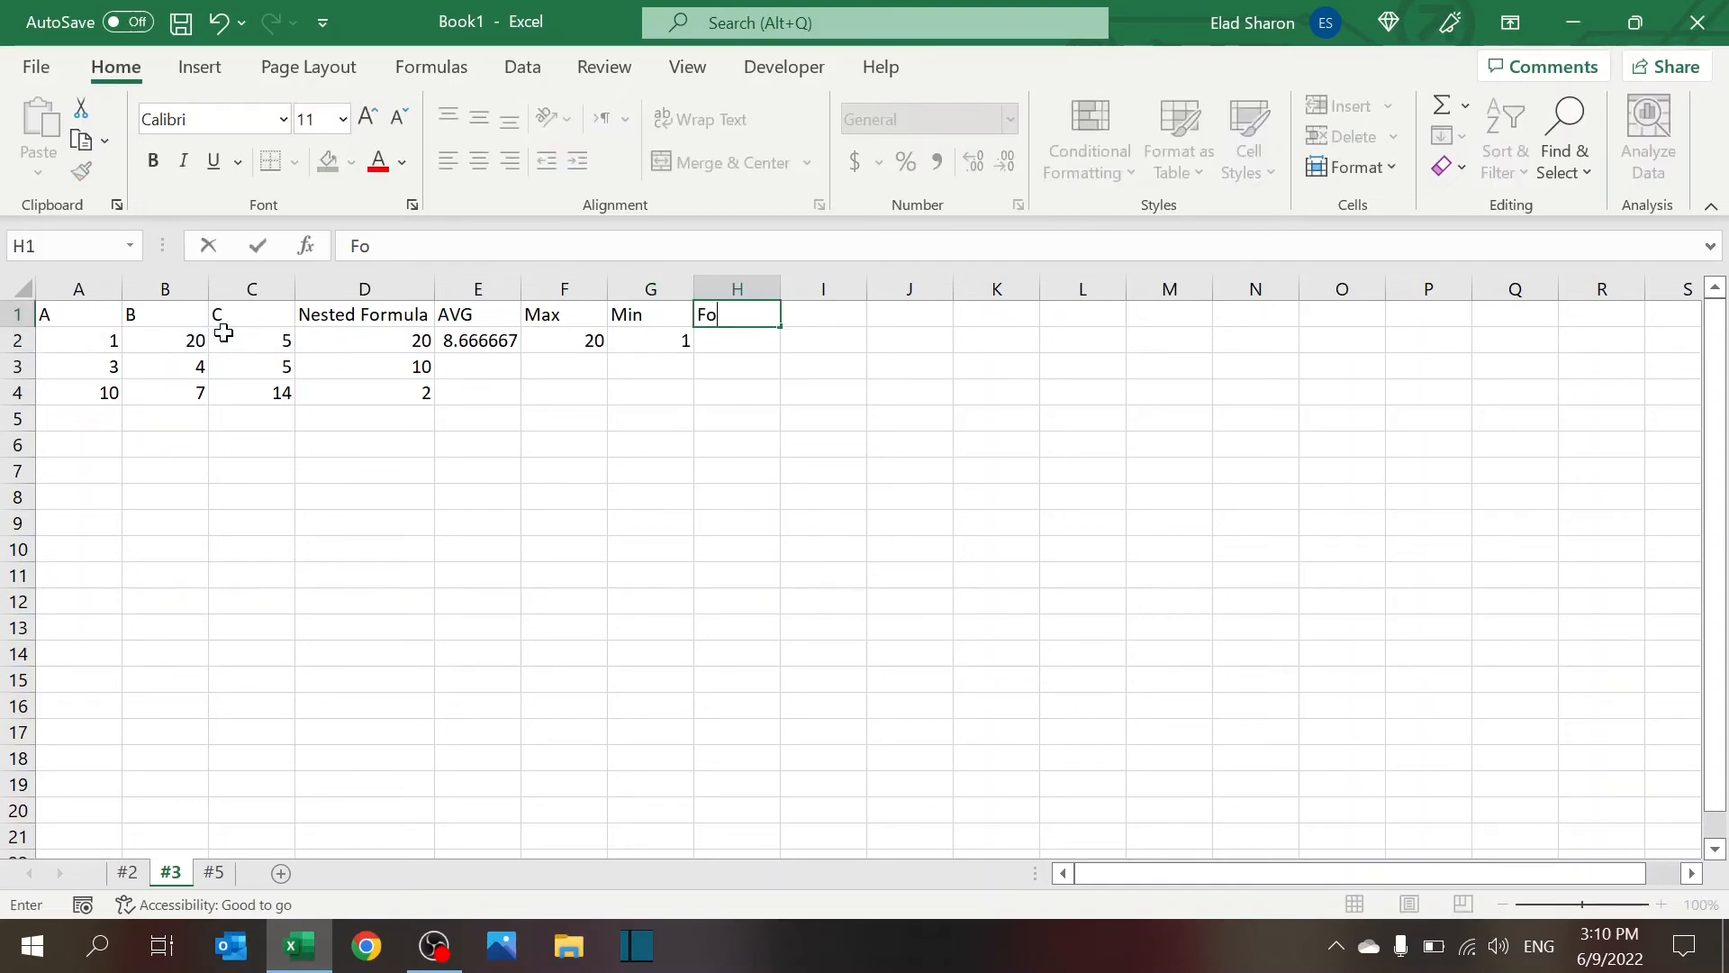
{"action": "key", "text": "Enter"}
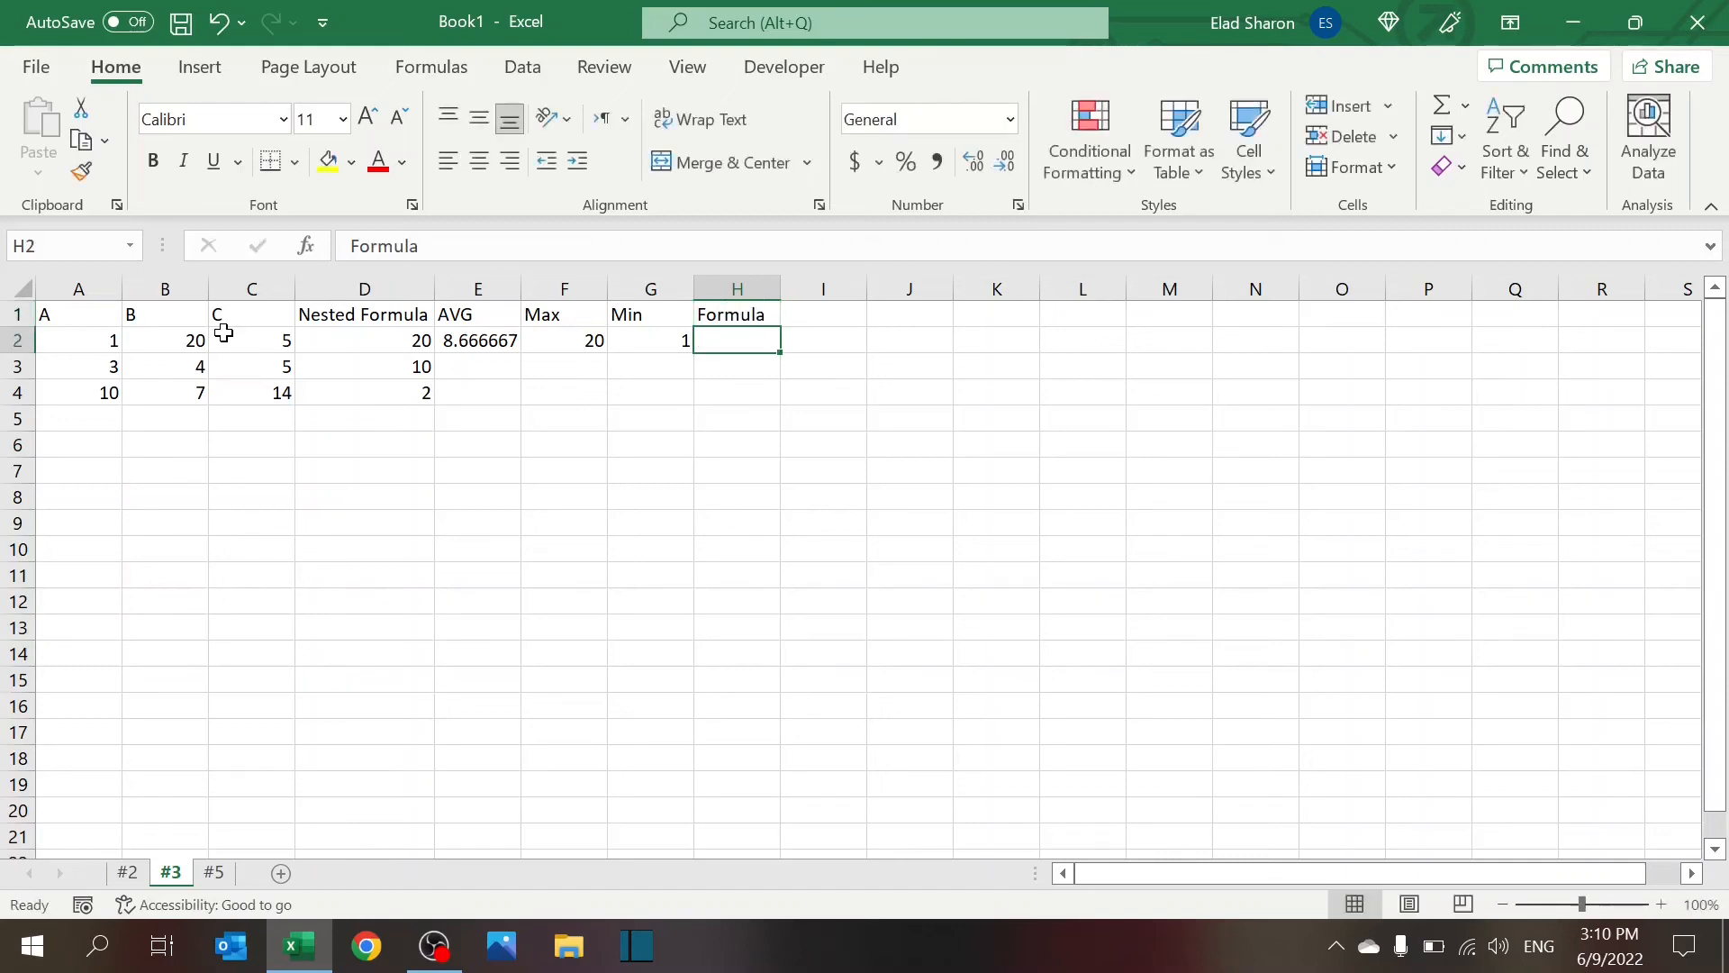
{"action": "type", "text": "=if("}
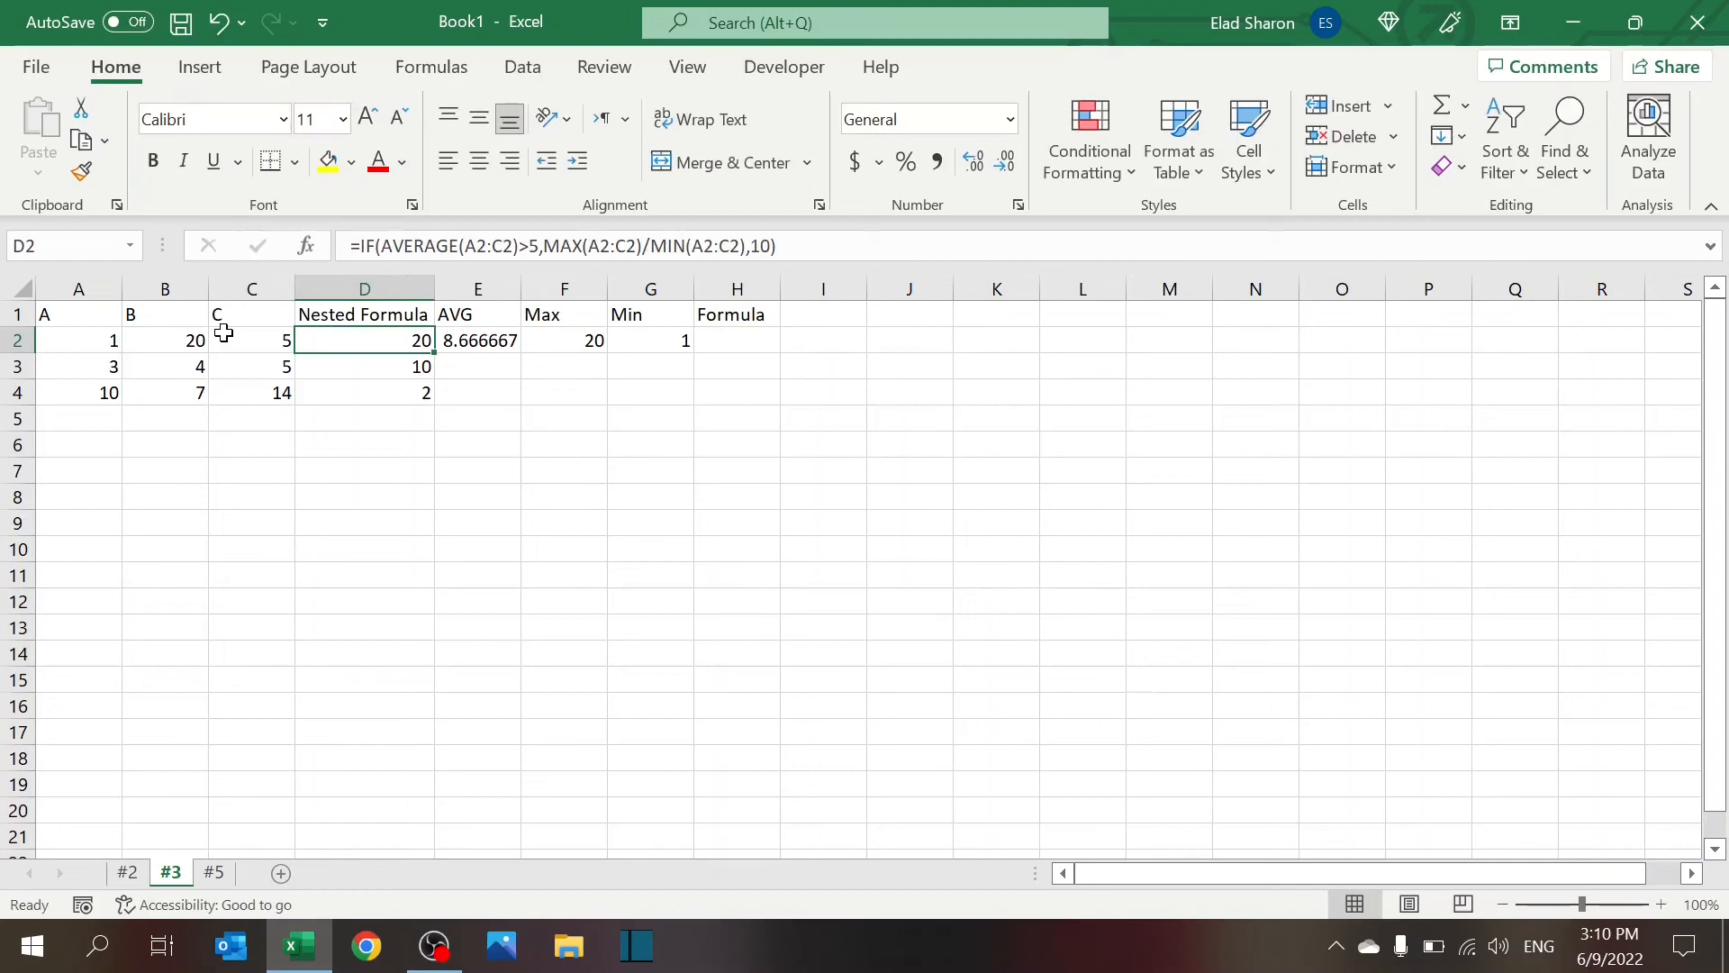
{"action": "left_click", "coordinate": [736, 341]}
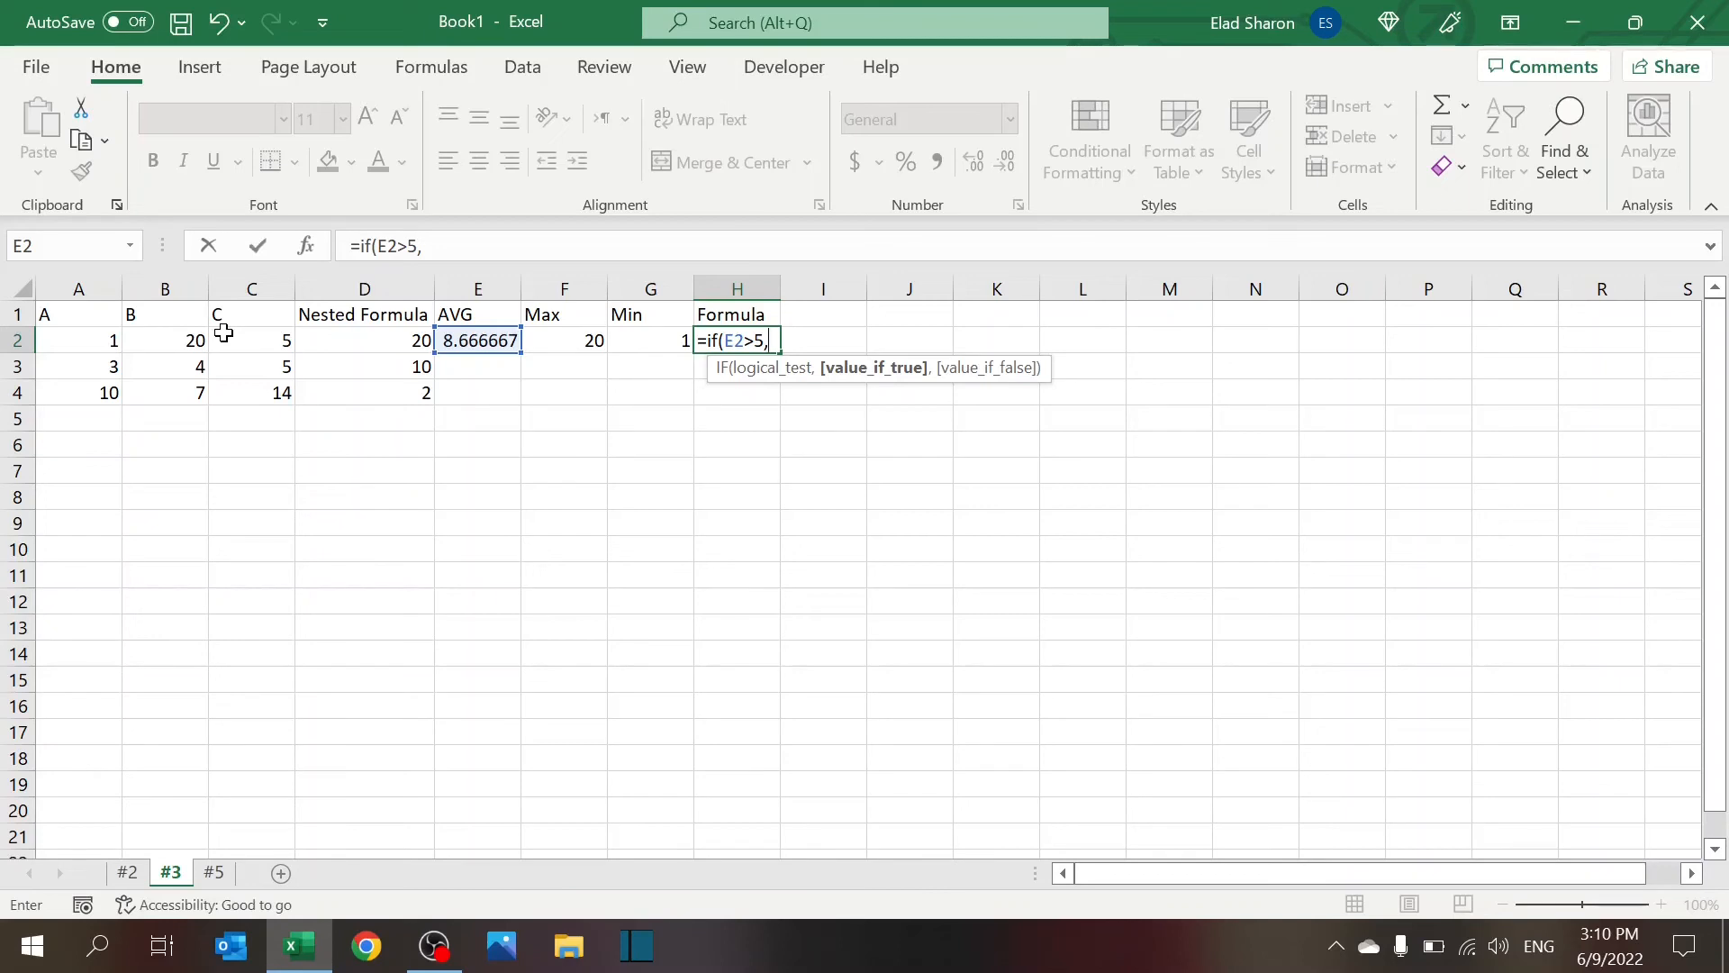
{"action": "key", "text": "Escape"}
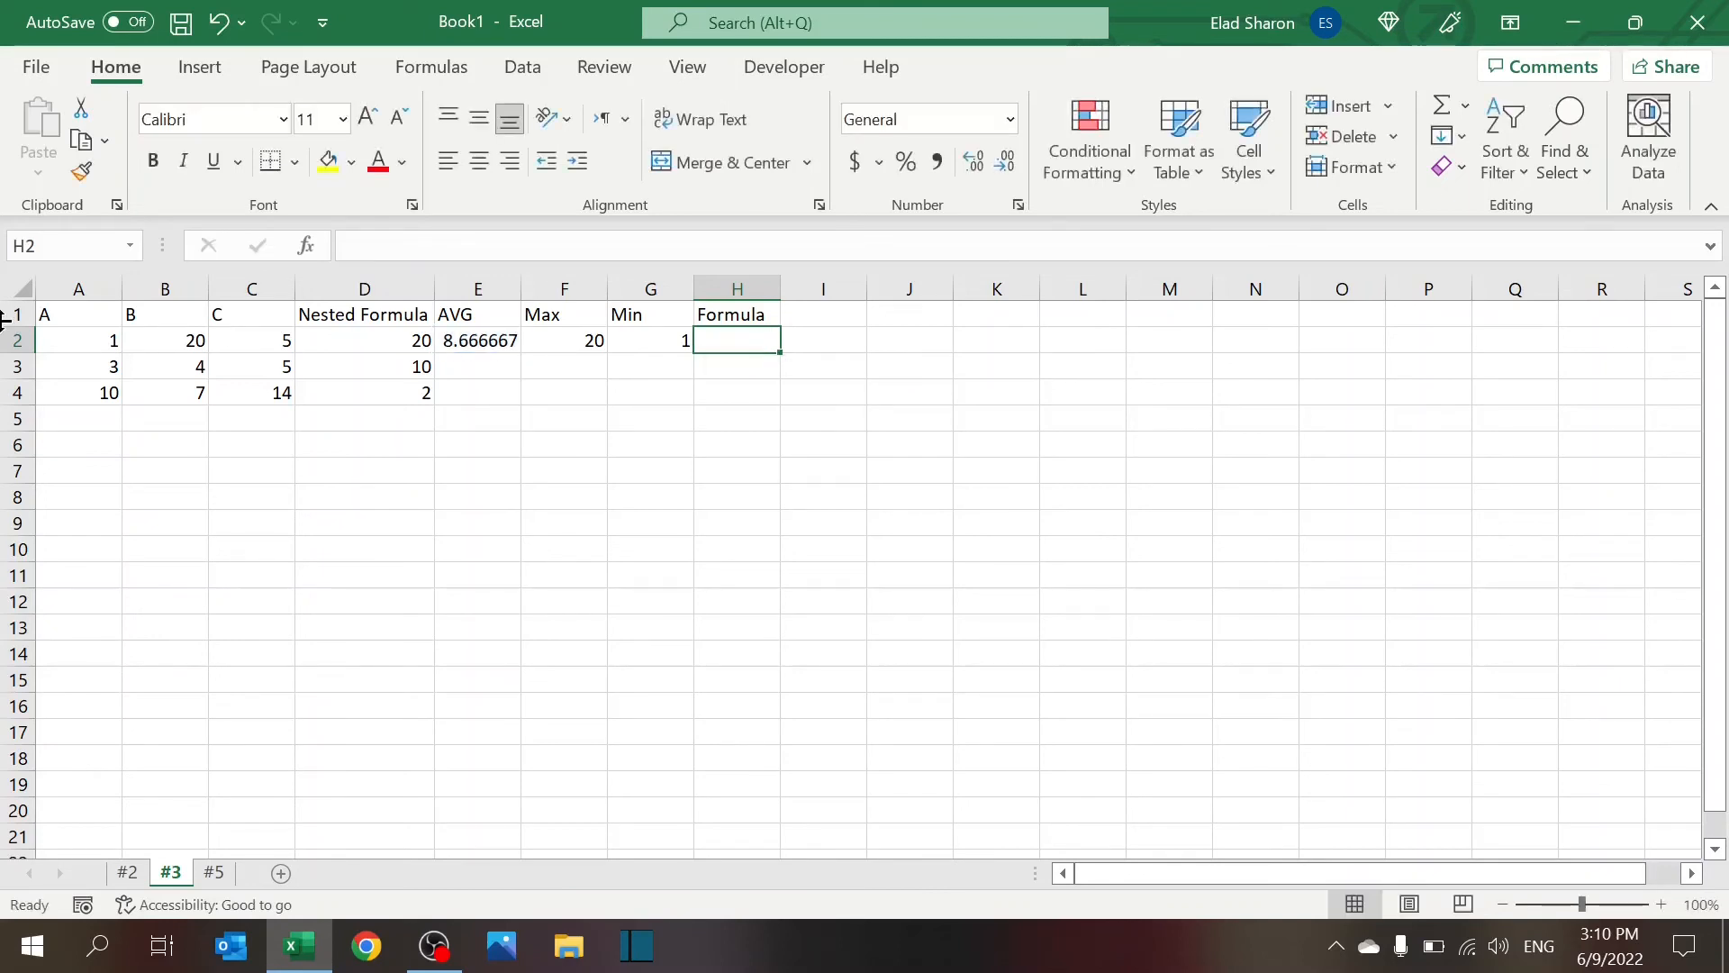
Insert two rows above the table holding Target 5 and Result 10, then begin the H4 IF formula
{"action": "left_click", "coordinate": [54, 314]}
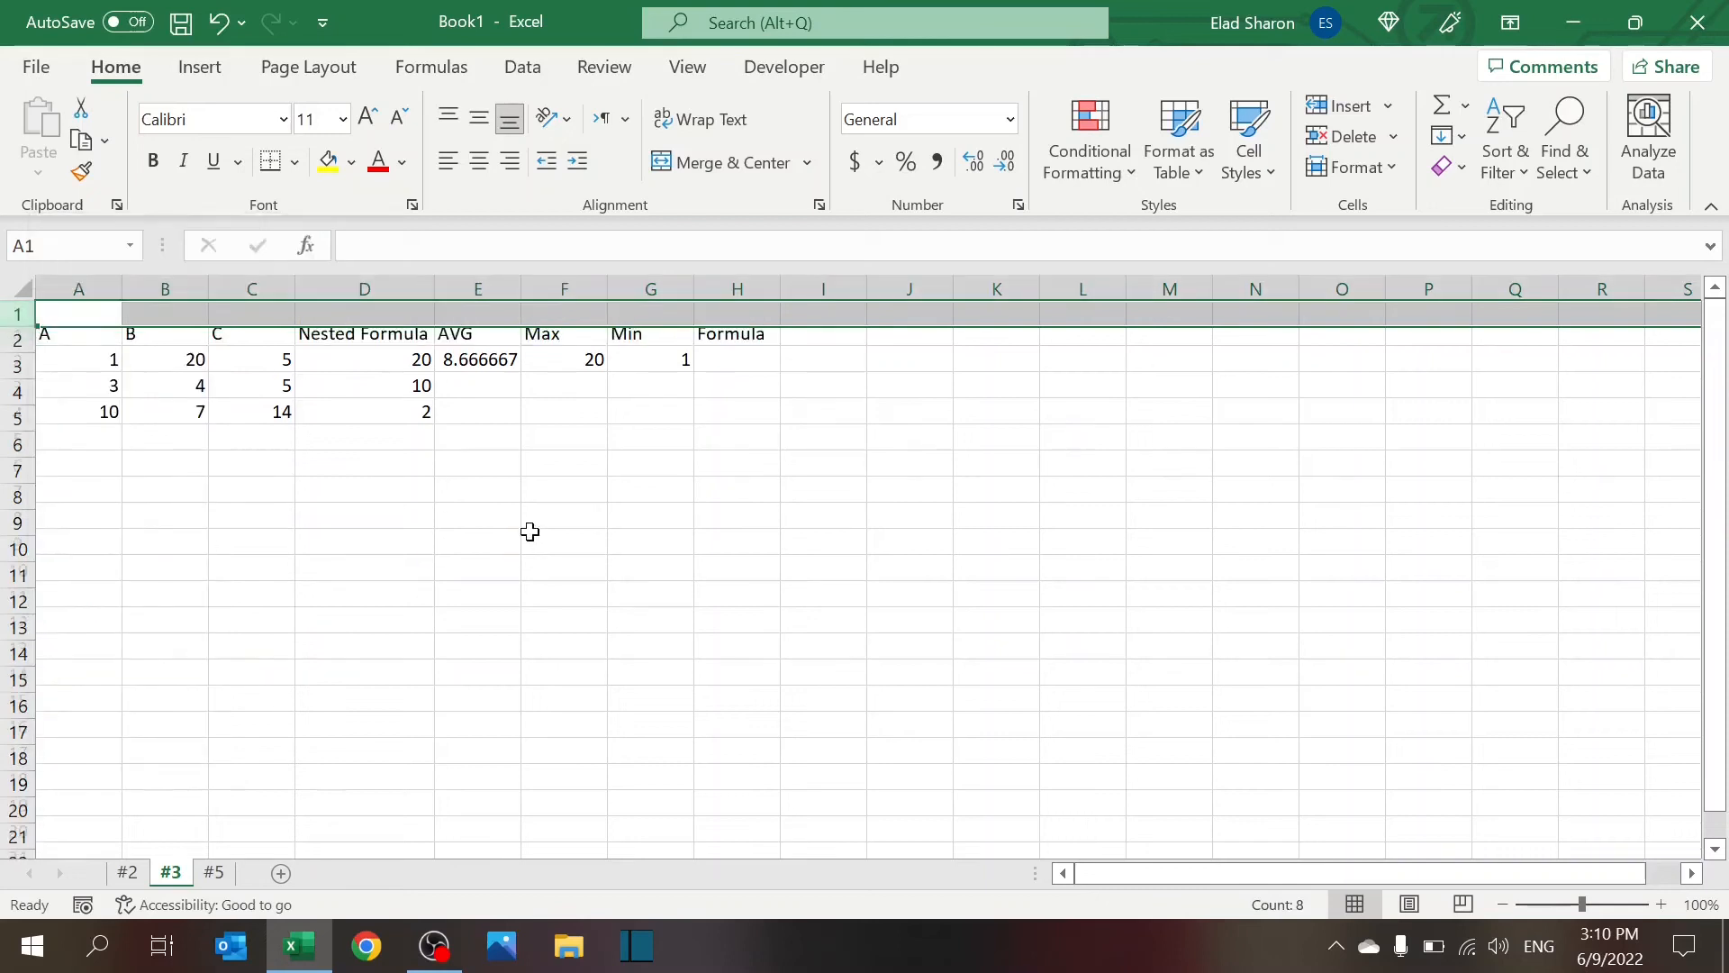
{"action": "type", "text": "Target"}
{"action": "left_click", "coordinate": [737, 314]}
{"action": "type", "text": "5"}
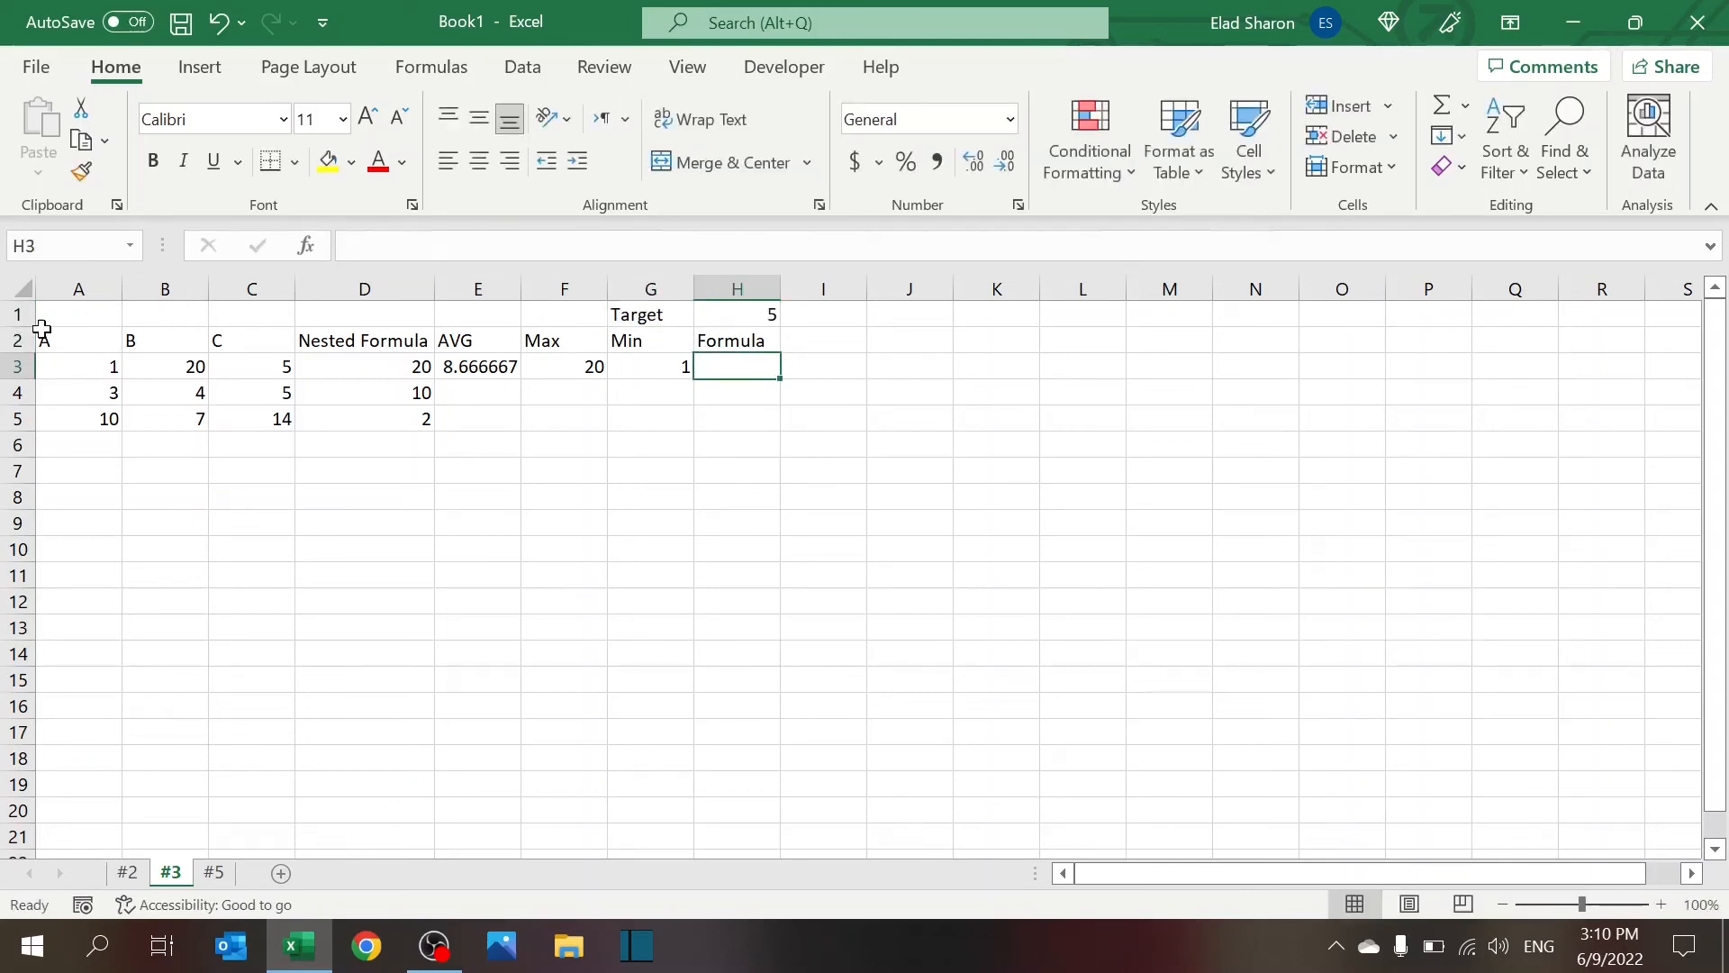
{"action": "left_click", "coordinate": [16, 340]}
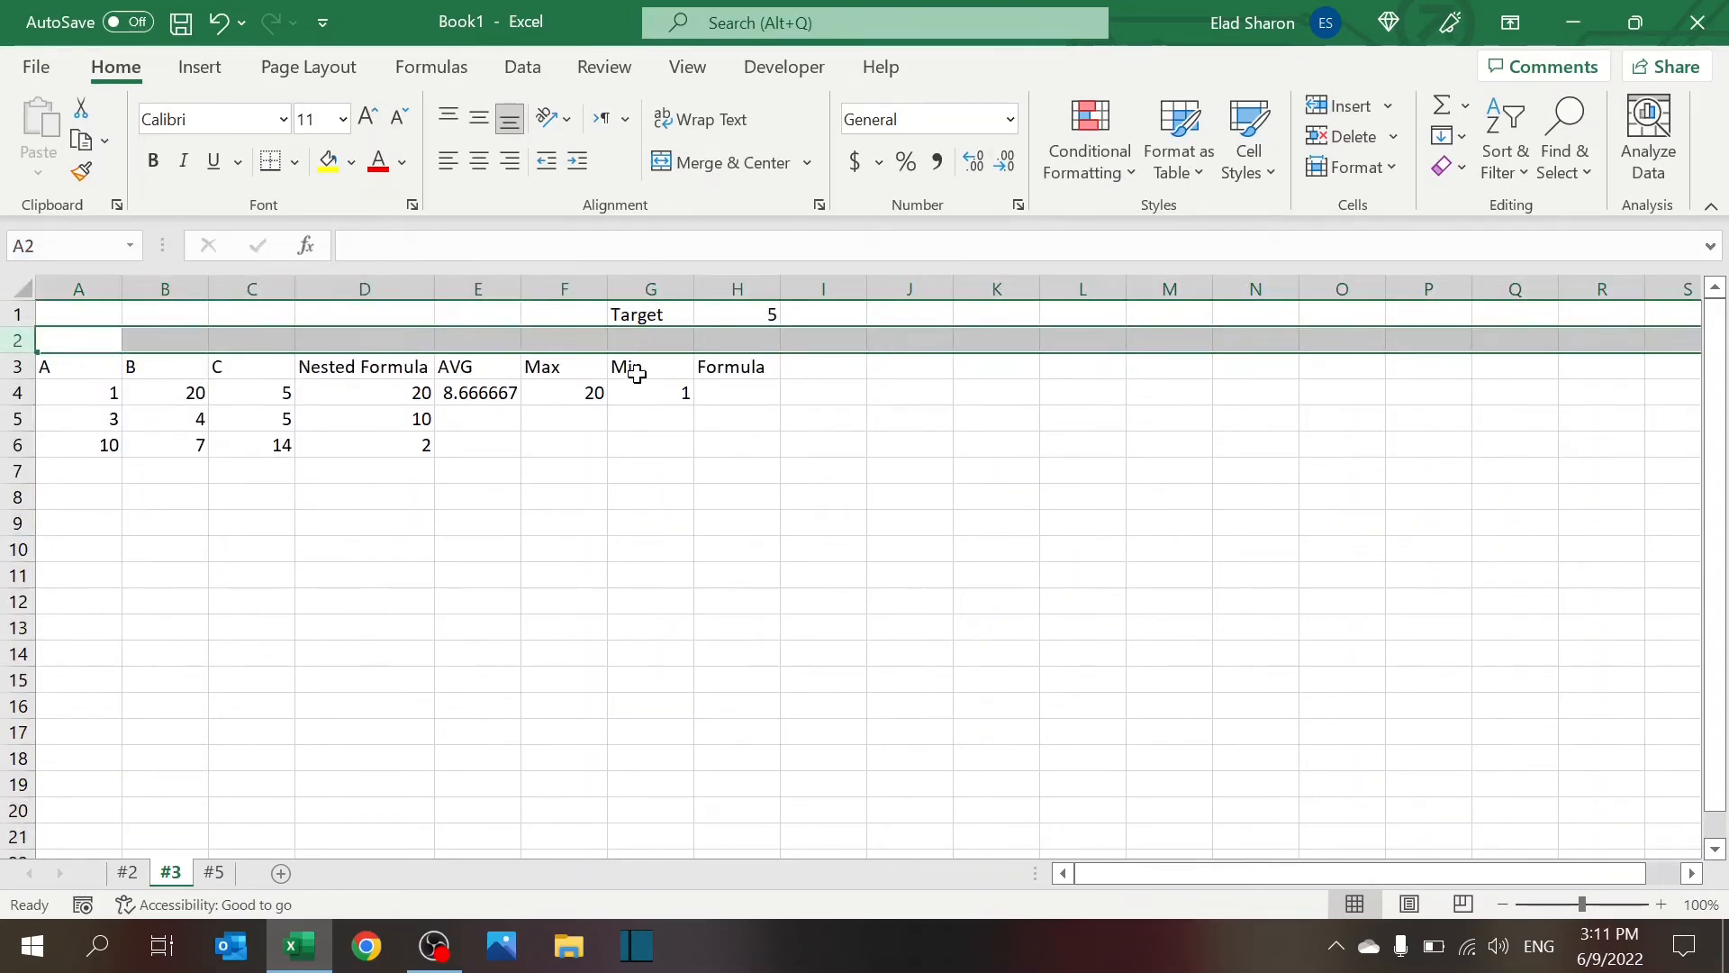
{"action": "type", "text": "Result"}
{"action": "left_click", "coordinate": [737, 341]}
{"action": "type", "text": "10"}
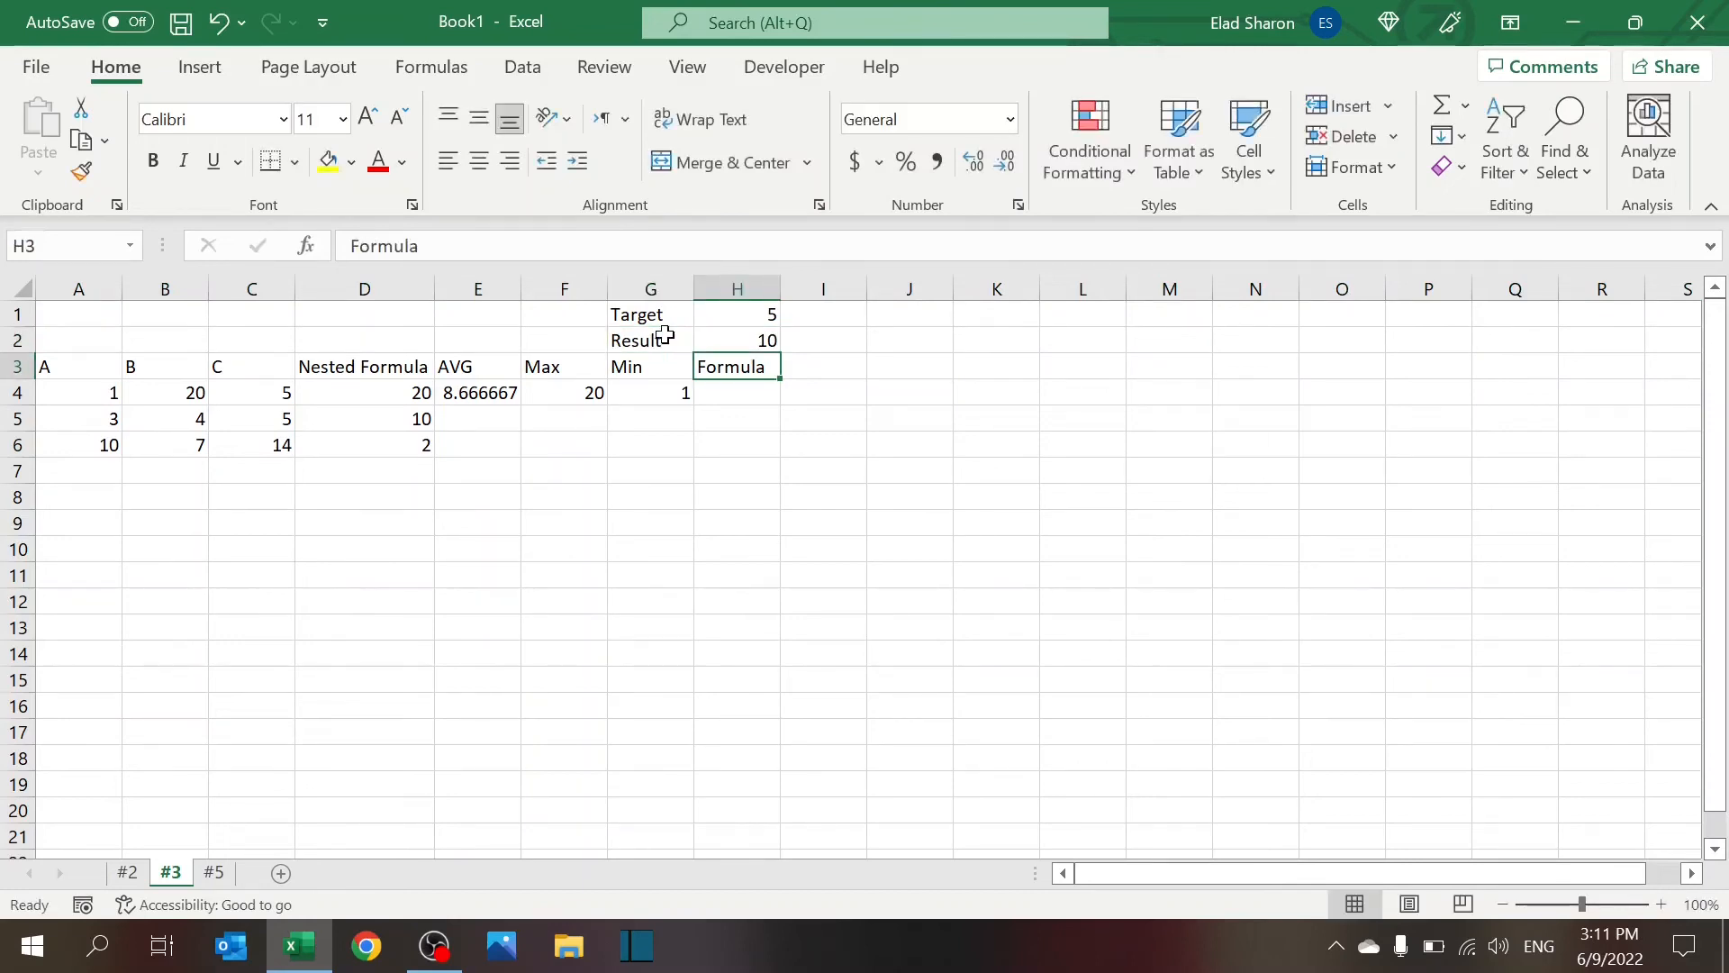
{"action": "type", "text": "=if(E4>H1"}
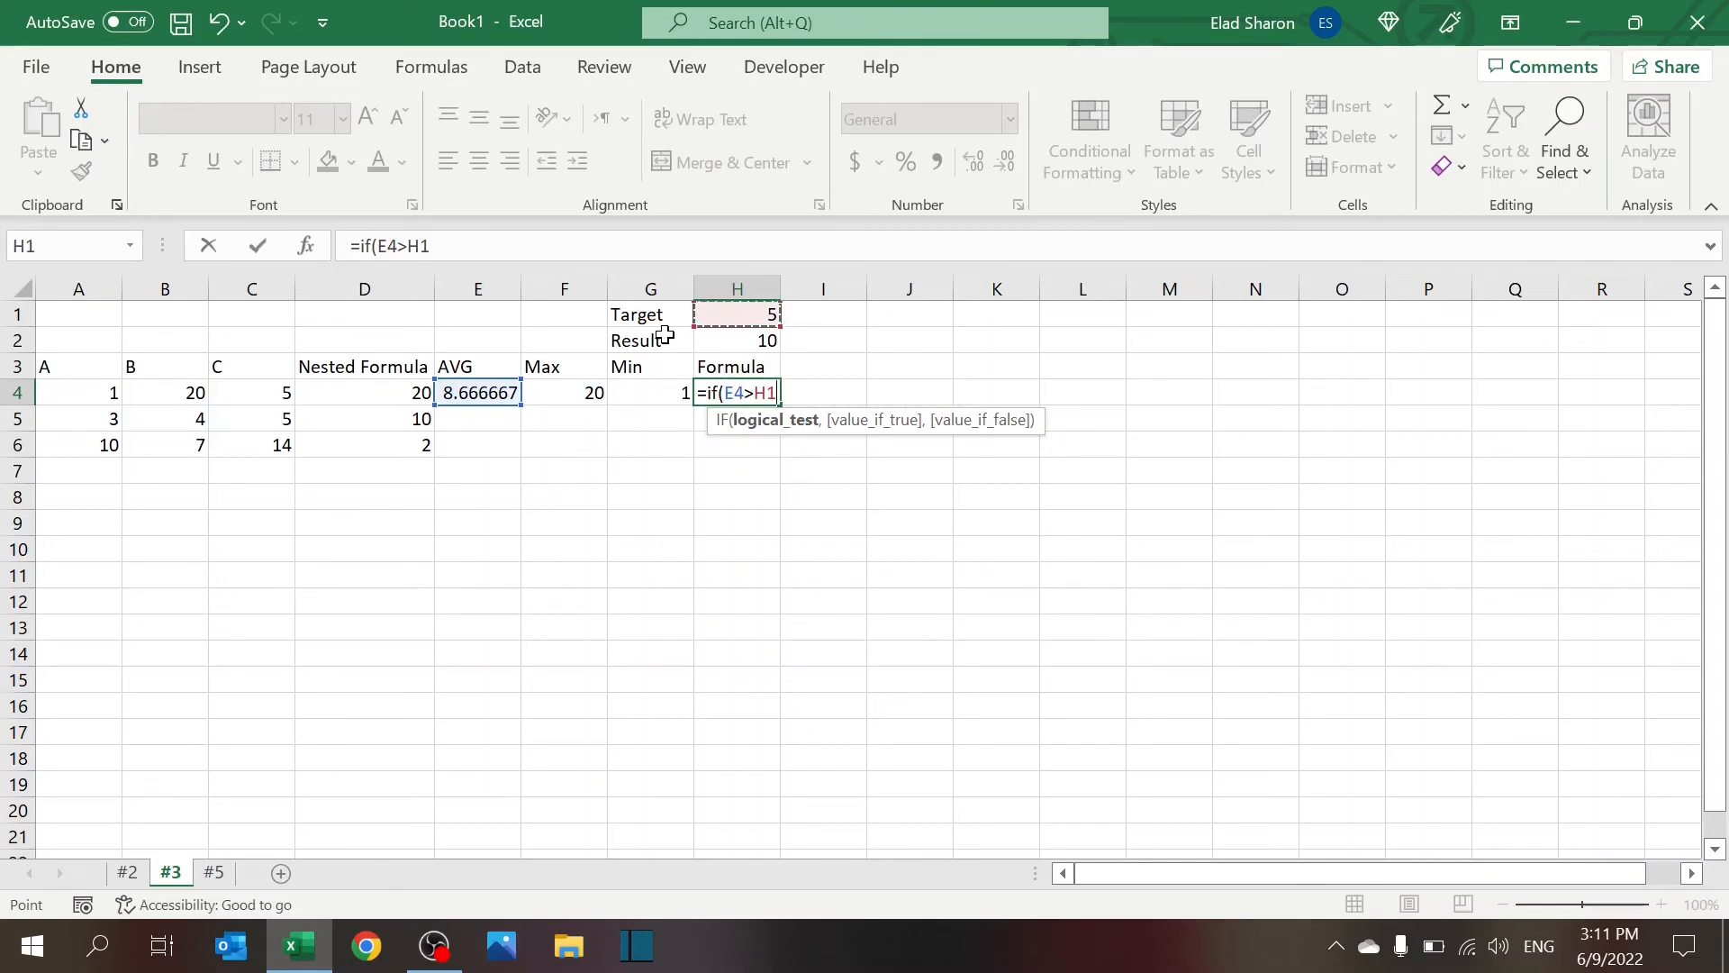
Complete =IF(E4>H$1,F4/G4,H$2) in H4, returning 20
{"action": "type", "text": "$1,F4/"}
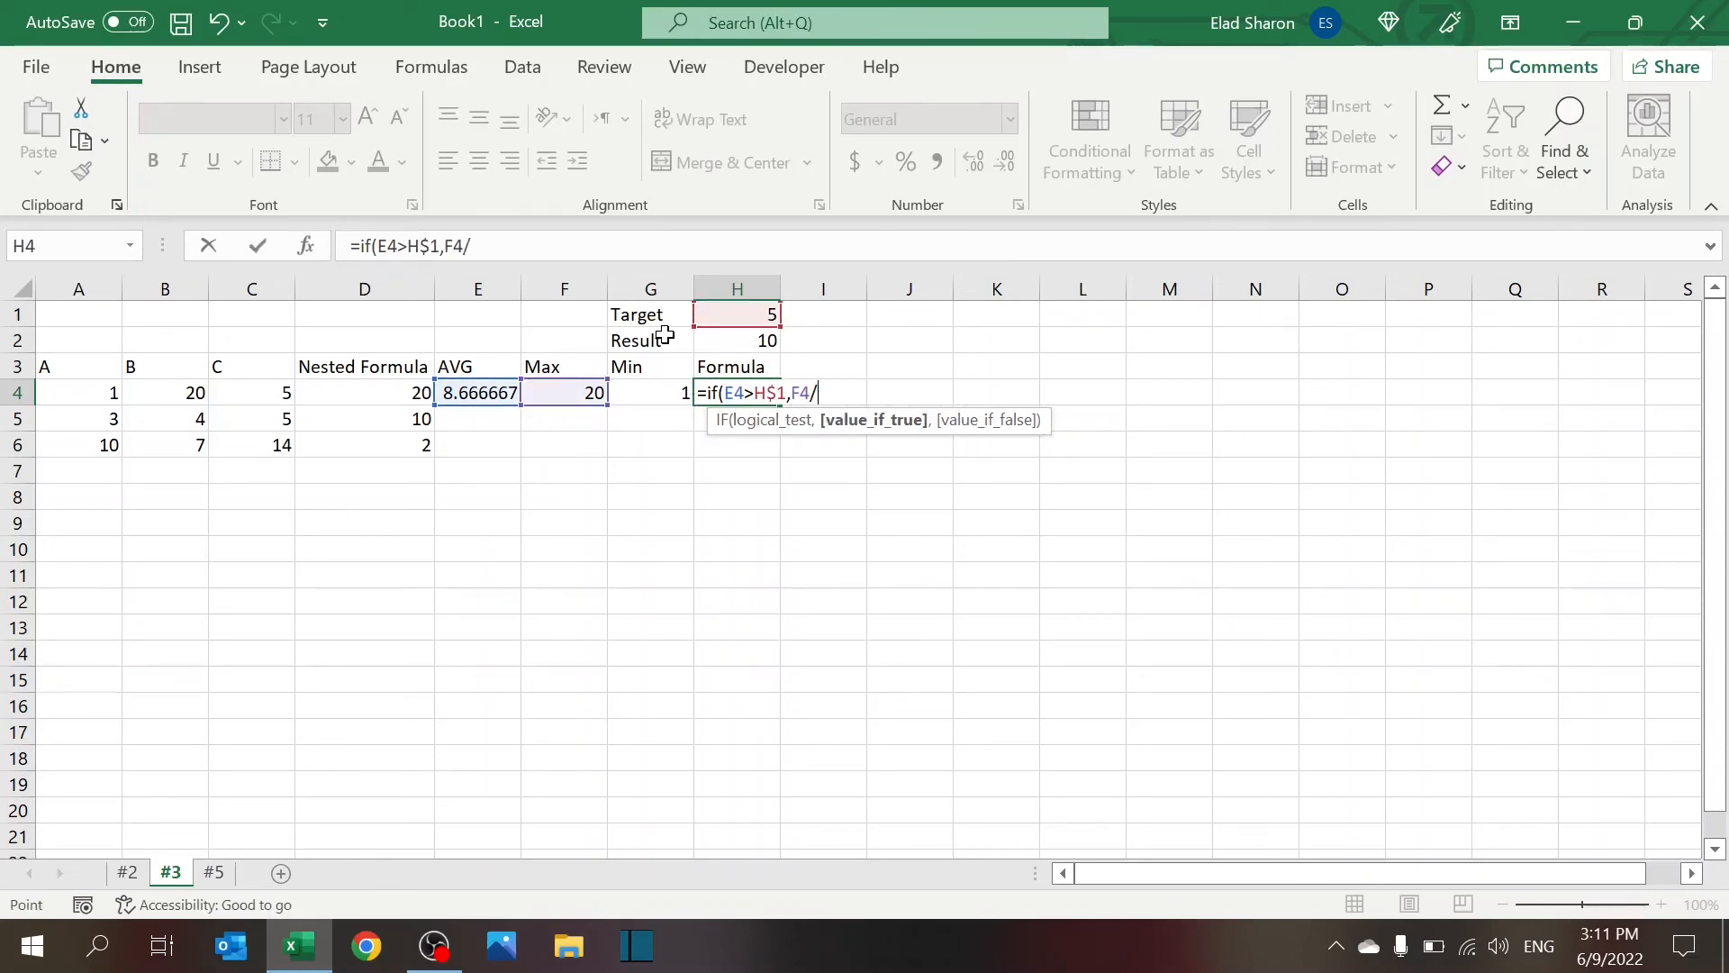
{"action": "type", "text": "G4,H3"}
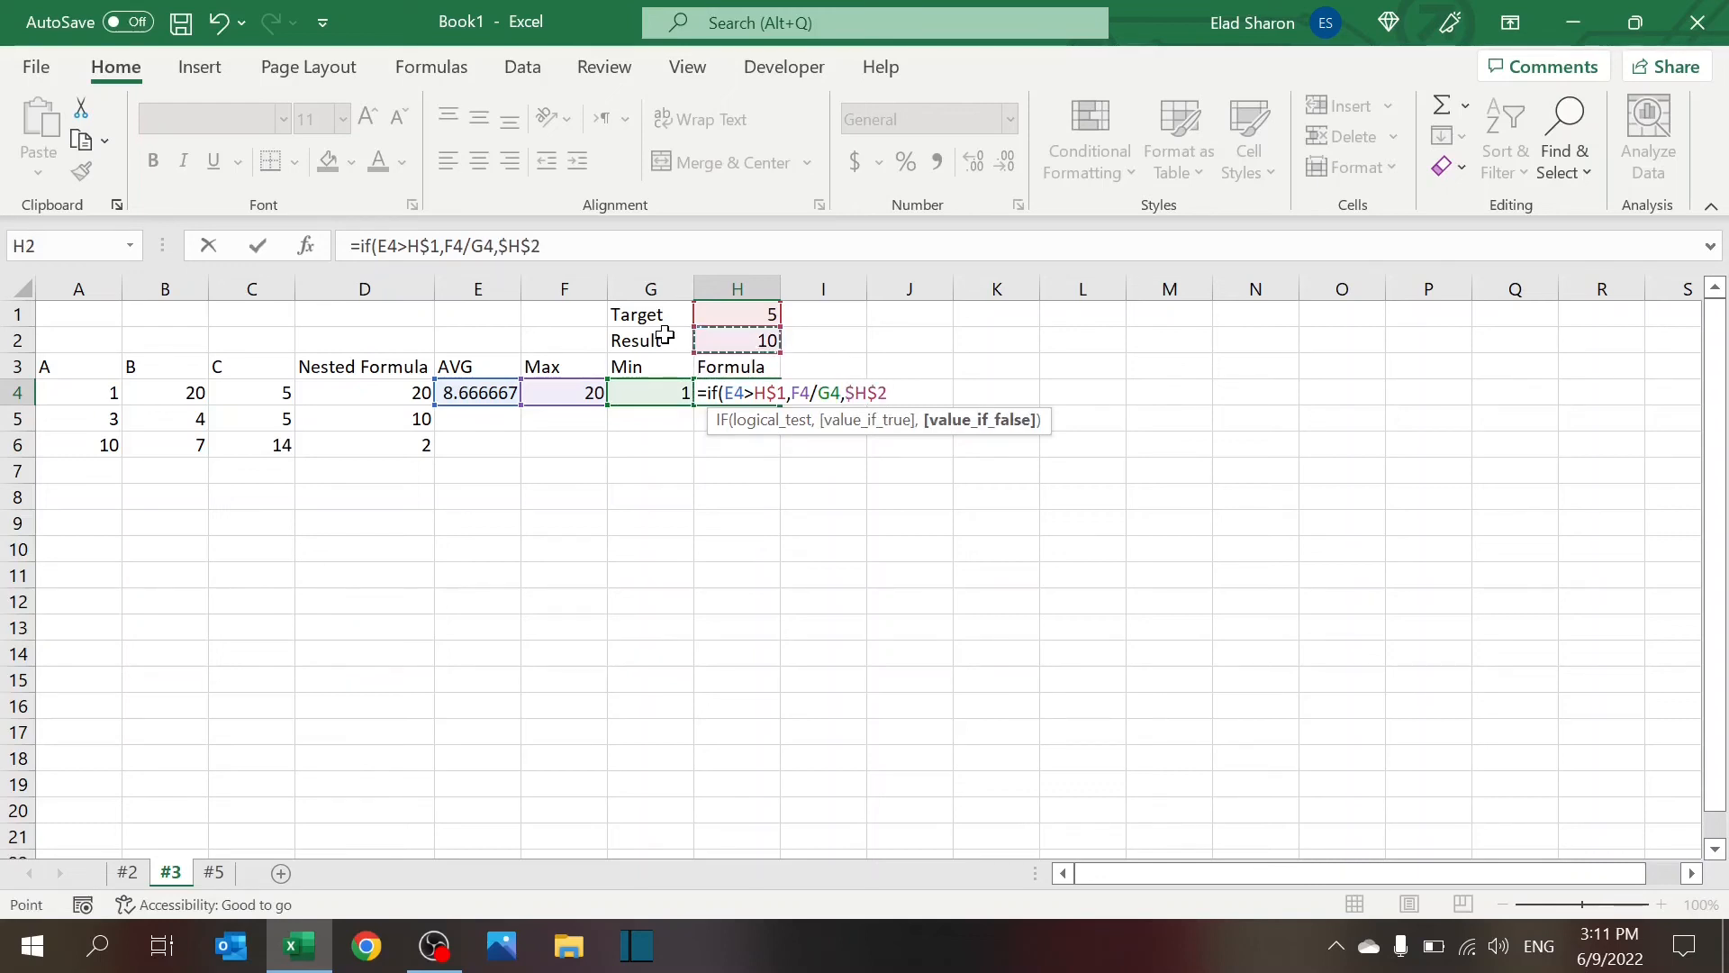
{"action": "key", "text": "Backspace"}
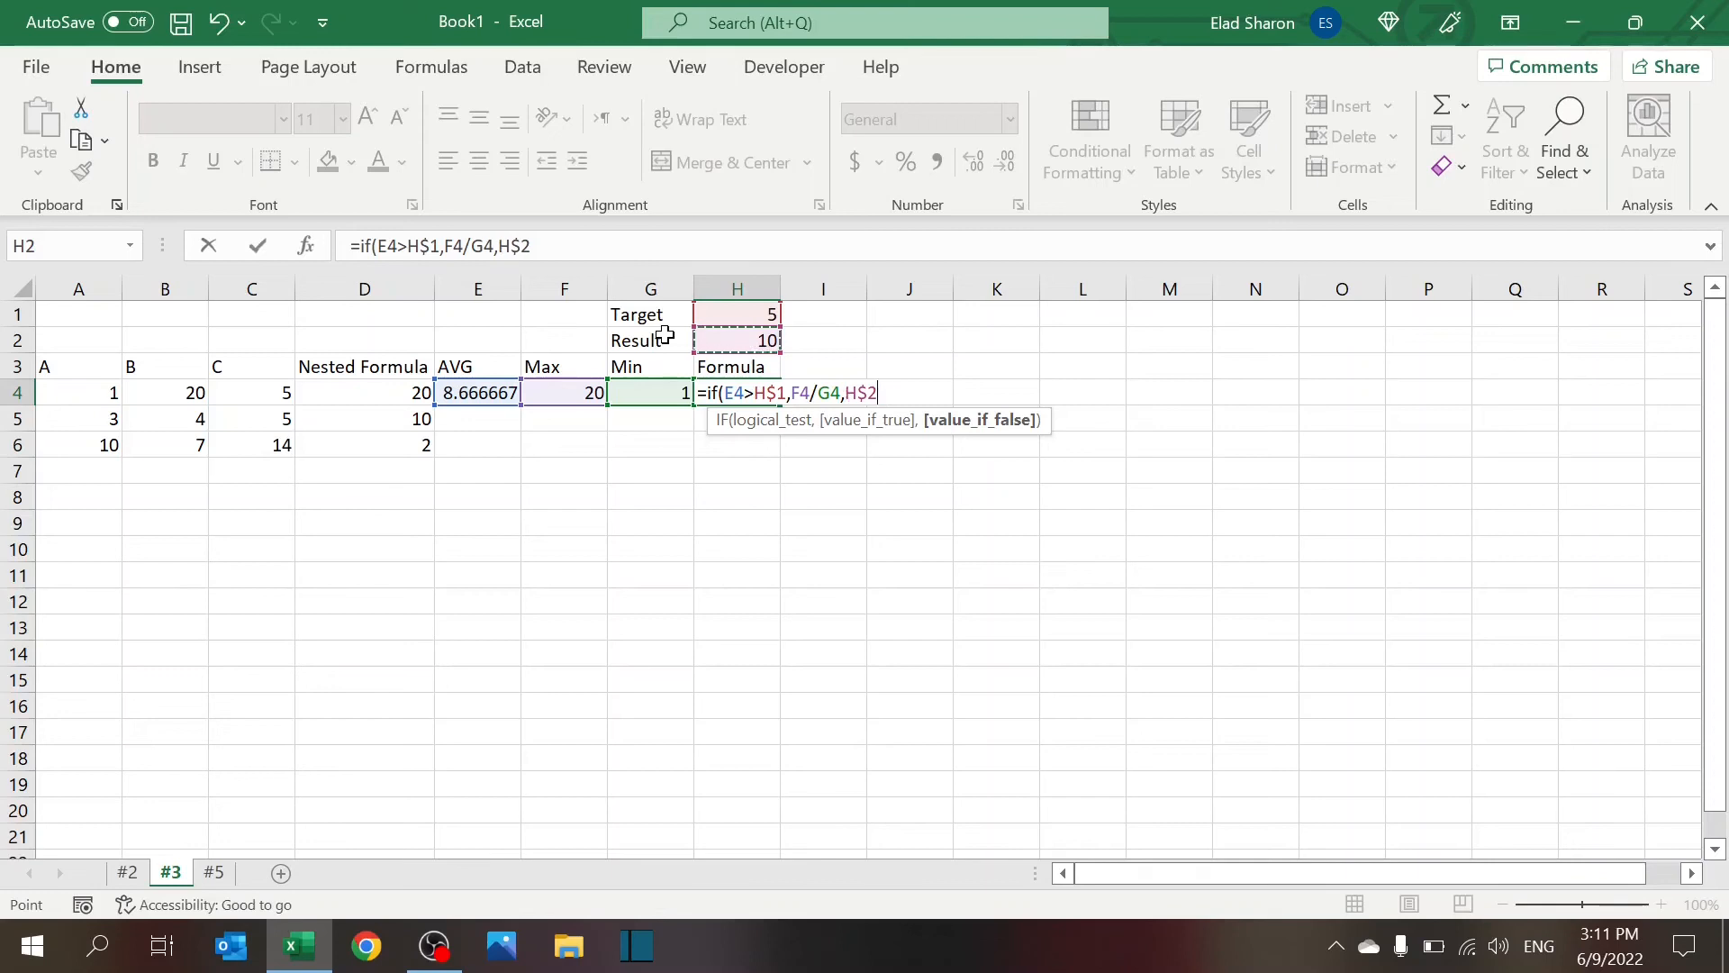
{"action": "key", "text": "Enter"}
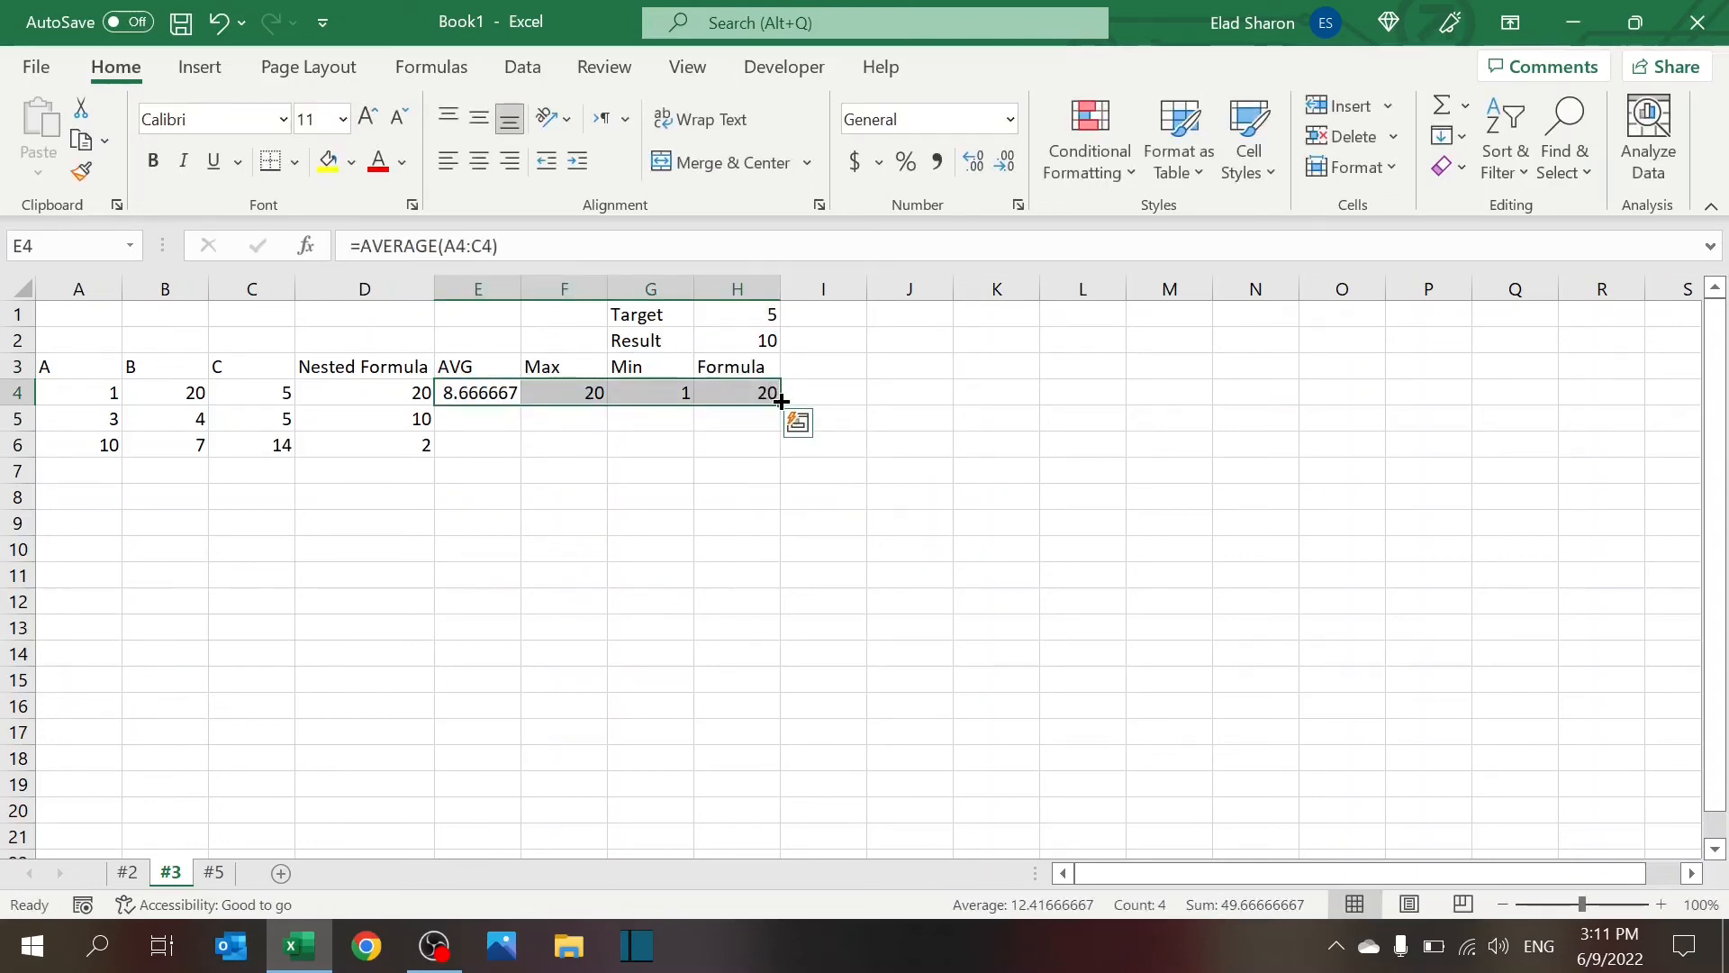
Fill the E4:H4 calculations down through row 6 and review the H4 formula
{"action": "left_click_drag", "start_coordinate": [780, 404], "coordinate": [750, 462]}
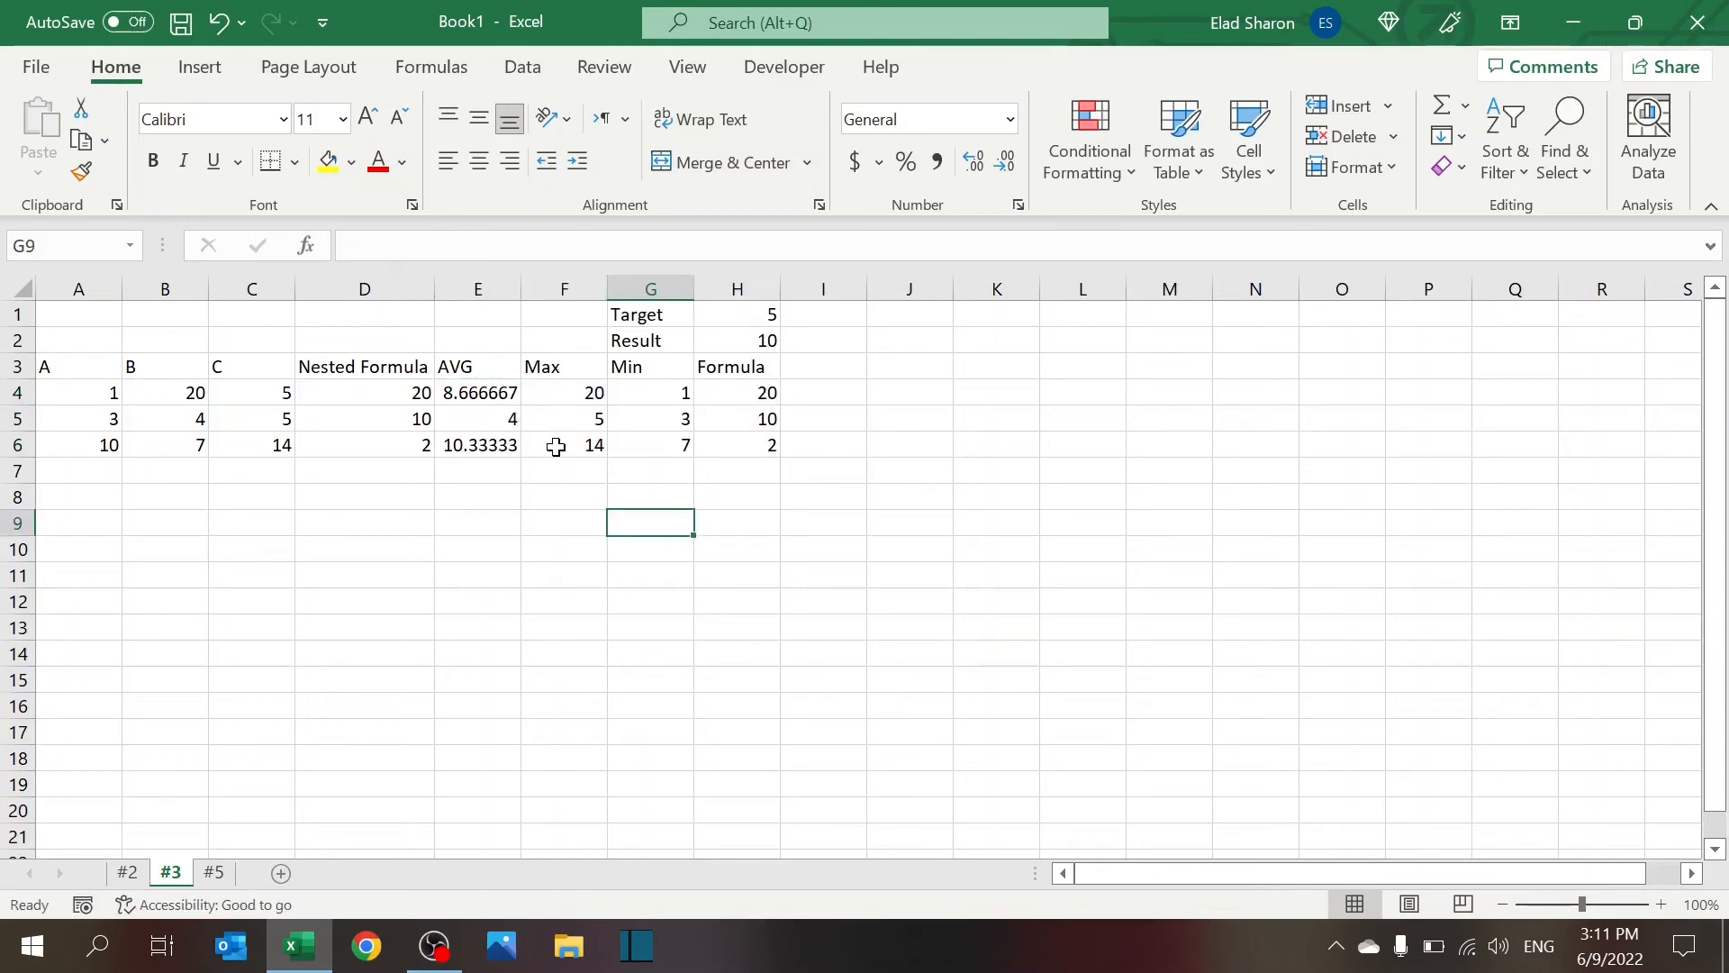
{"action": "left_click", "coordinate": [736, 392]}
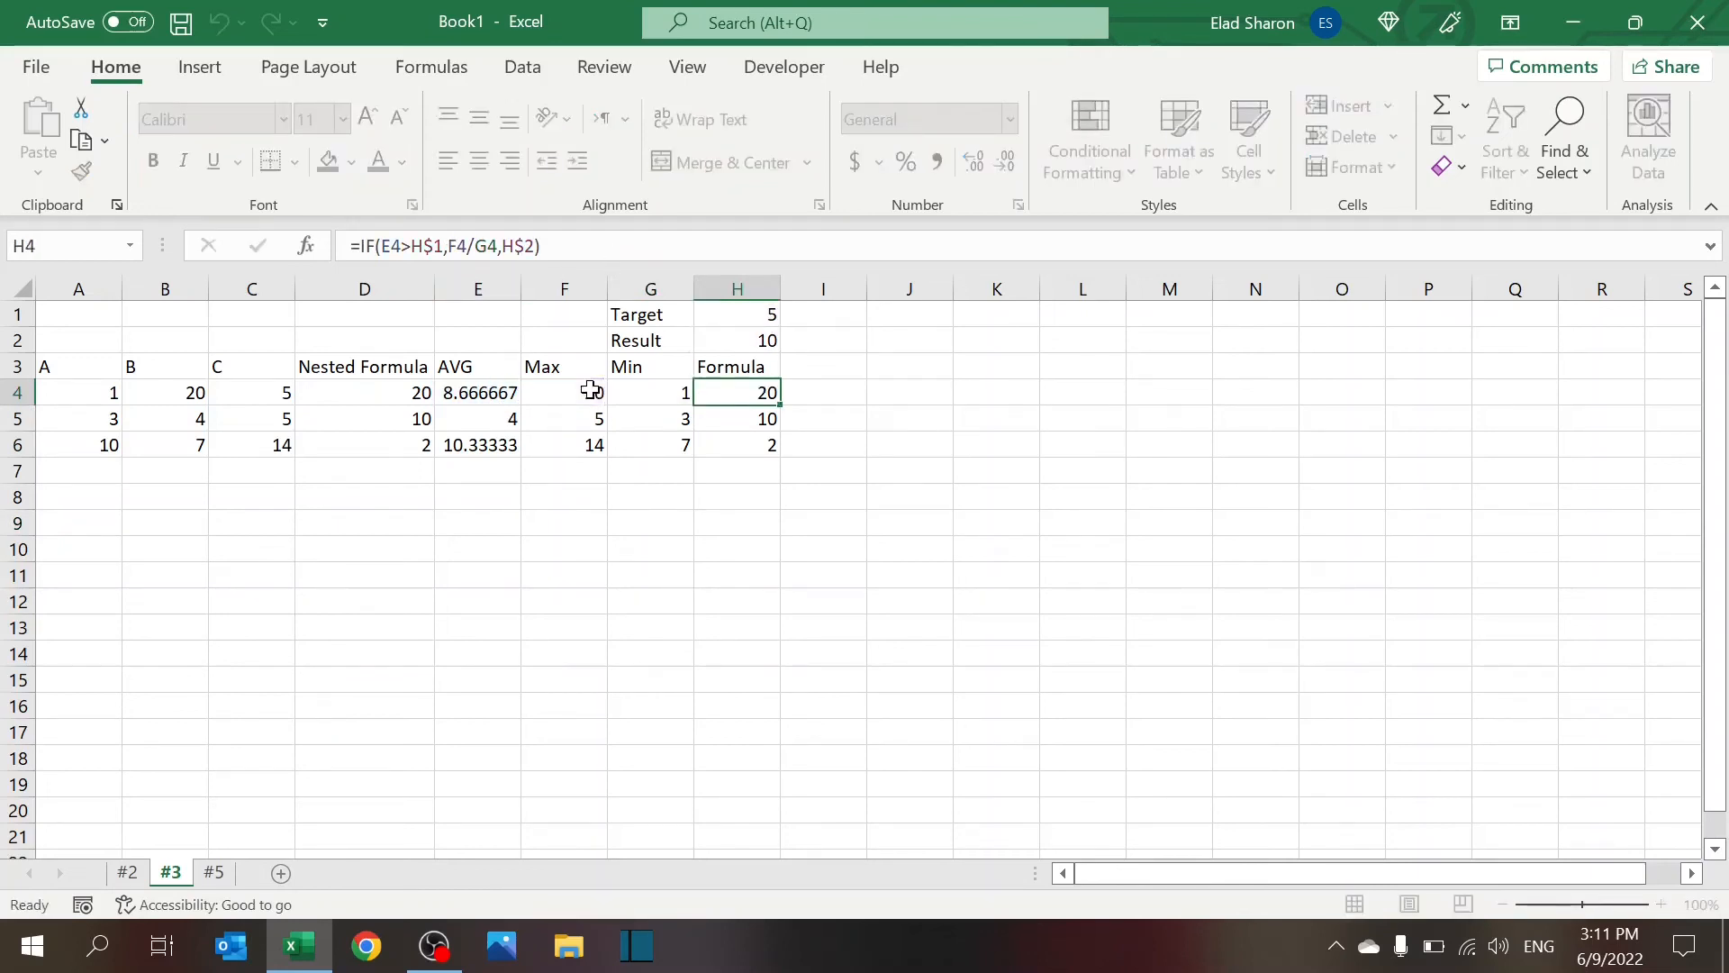
{"action": "left_click", "coordinate": [364, 392]}
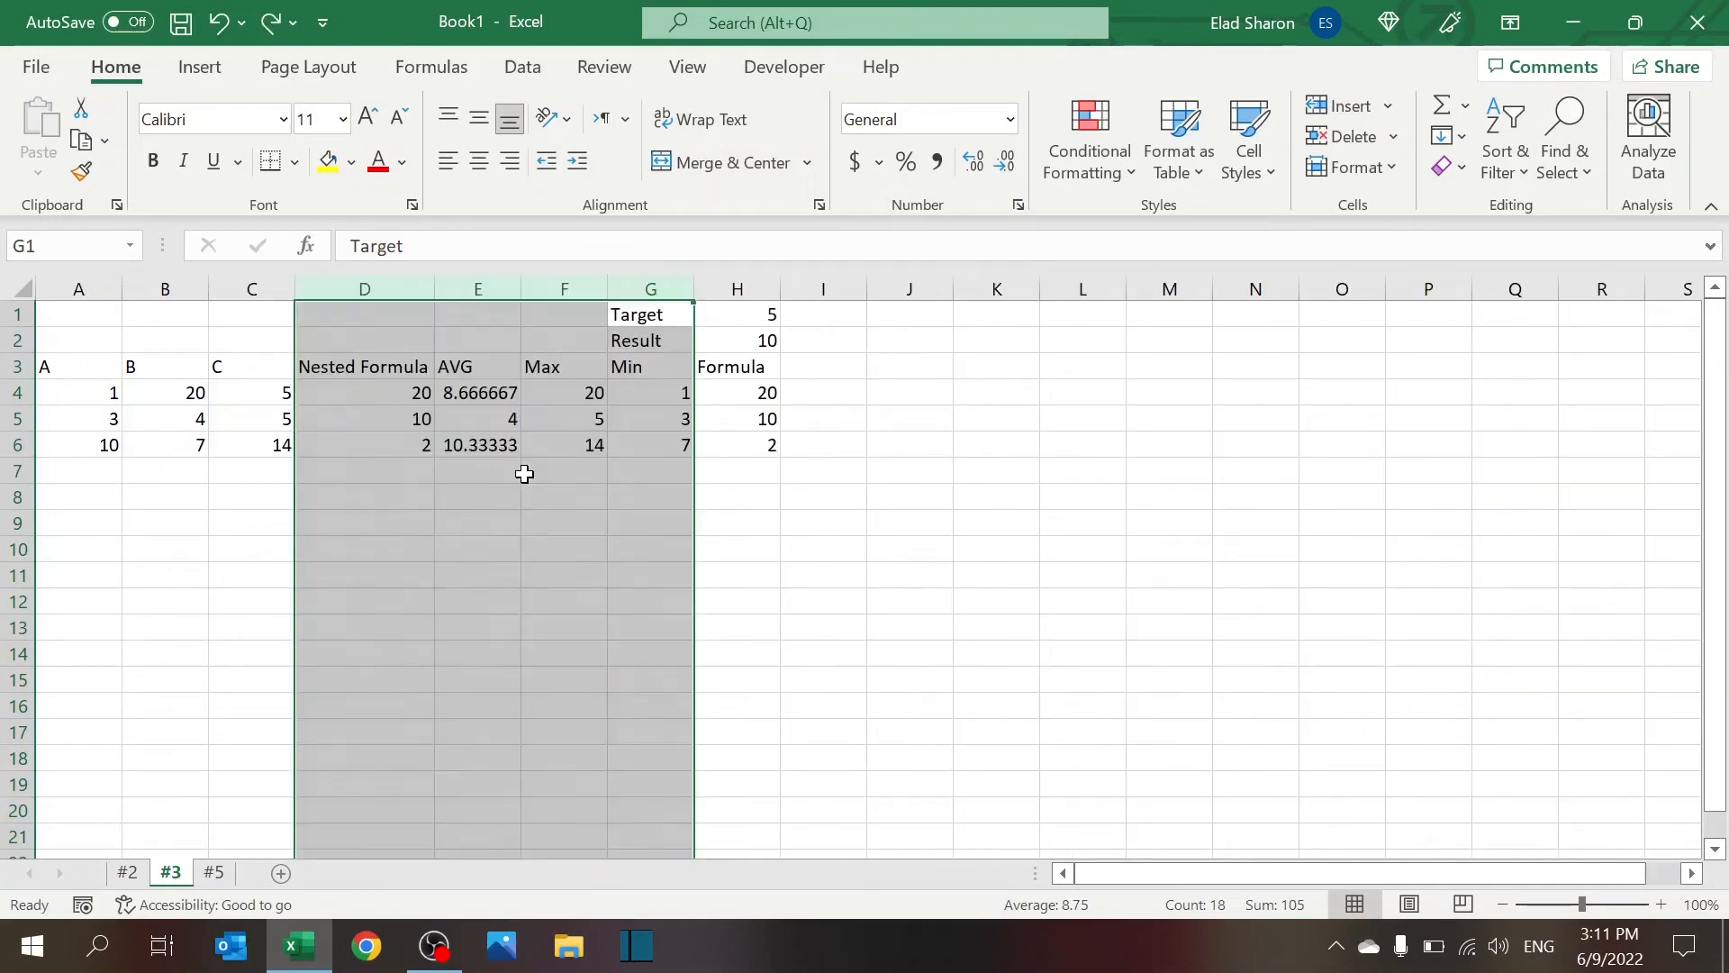
{"action": "left_click", "coordinate": [564, 547]}
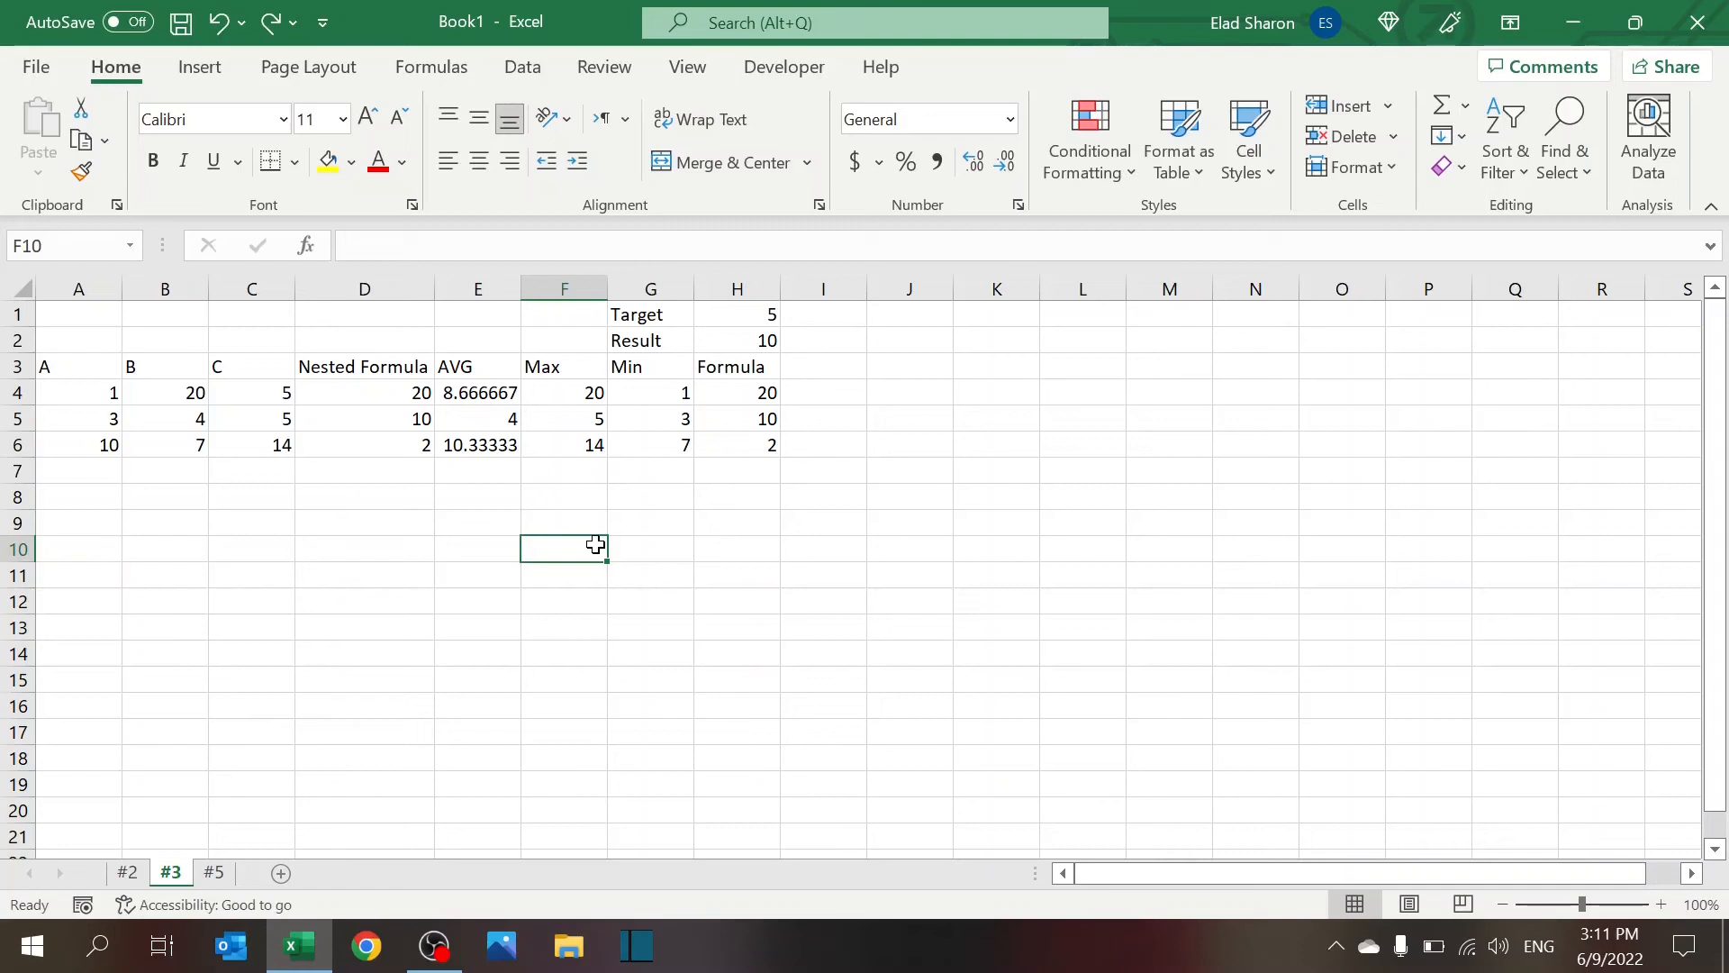
{"action": "mouse_move", "coordinate": [435, 504]}
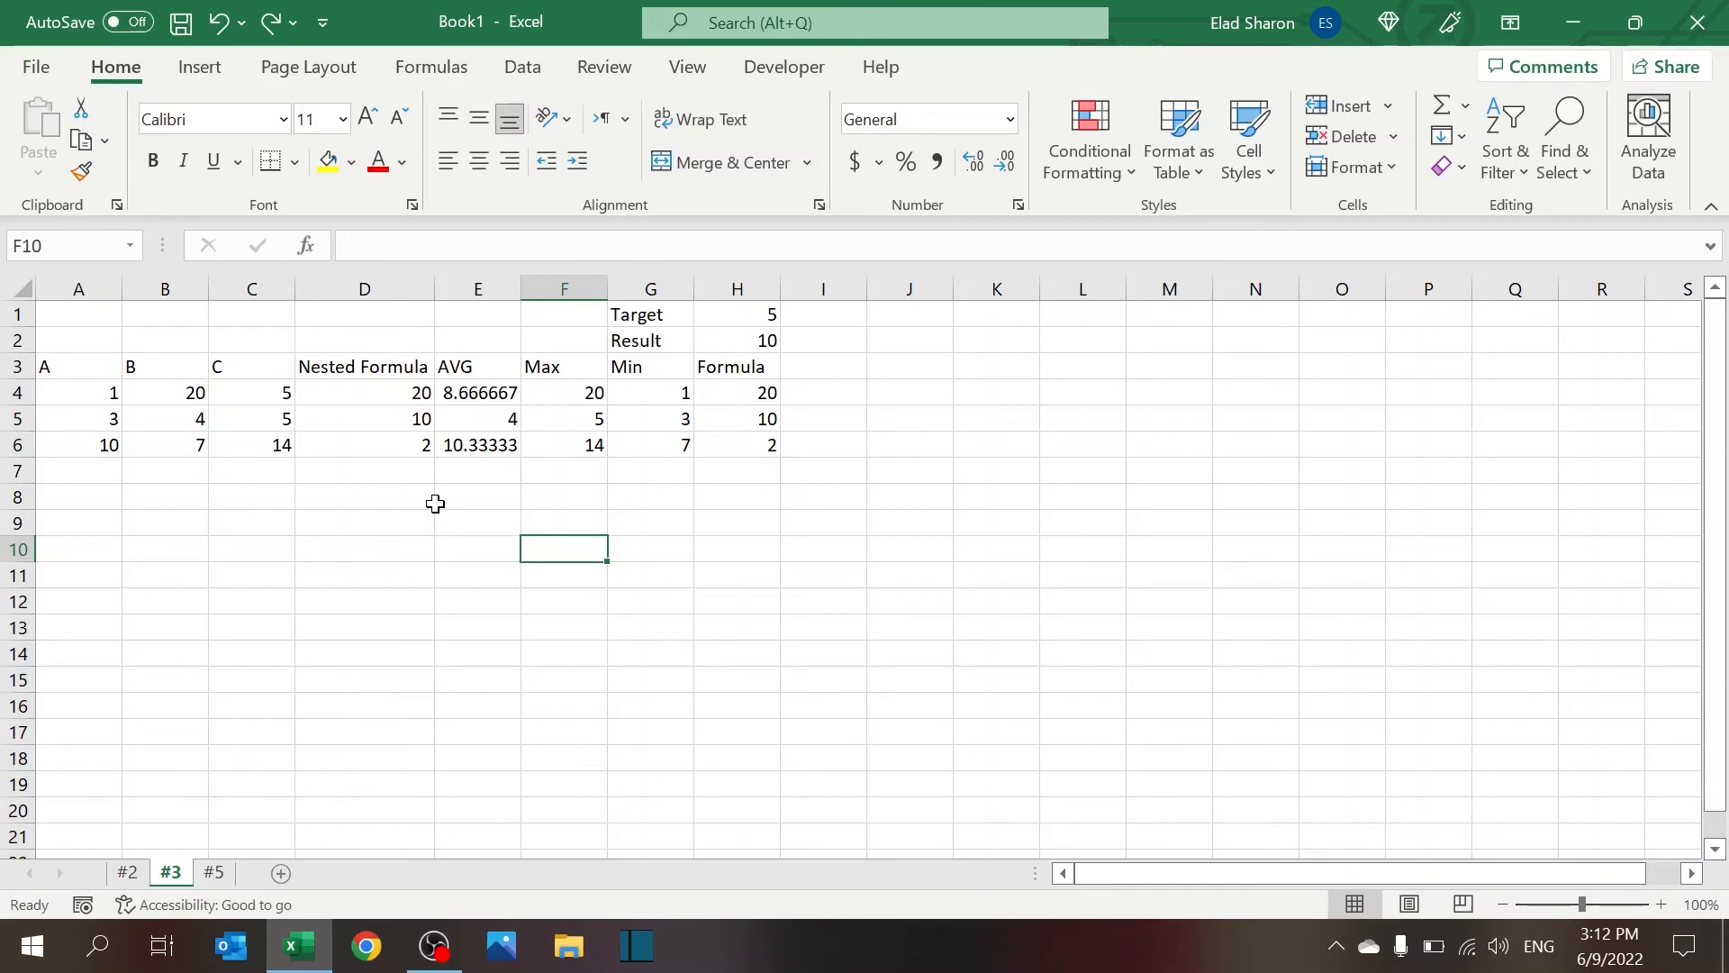
{"action": "mouse_move", "coordinate": [280, 877]}
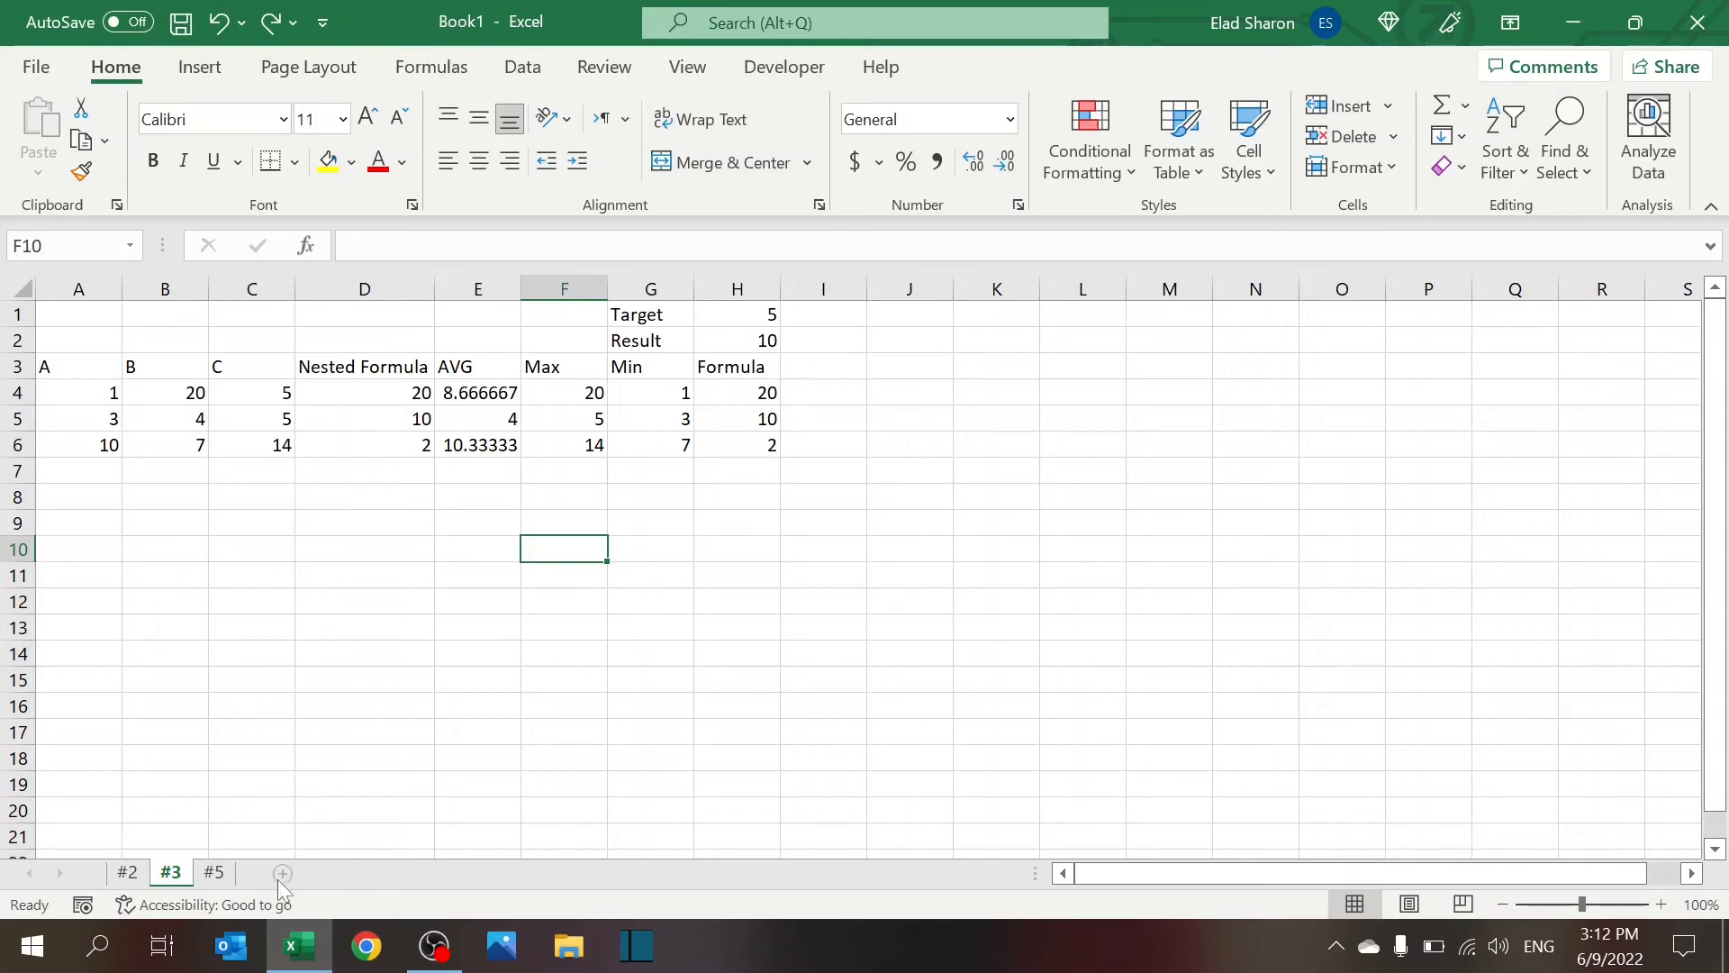
Add a new blank worksheet, Sheet4, after sheet #3
{"action": "left_click", "coordinate": [281, 872]}
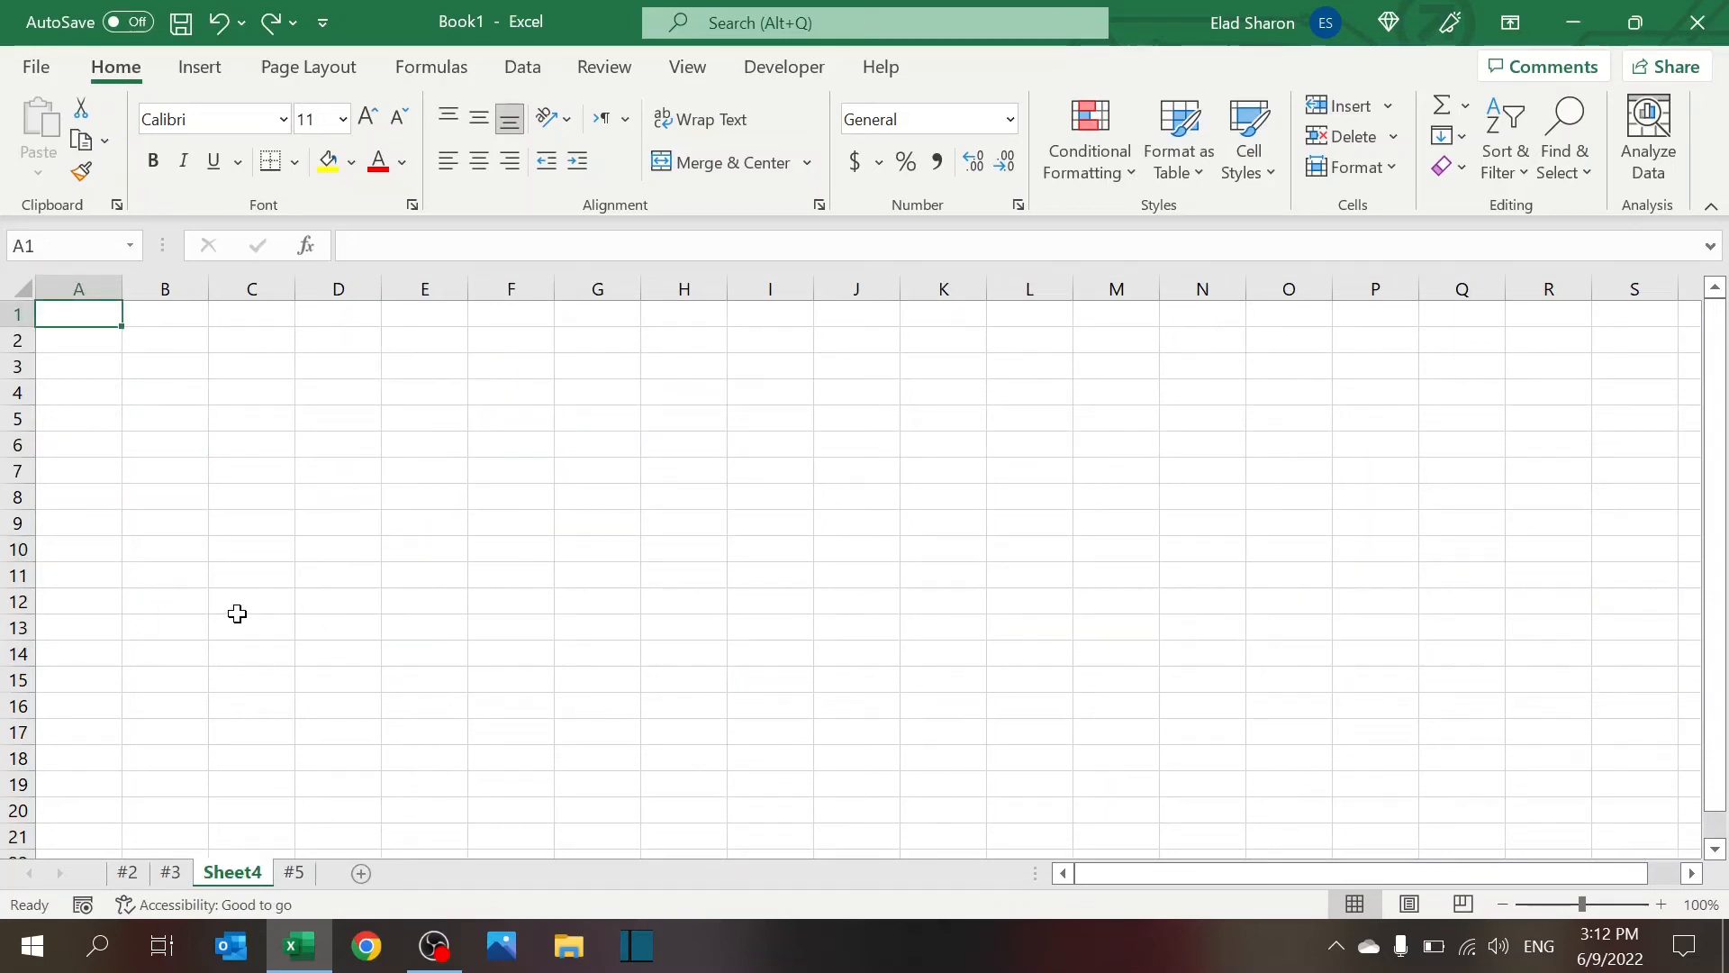
Type Inventory, Sales, Forecasts, Prices and BOM into A1:A5 of Sheet4
{"action": "type", "text": "Inventory"}
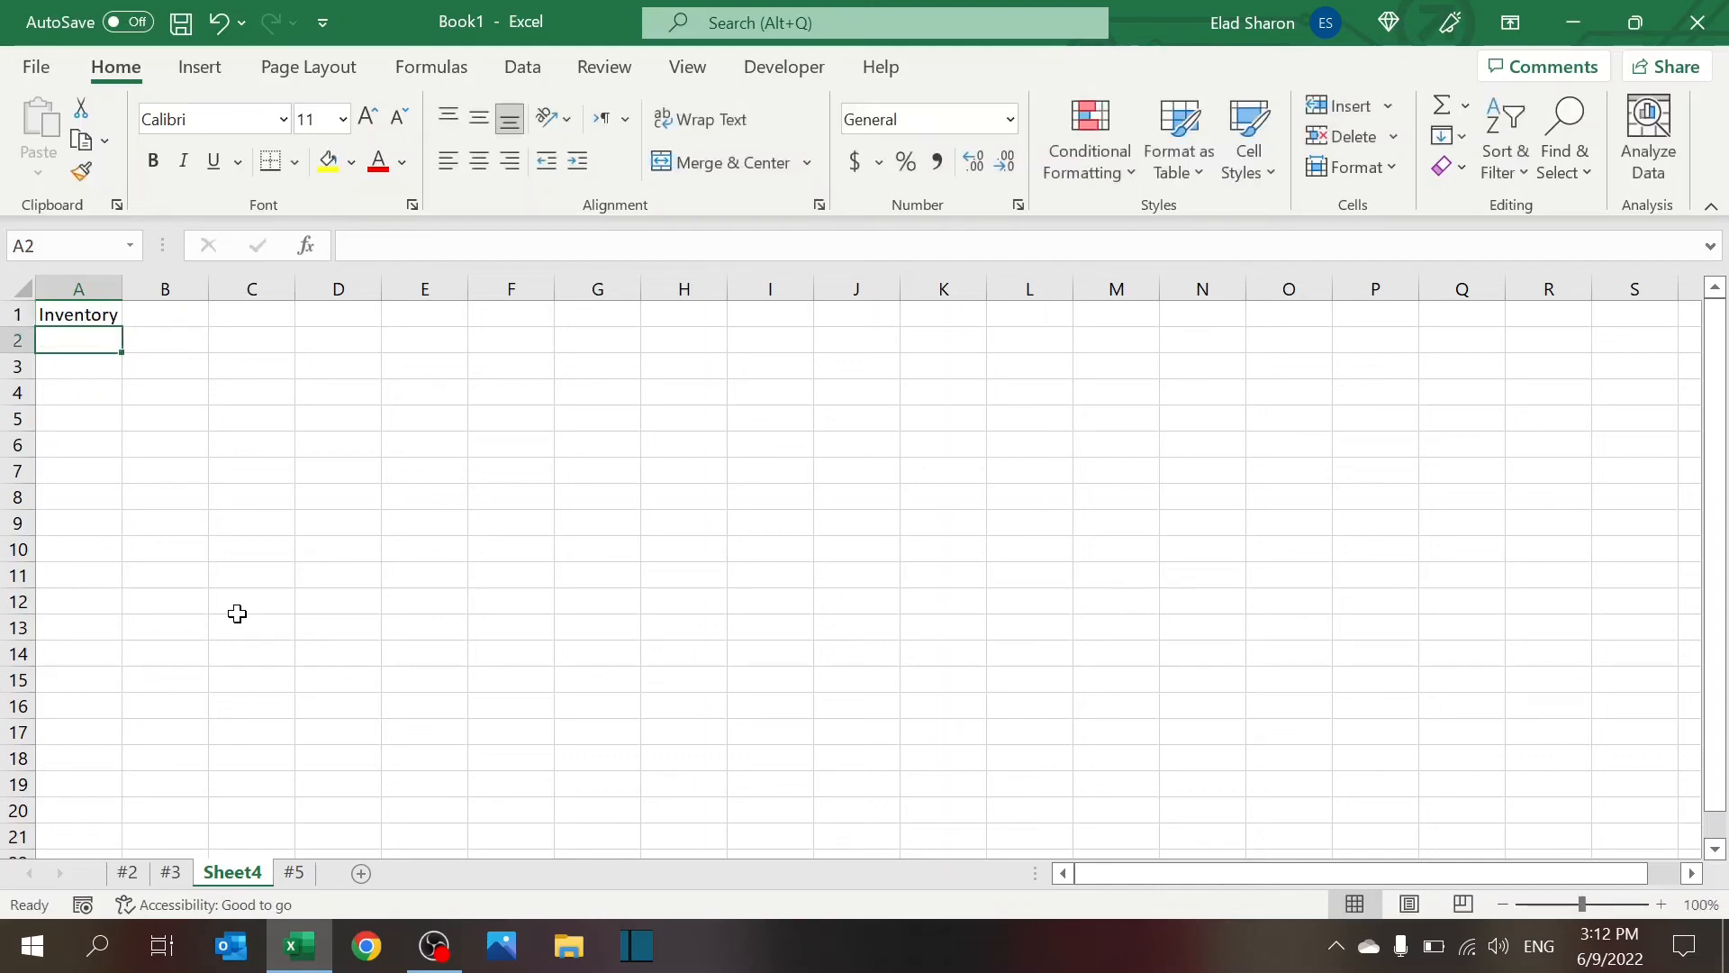
{"action": "type", "text": "Forecas"}
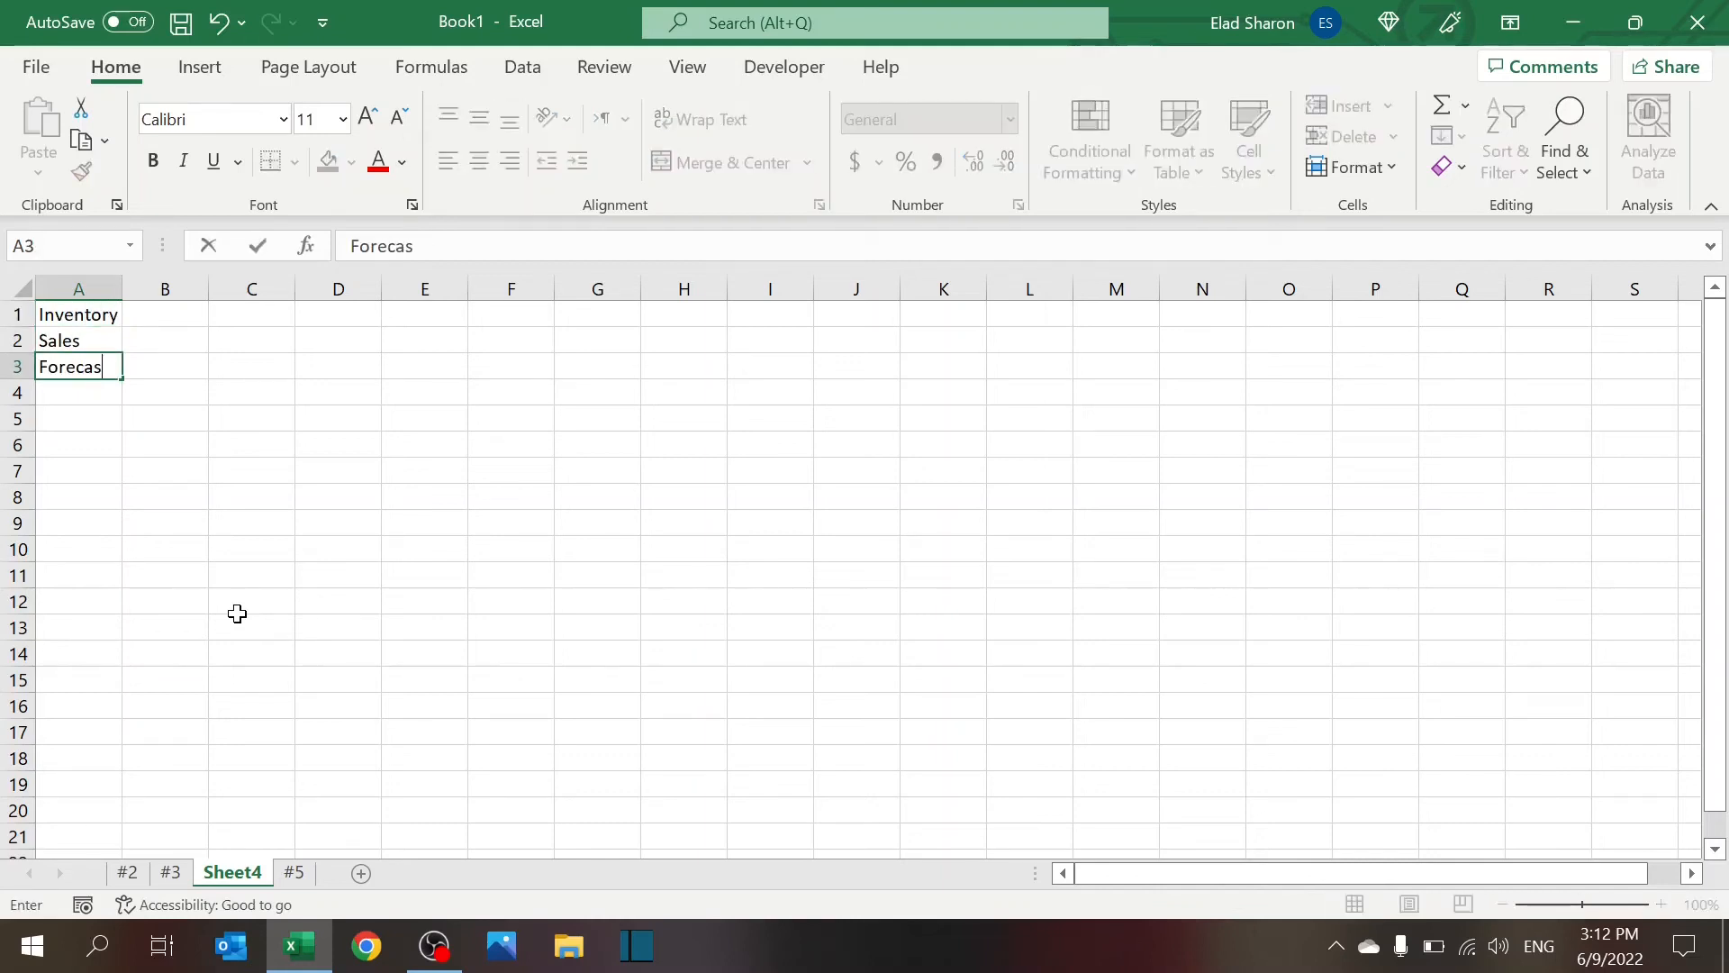
{"action": "type", "text": "Prices"}
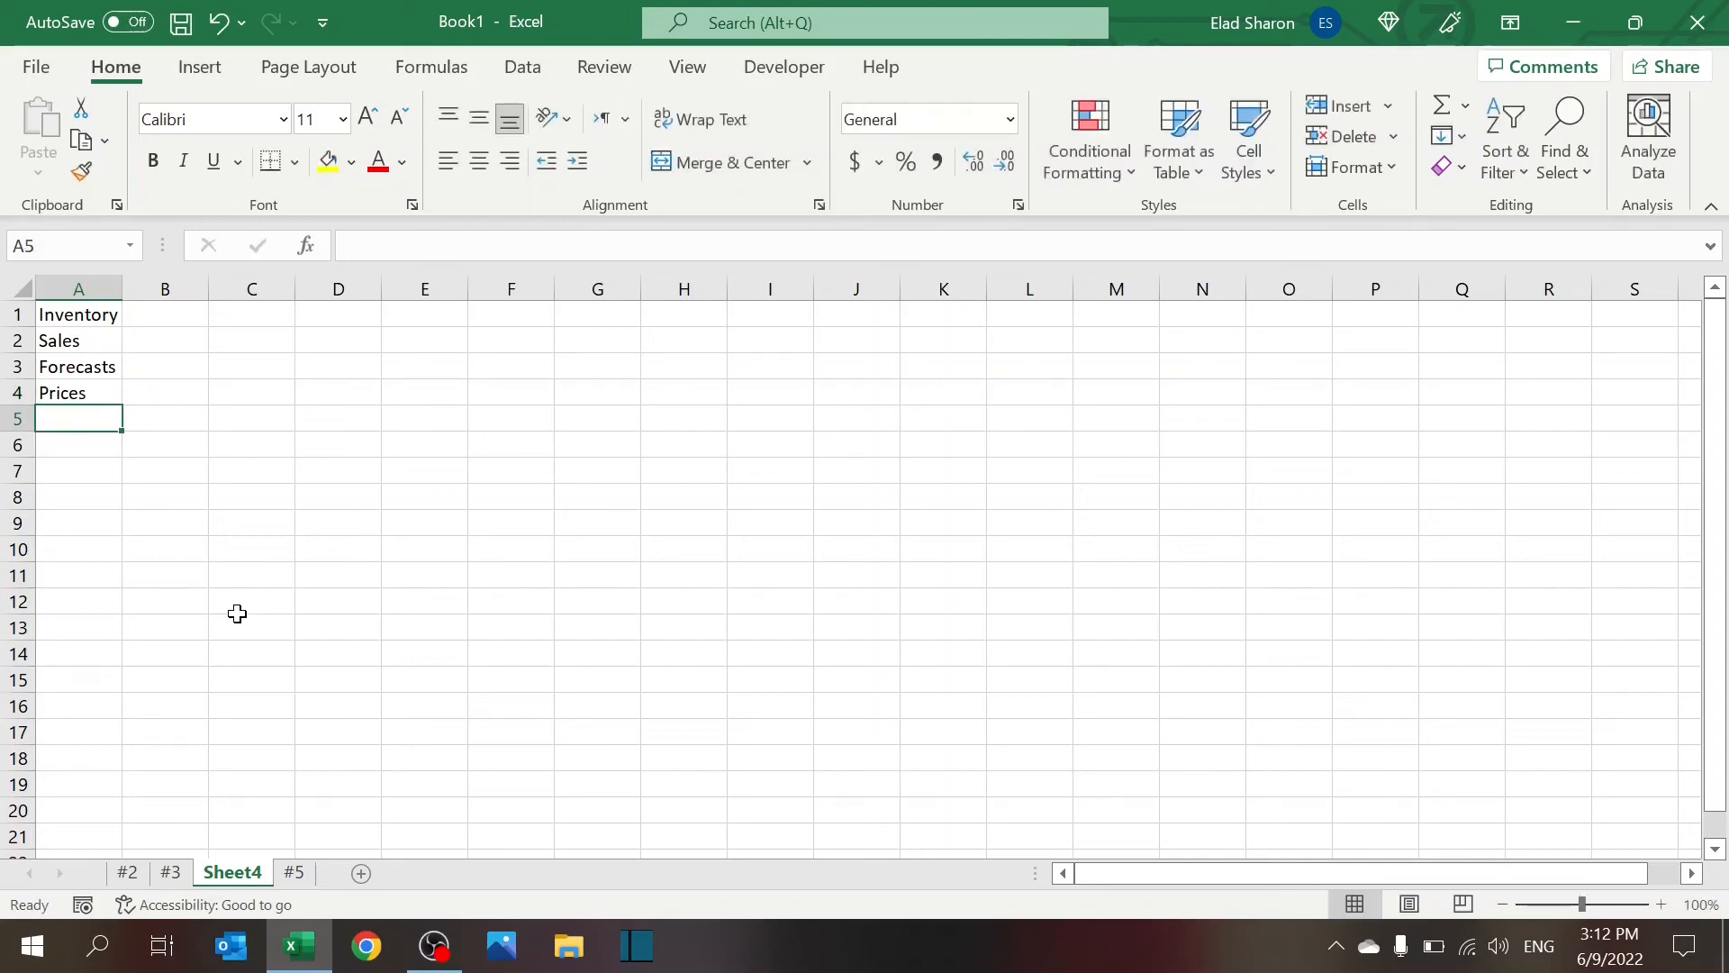
{"action": "type", "text": "BOM"}
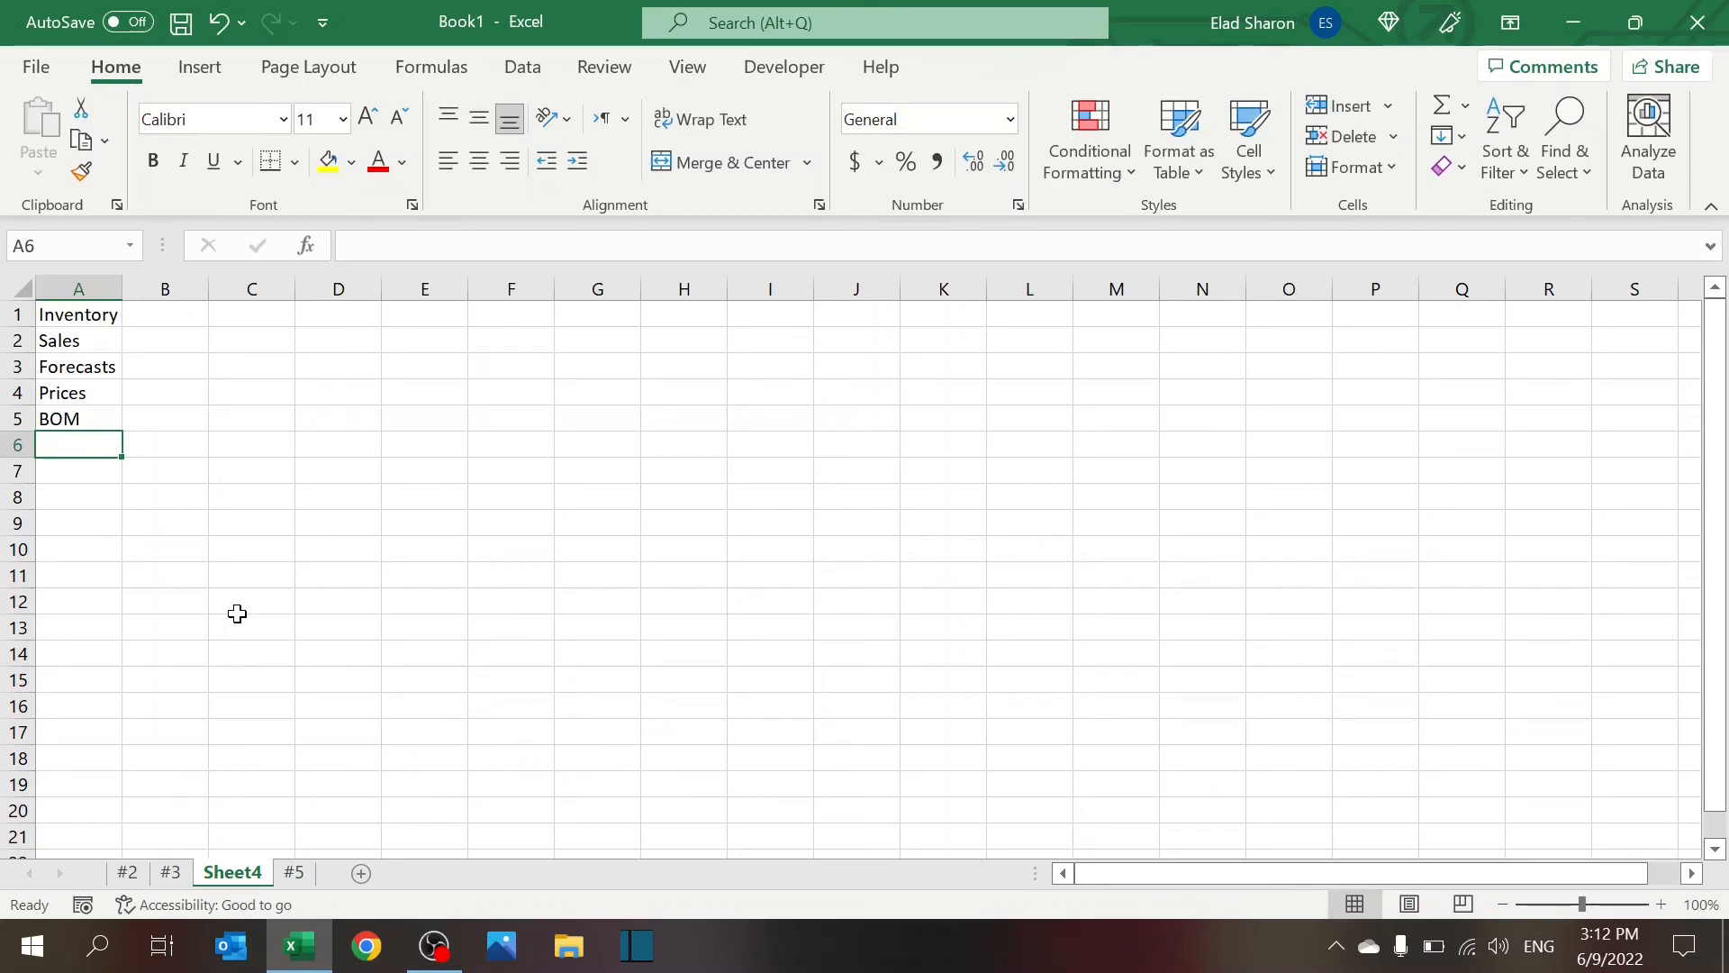
{"action": "mouse_move", "coordinate": [197, 519]}
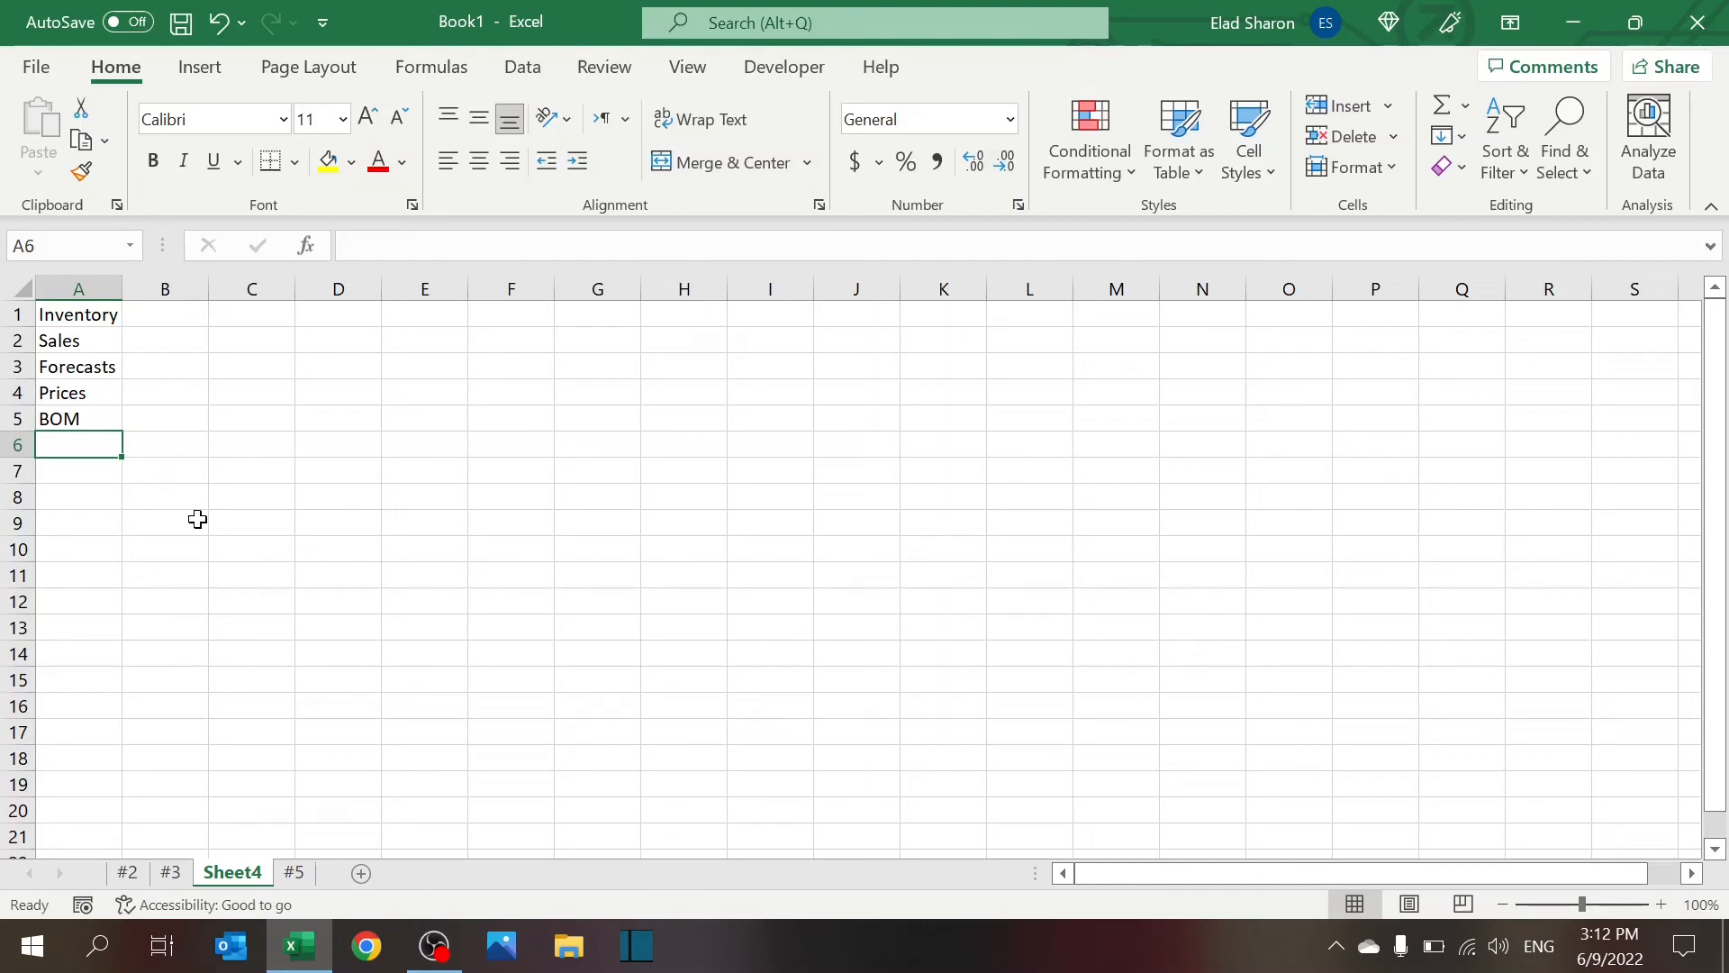
{"action": "mouse_move", "coordinate": [214, 406]}
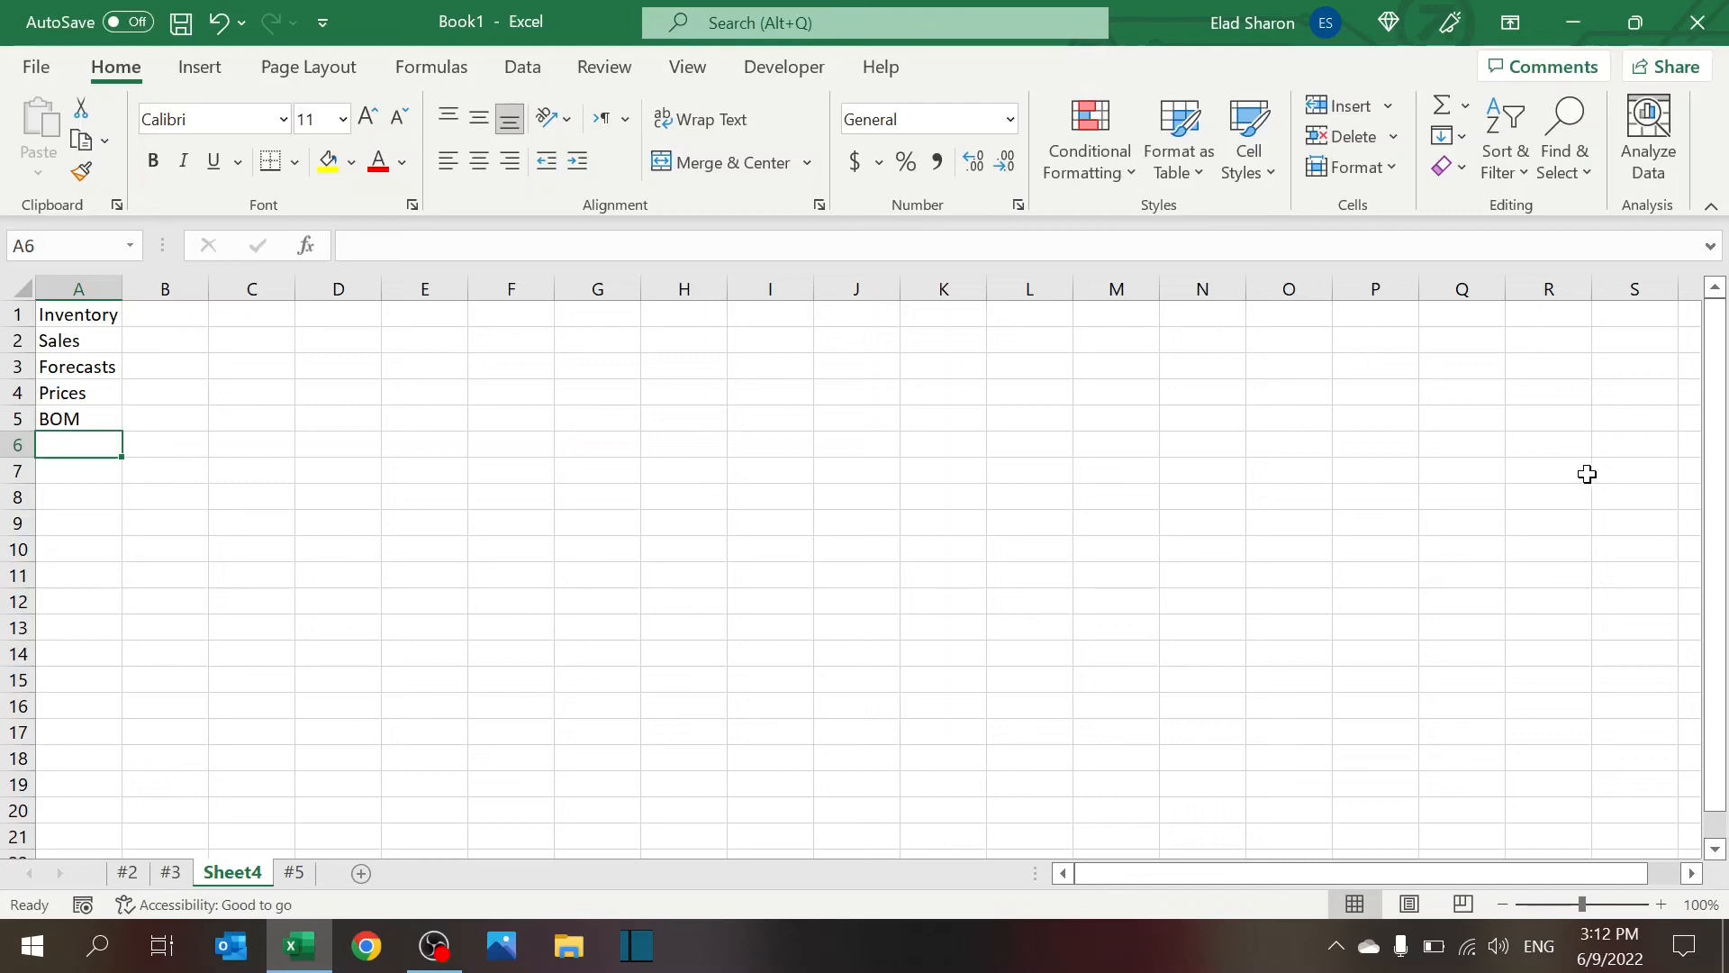
{"action": "mouse_move", "coordinate": [864, 497]}
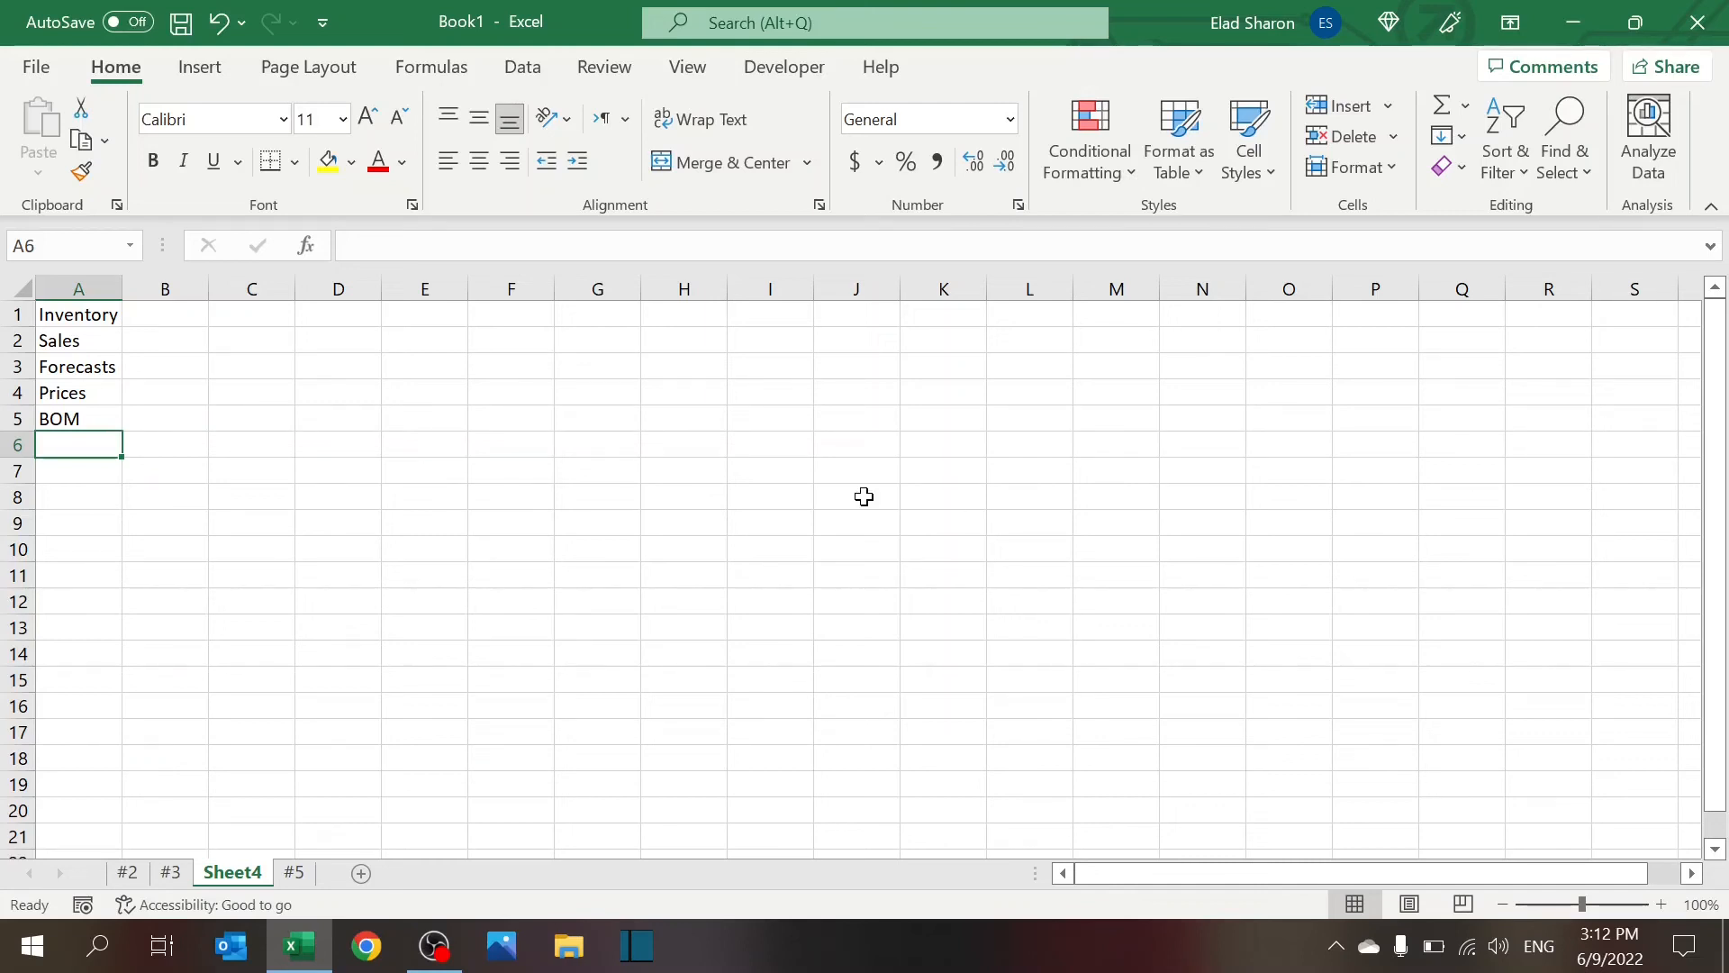
{"action": "mouse_move", "coordinate": [697, 580]}
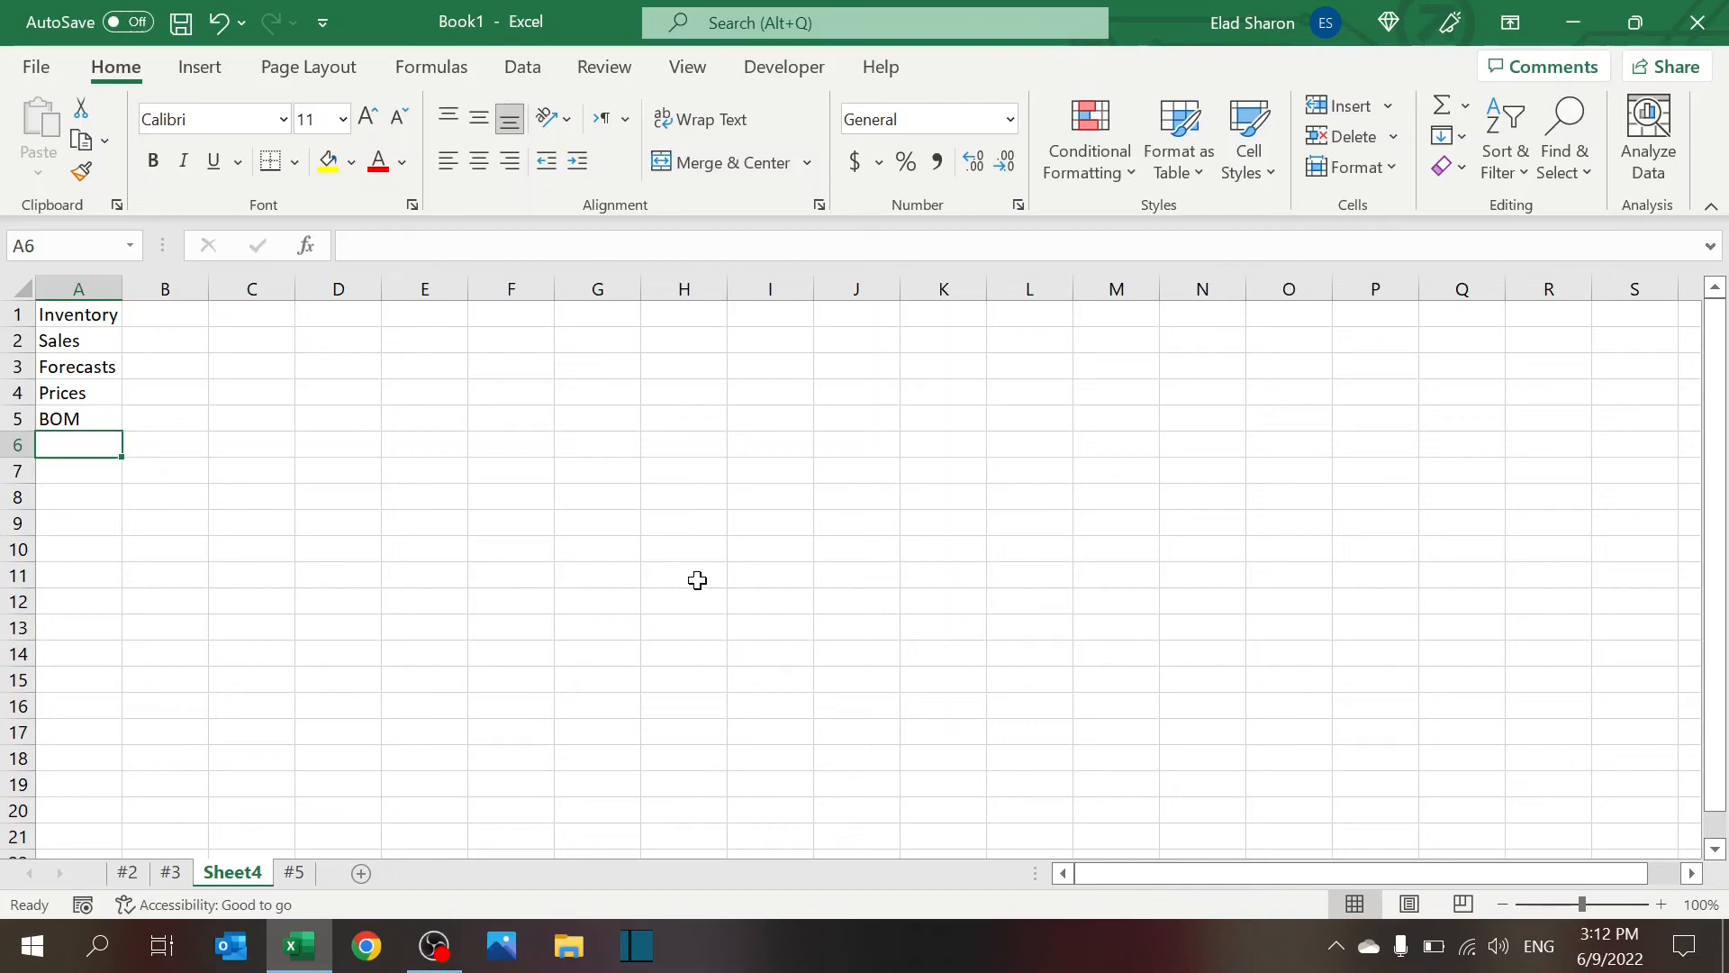
Add two new worksheets and name them BOM and Sales
{"action": "left_click", "coordinate": [312, 872]}
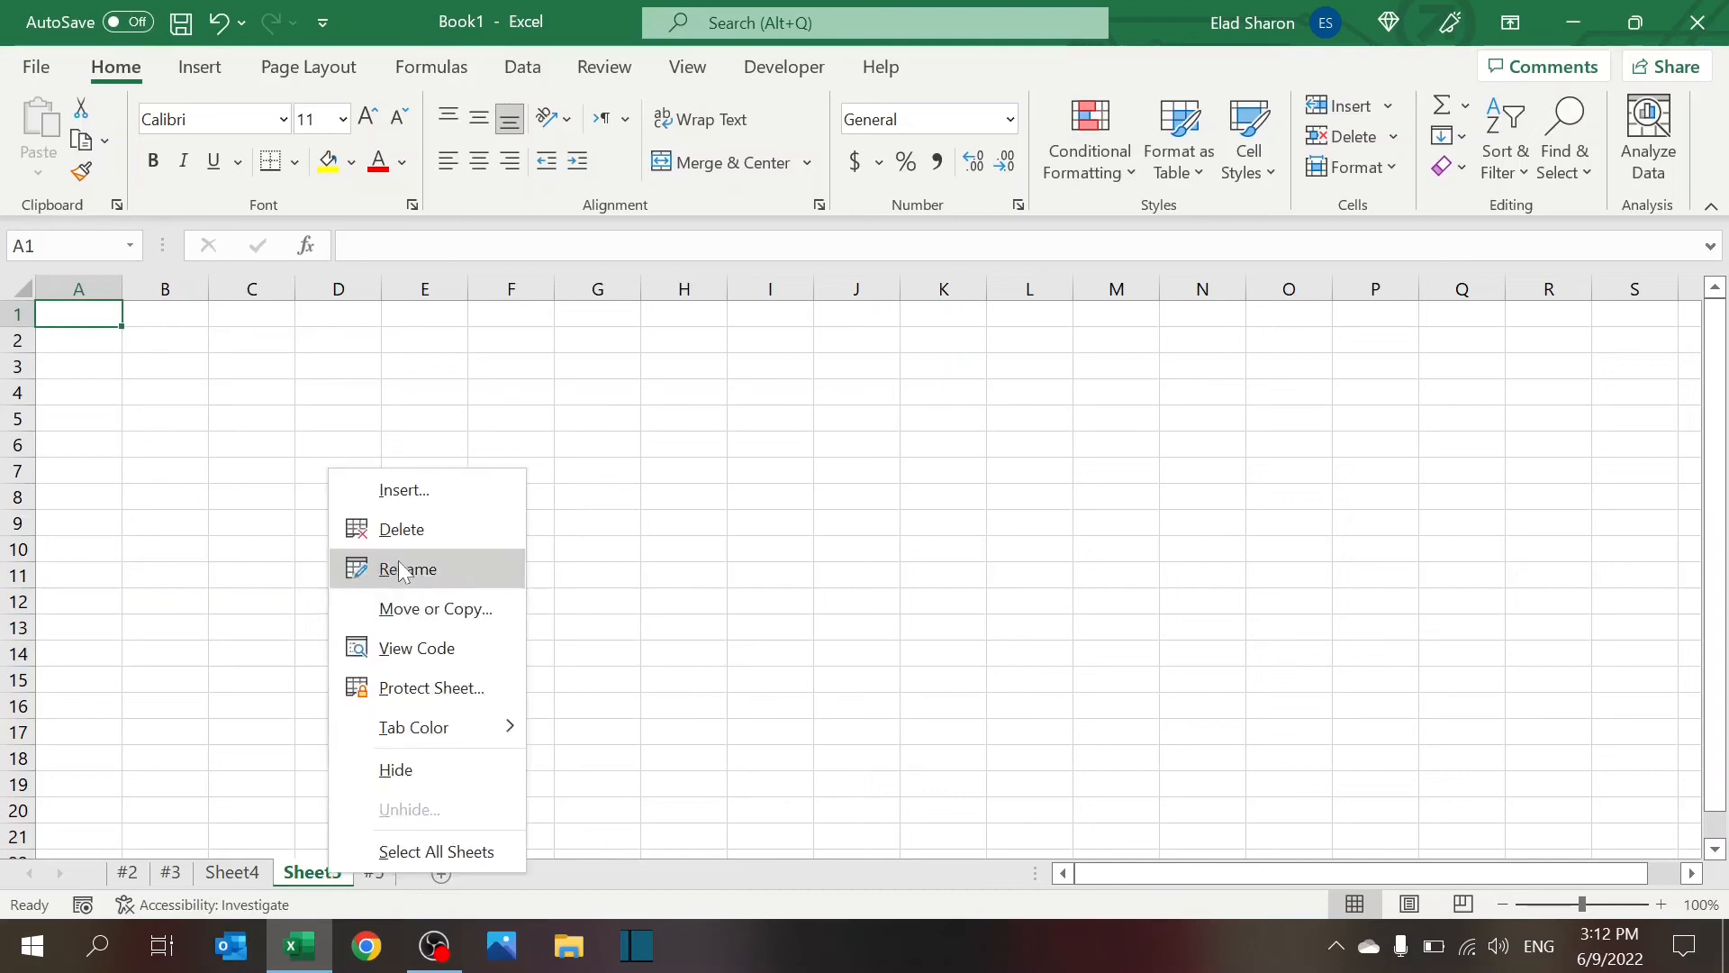
{"action": "left_click", "coordinate": [408, 570]}
{"action": "type", "text": "BOM"}
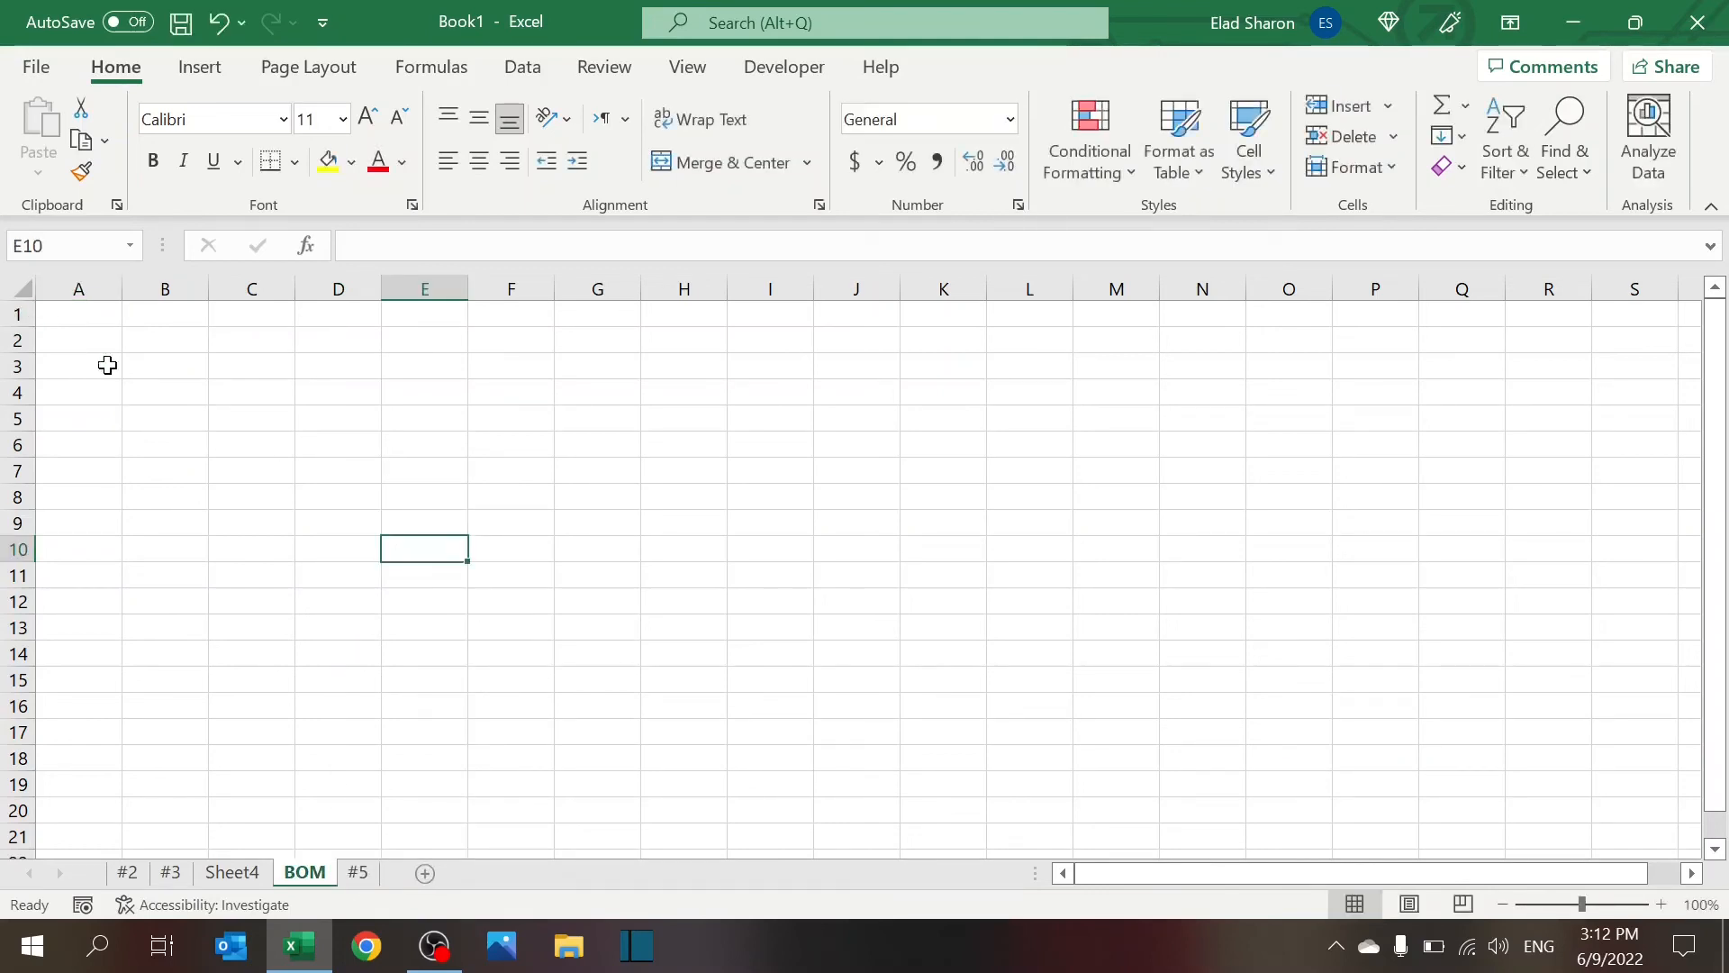
{"action": "left_click", "coordinate": [425, 873]}
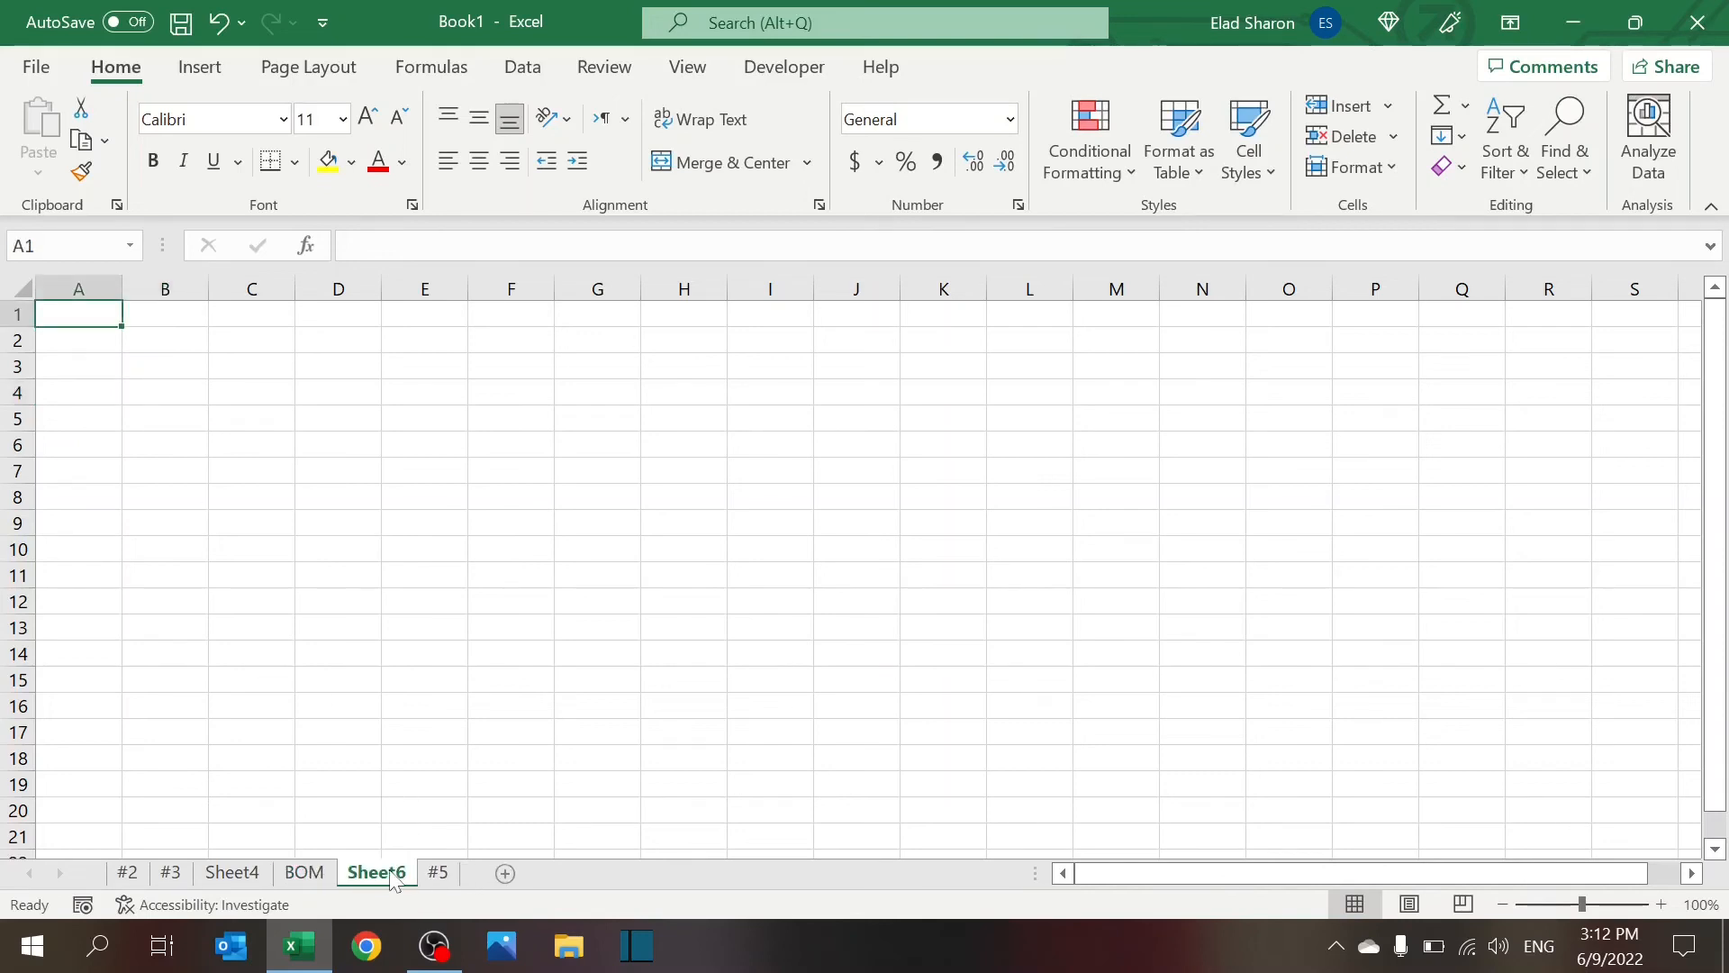
{"action": "double_click", "coordinate": [376, 872]}
{"action": "type", "text": "Sales"}
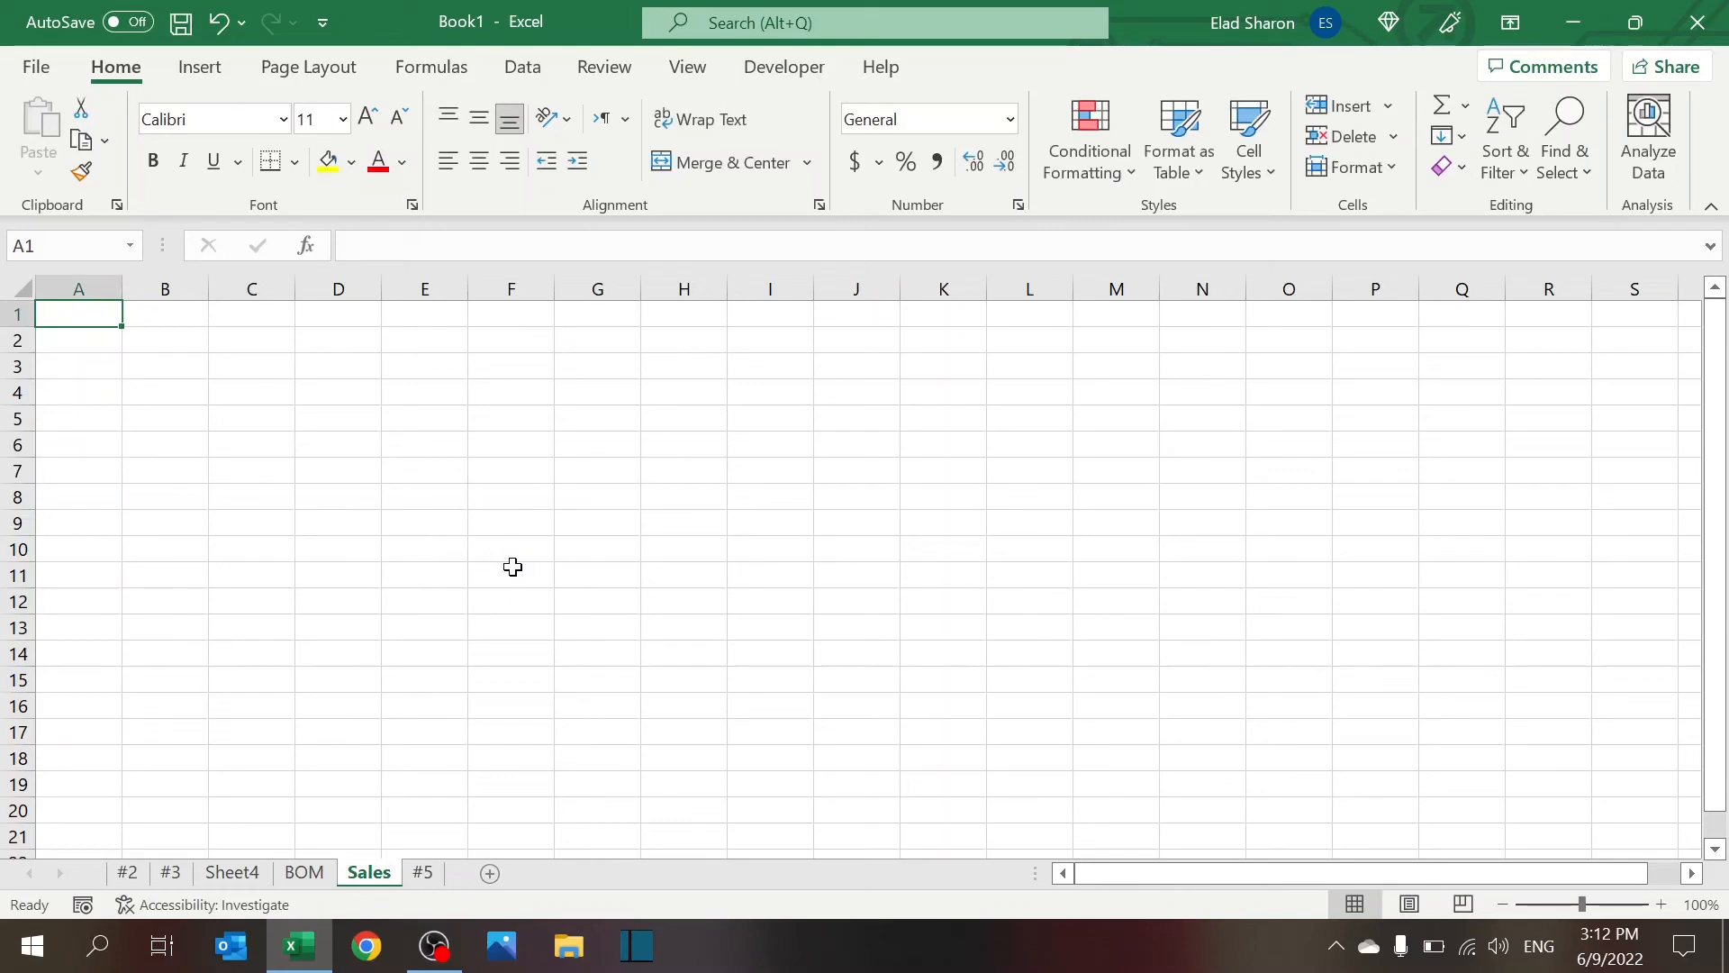
Rename Sheet4 to DB and switch between the BOM and DB sheets
{"action": "right_click", "coordinate": [231, 872]}
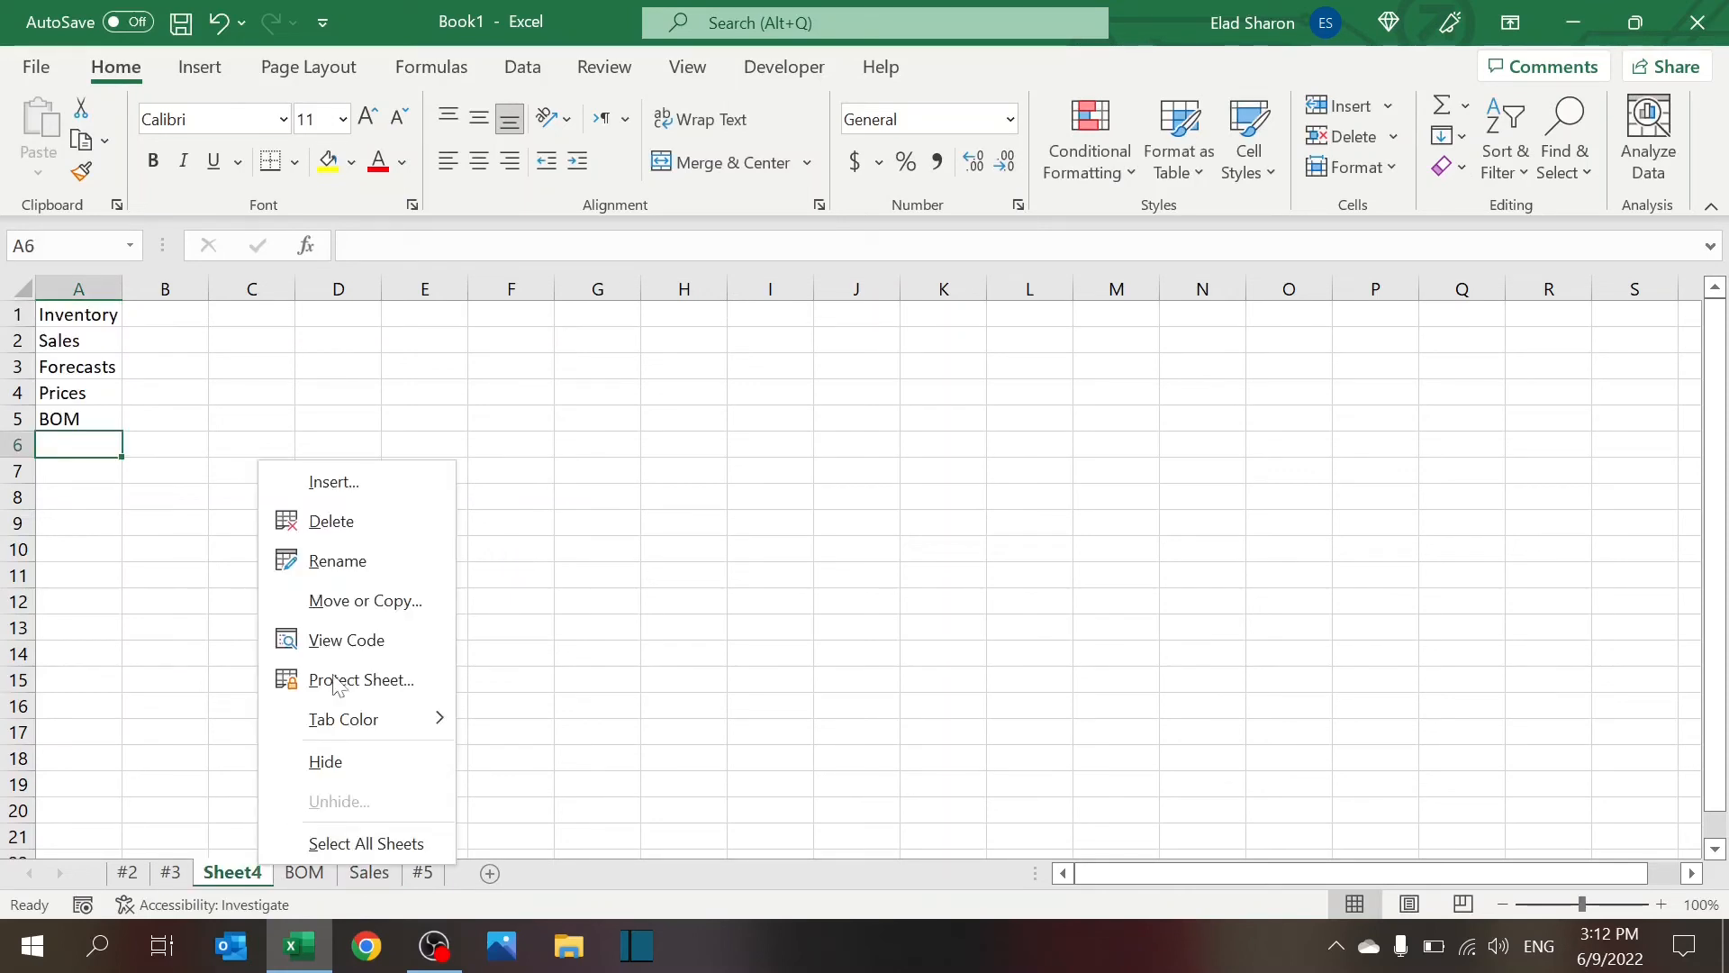
{"action": "left_click", "coordinate": [337, 561]}
{"action": "type", "text": "DB"}
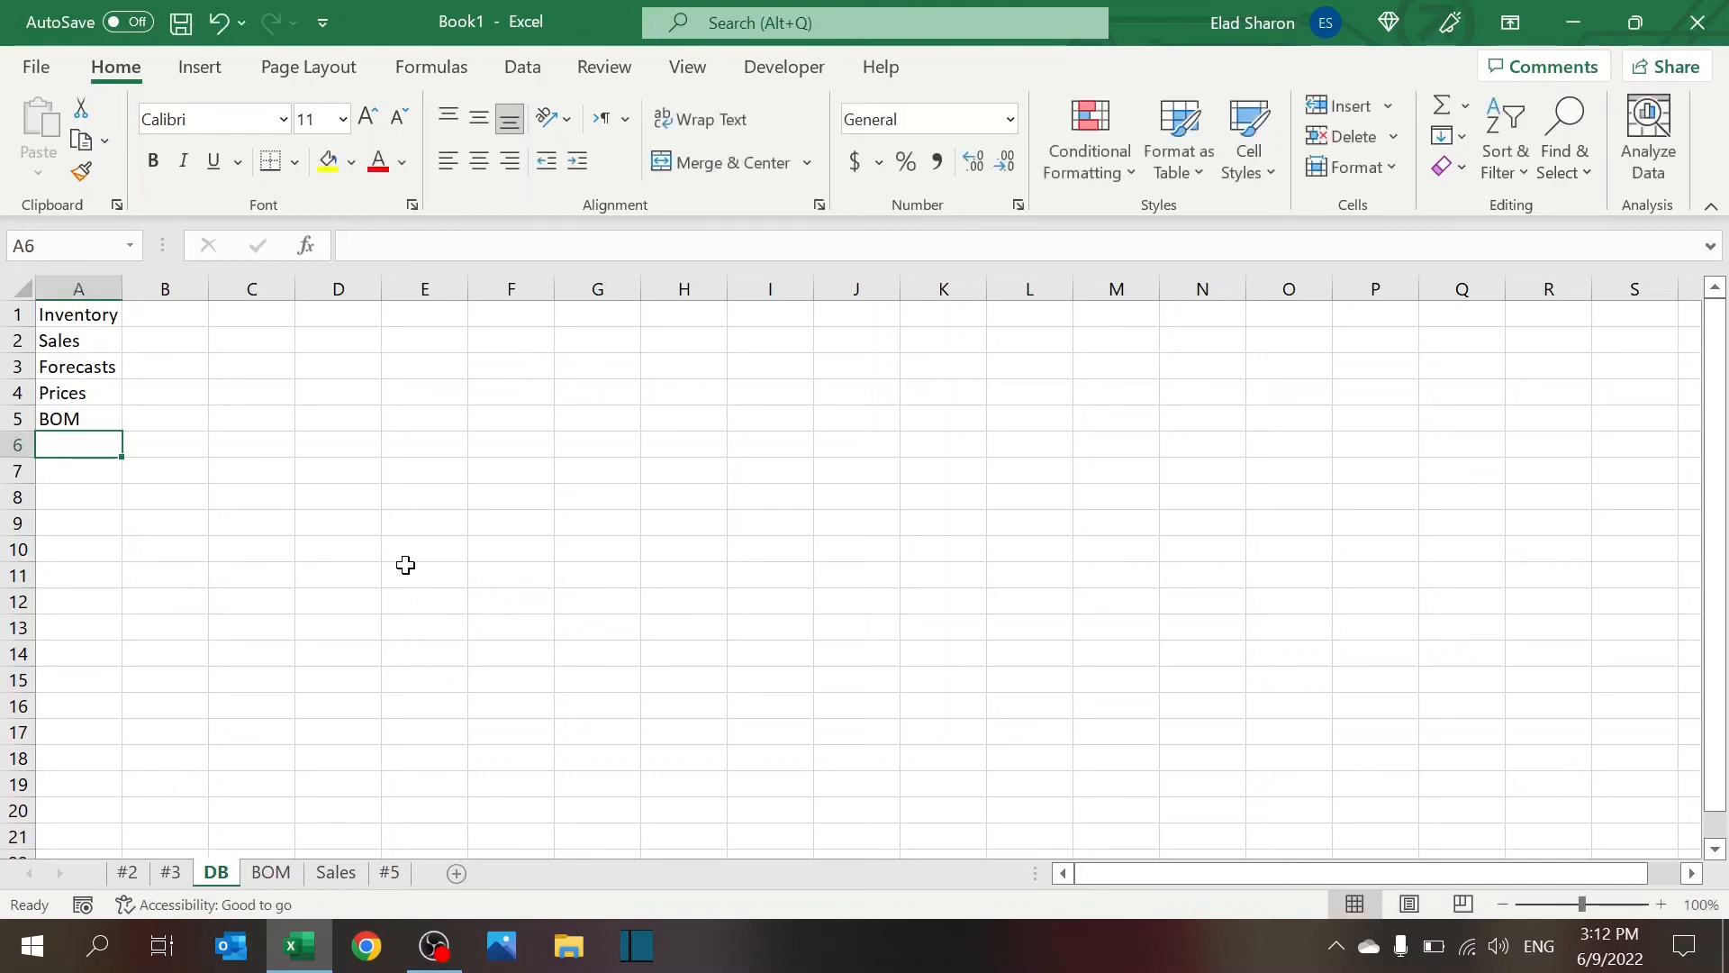
{"action": "mouse_move", "coordinate": [165, 489]}
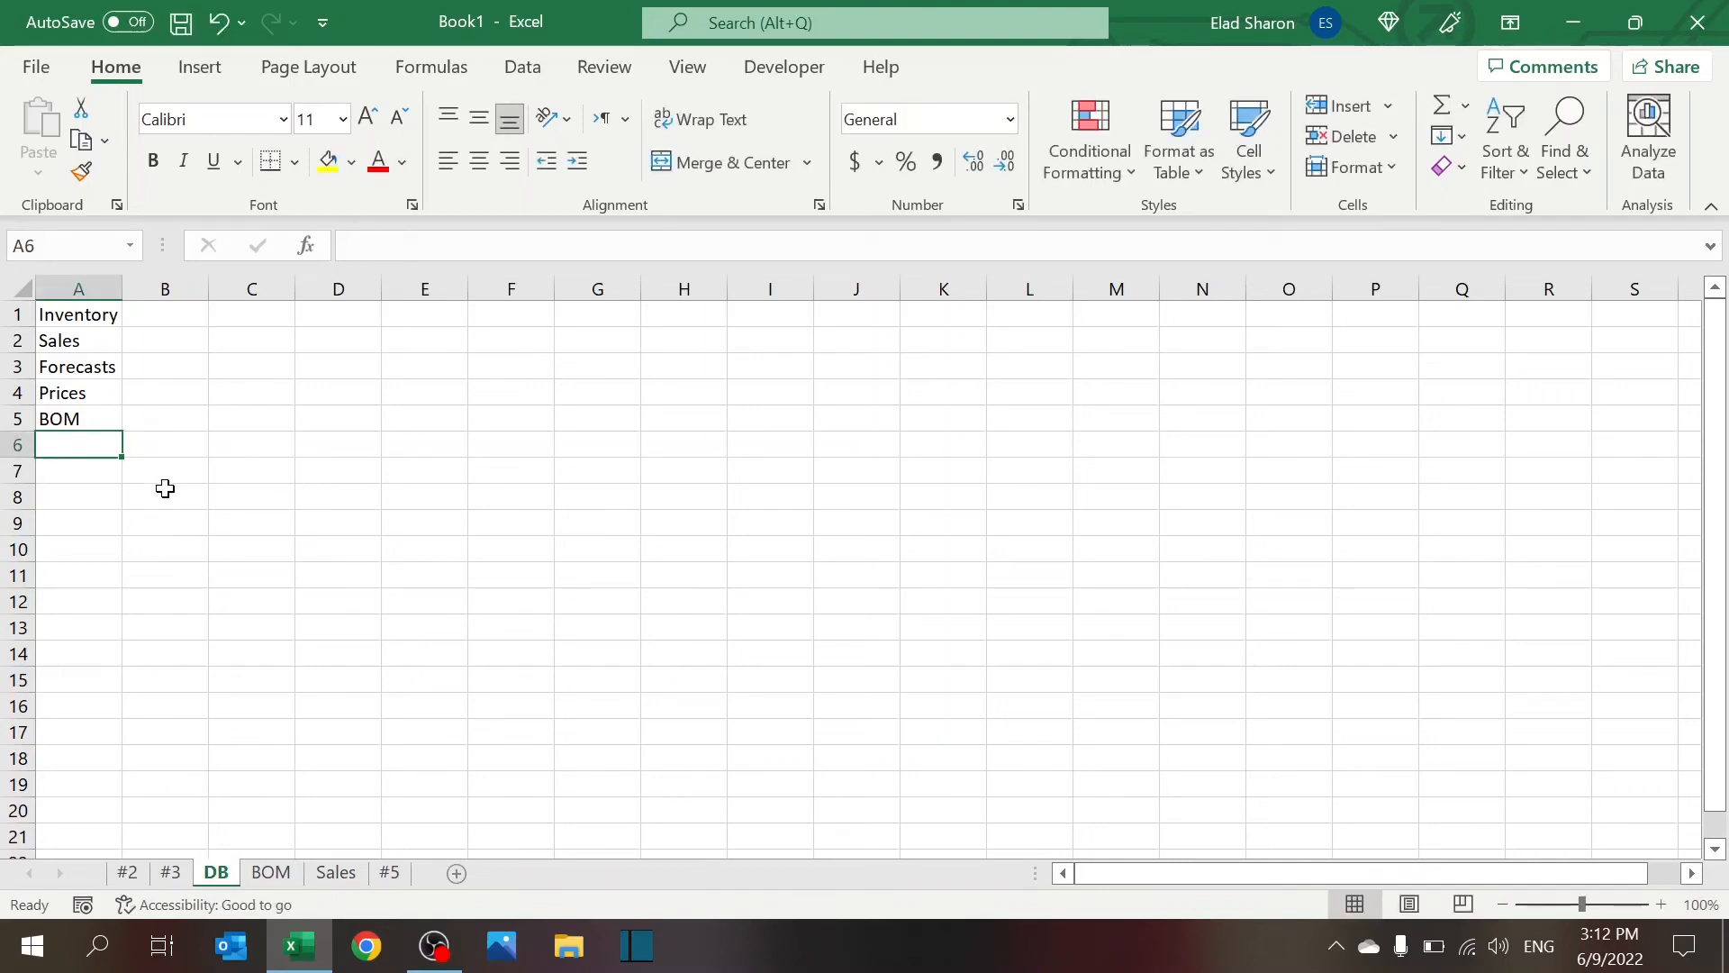
{"action": "mouse_move", "coordinate": [161, 446]}
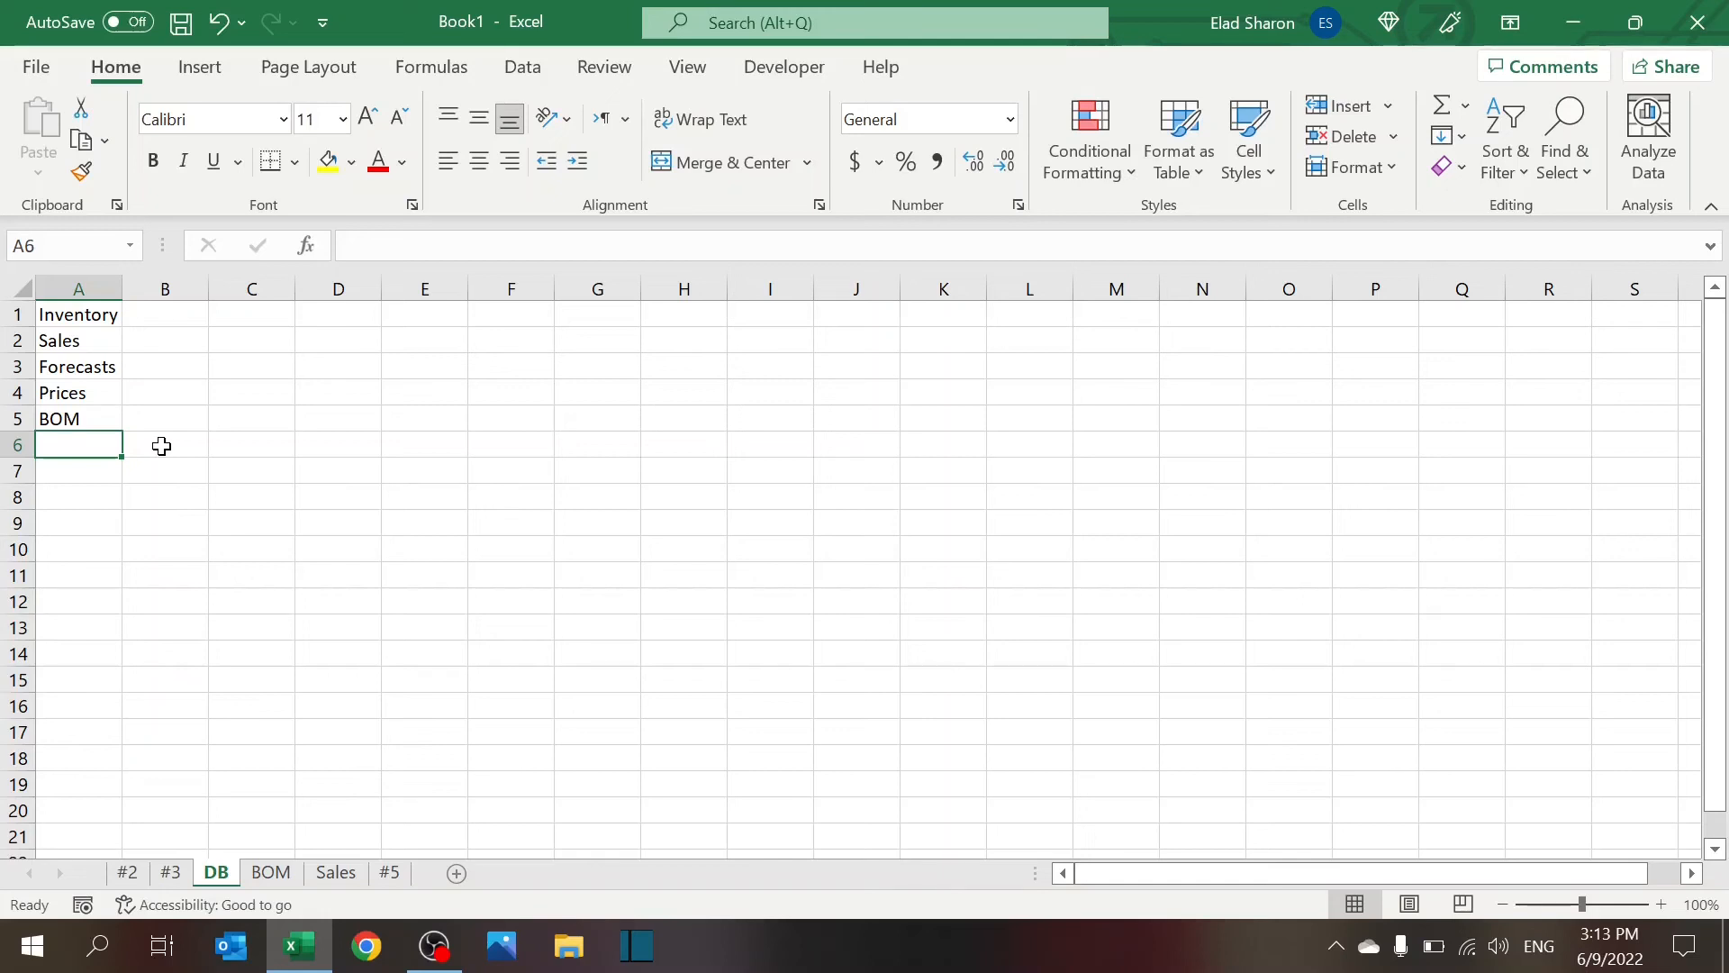
{"action": "mouse_move", "coordinate": [277, 529]}
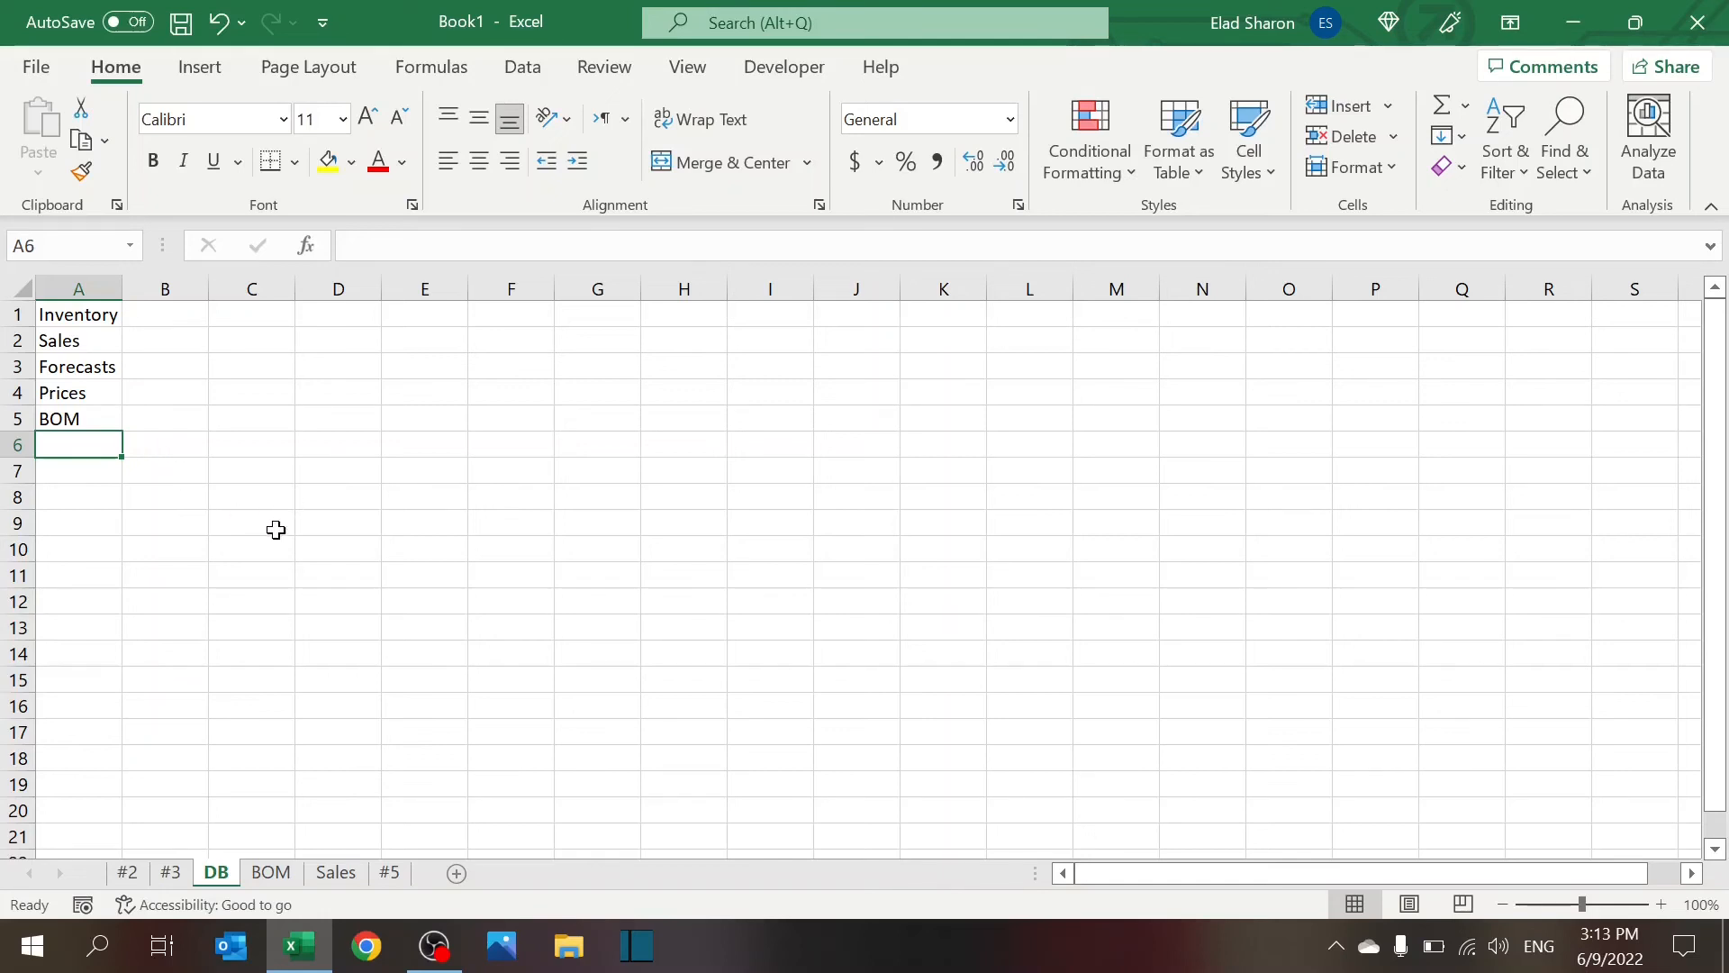
{"action": "mouse_move", "coordinate": [250, 560]}
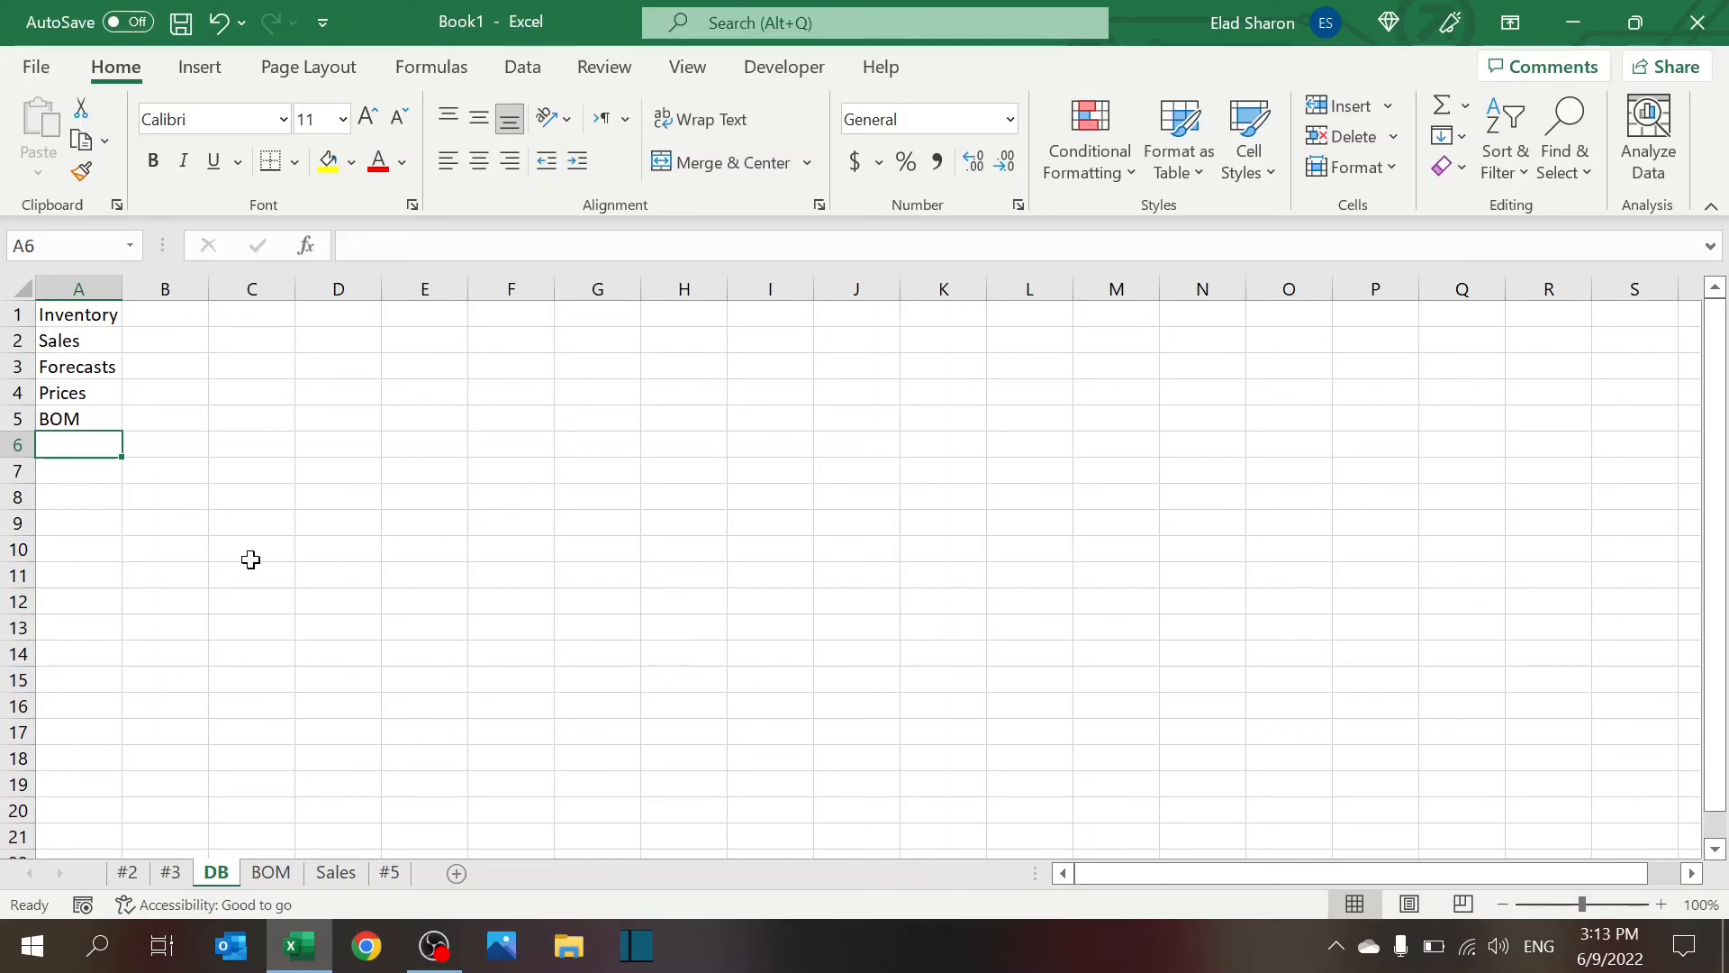
{"action": "left_click", "coordinate": [271, 872]}
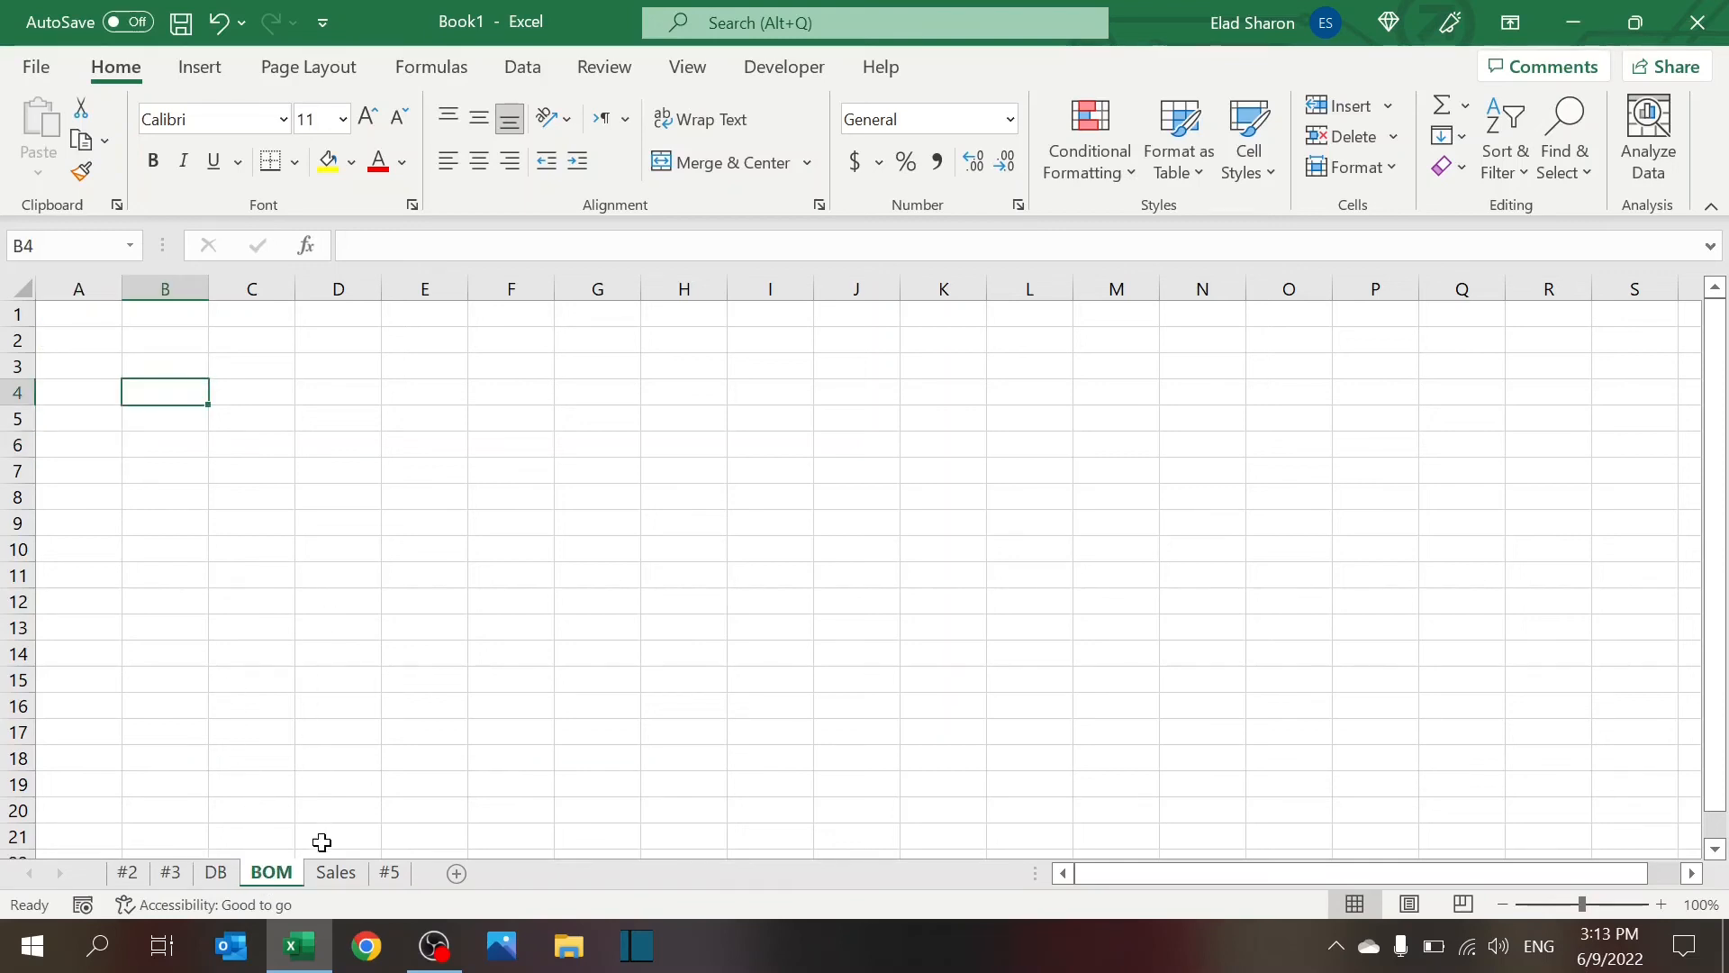
{"action": "left_click", "coordinate": [216, 872]}
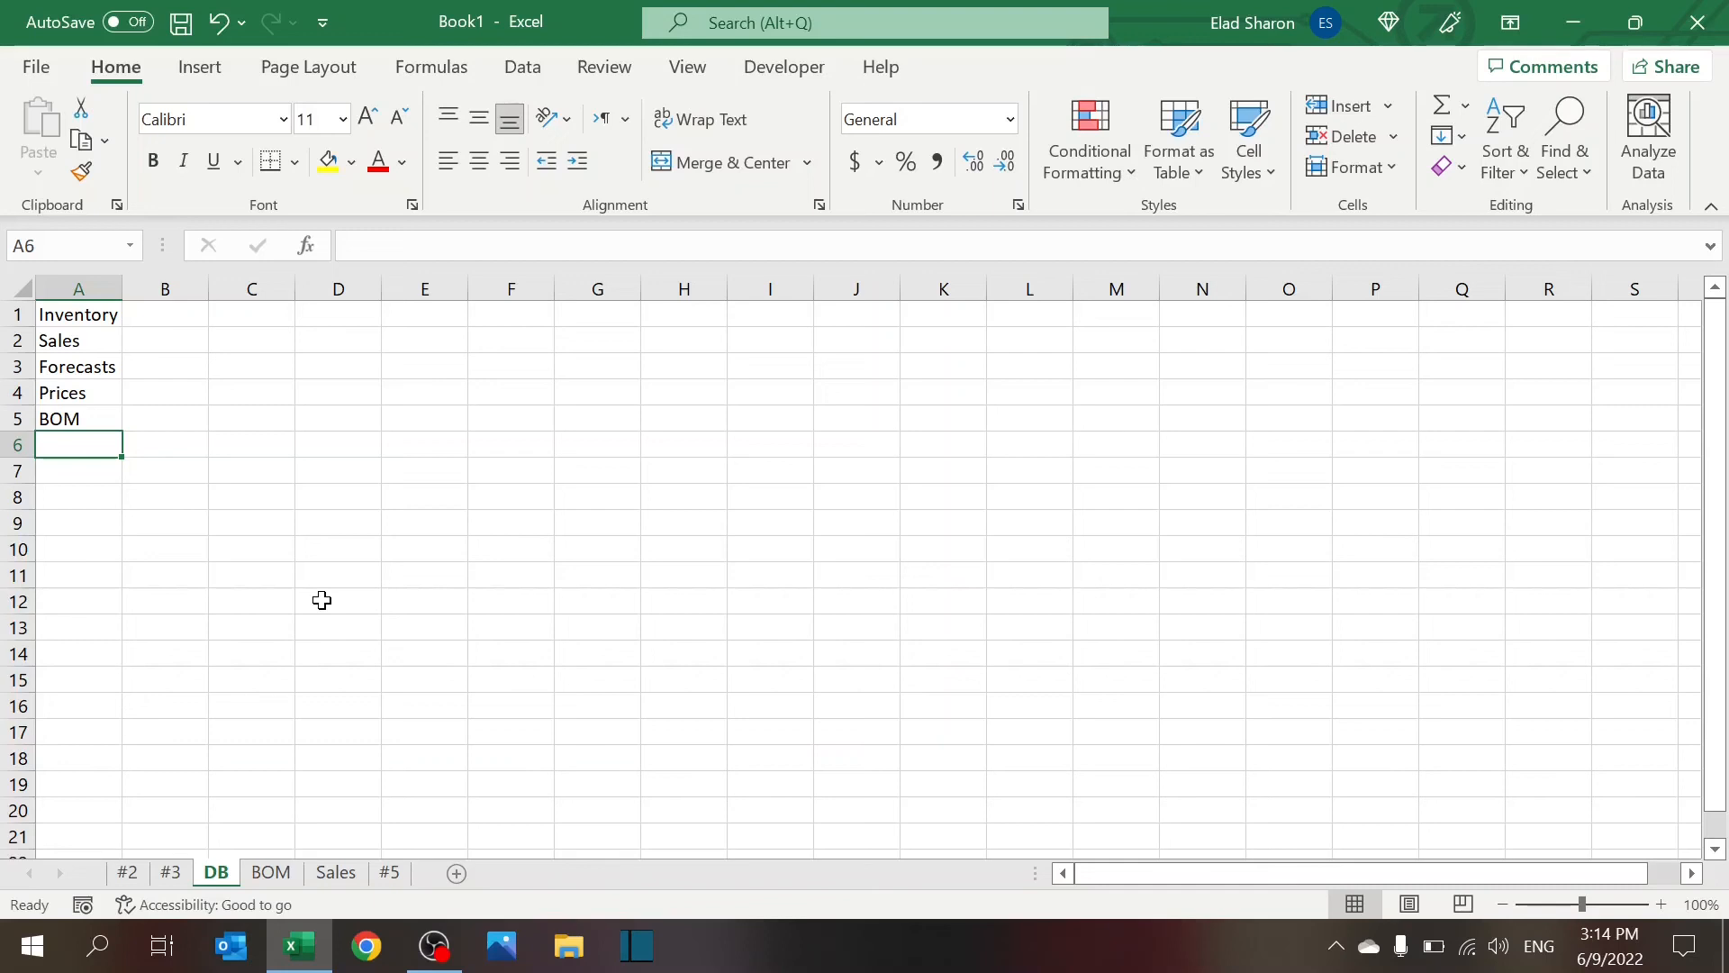
{"action": "left_click", "coordinate": [307, 245]}
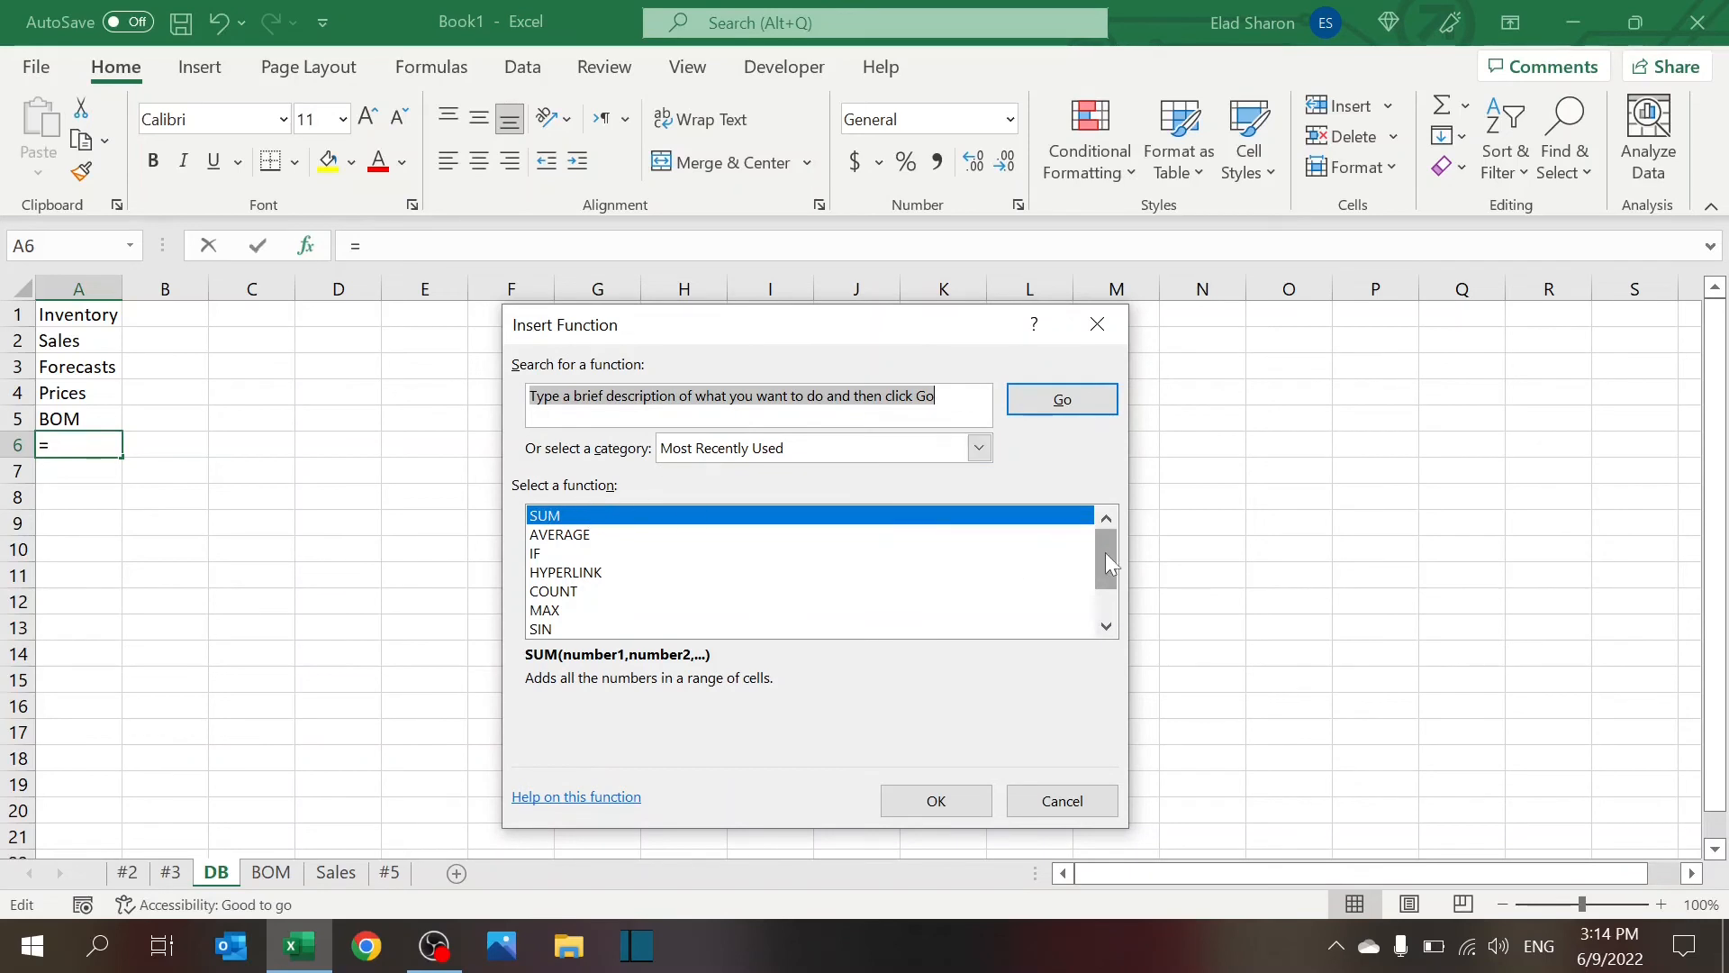
Dismiss the Insert Function dialog without inserting anything, then go to sheet #5
{"action": "left_click", "coordinate": [979, 448]}
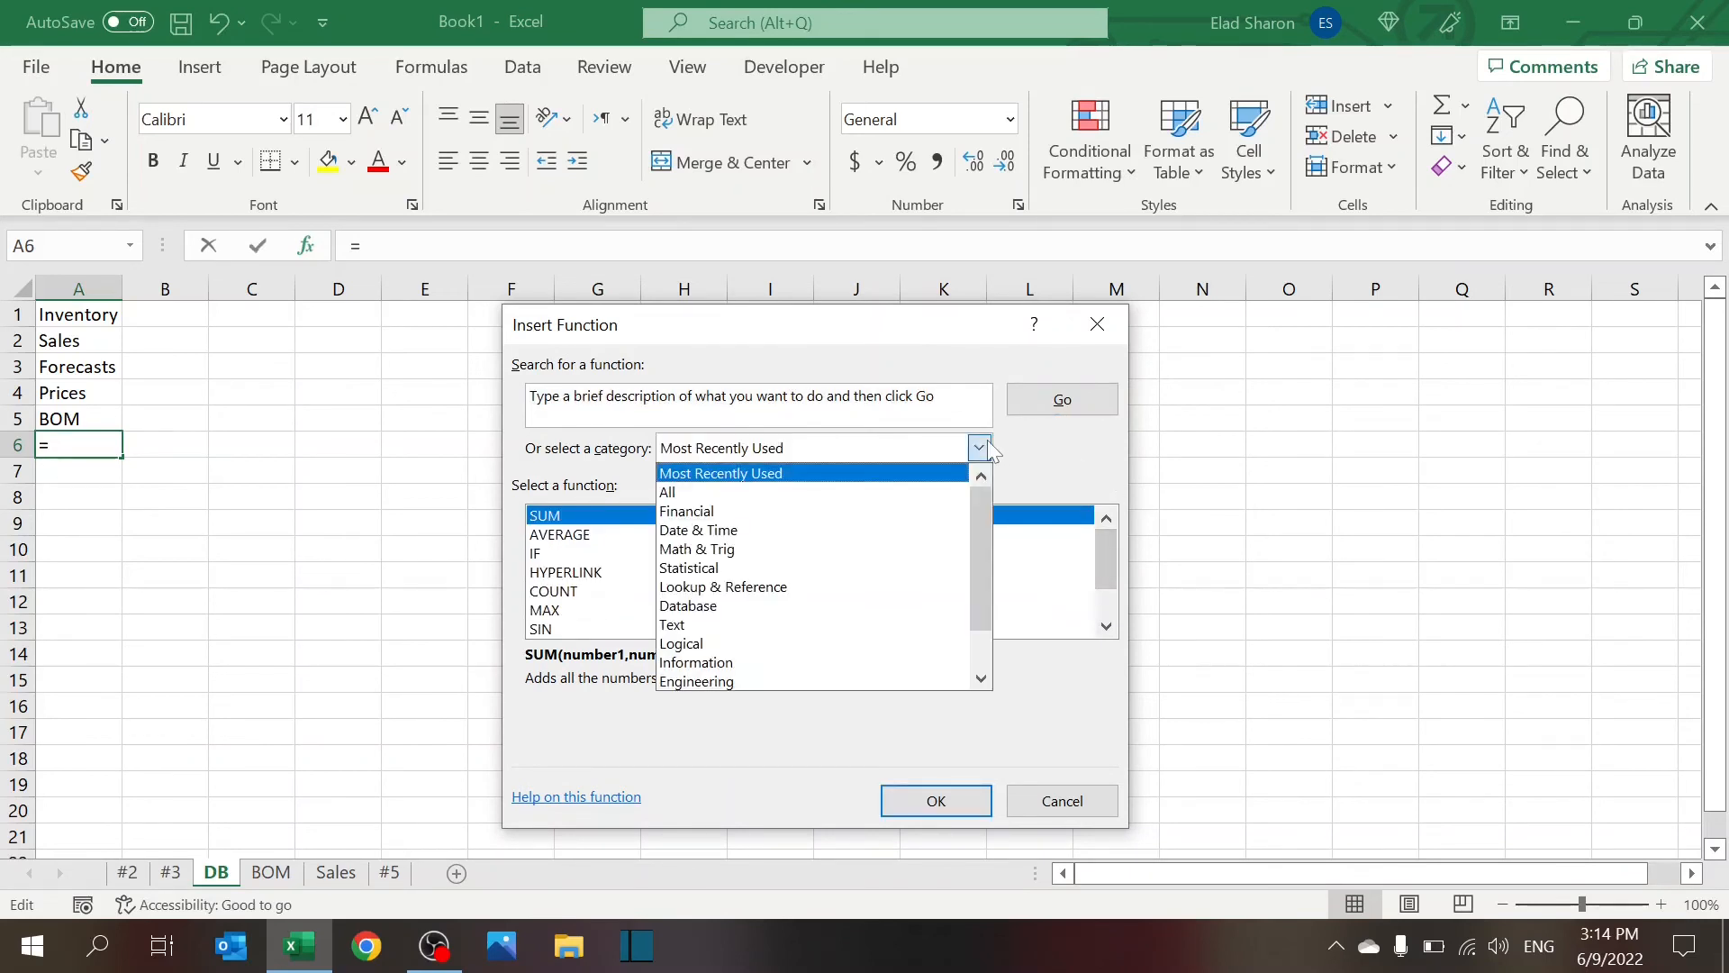
{"action": "mouse_move", "coordinate": [783, 519]}
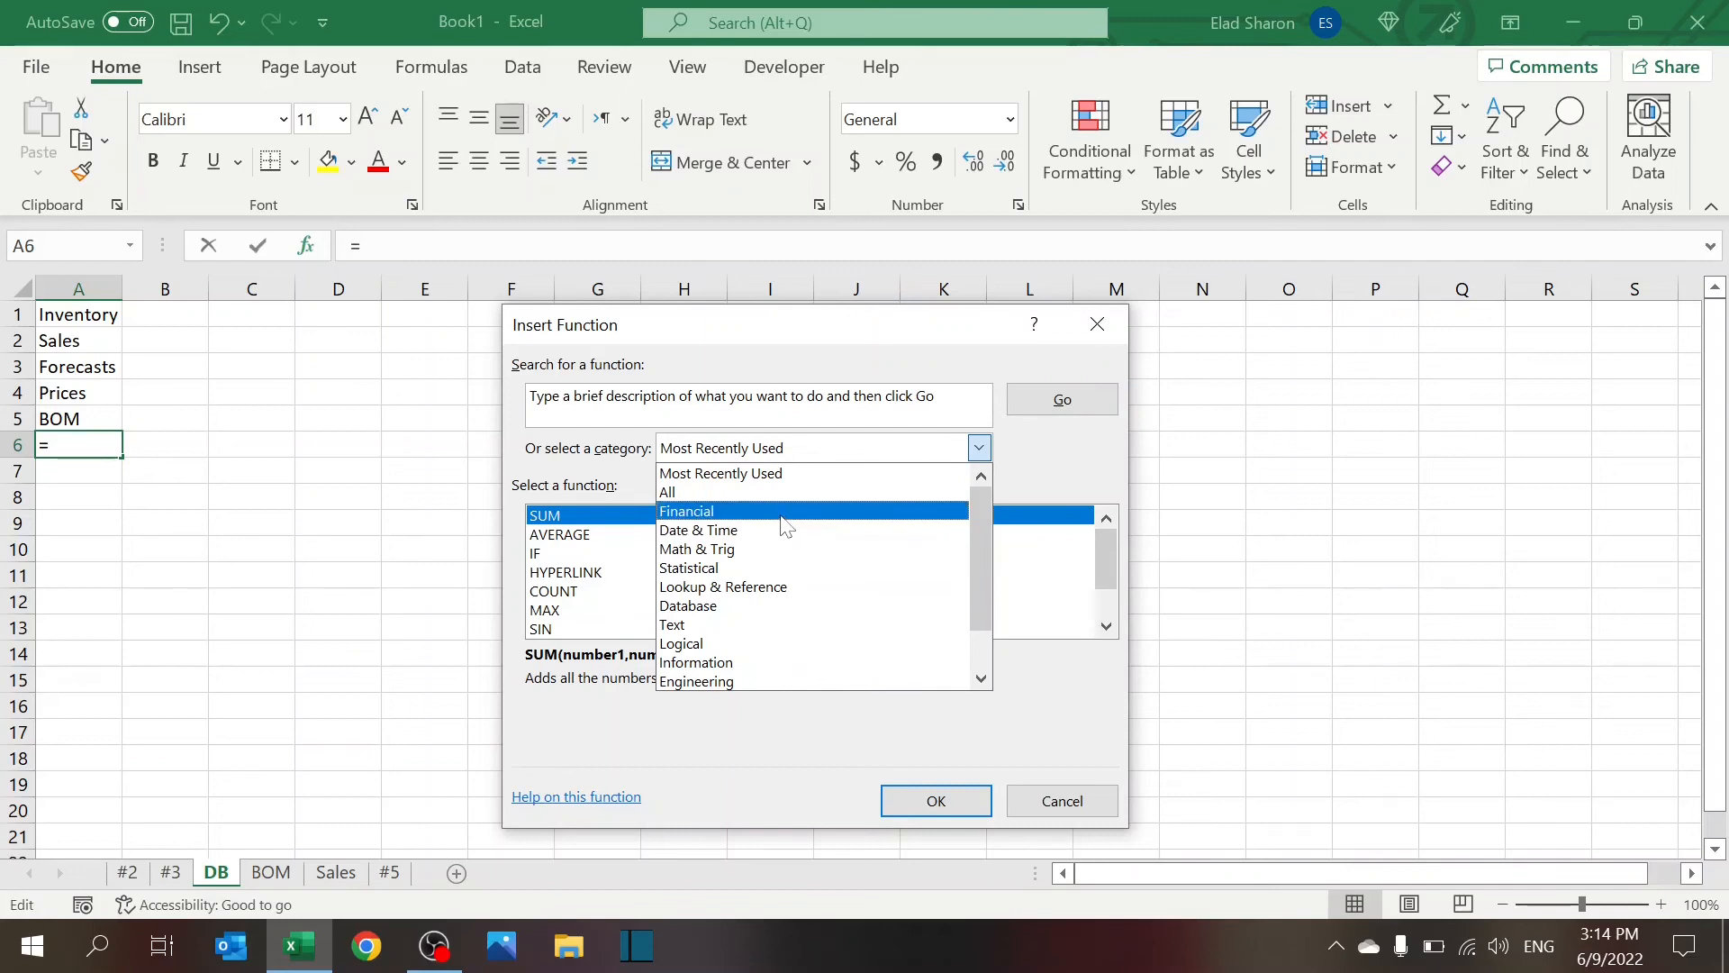
{"action": "mouse_move", "coordinate": [775, 535]}
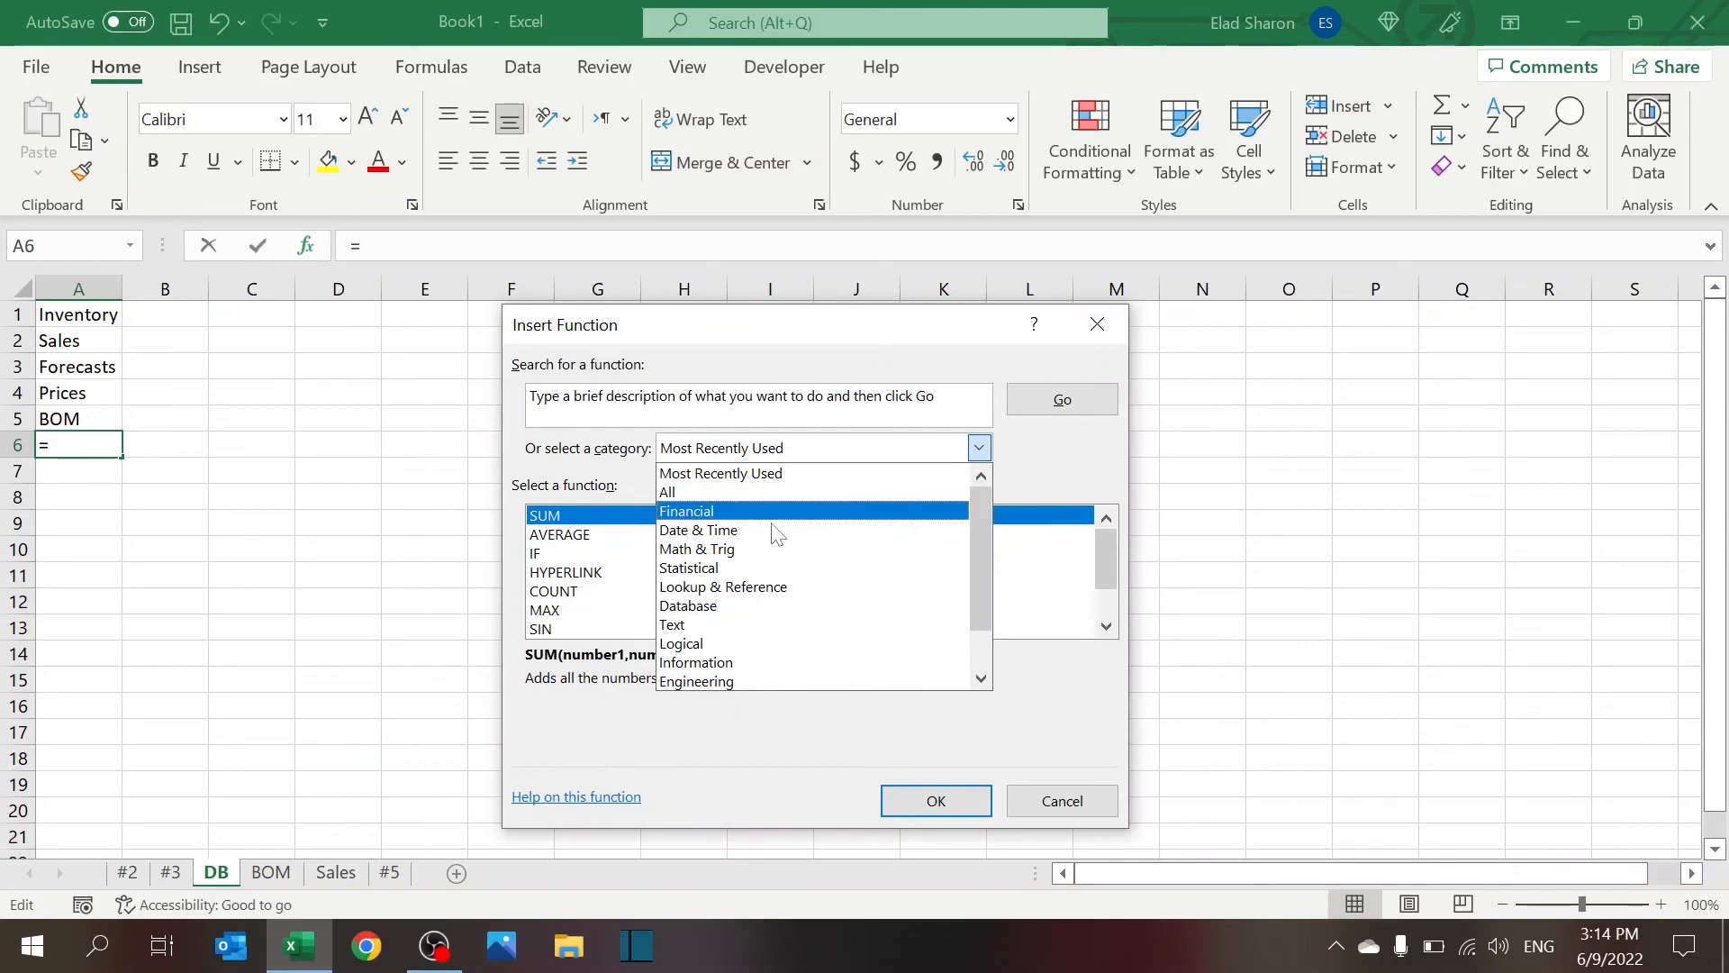
{"action": "mouse_move", "coordinate": [939, 550]}
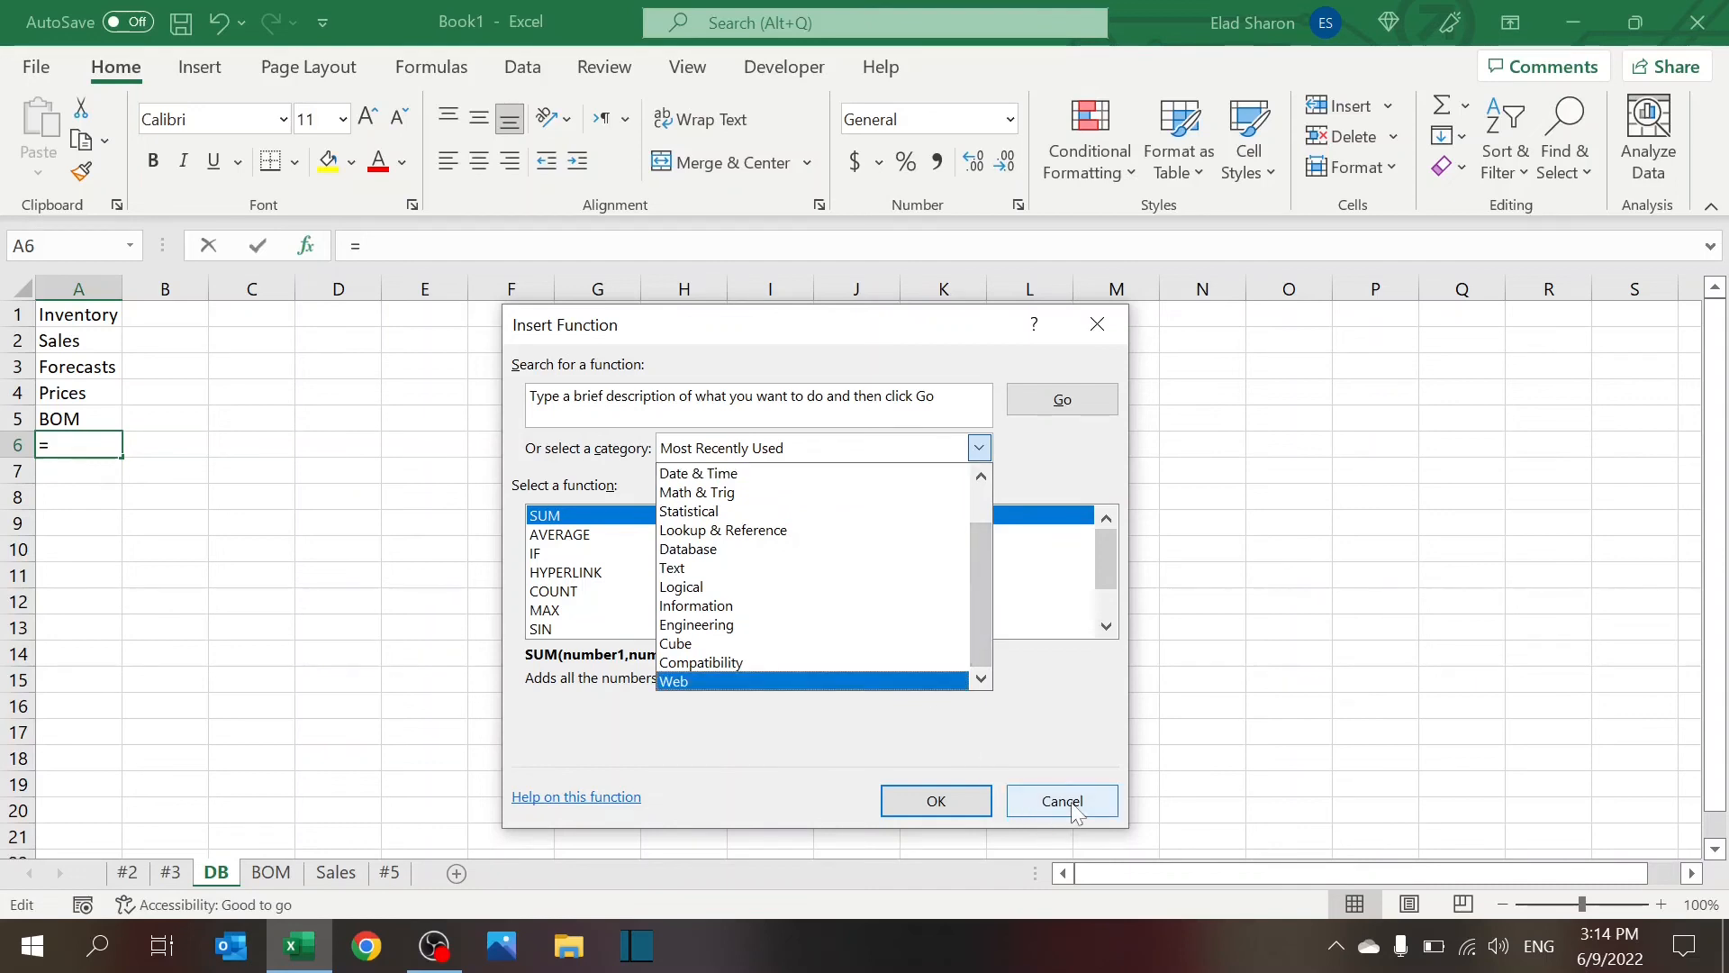
{"action": "left_click", "coordinate": [1062, 801]}
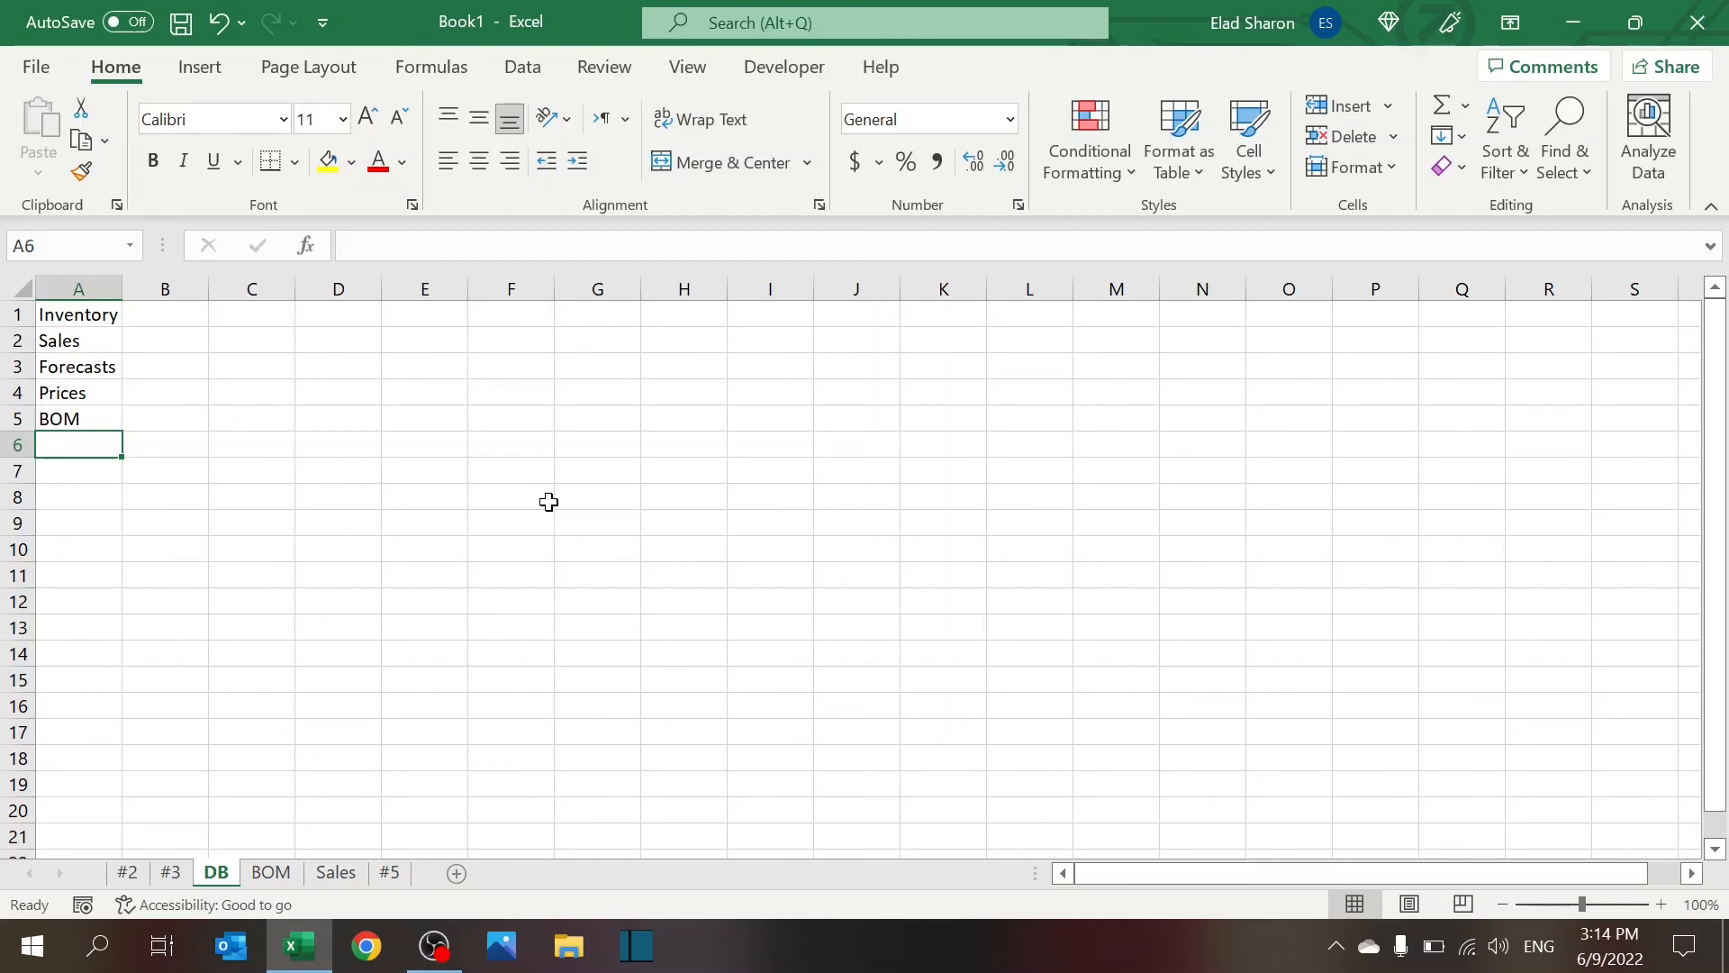
{"action": "mouse_move", "coordinate": [258, 740]}
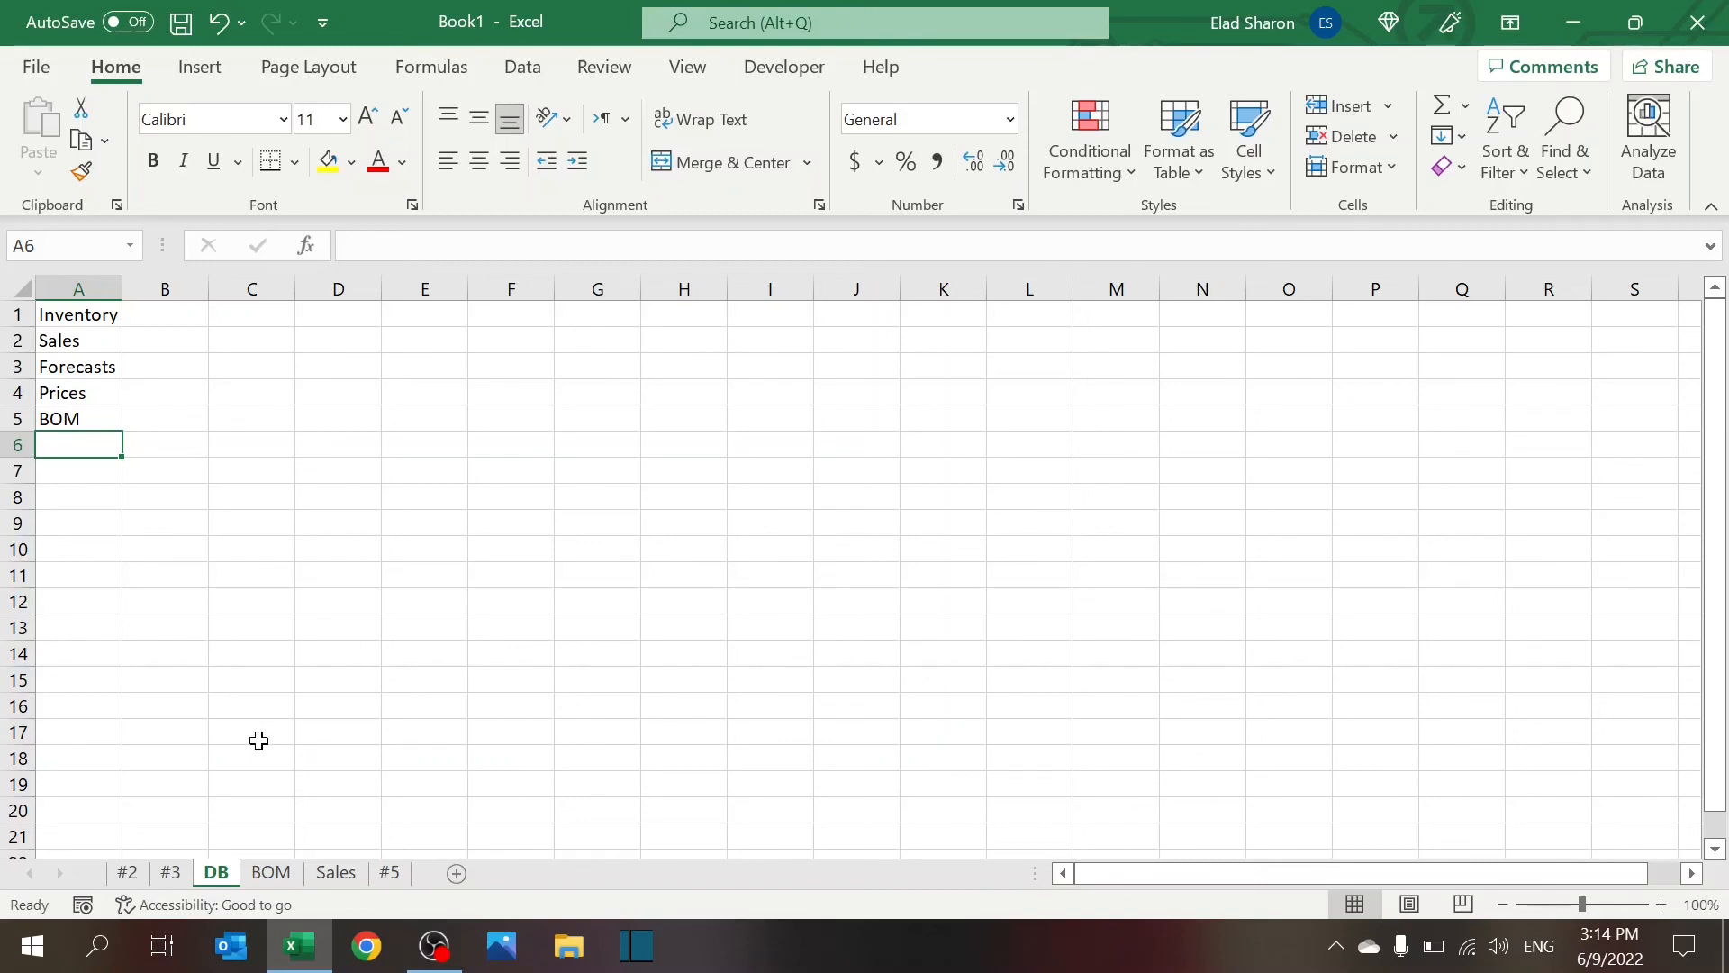
{"action": "left_click", "coordinate": [390, 872]}
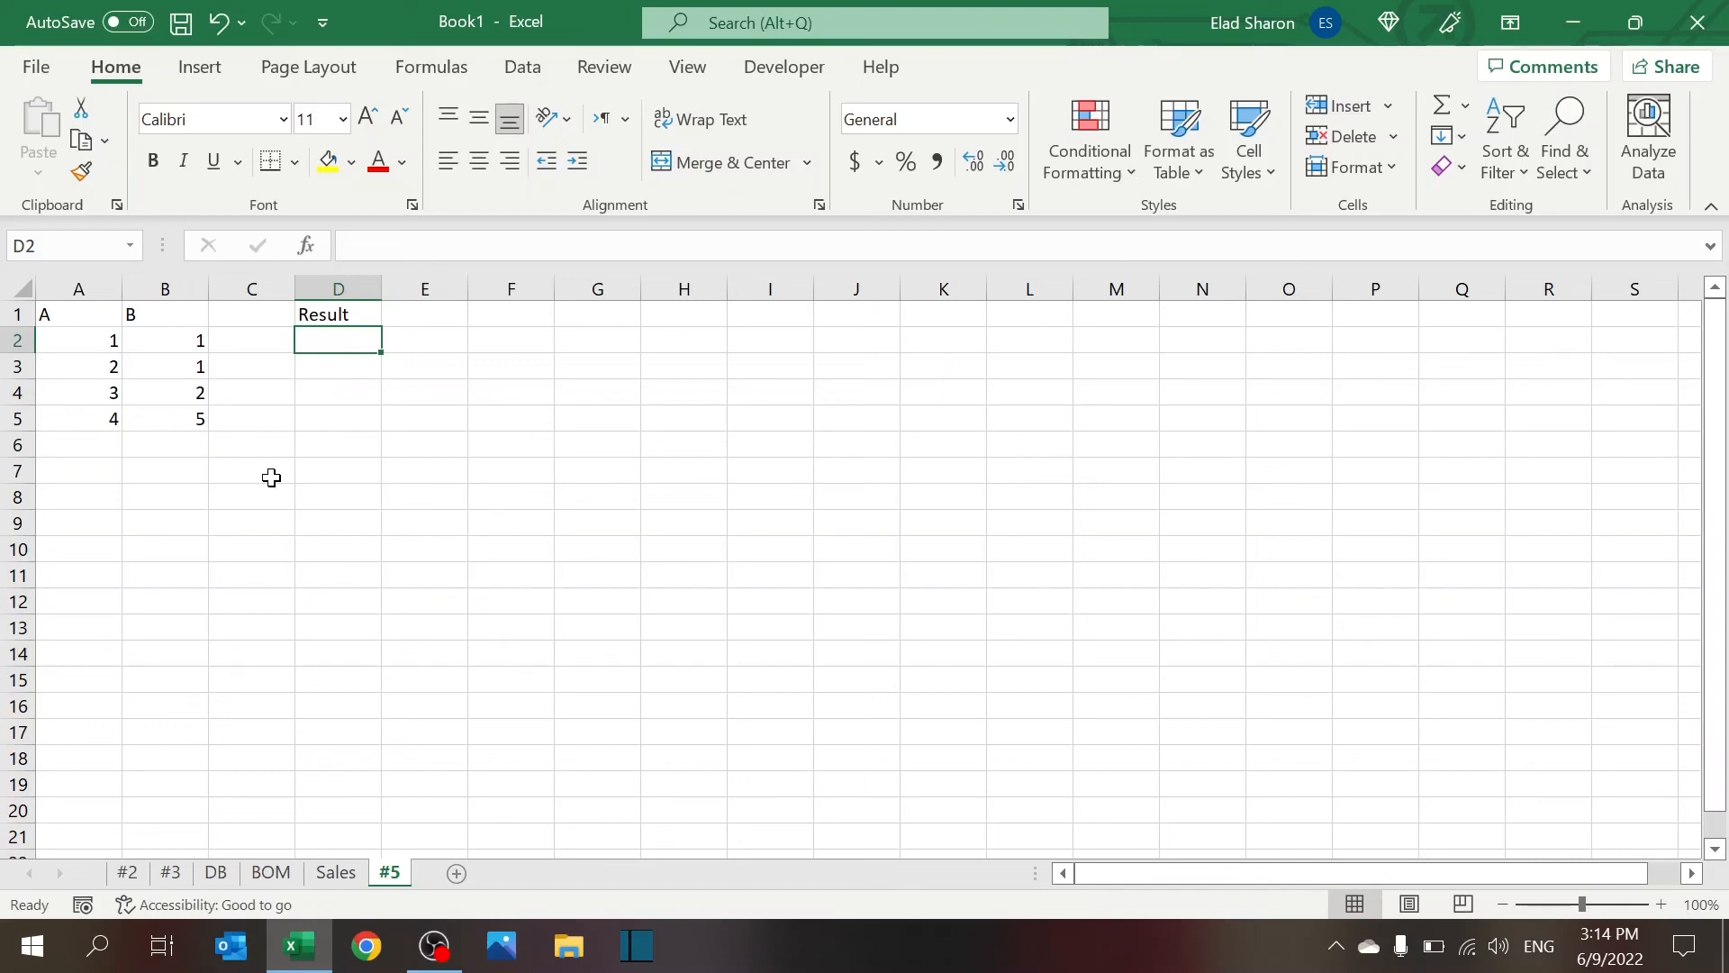
{"action": "mouse_move", "coordinate": [92, 340]}
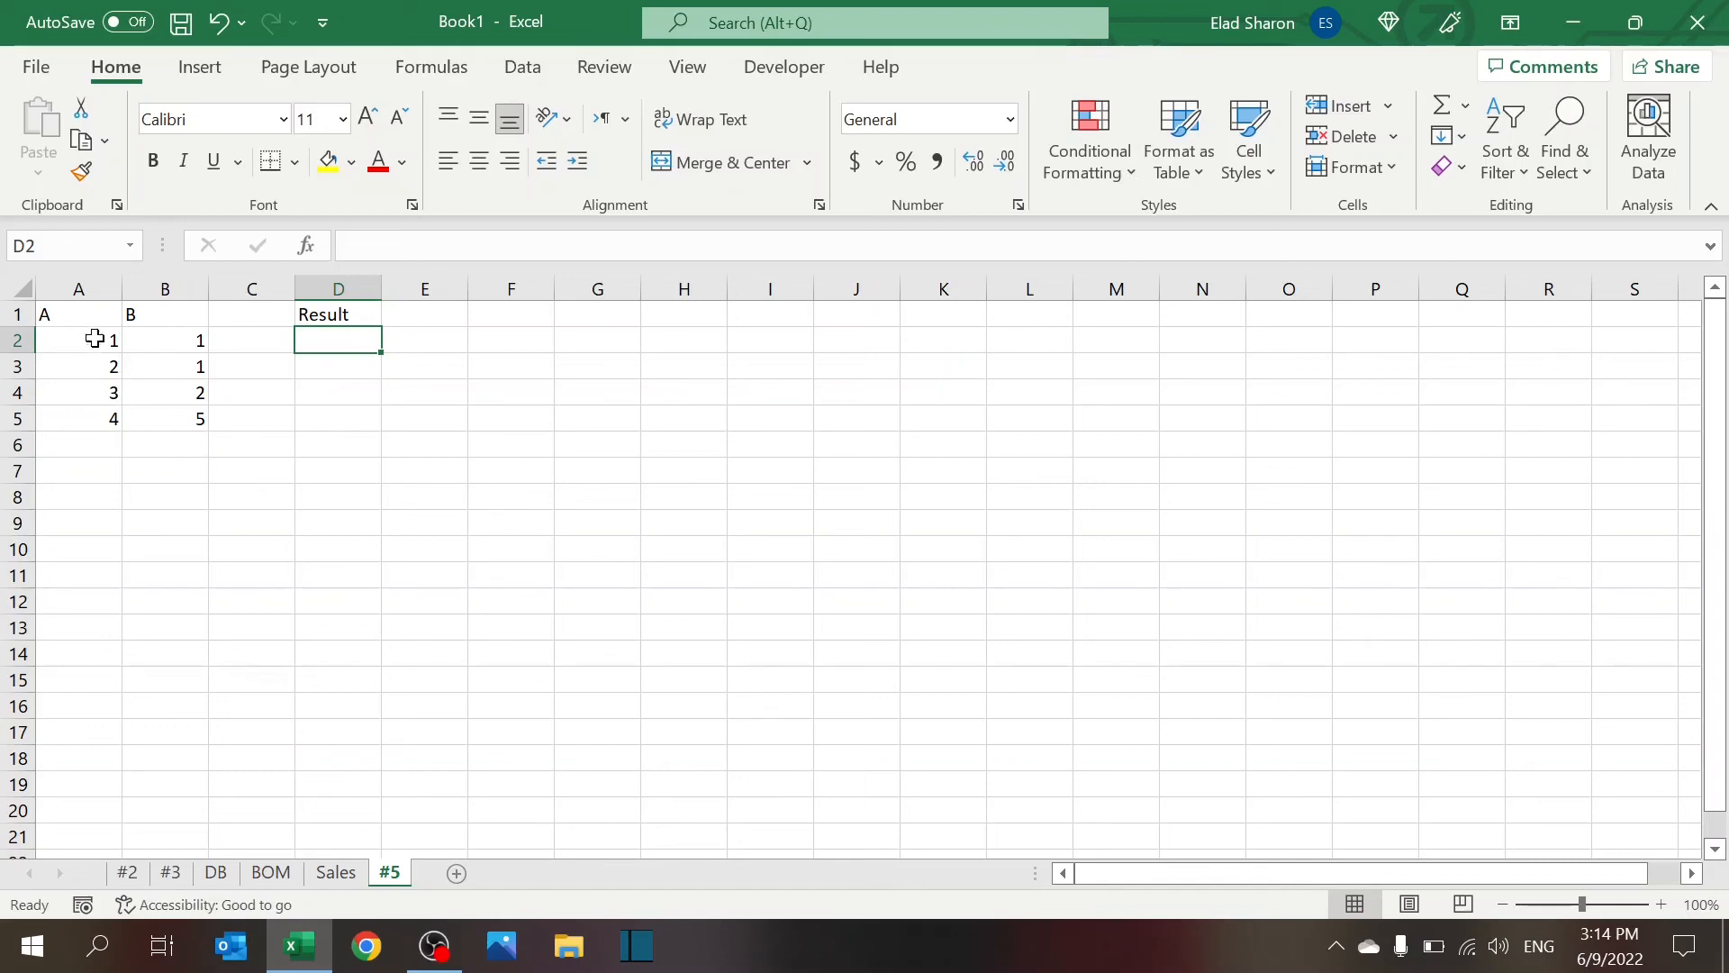
Enter =A2*B2+A3*B3+A4*B4+A5*B5 in D2 to get 29, then begin the next heading
{"action": "left_click", "coordinate": [79, 340]}
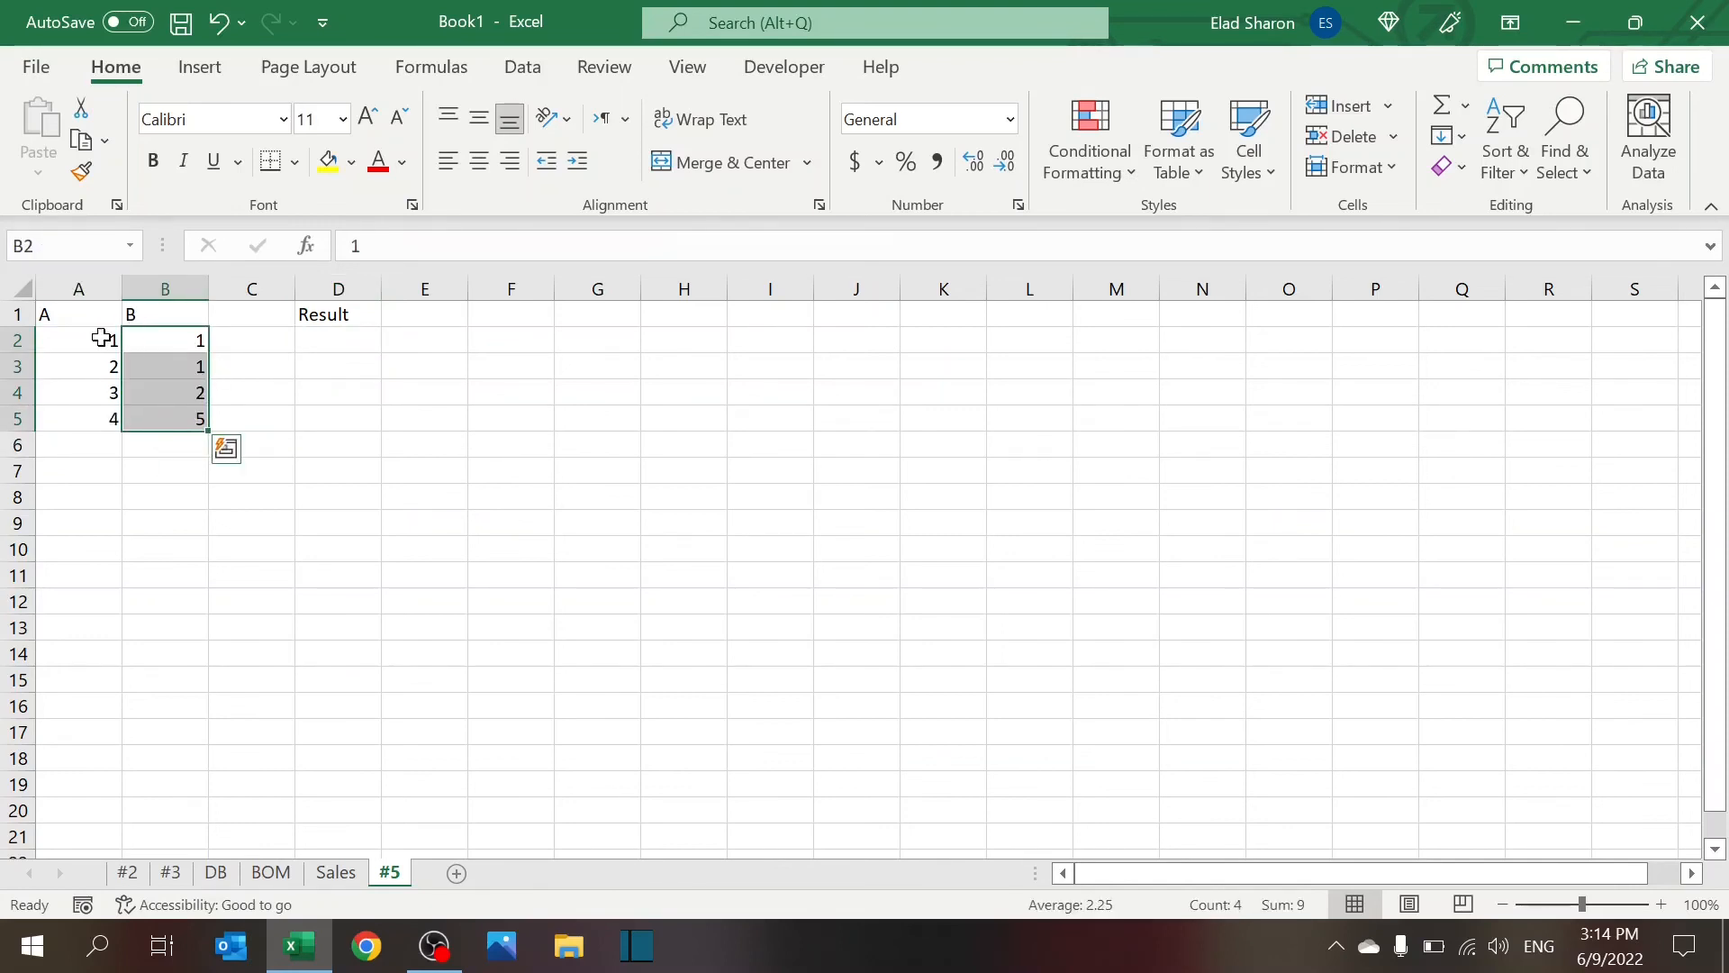
{"action": "left_click", "coordinate": [338, 339]}
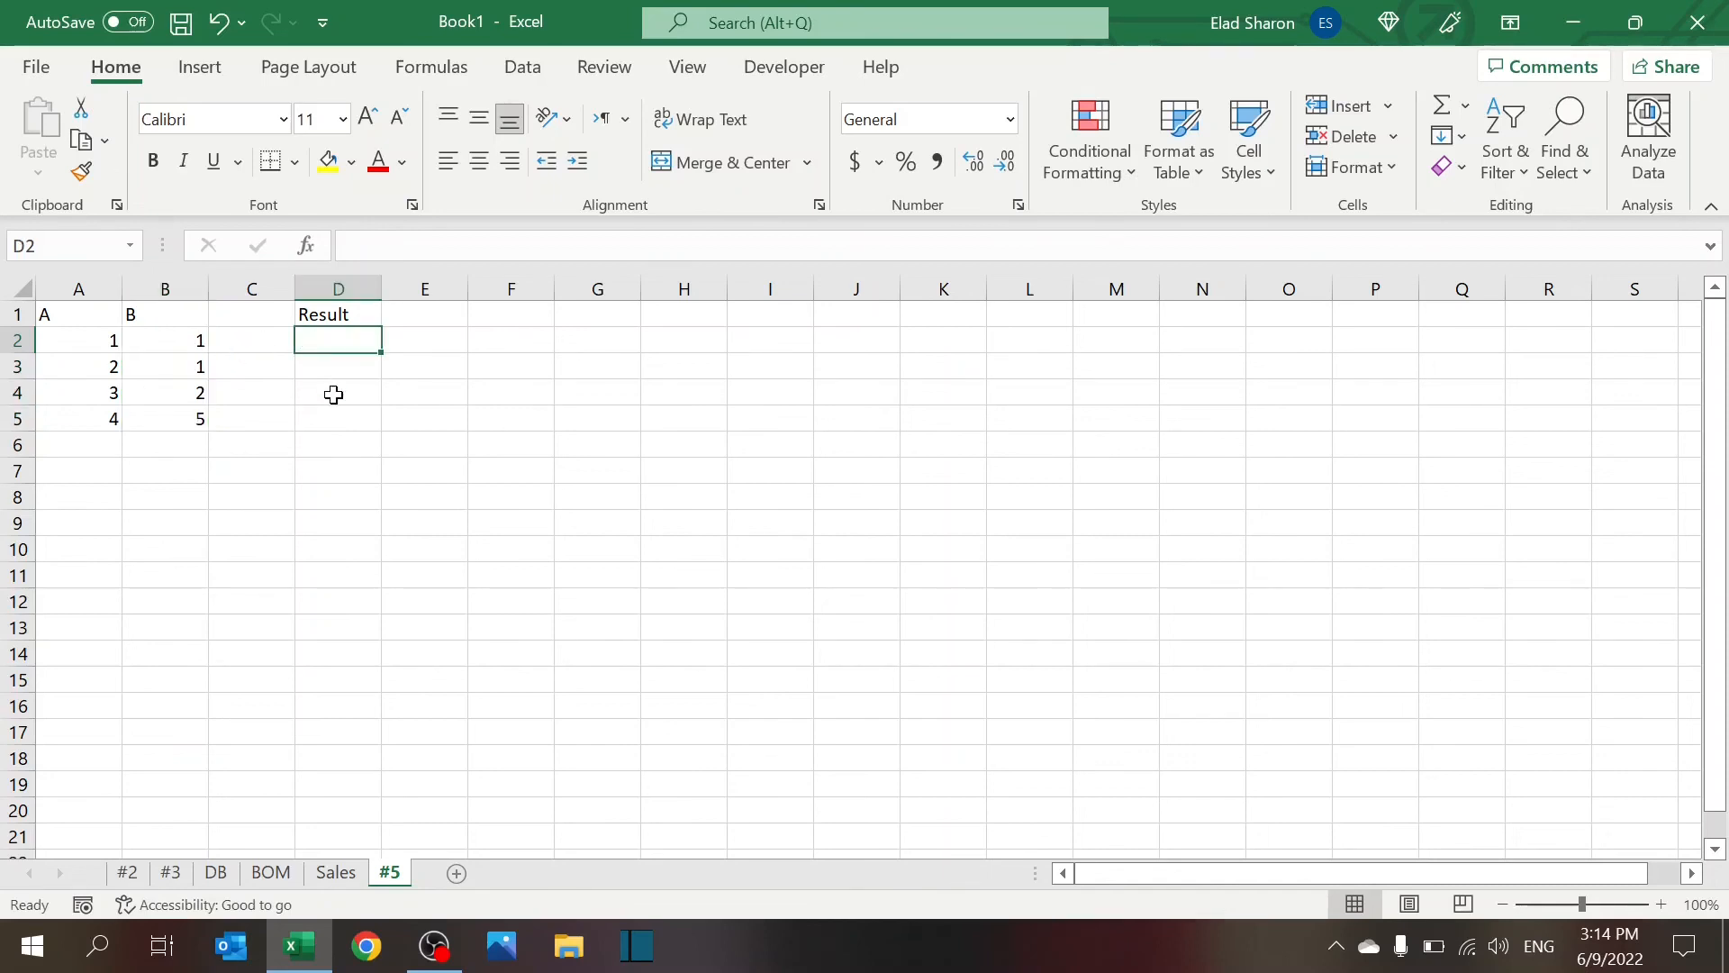
{"action": "type", "text": "=A2*B2+A3*B3+A4*B4"}
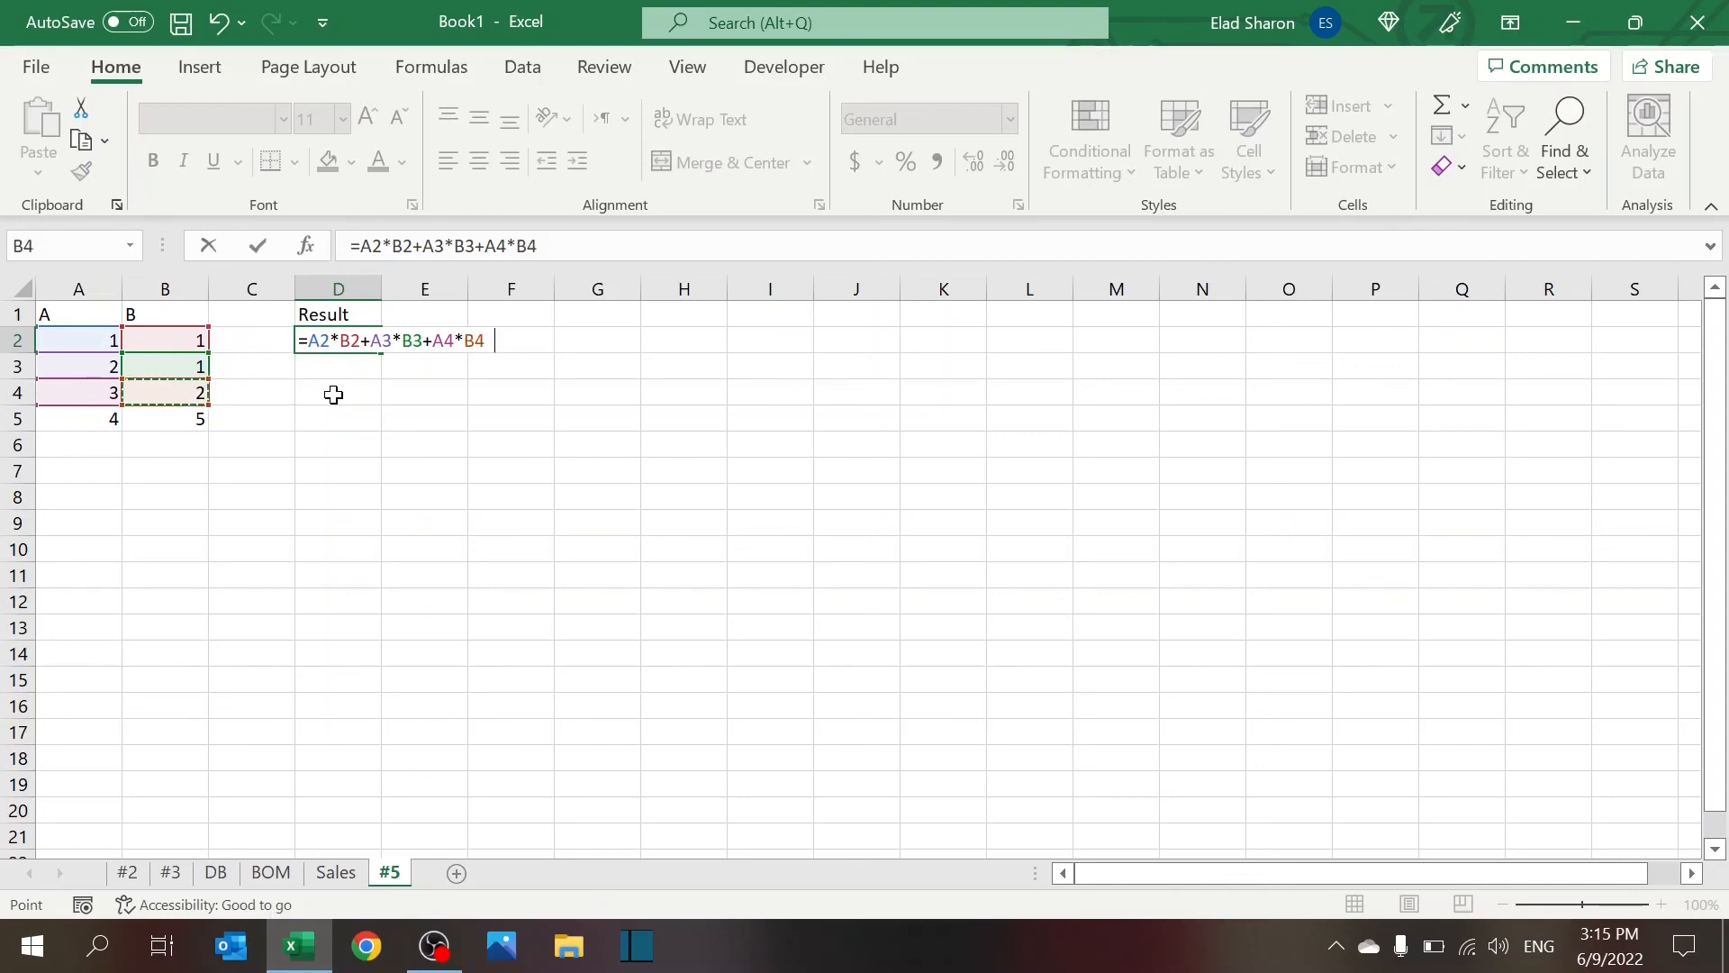
{"action": "left_click", "coordinate": [78, 418]}
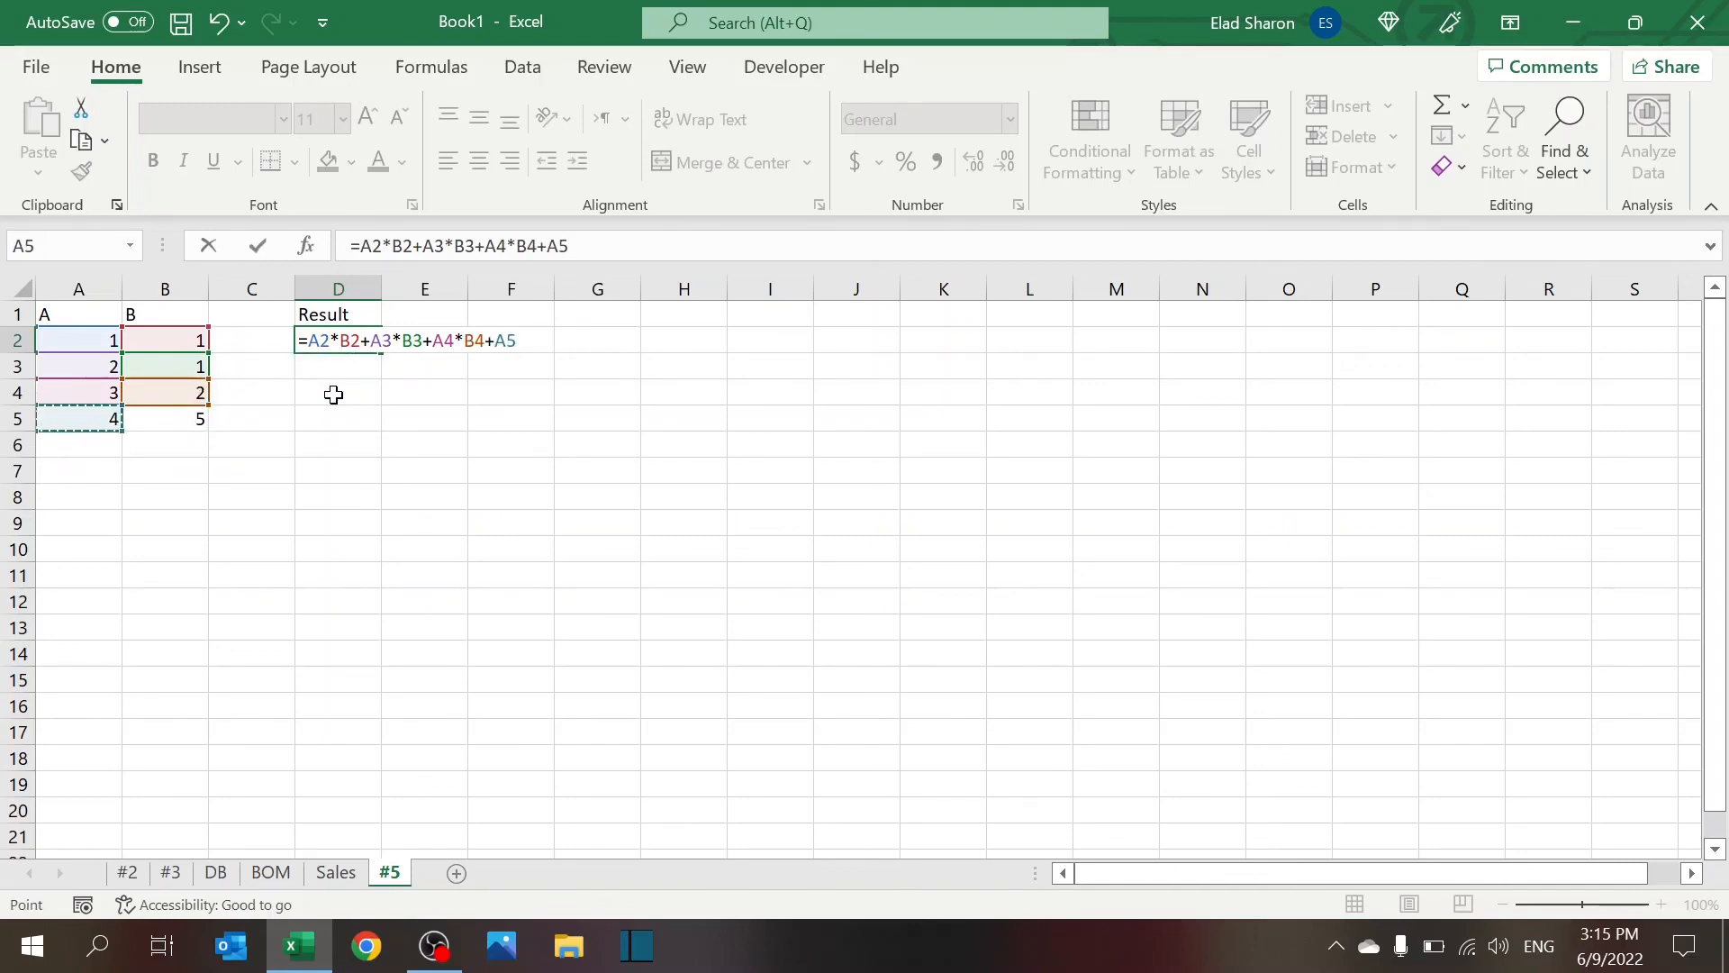
{"action": "type", "text": "*B5"}
{"action": "key", "text": "Enter"}
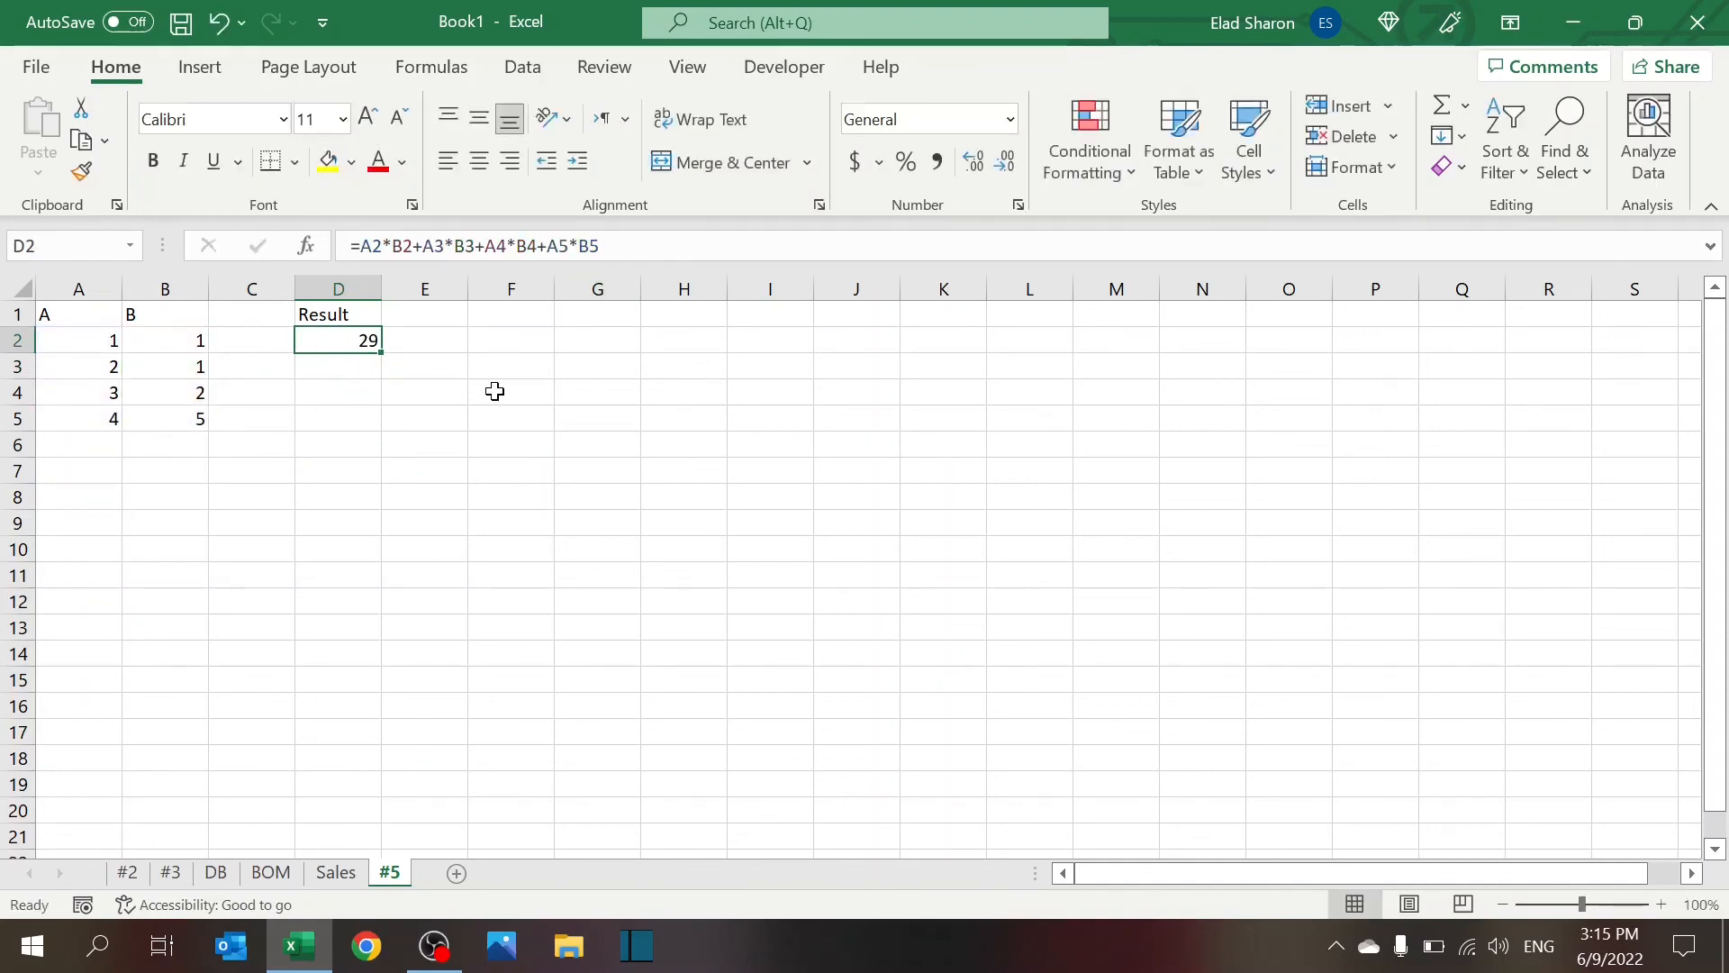
{"action": "type", "text": "Sum"}
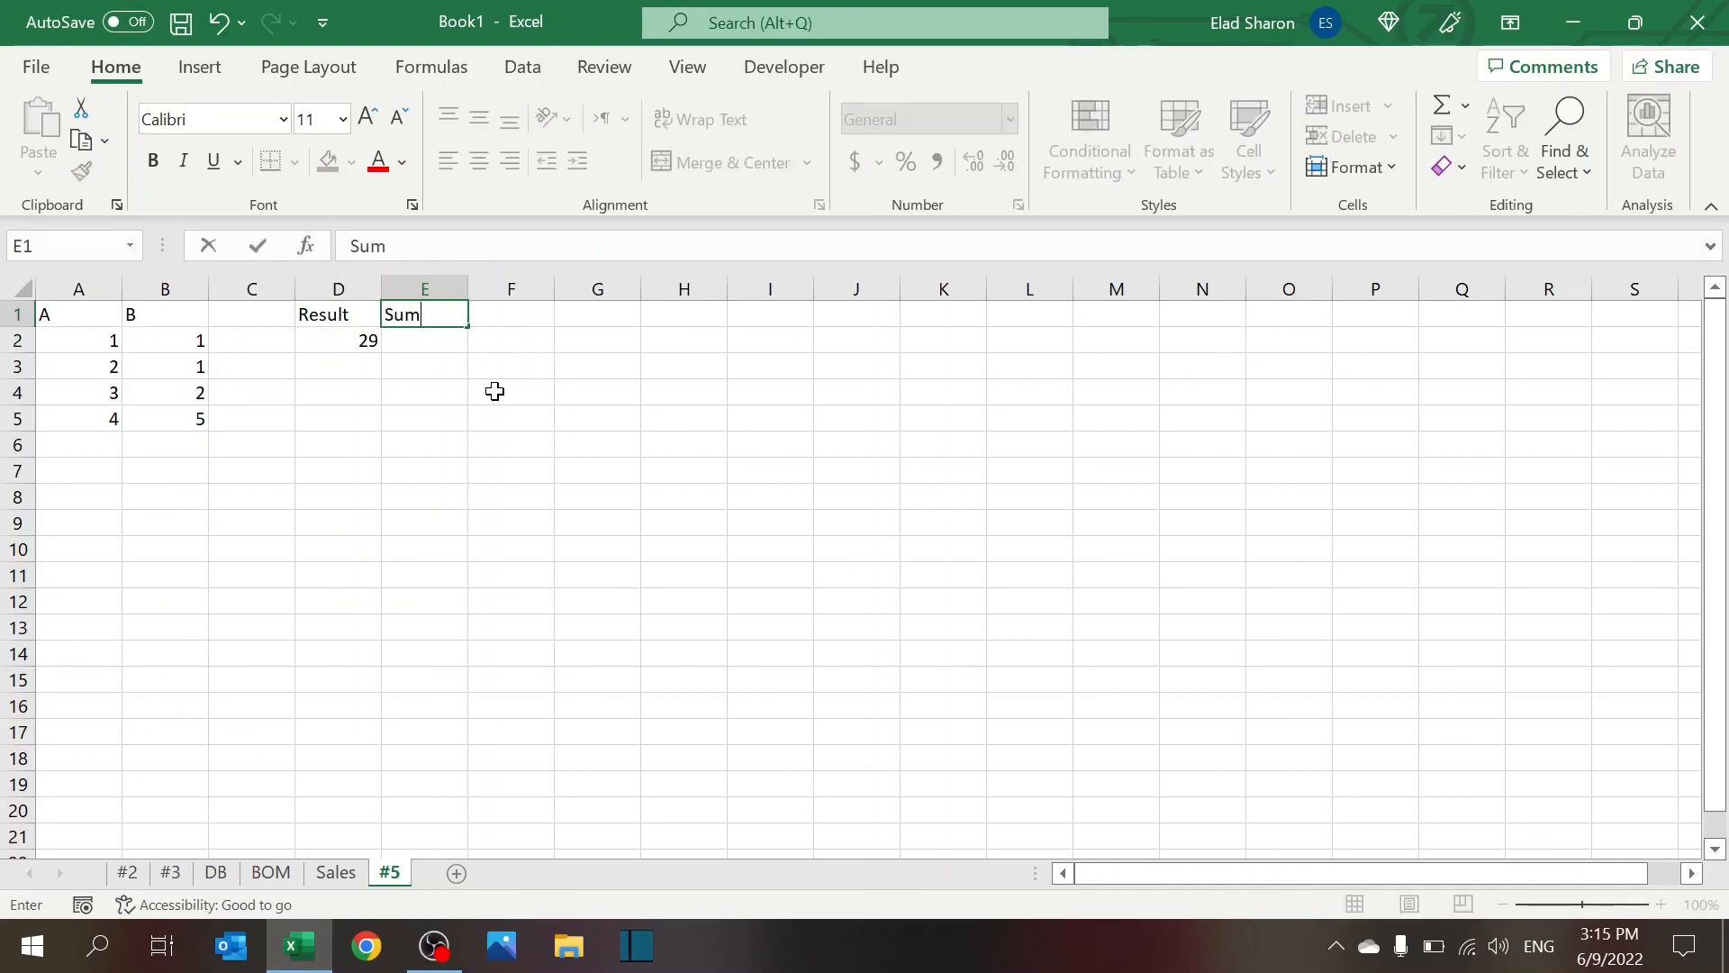
Complete the Sumproduct heading in E1, widen column E, and review D2's formula
{"action": "type", "text": "produ"}
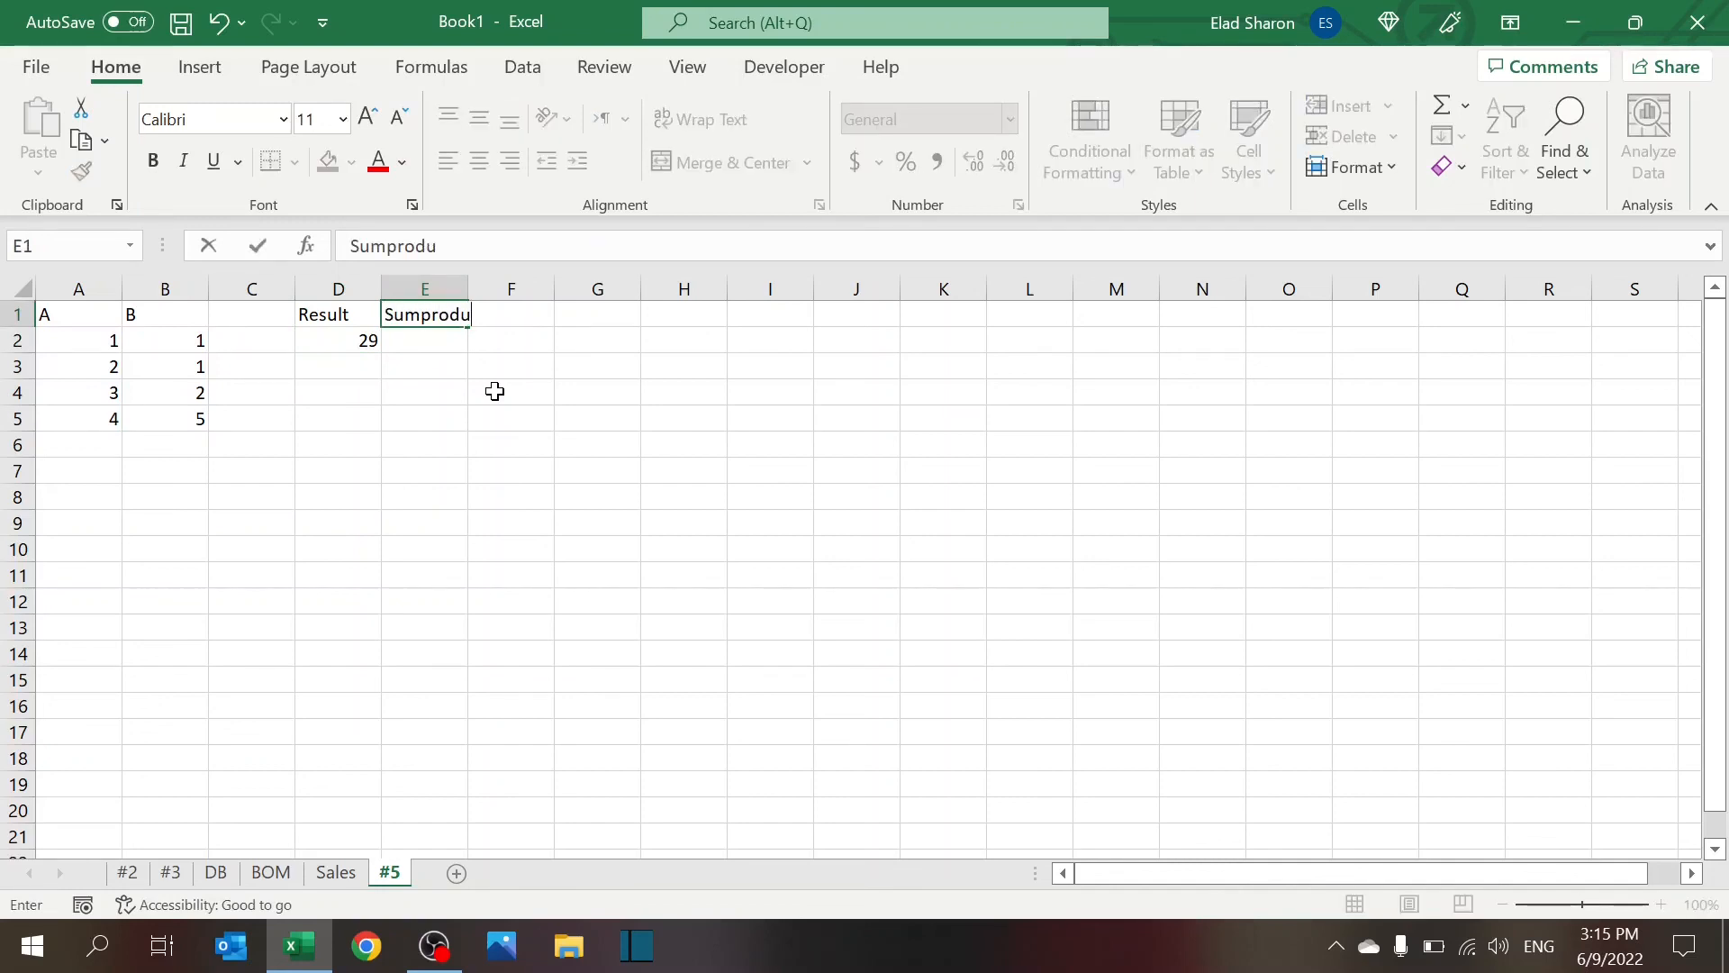
{"action": "key", "text": "Enter"}
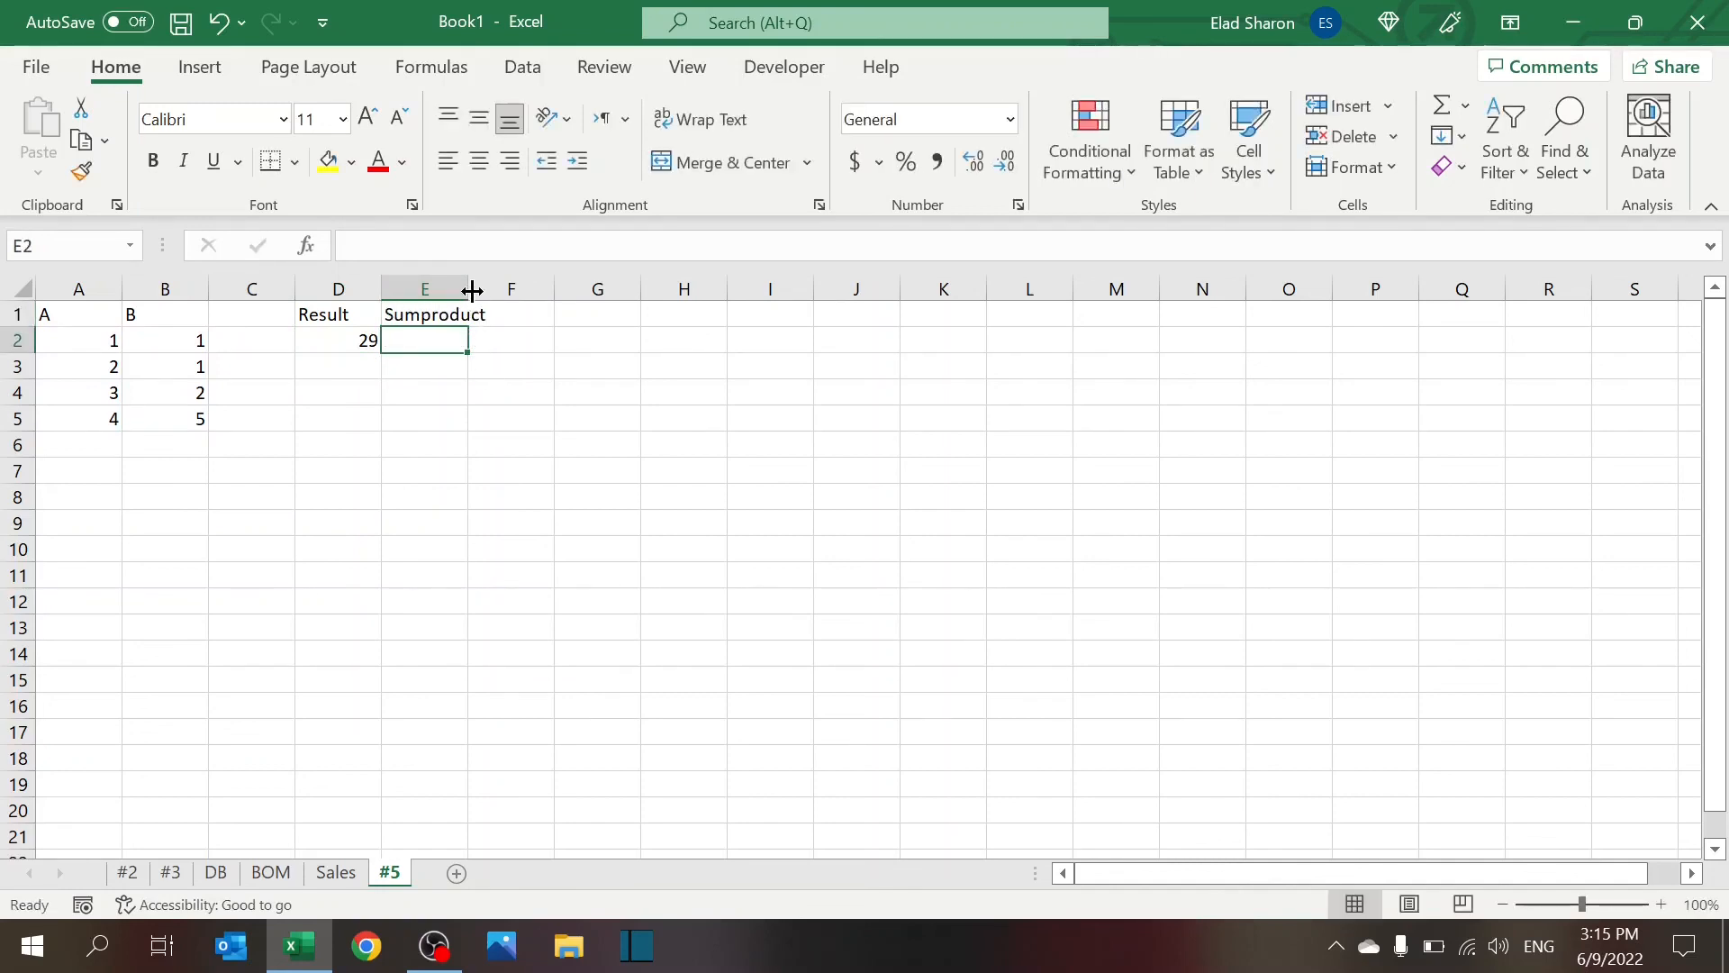
{"action": "left_click_drag", "start_coordinate": [471, 290], "coordinate": [492, 289]}
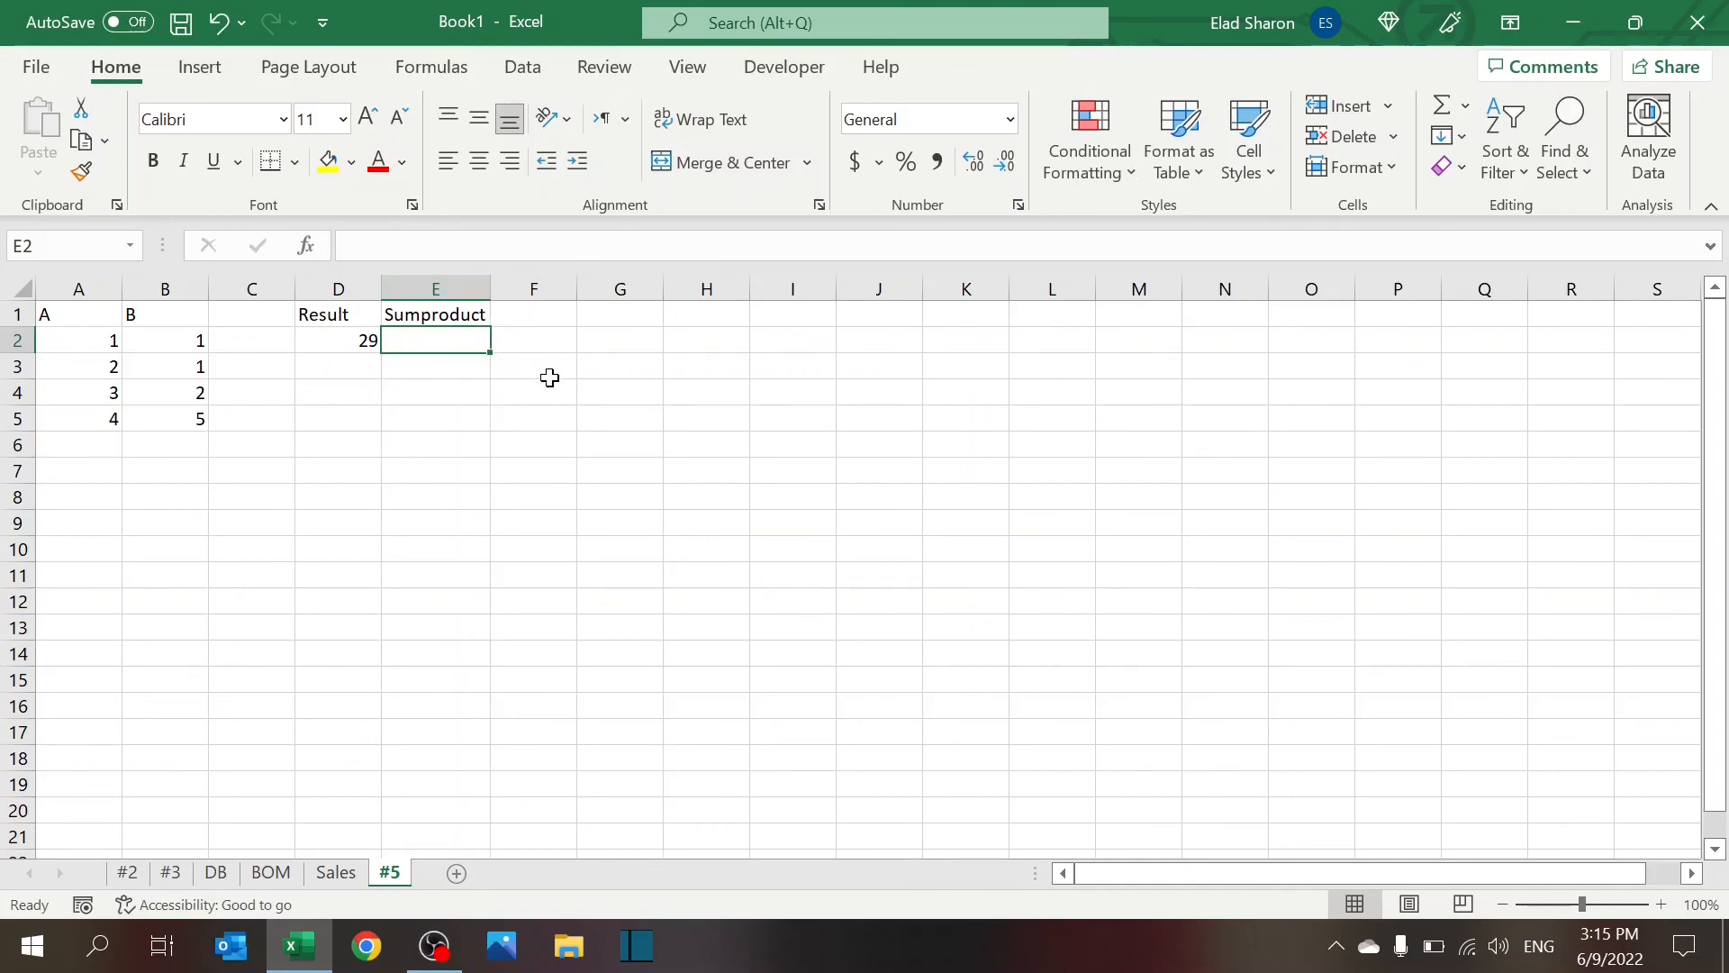
{"action": "left_click", "coordinate": [337, 341]}
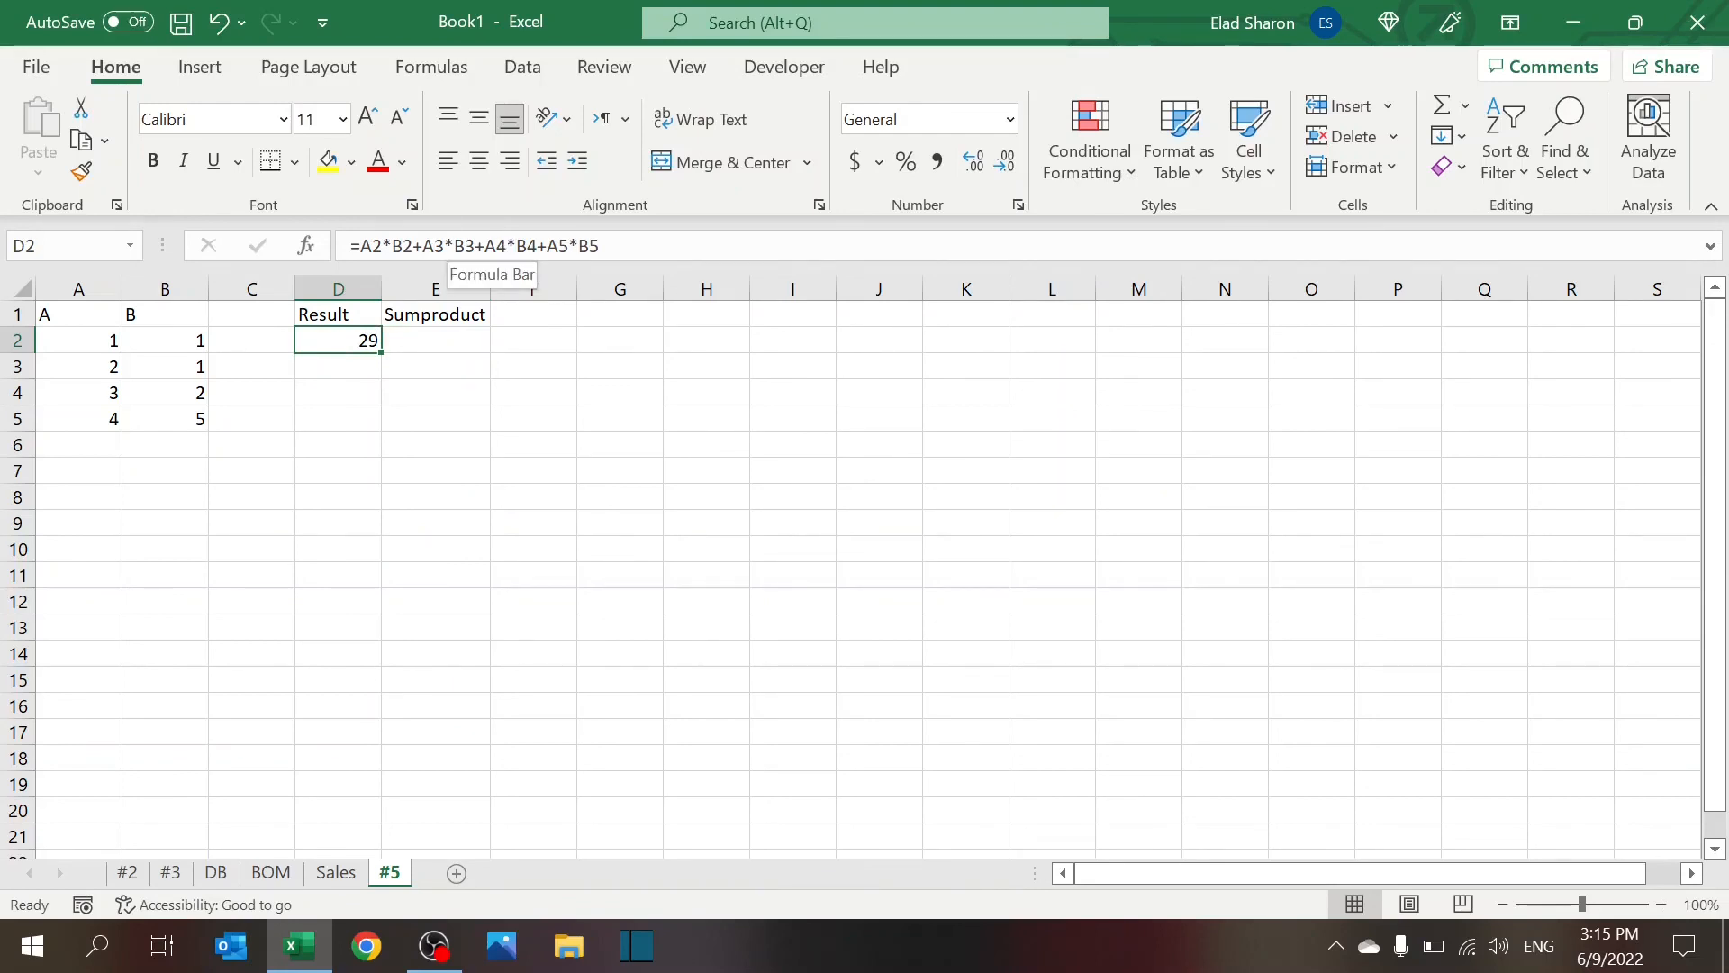
{"action": "mouse_move", "coordinate": [453, 441]}
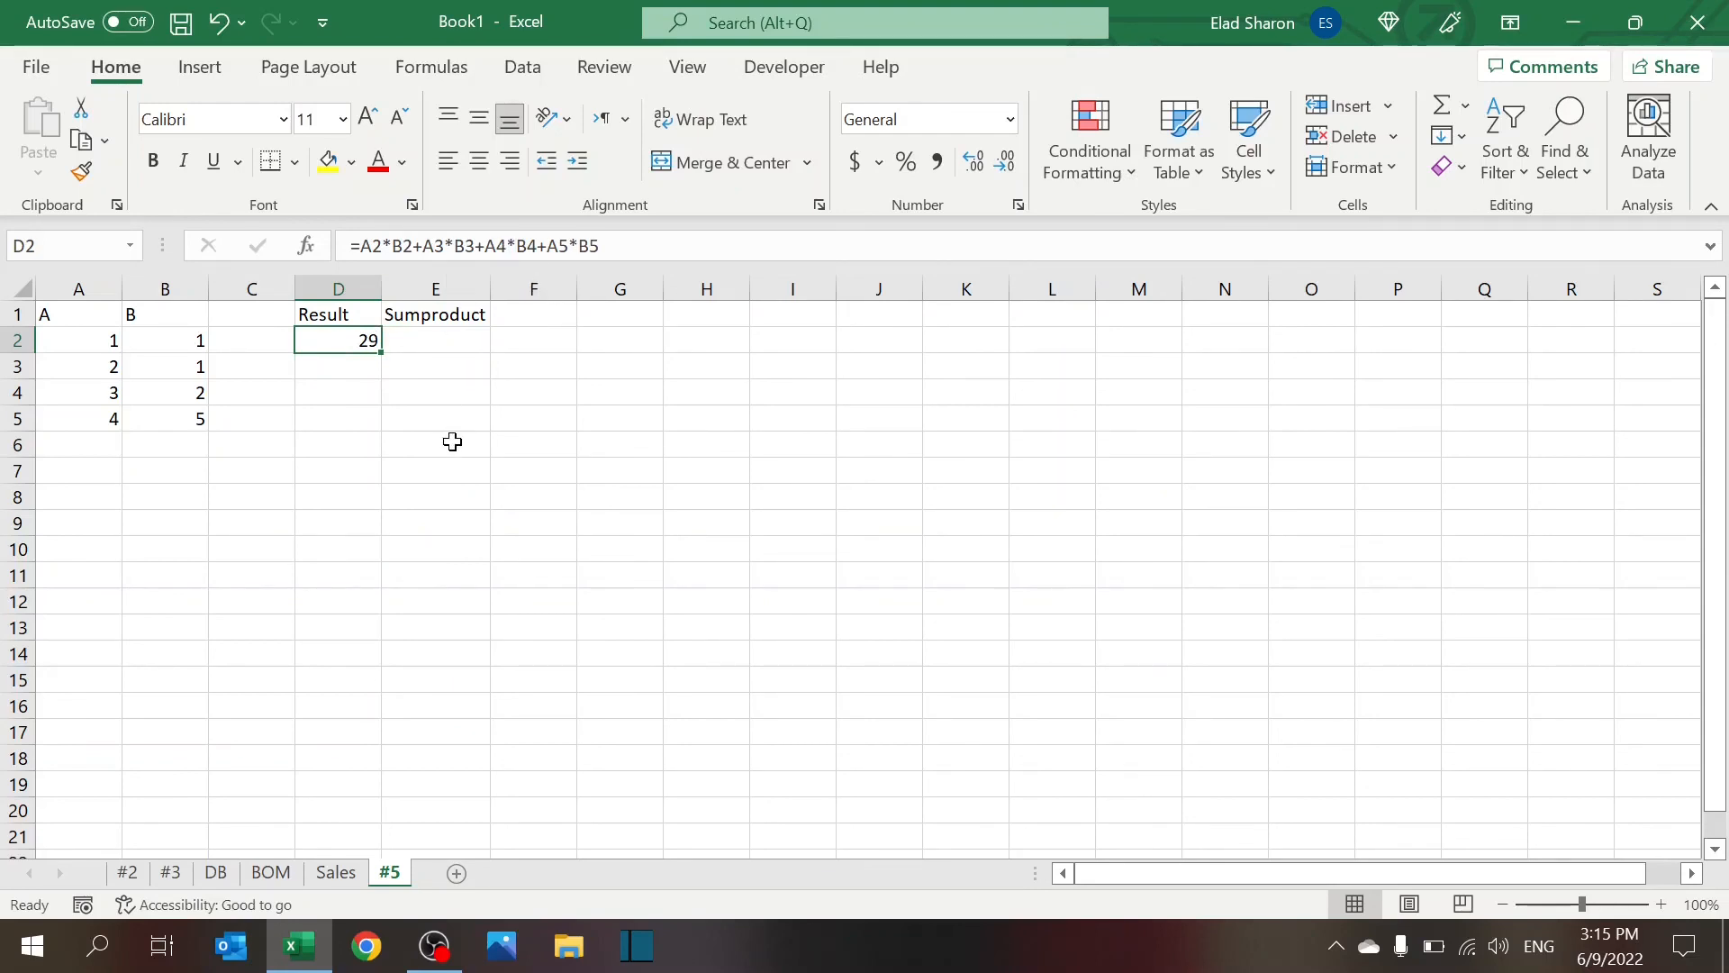
{"action": "mouse_move", "coordinate": [370, 470]}
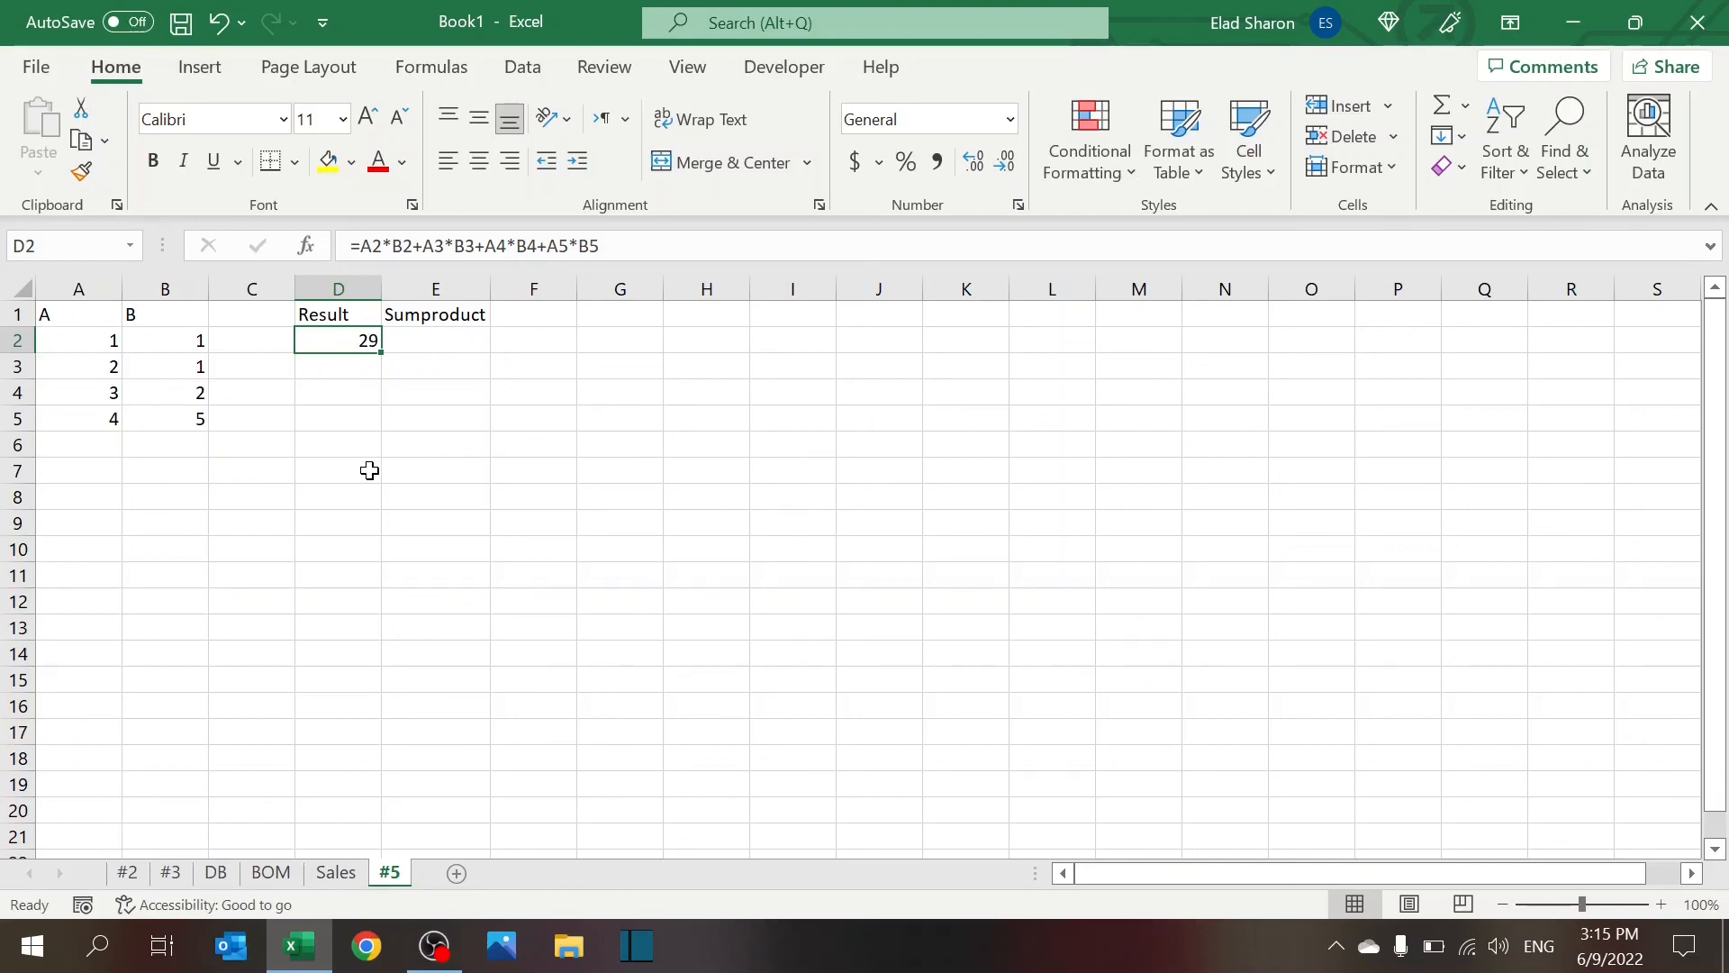
Enter =SUMPRODUCT(A2:A5,B2:B5) in E2, confirming it also returns 29
{"action": "left_click", "coordinate": [435, 340]}
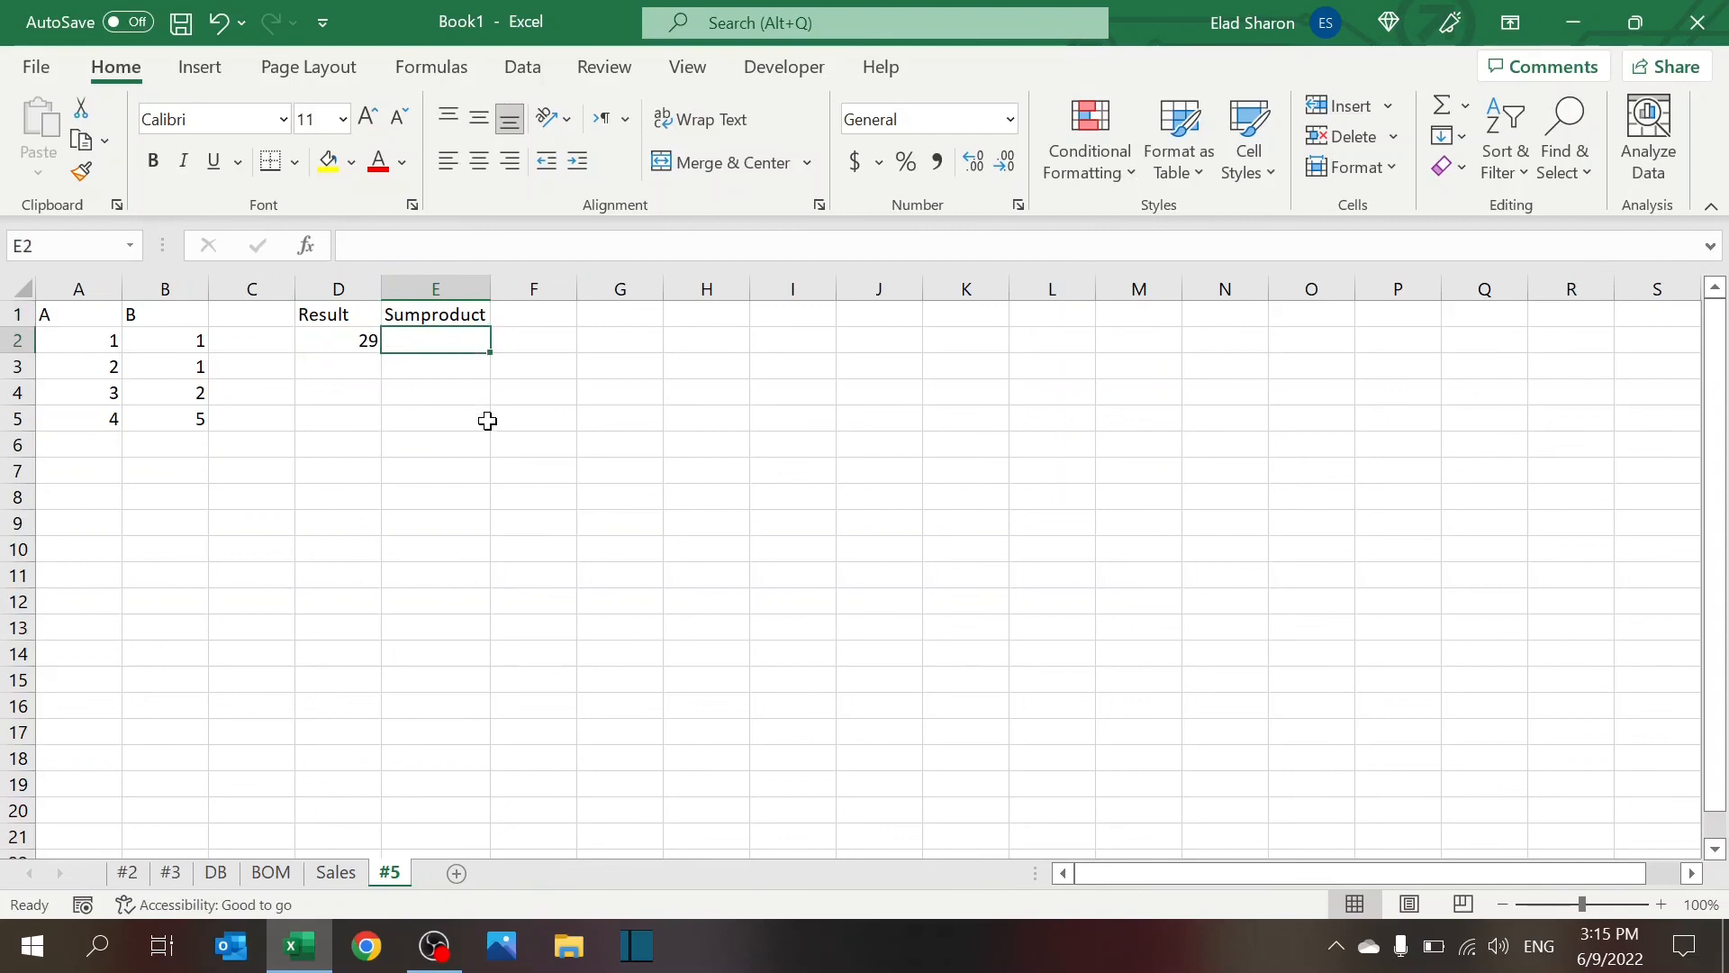
{"action": "type", "text": "=sumpro"}
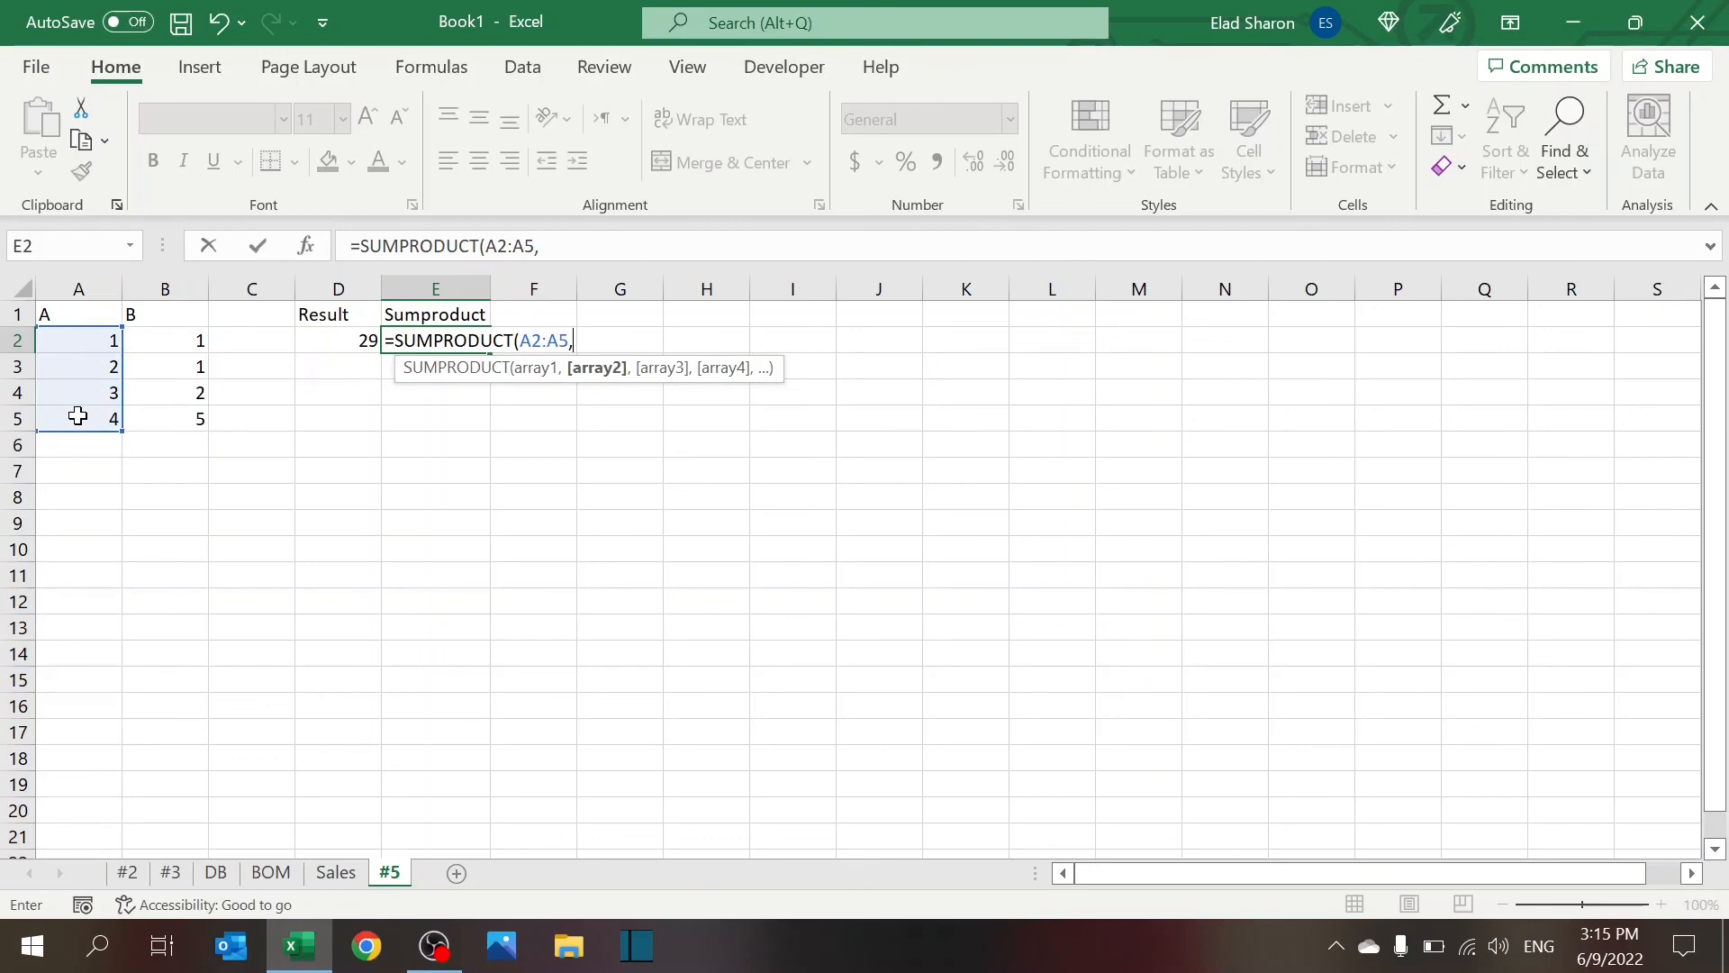
{"action": "left_click_drag", "start_coordinate": [164, 340], "coordinate": [163, 418]}
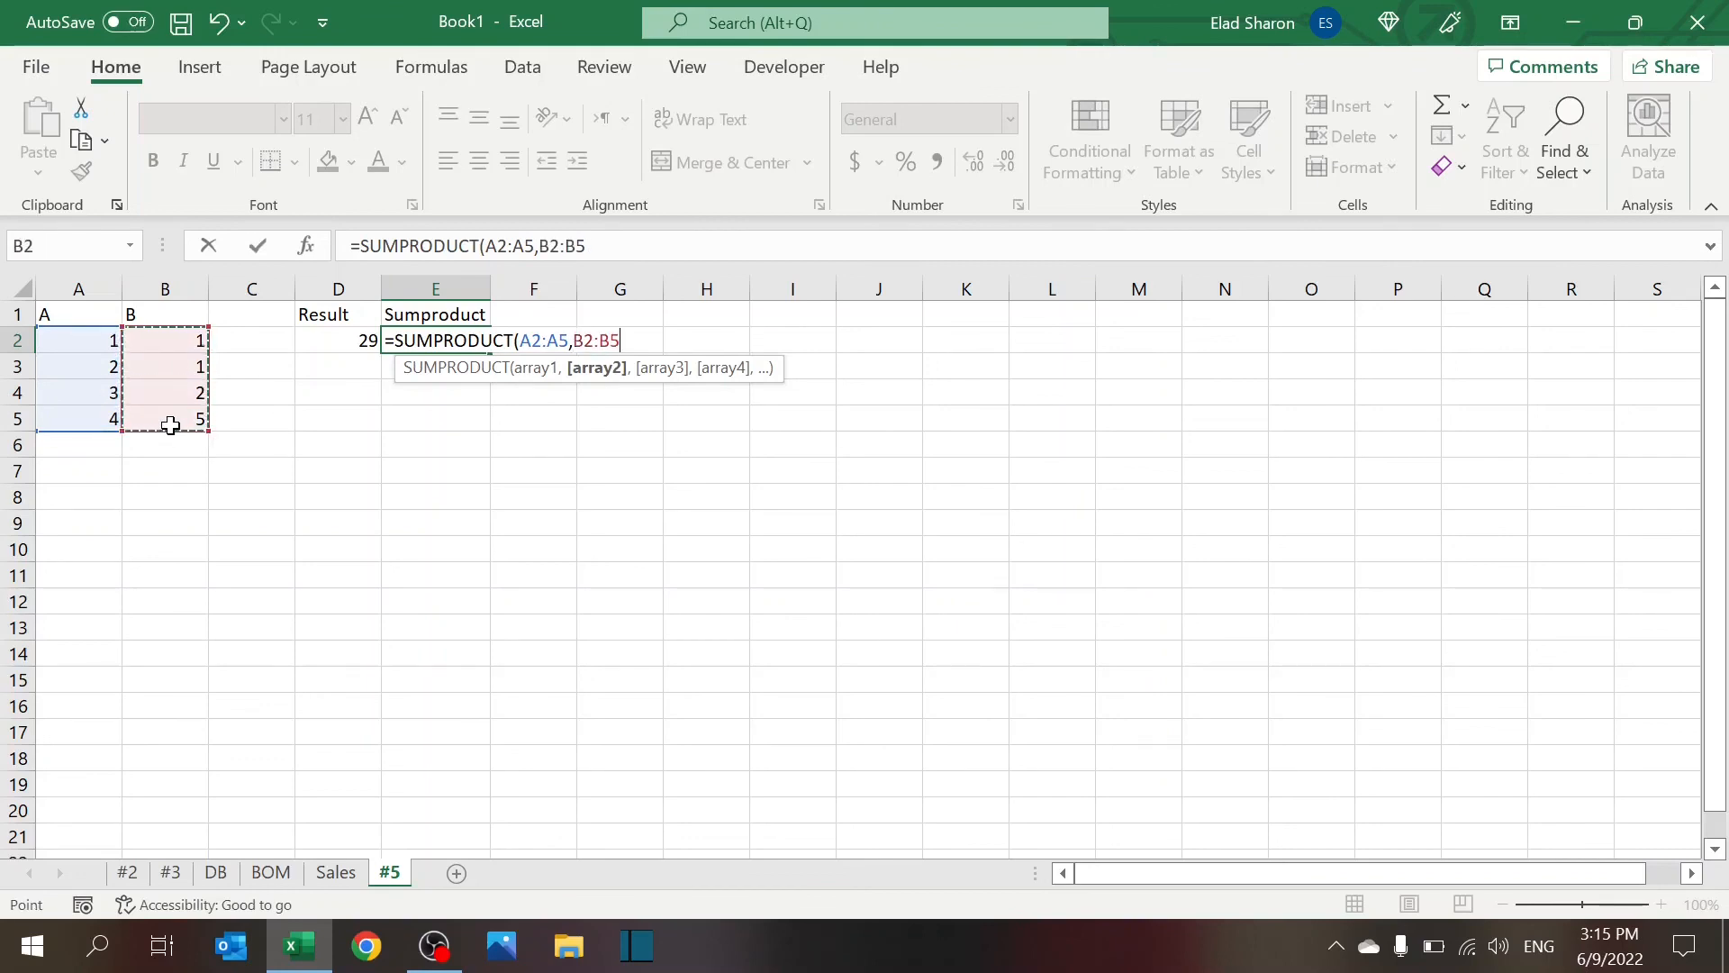
{"action": "key", "text": "Enter"}
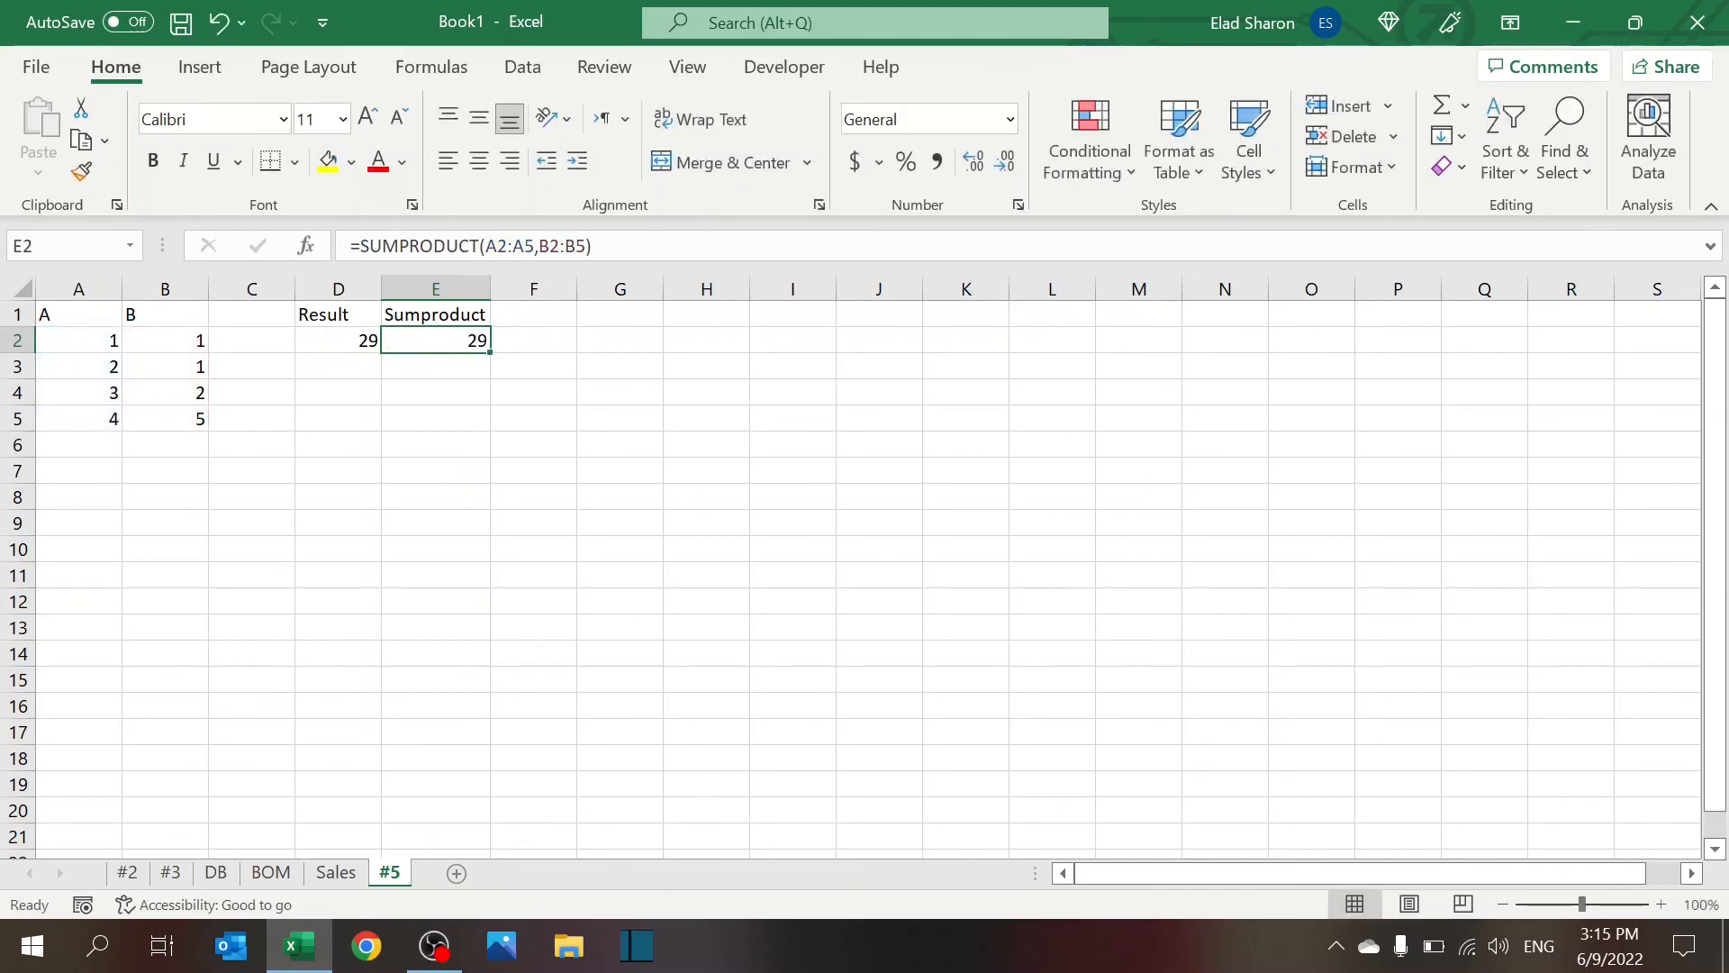
{"action": "double_click", "coordinate": [434, 340]}
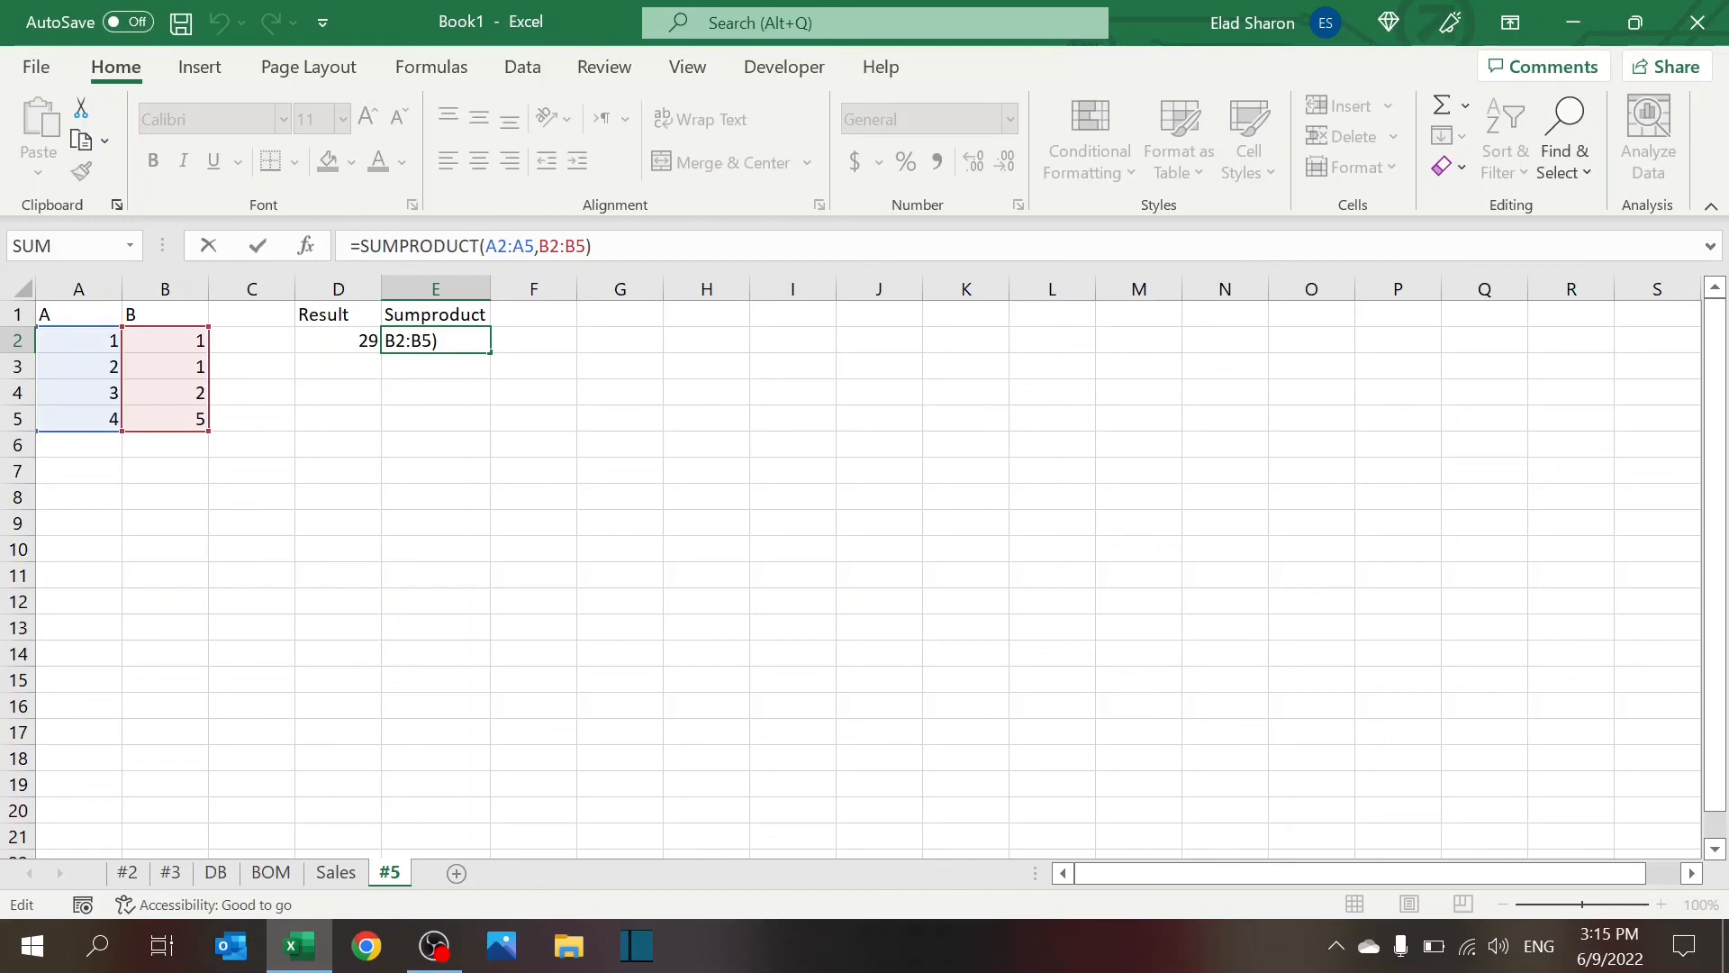
{"action": "key", "text": "Enter"}
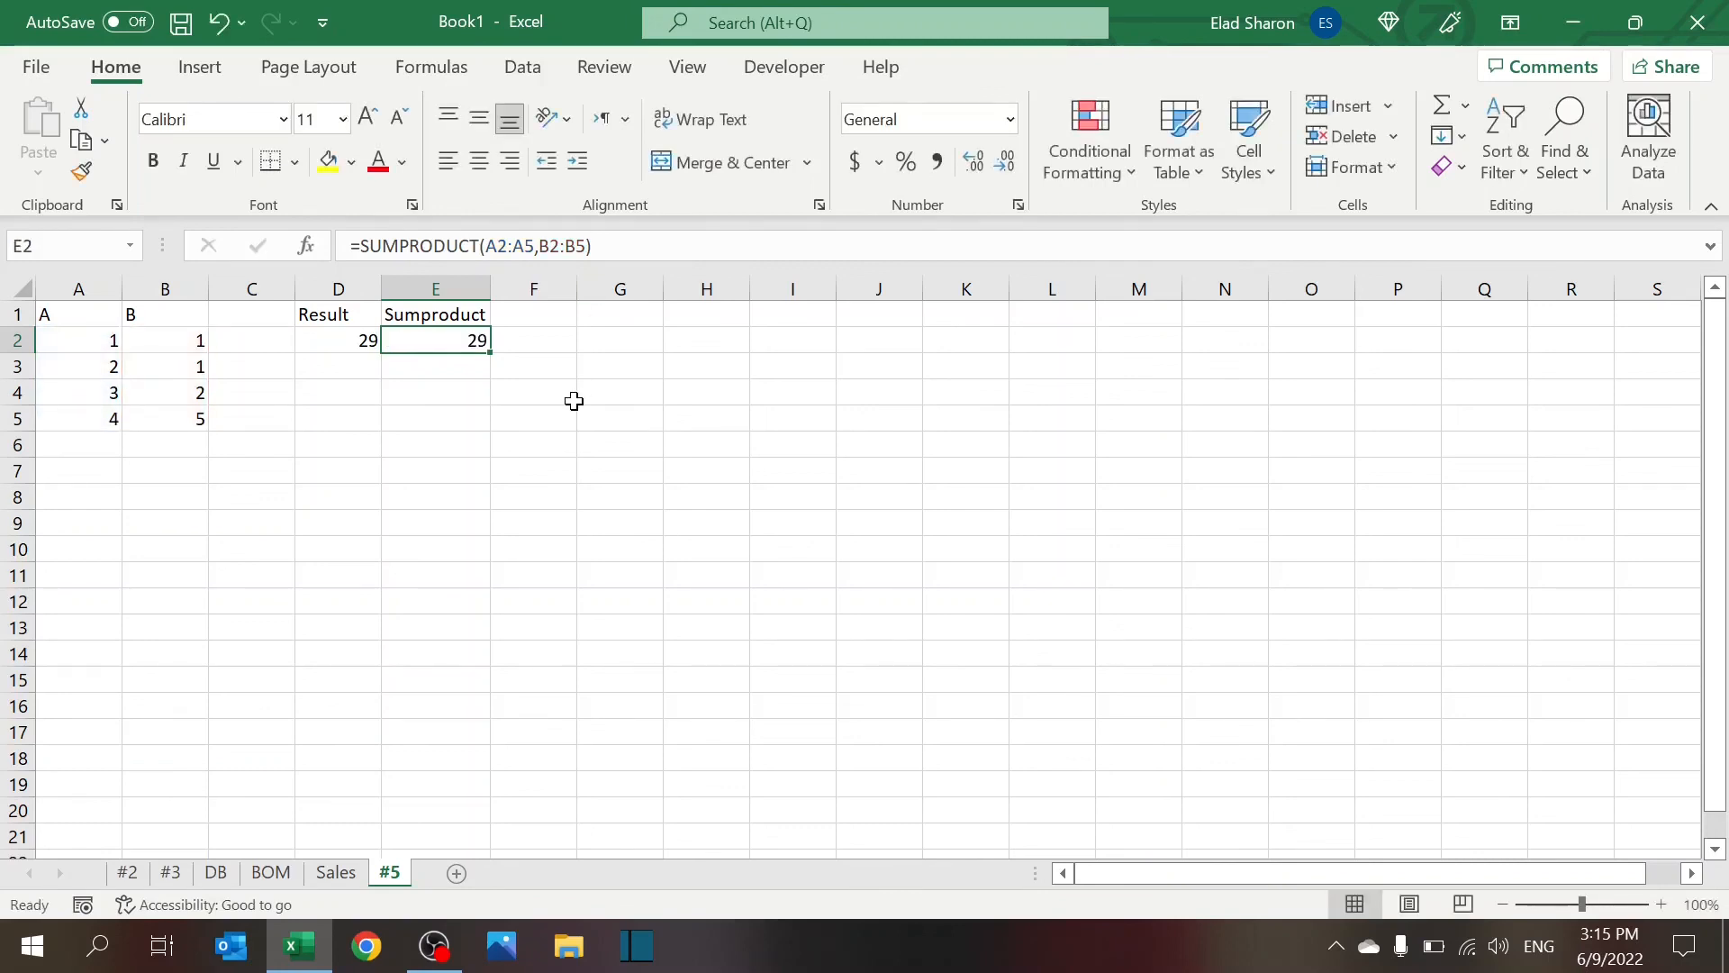
{"action": "left_click", "coordinate": [533, 391]}
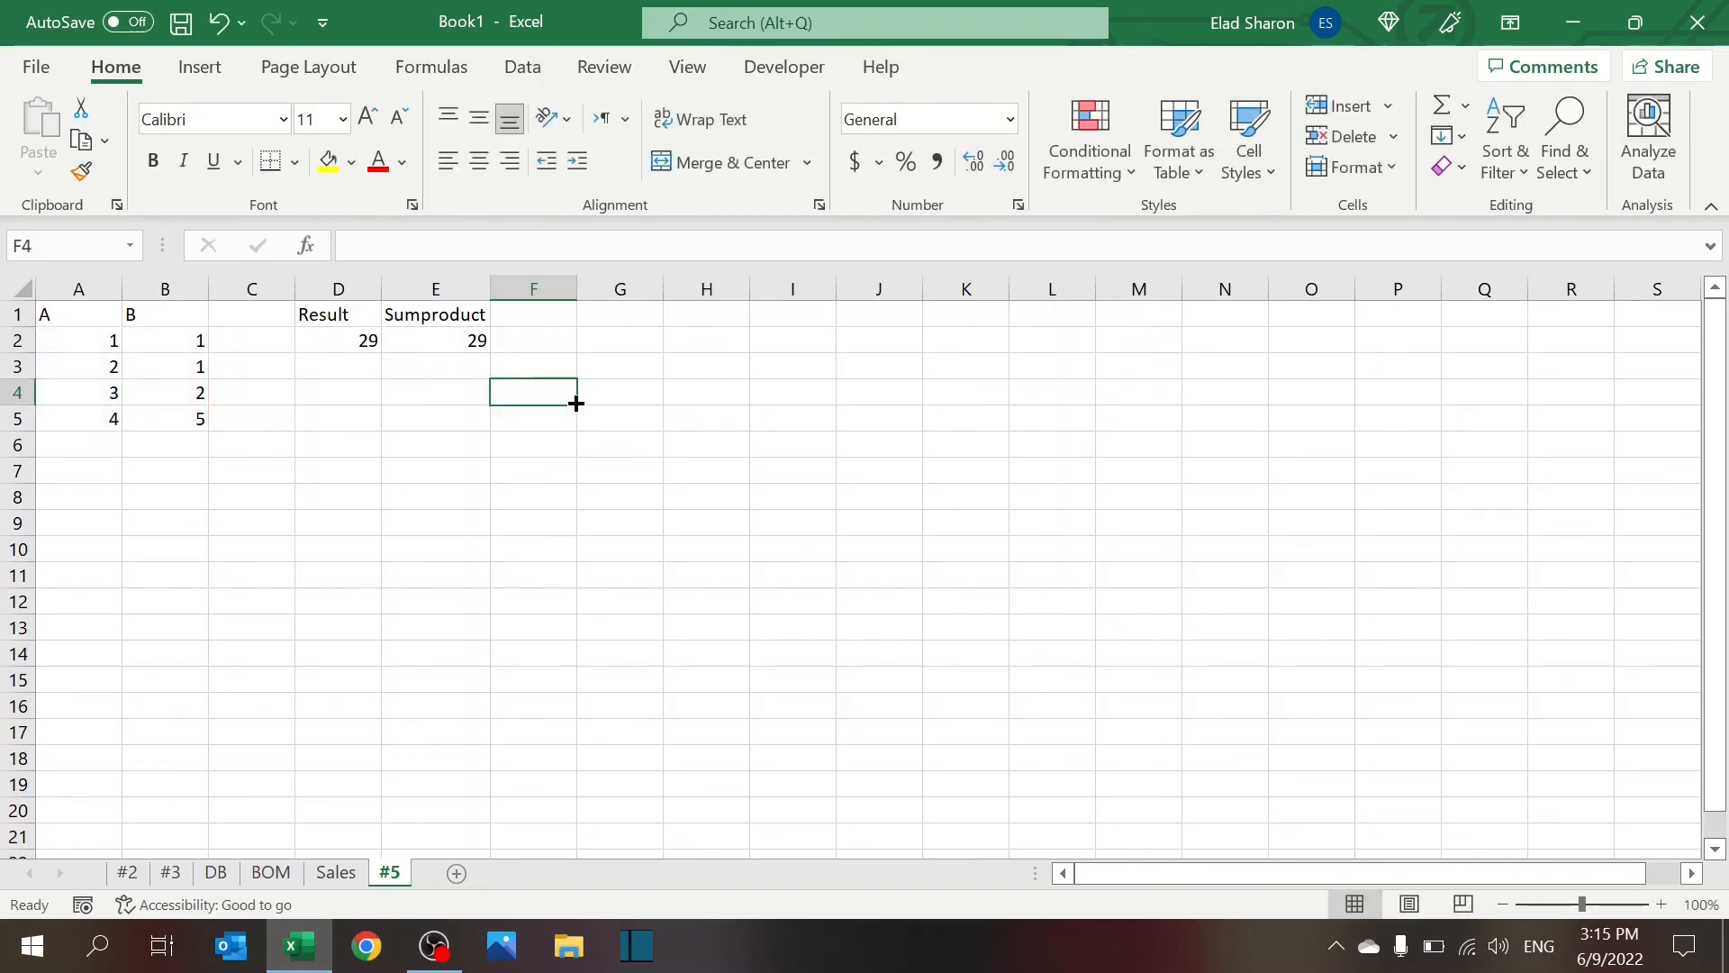